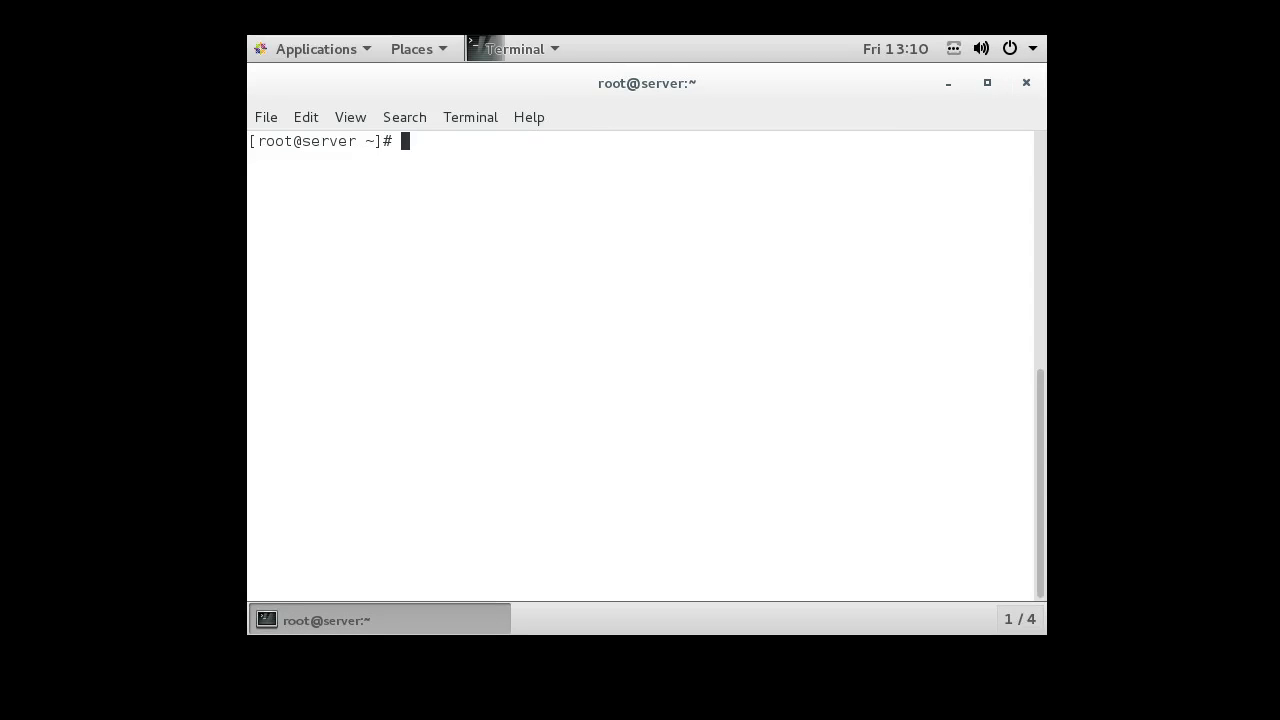
# Step: Bring up the system menu's network options showing Ethernet ens32 and ens34
pyautogui.click(1010, 48)
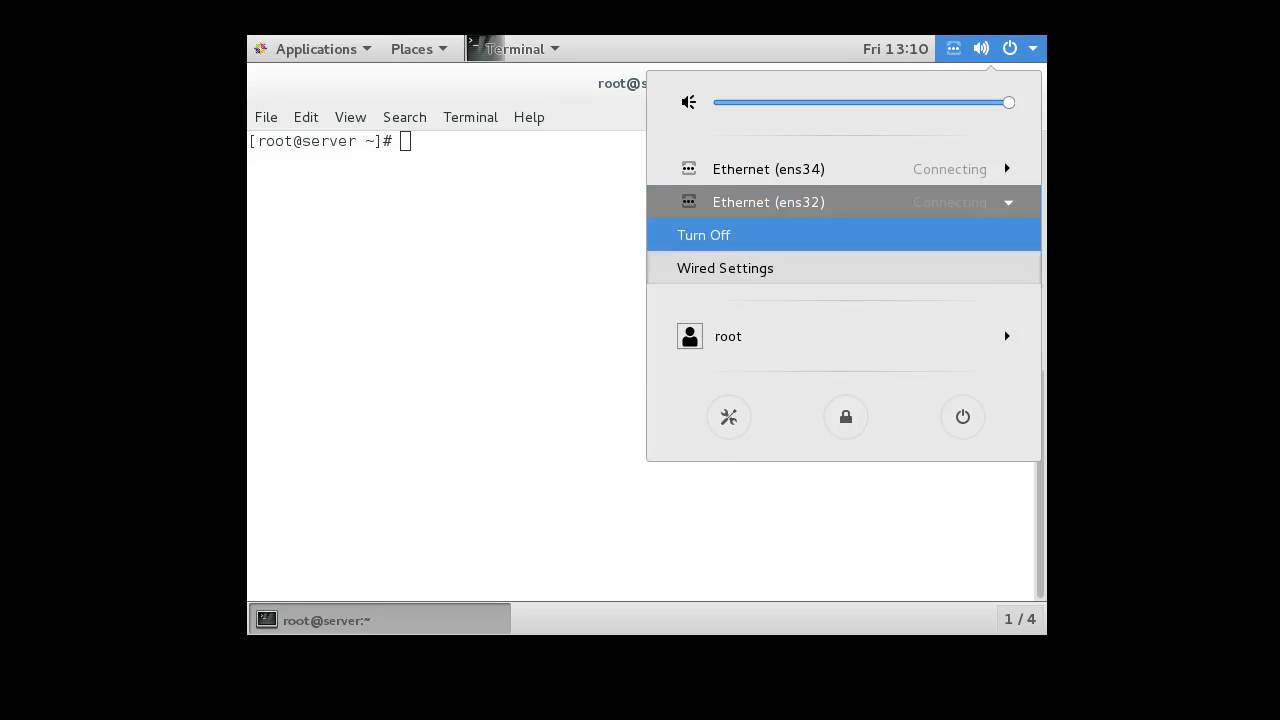
pyautogui.moveTo(724, 268)
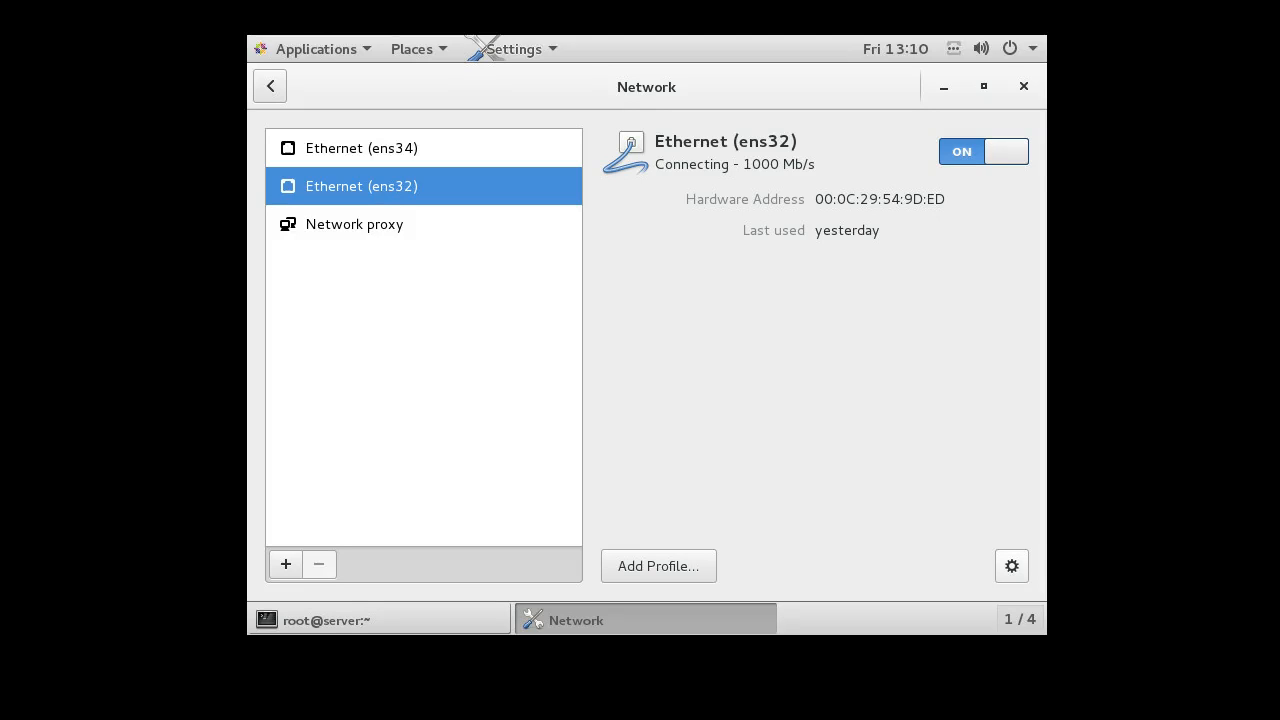
# Step: Switch ens32 IPv4 from DHCP to manual and enter address 10.230.151.123
pyautogui.click(1012, 566)
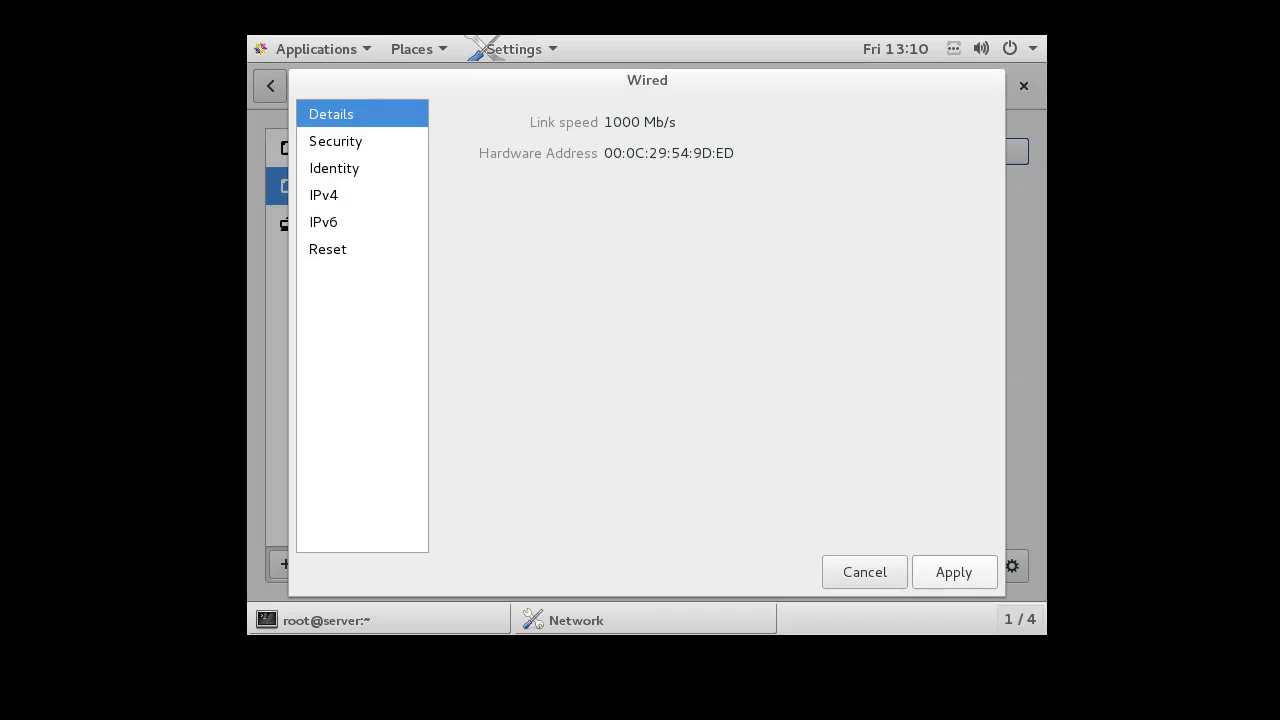
pyautogui.click(324, 194)
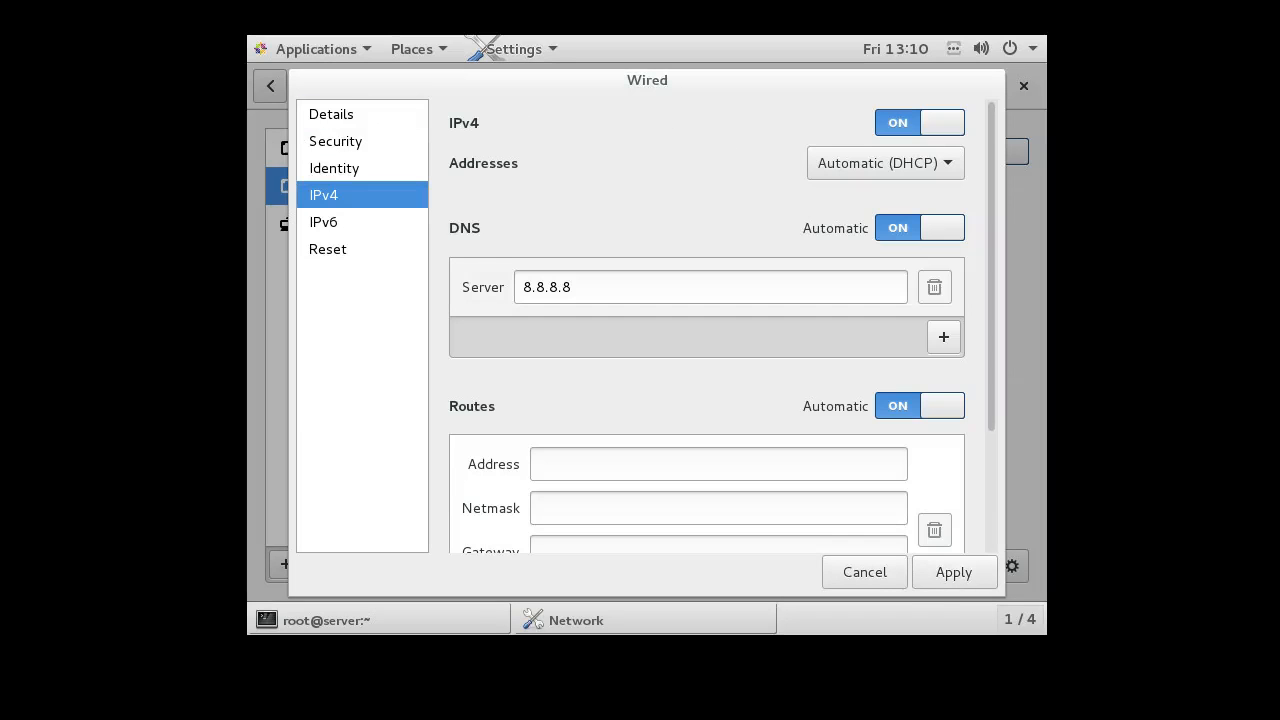
pyautogui.click(884, 162)
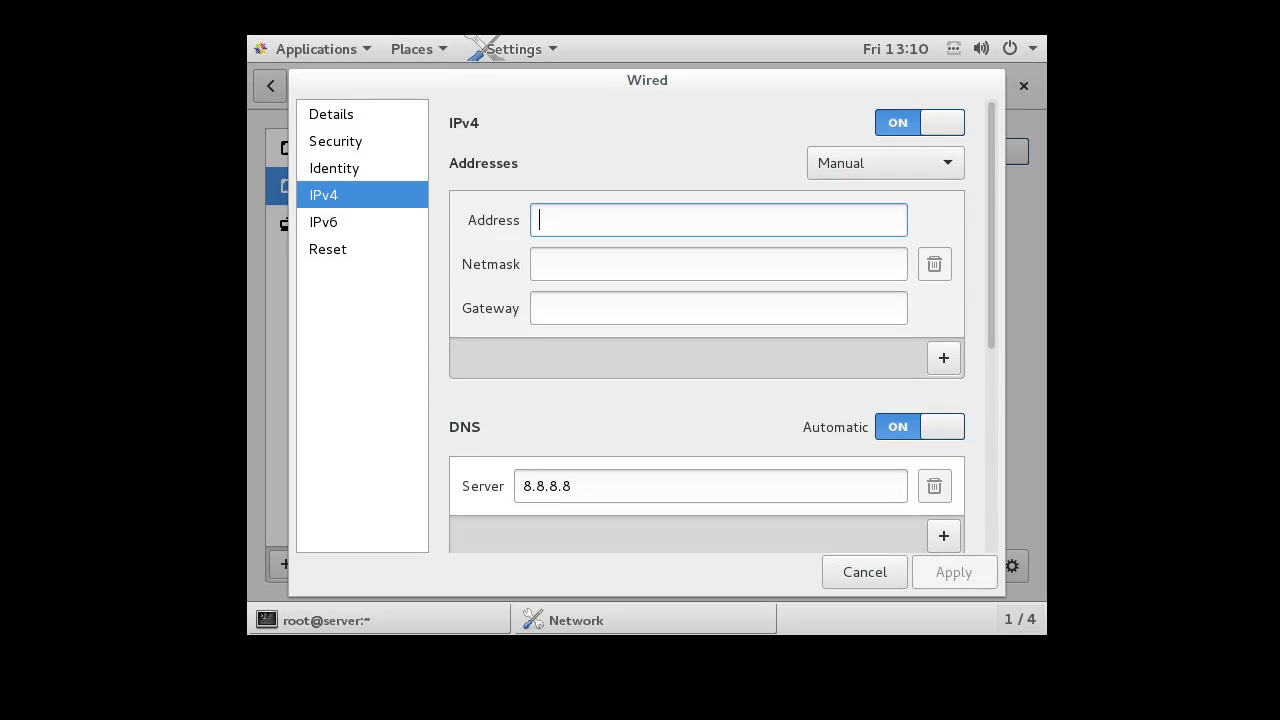
pyautogui.write('10.230')
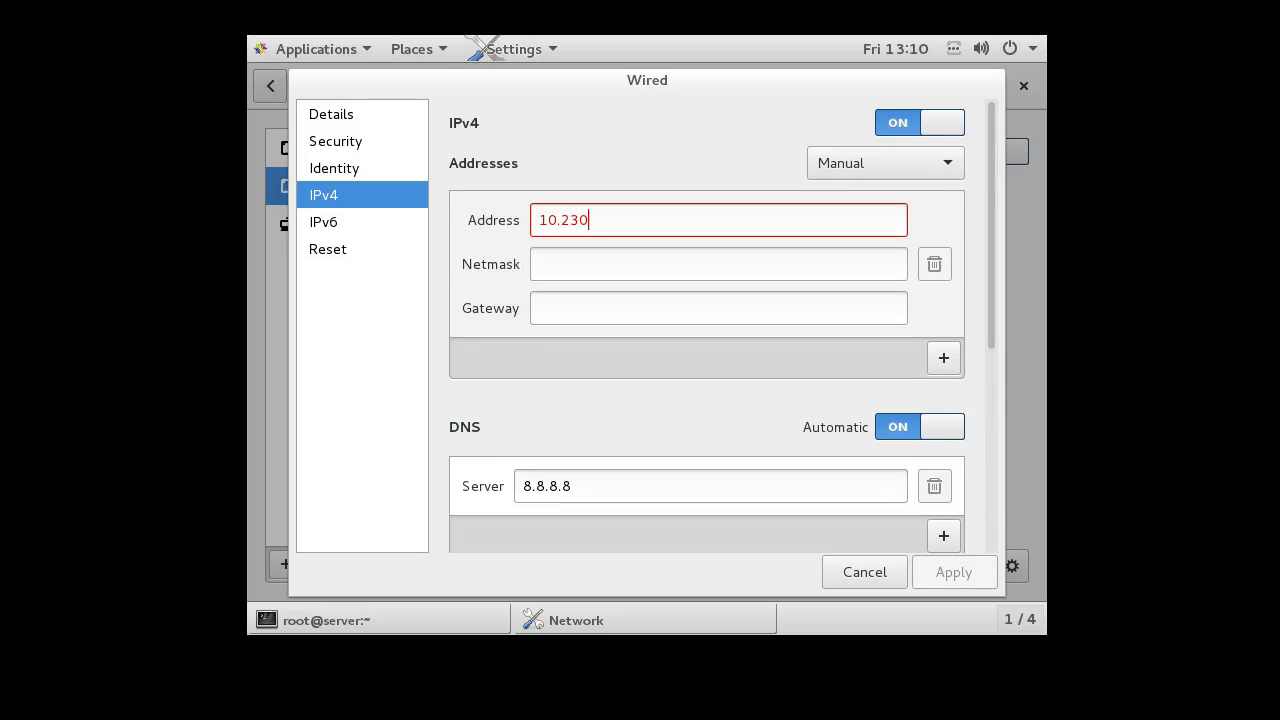
pyautogui.write('.')
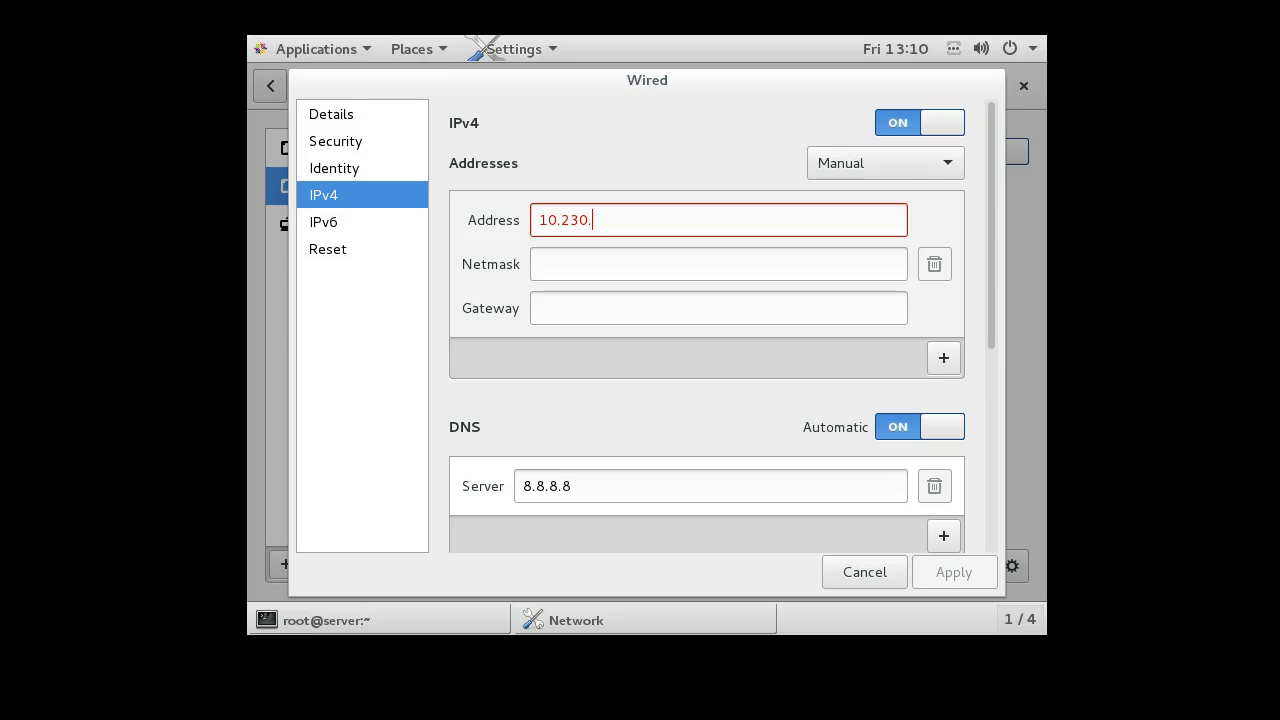
pyautogui.write('1')
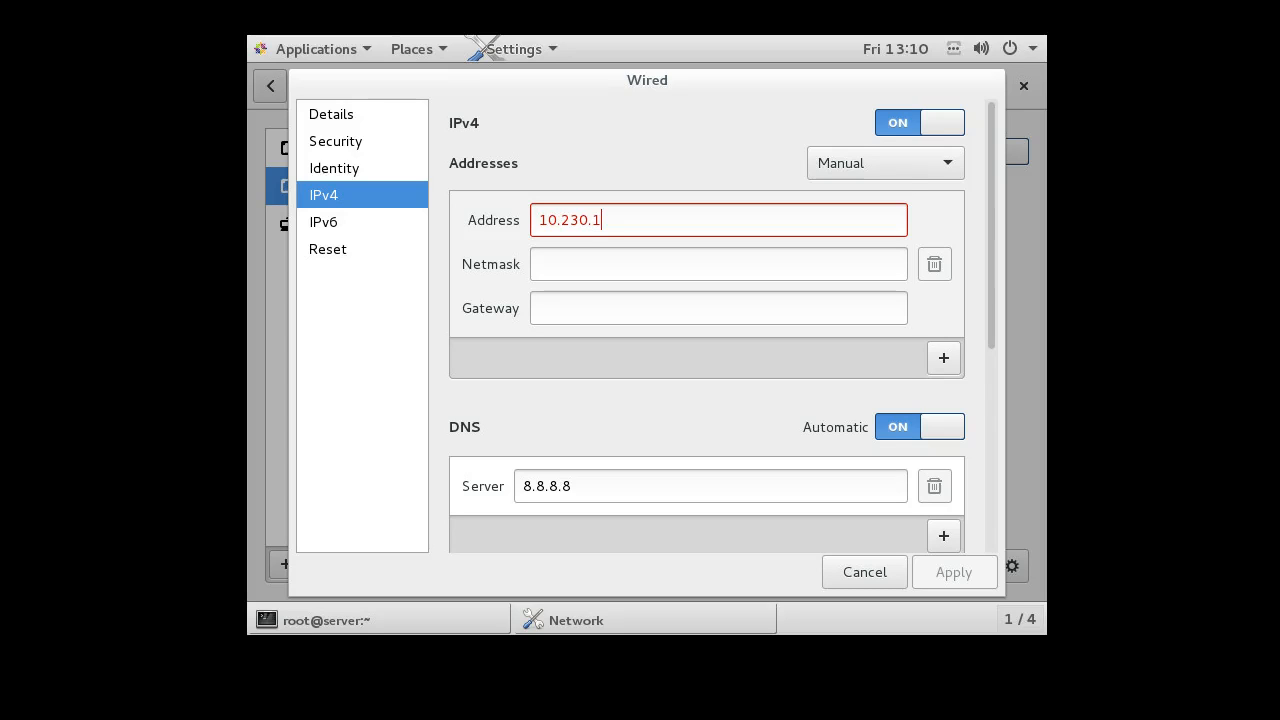
pyautogui.write('51')
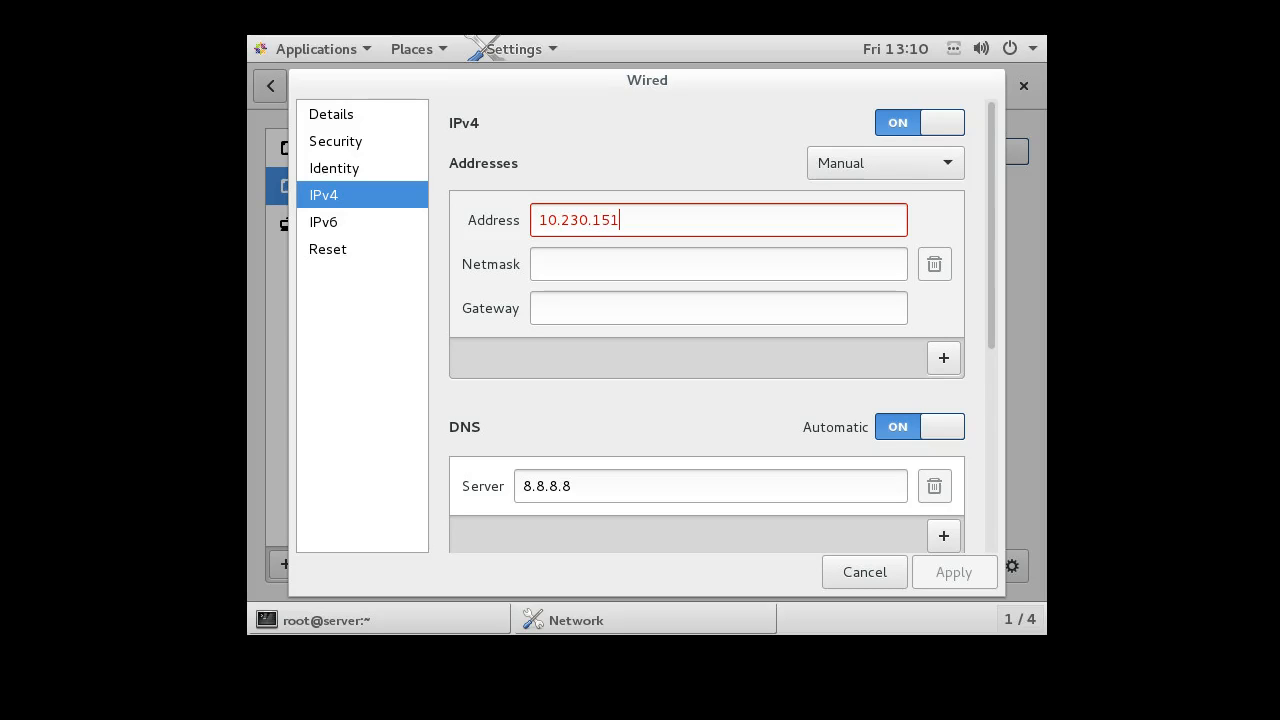
pyautogui.write('.')
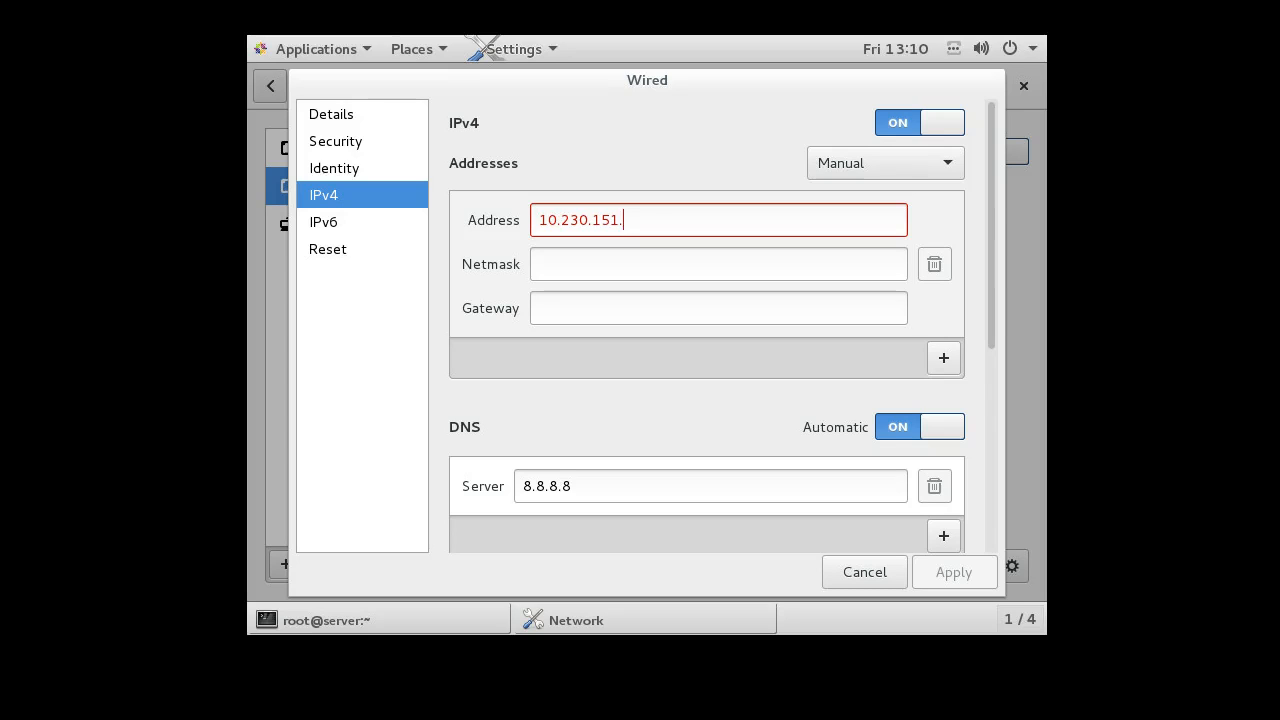
pyautogui.write('123')
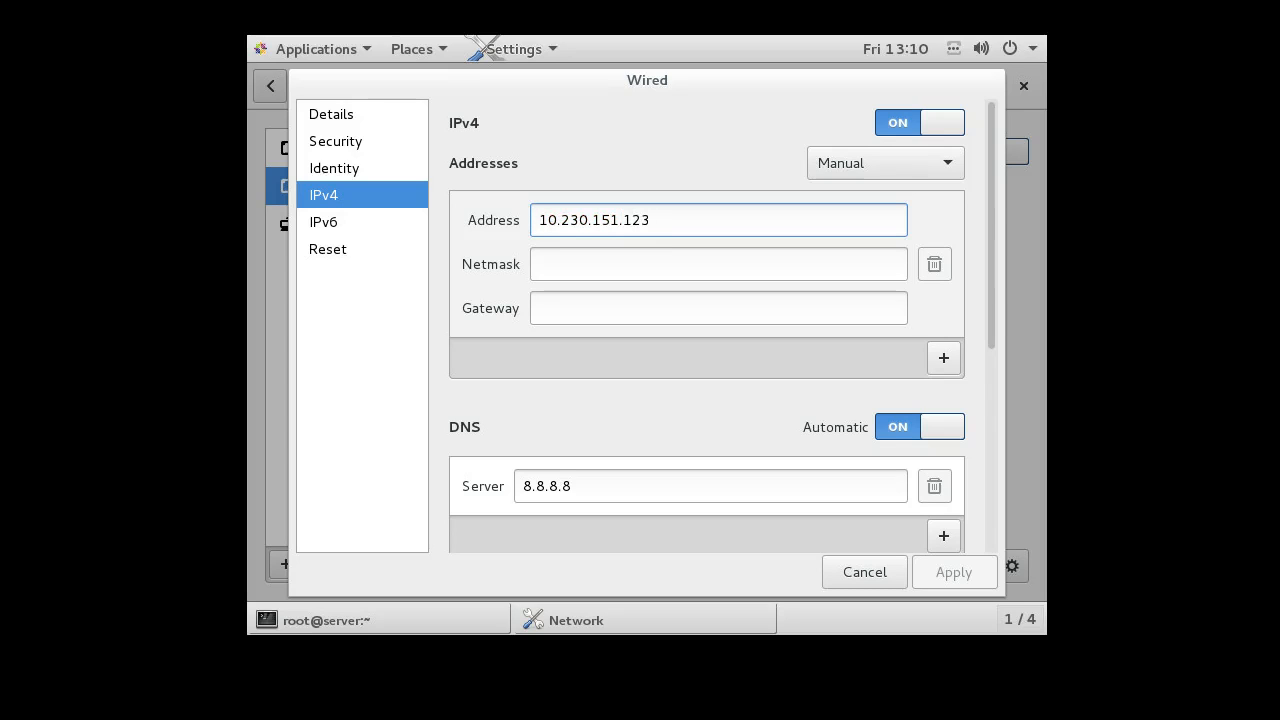
# Step: Enter netmask 255.255.0.0 and begin the gateway entry for ens32
pyautogui.click(718, 264)
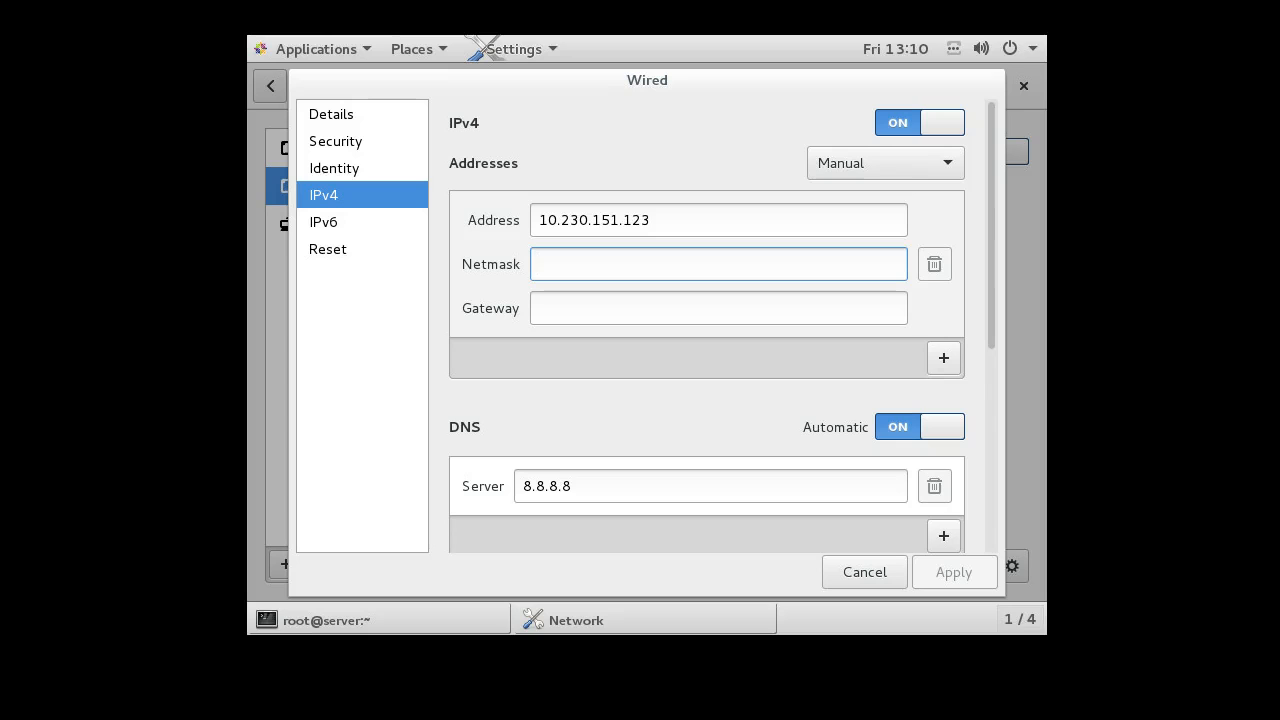
pyautogui.write('255.255')
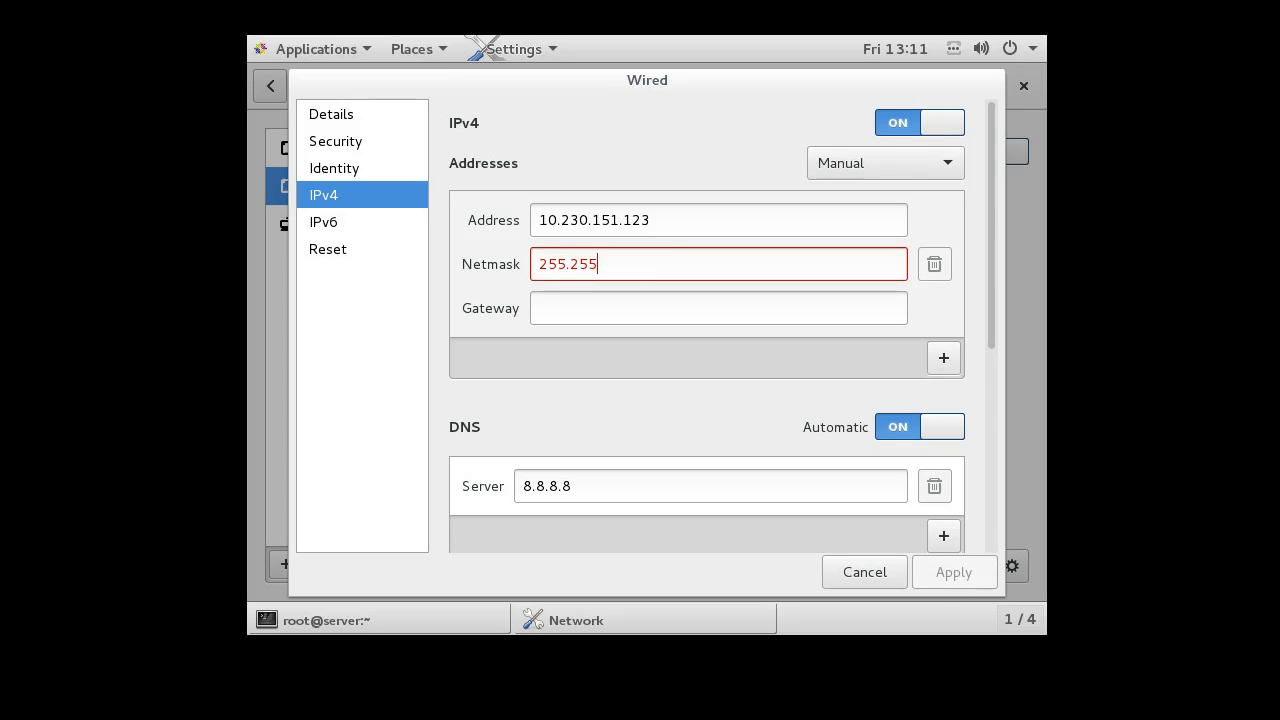
pyautogui.write('.0.0')
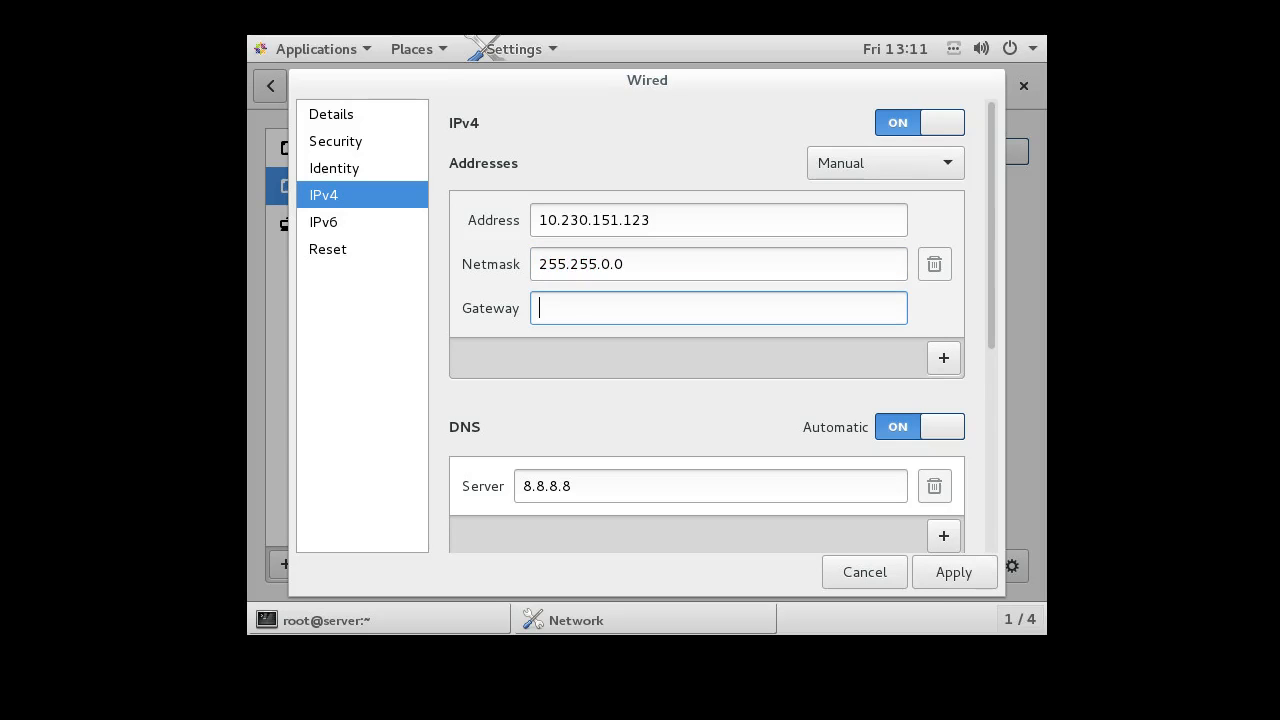
pyautogui.write('10.')
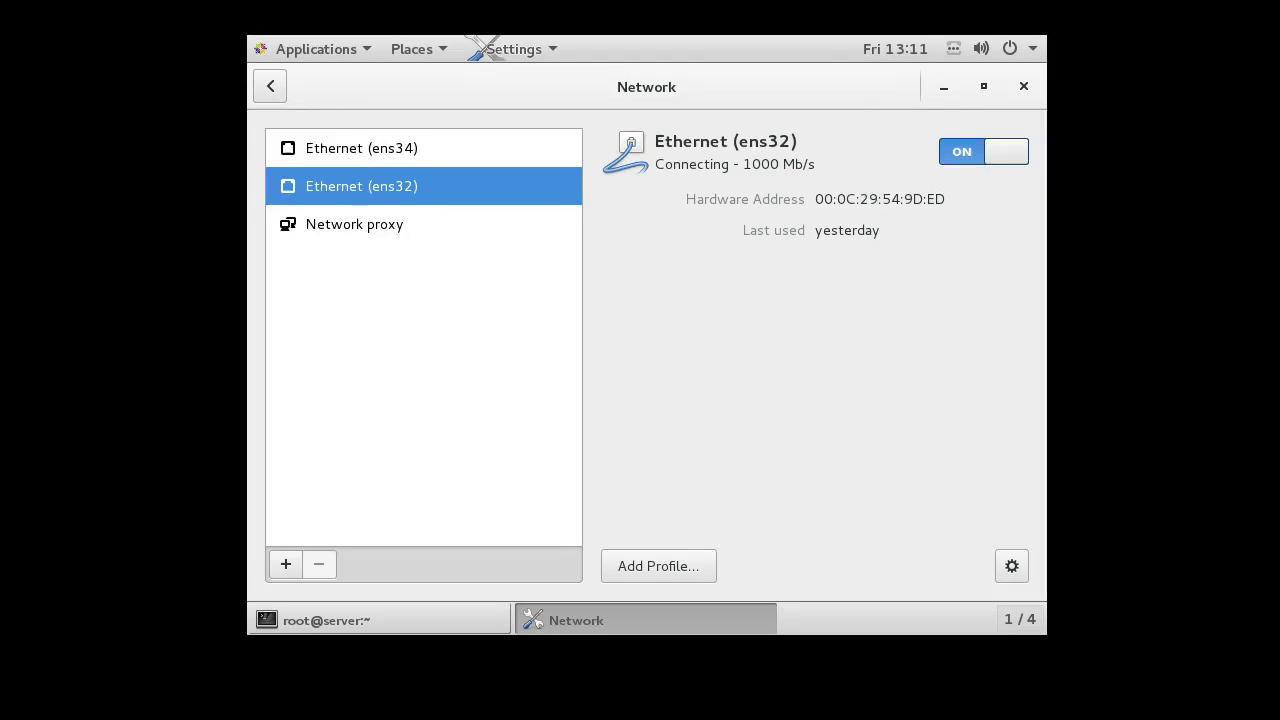
# Step: Give ens34 manual IPv4 192.168.0.1 with netmask 255.255.255.0 and apply it
pyautogui.click(360, 148)
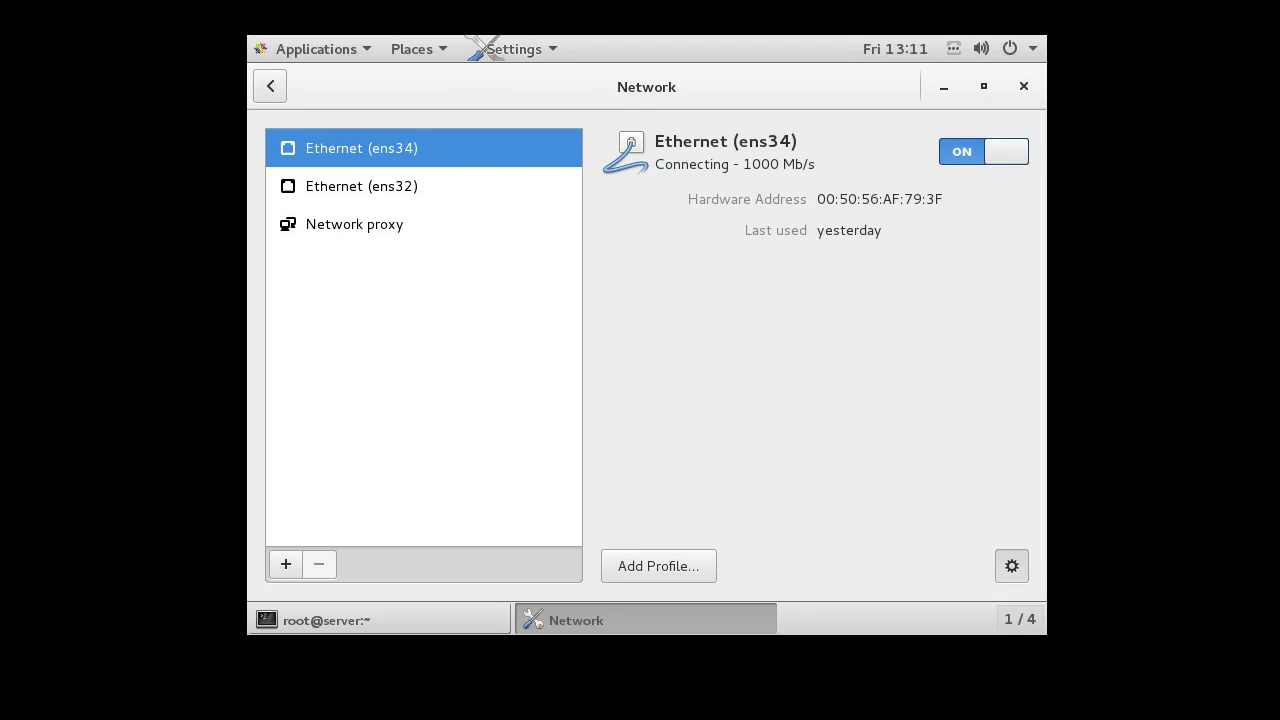
pyautogui.click(1012, 564)
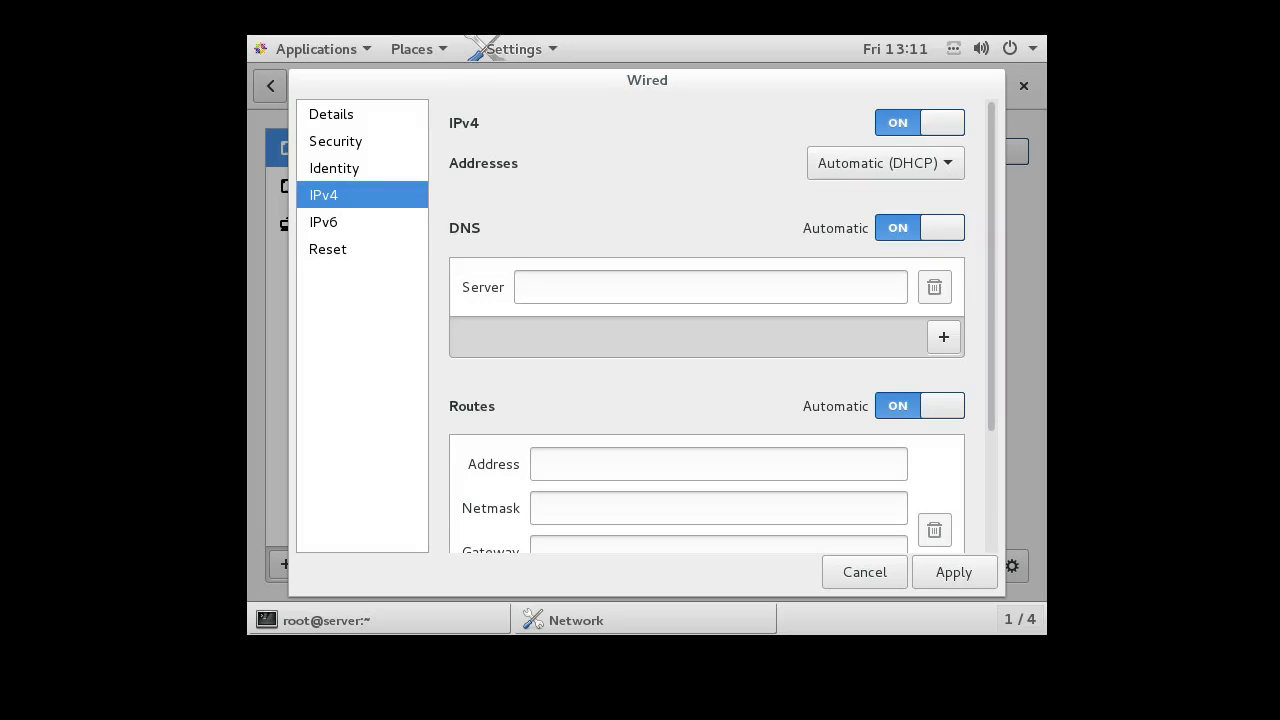
pyautogui.click(884, 162)
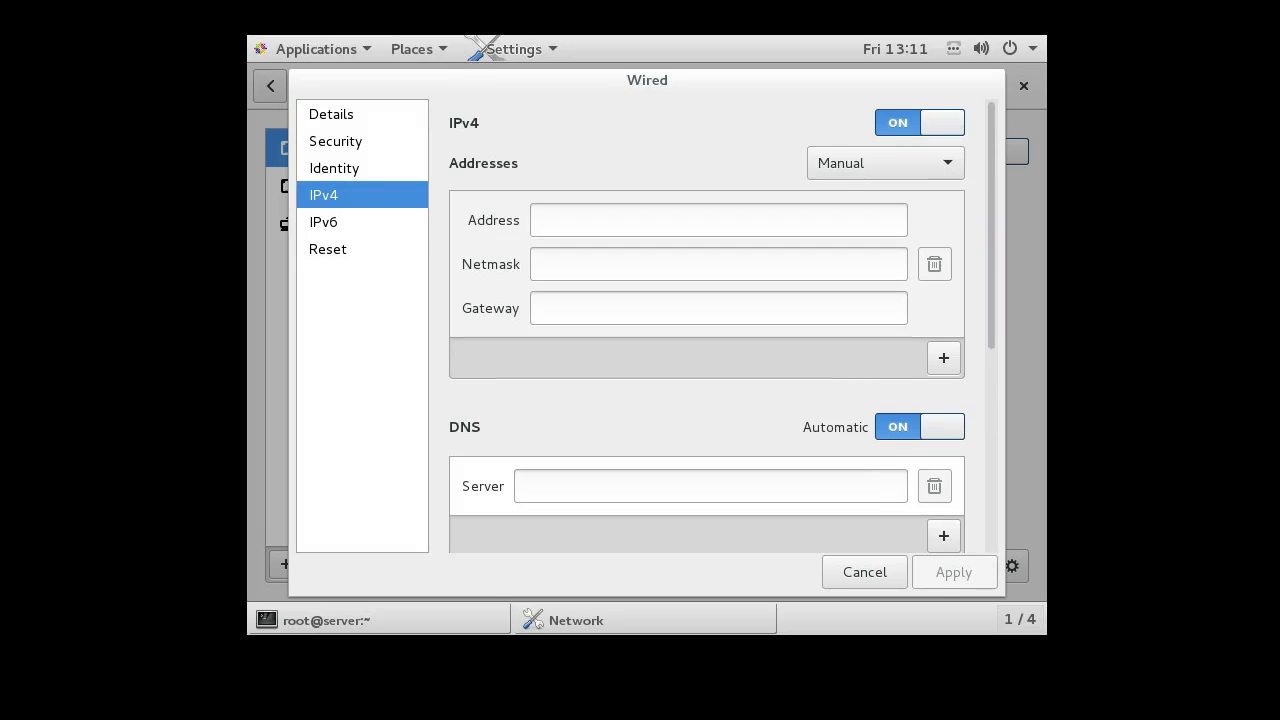
pyautogui.click(718, 220)
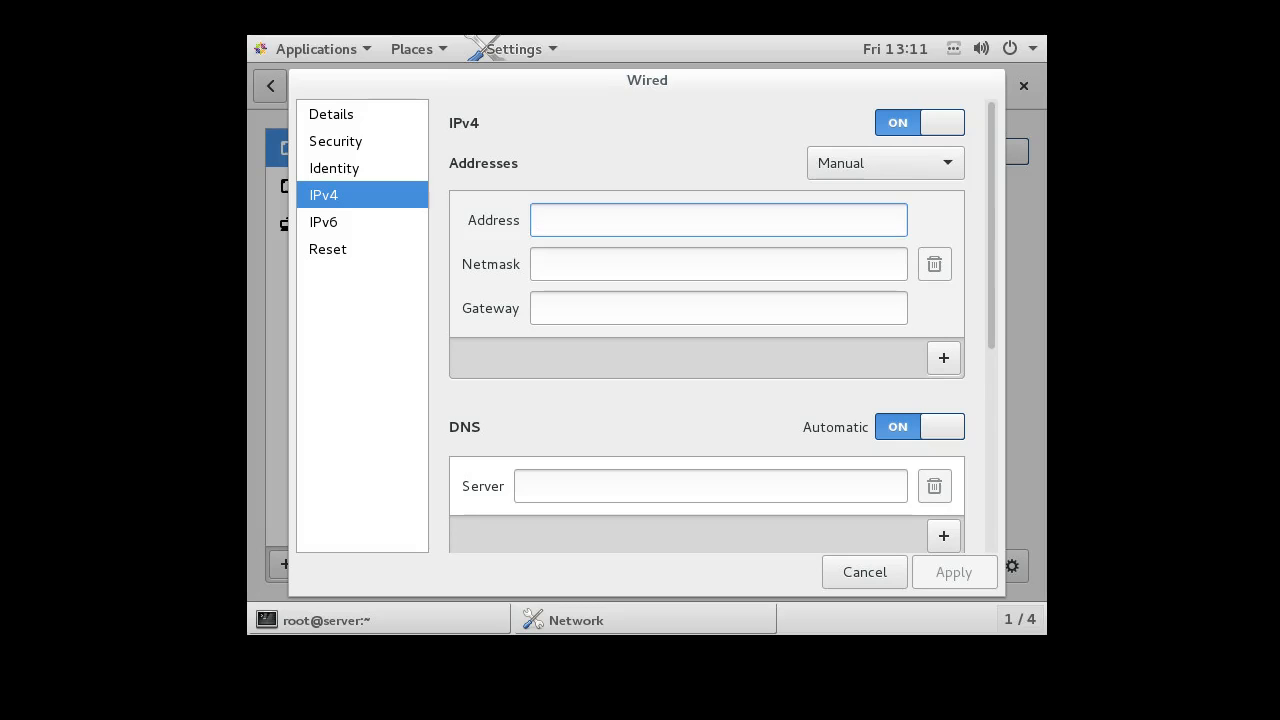
pyautogui.write('192.1')
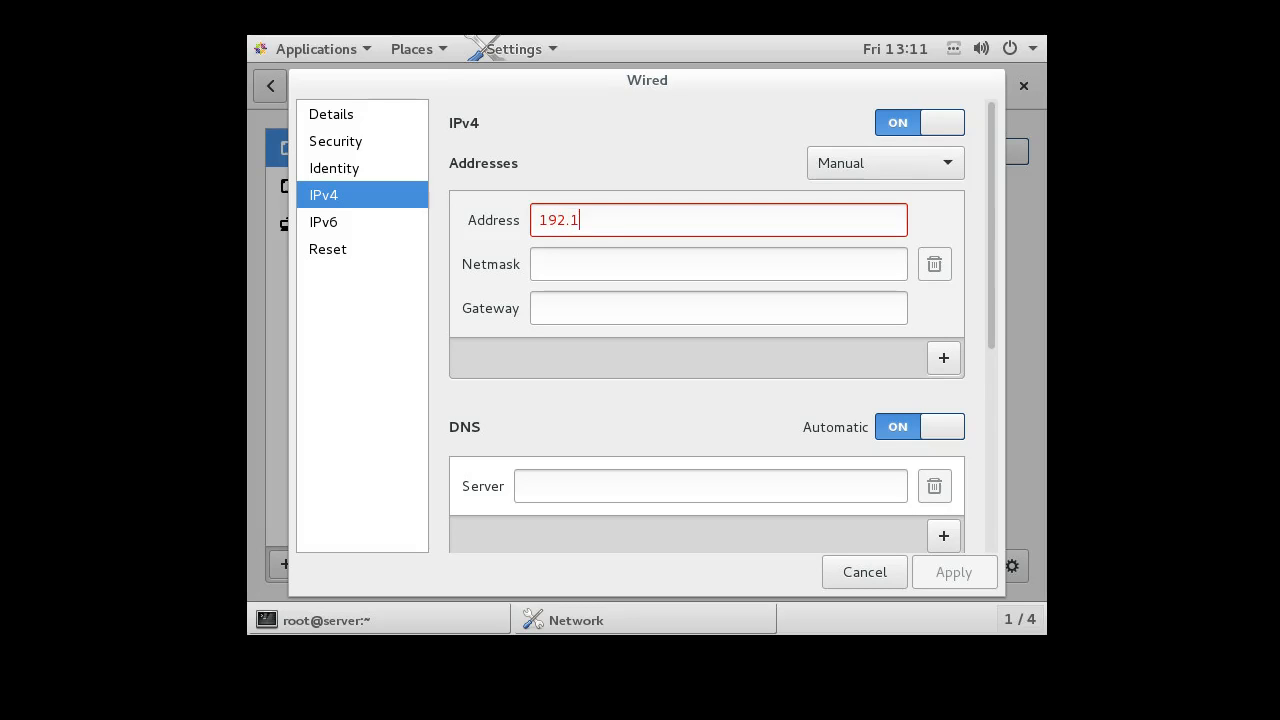
pyautogui.write('68.0.')
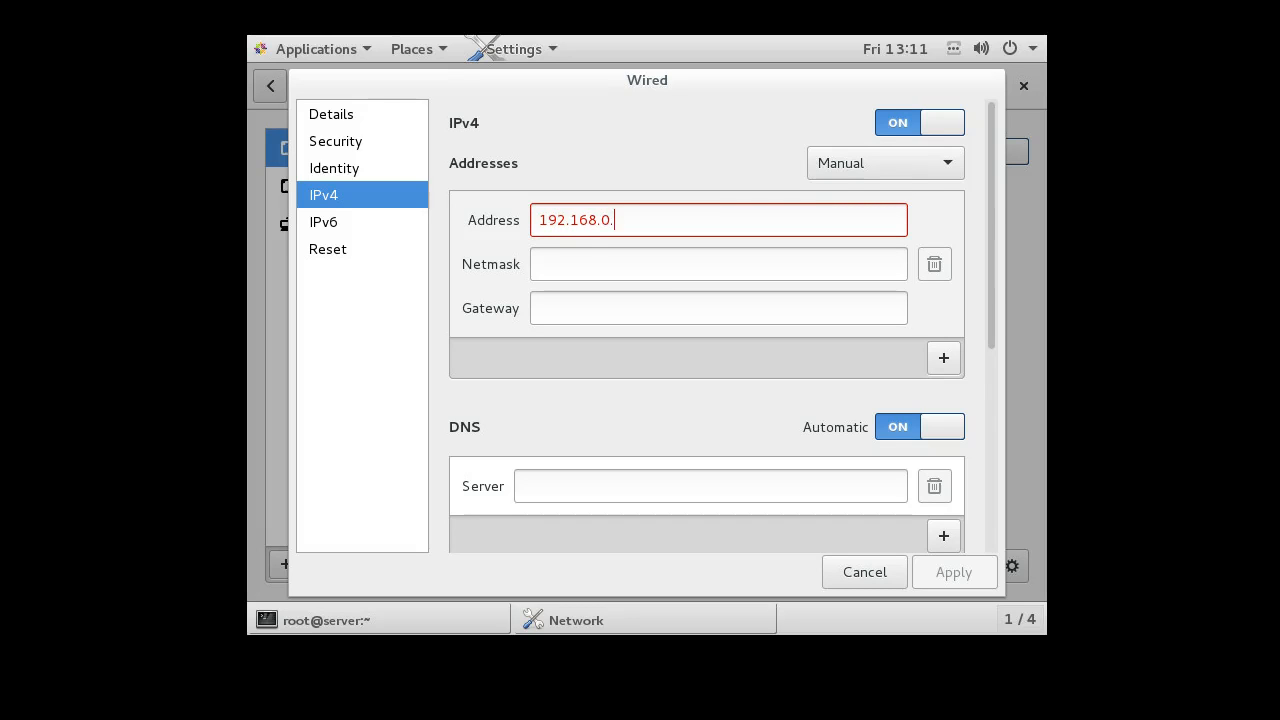
pyautogui.write('1')
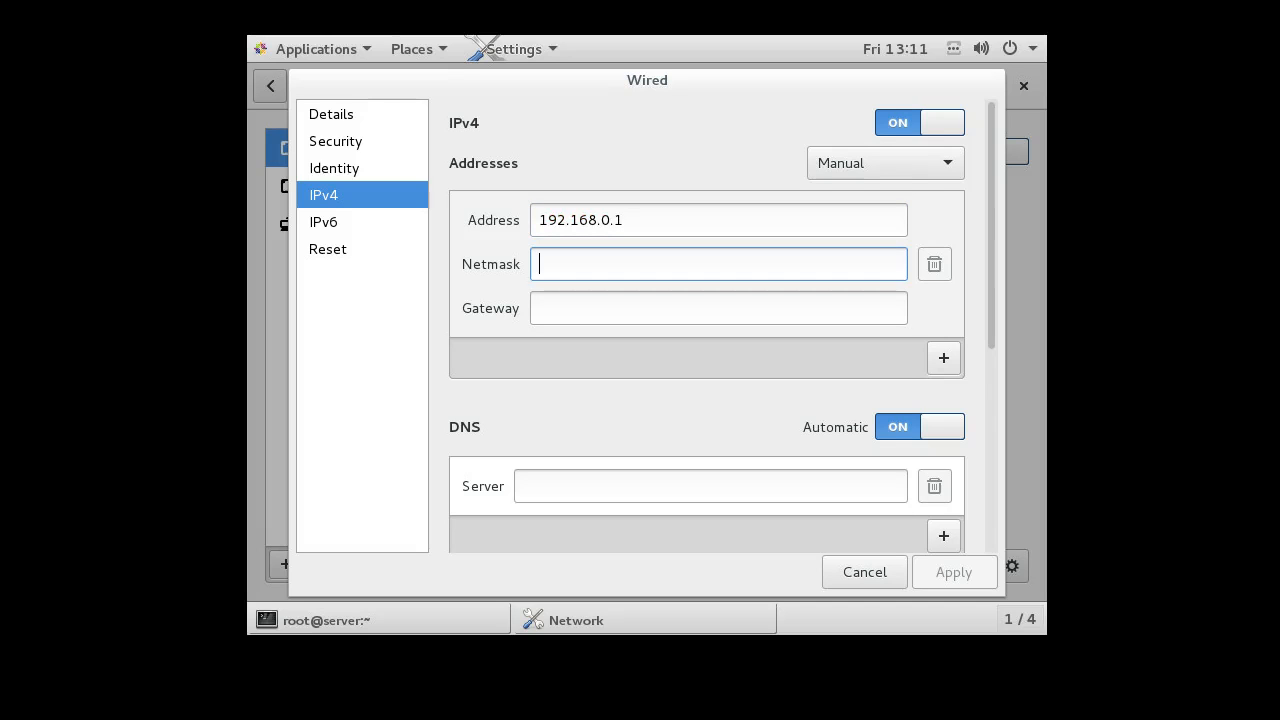
pyautogui.write('255.255.255.0')
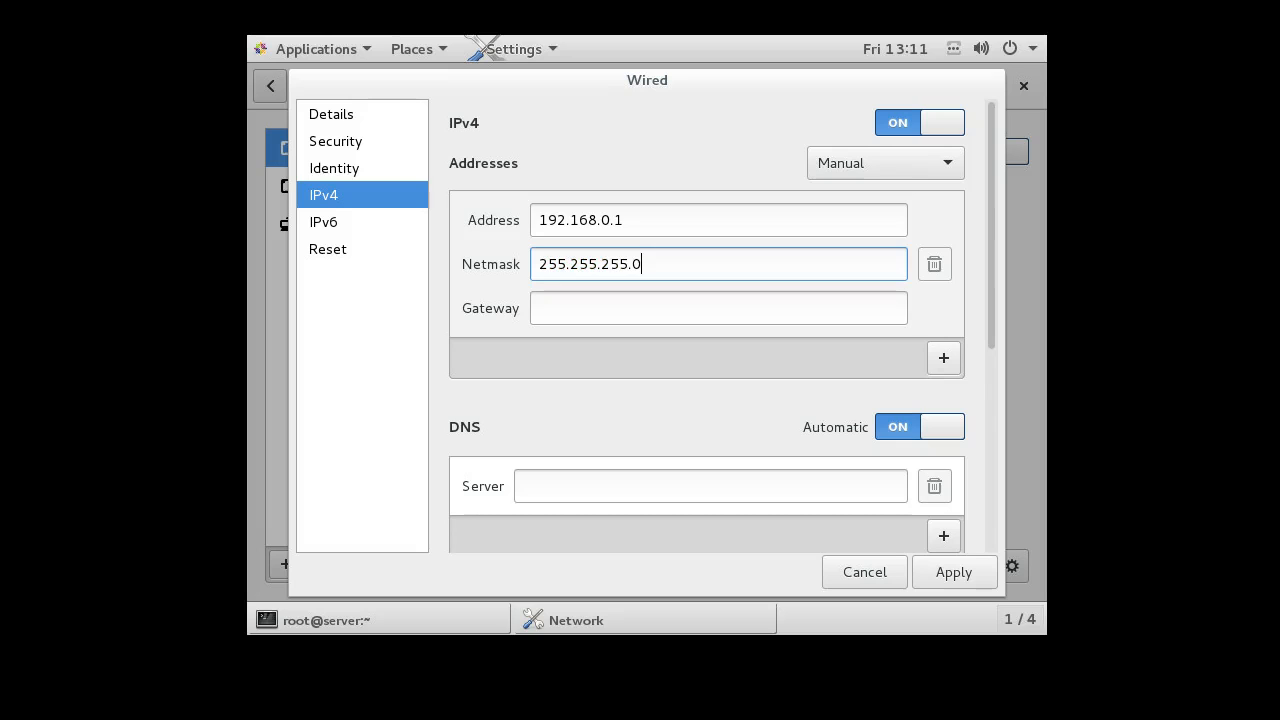
pyautogui.click(716, 308)
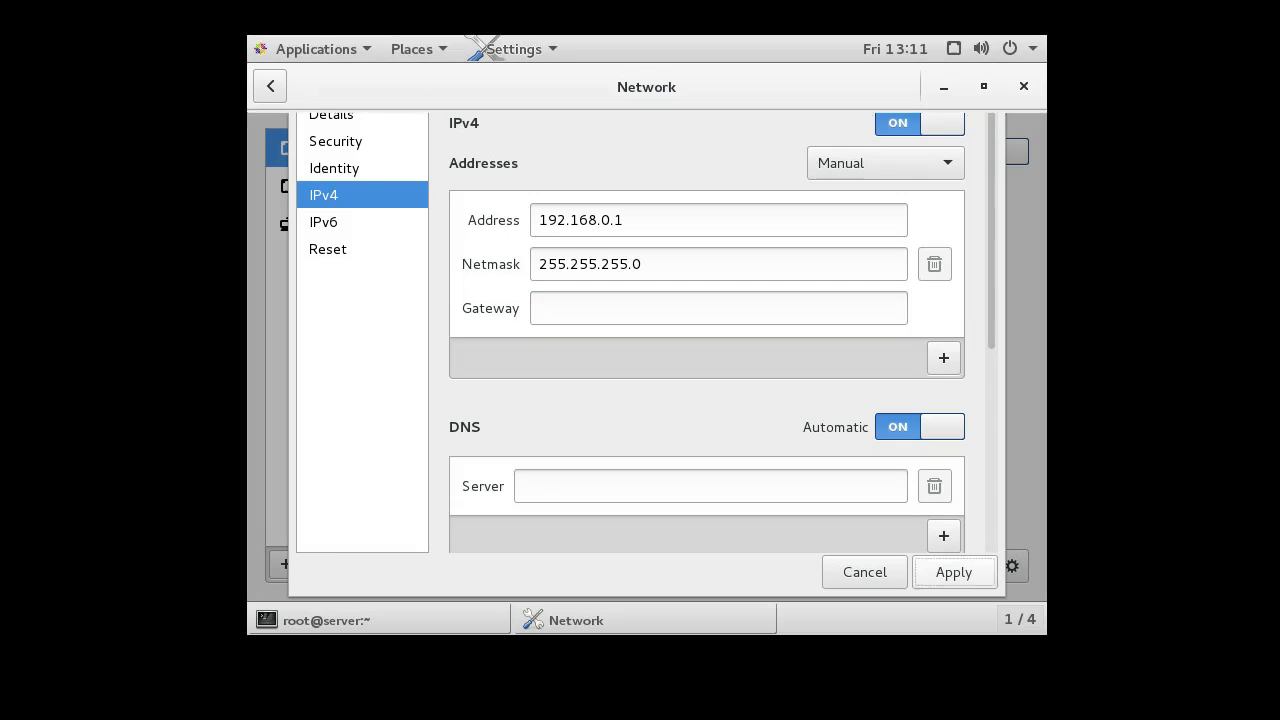
# Step: Toggle the ens34 connection off and back on to take the new address
pyautogui.click(864, 572)
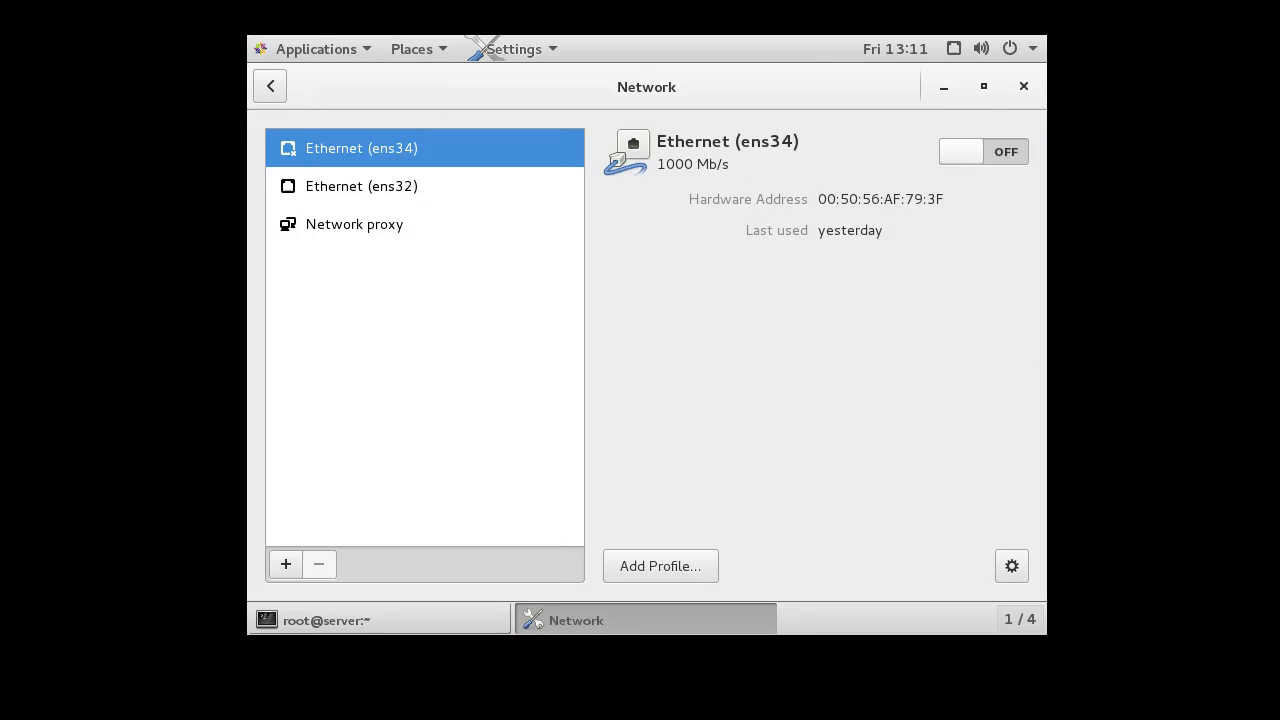
pyautogui.click(984, 152)
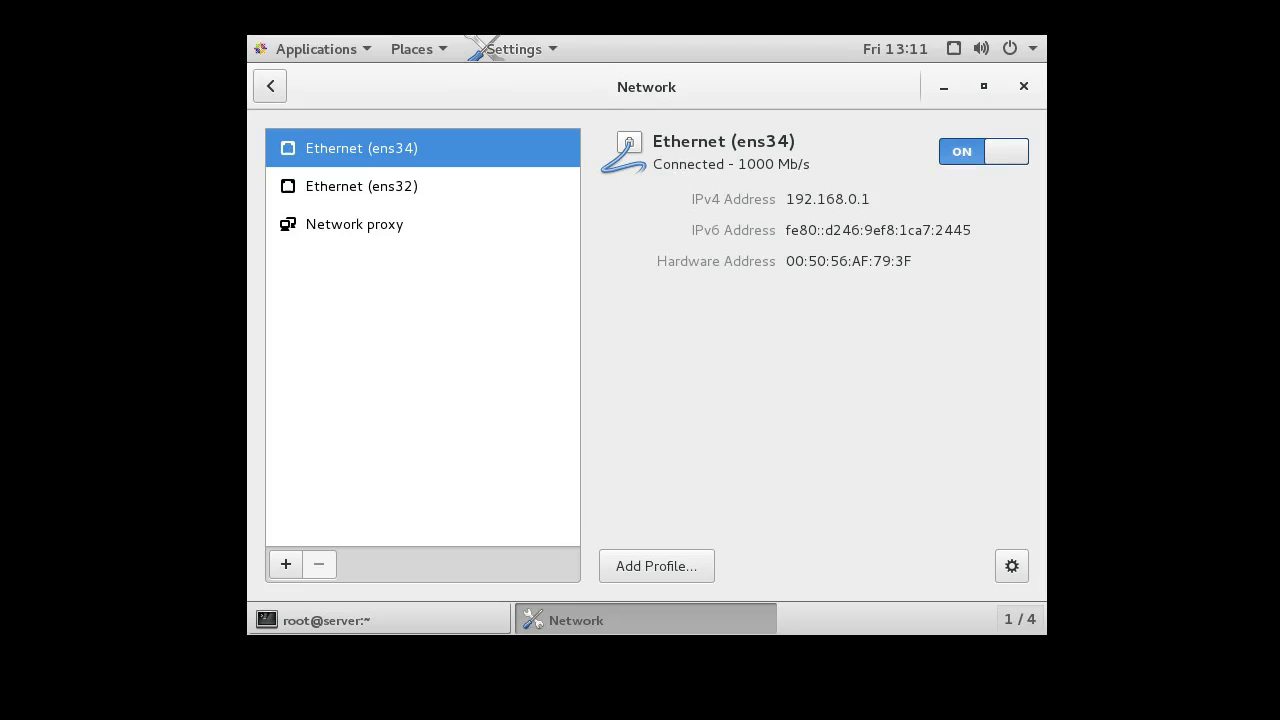
pyautogui.click(360, 186)
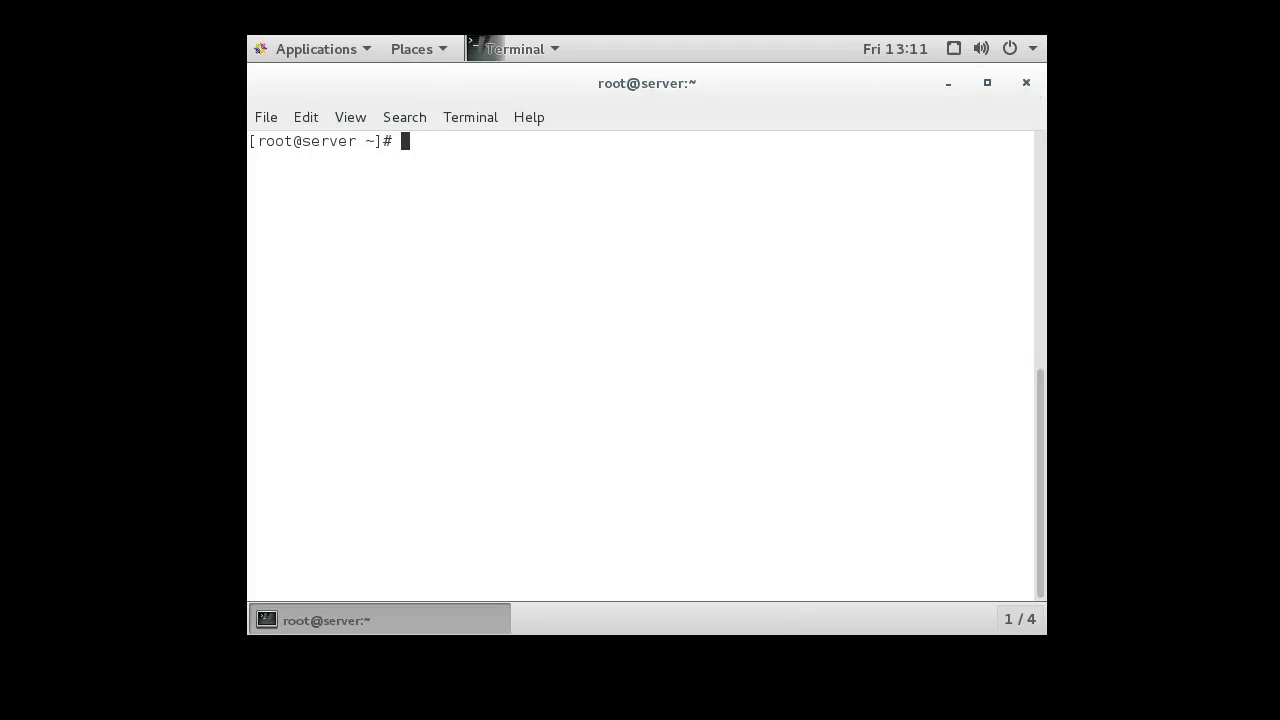
pyautogui.write('ping www.google.com')
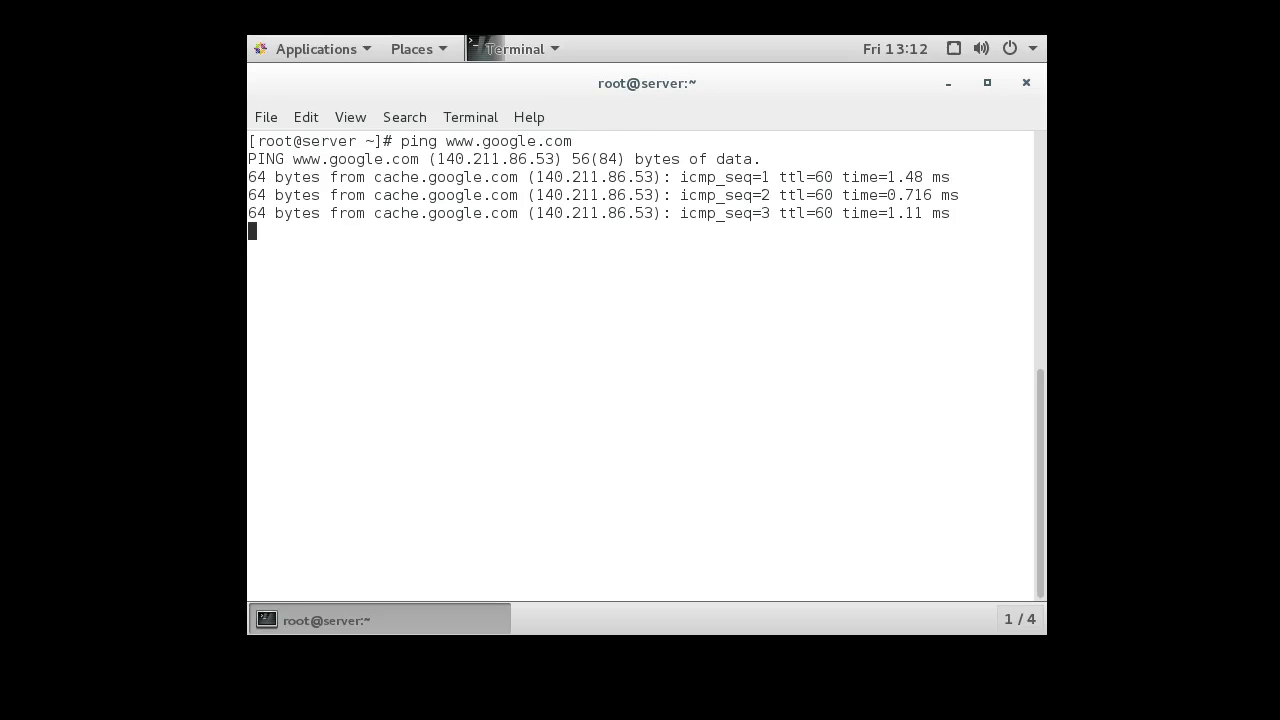
pyautogui.press('ctrl+c')
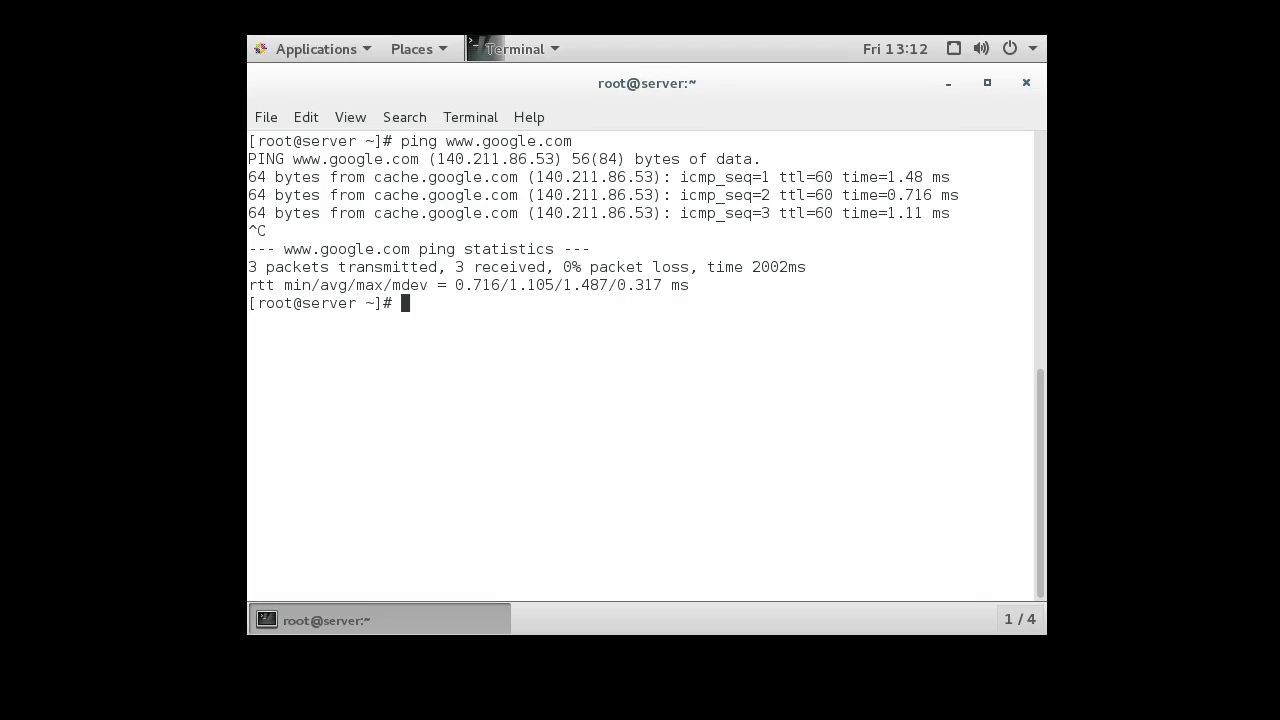
pyautogui.write('i')
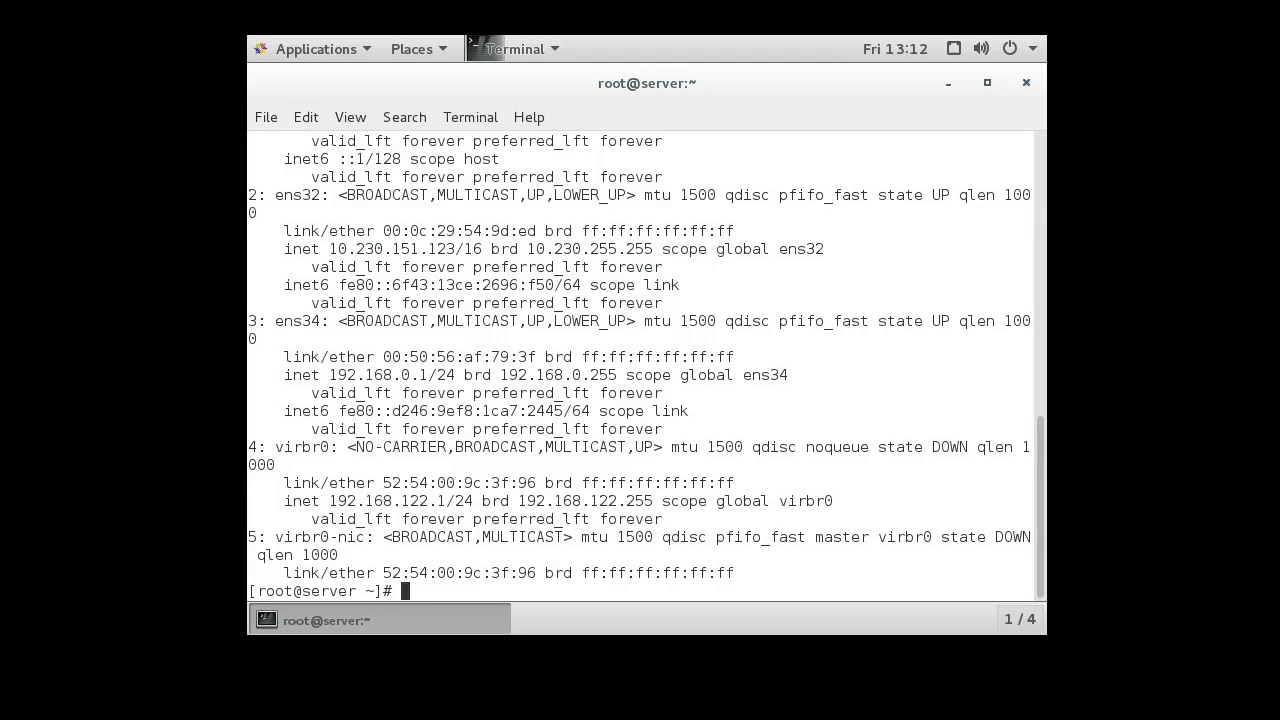
pyautogui.doubleClick(390, 248)
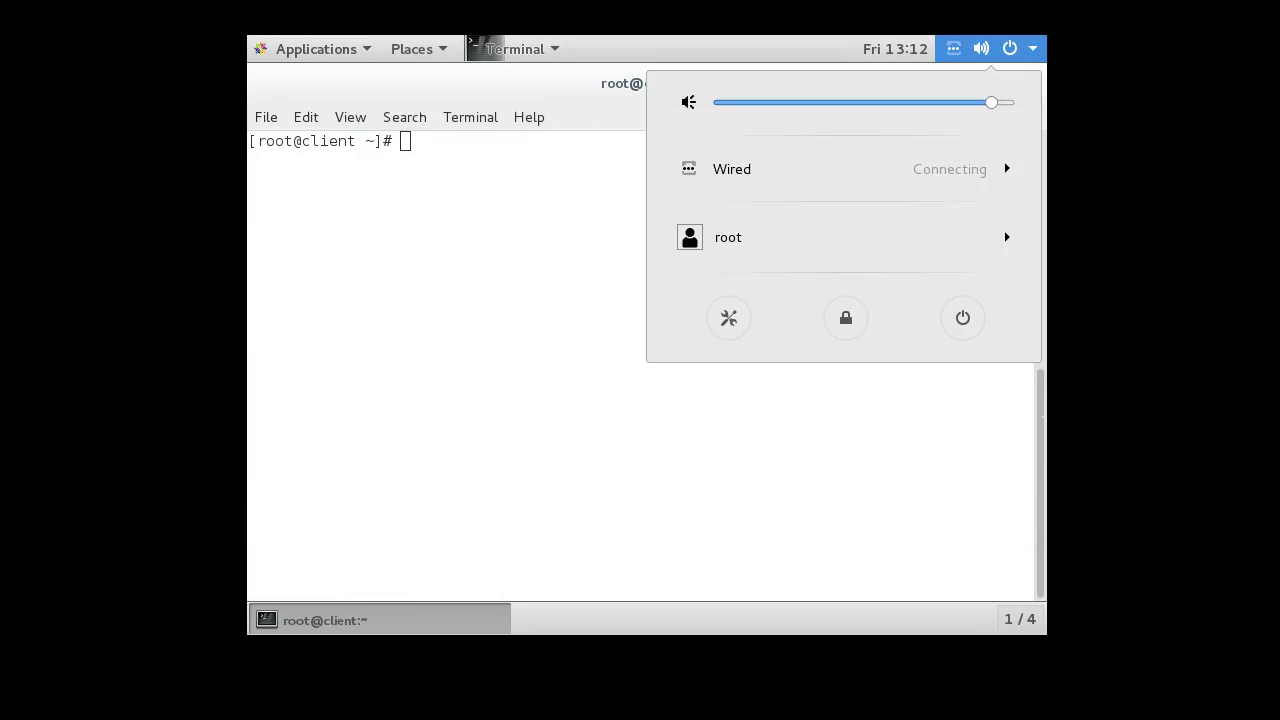
# Step: Bring up the client's Wired Settings in the Network panel
pyautogui.click(840, 168)
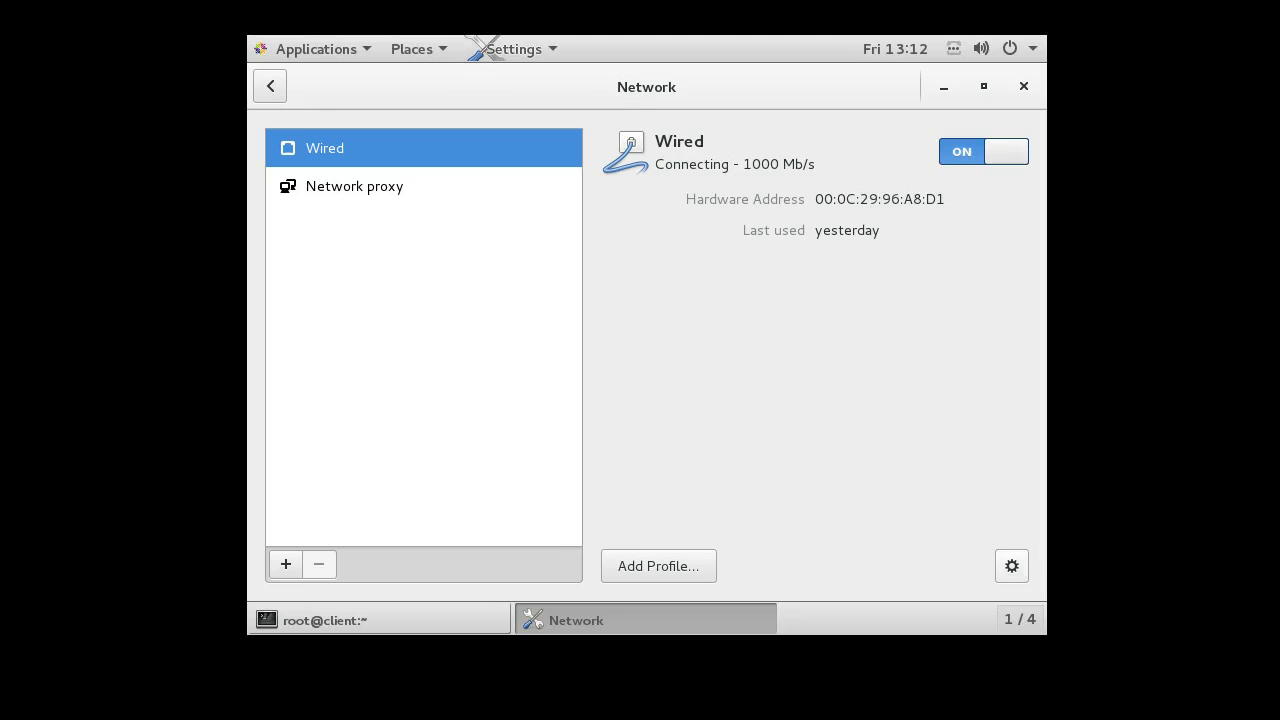
# Step: Switch the client's wired IPv4 to manual and enter address 192.168.0.23
pyautogui.click(1012, 566)
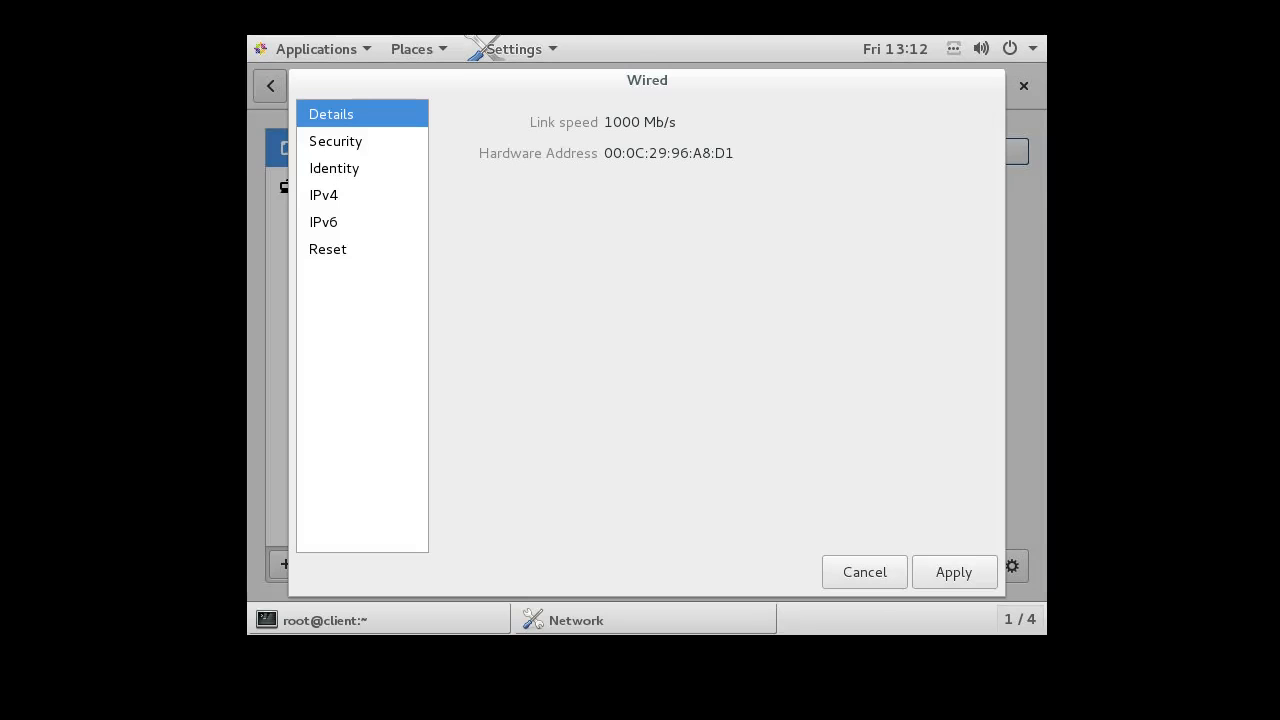
pyautogui.click(324, 194)
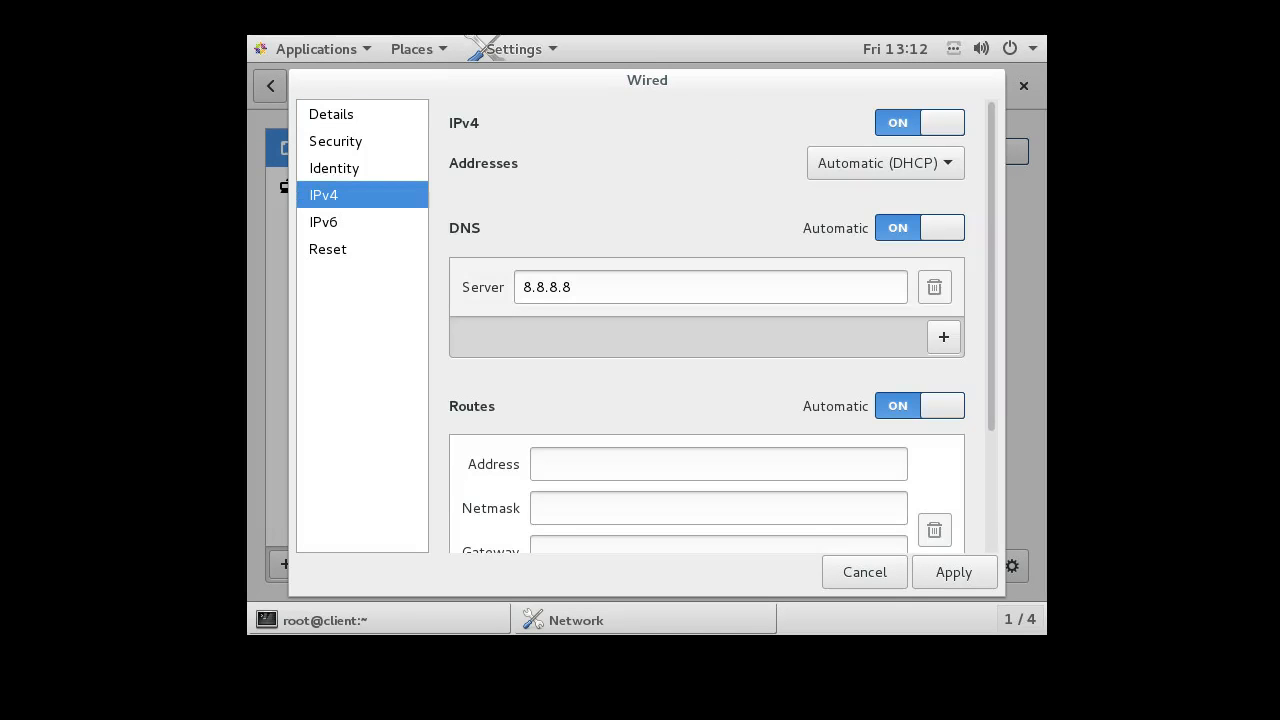
pyautogui.click(884, 162)
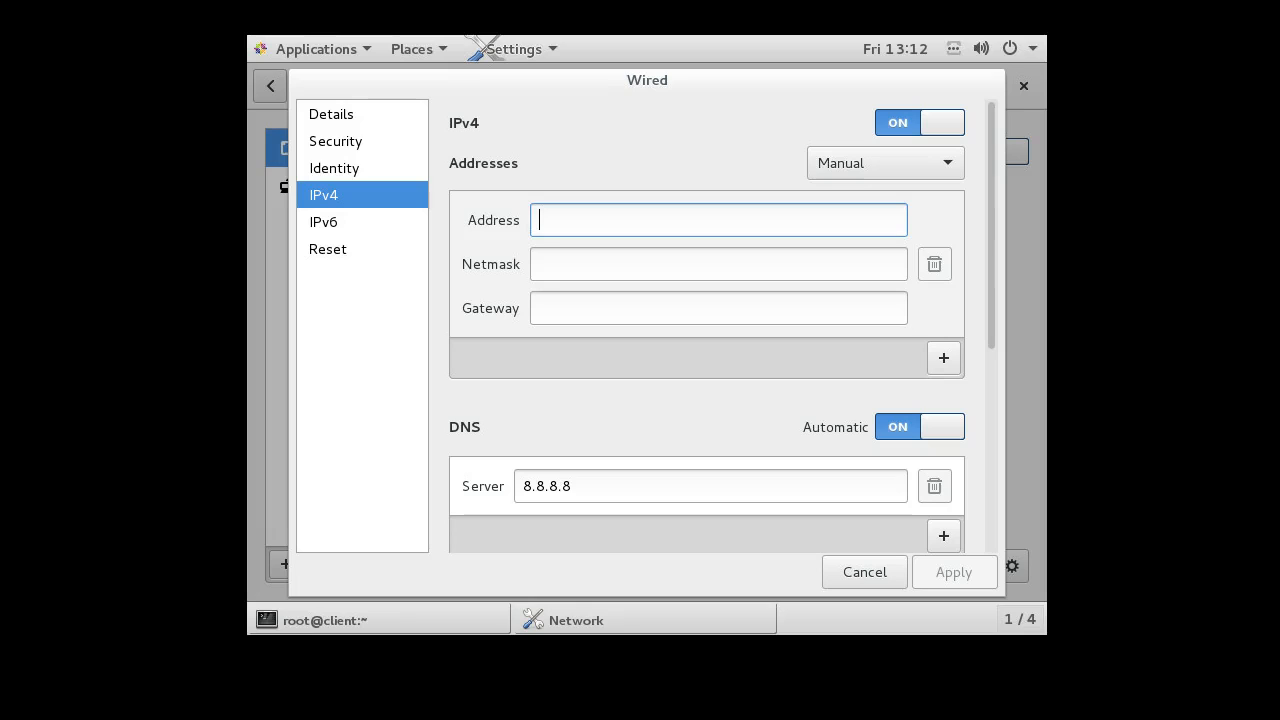
pyautogui.write('192.1')
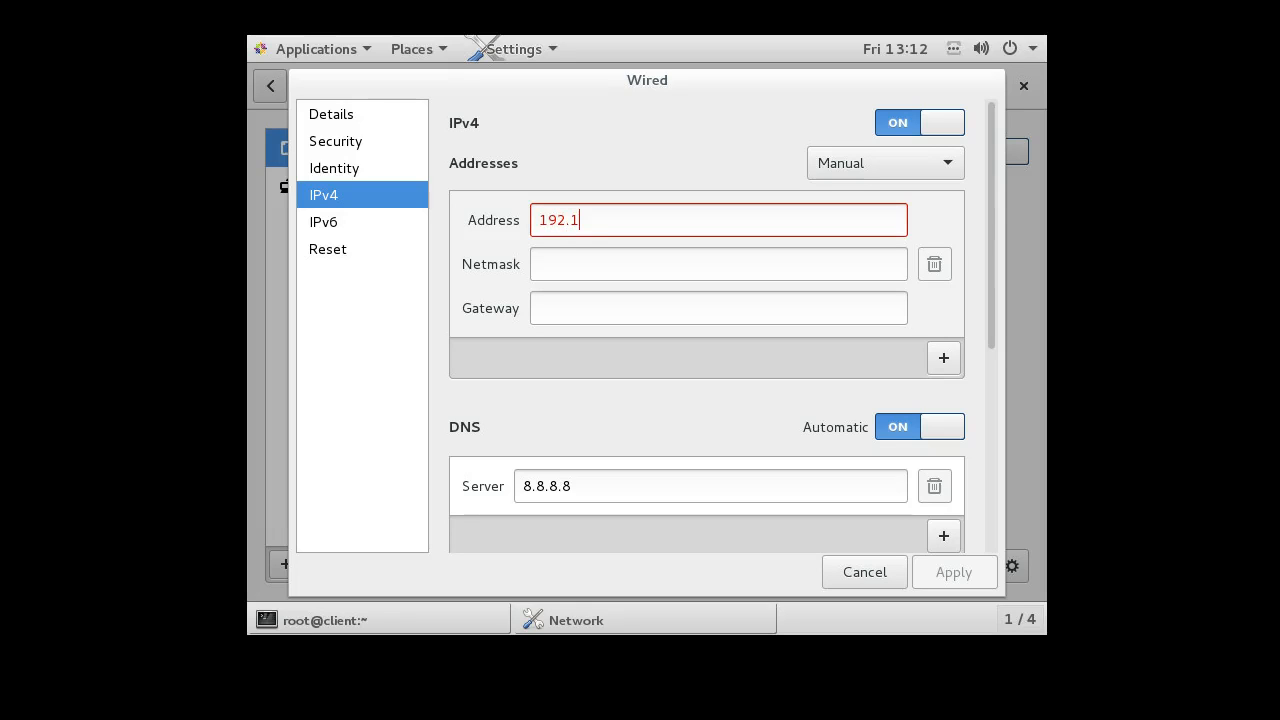
pyautogui.write('68.')
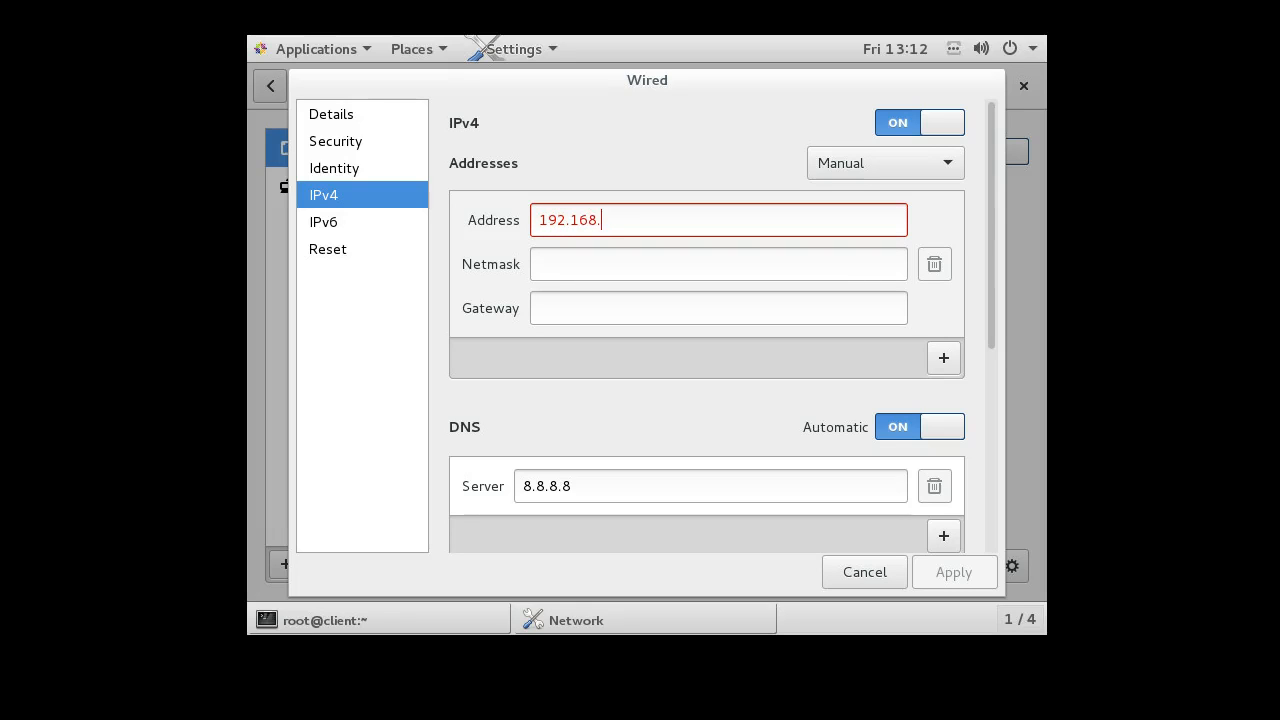
pyautogui.write('0.')
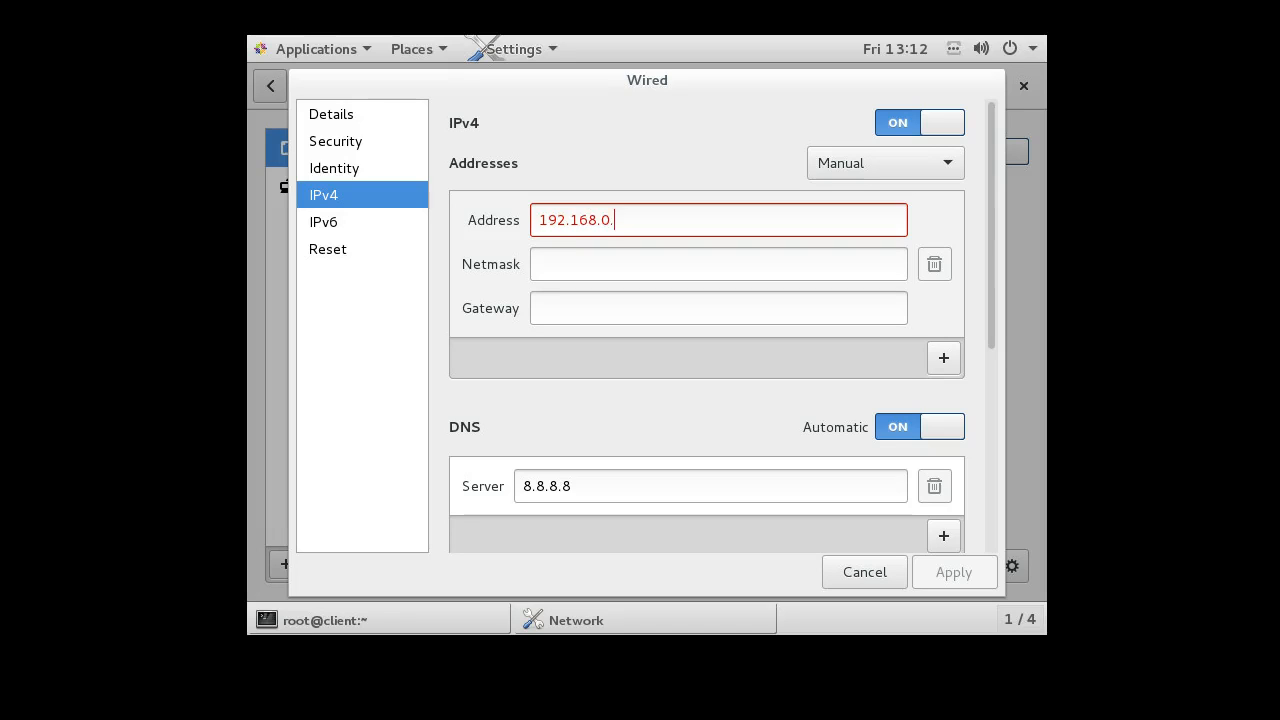
pyautogui.write('23')
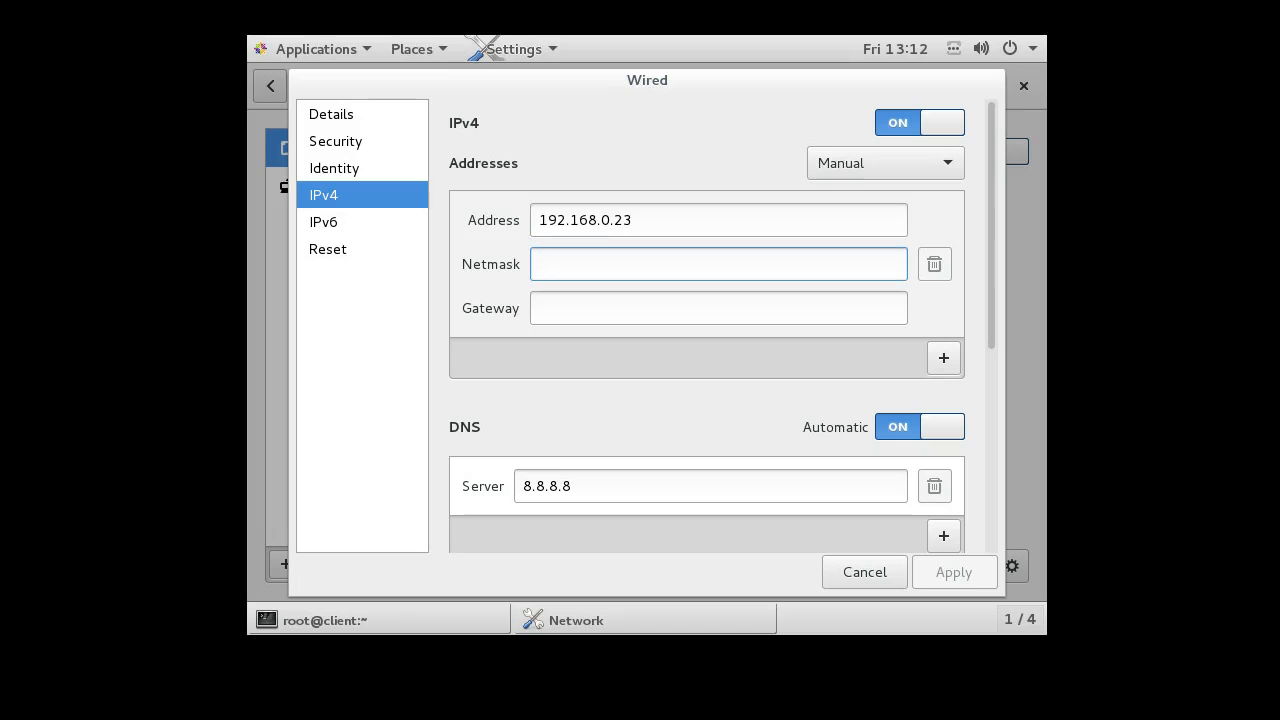
# Step: Enter netmask 255.255.255.0 and gateway 192.168.0.1, then apply the settings
pyautogui.write('255.255.255')
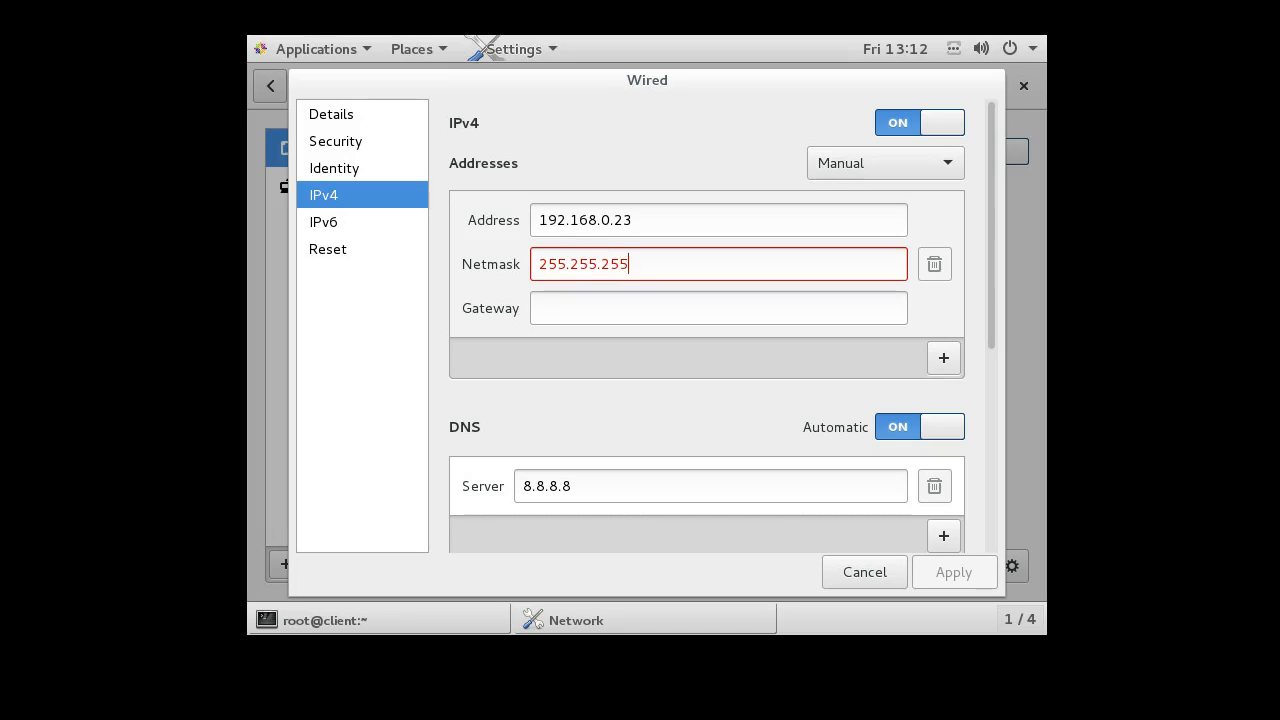
pyautogui.write('0')
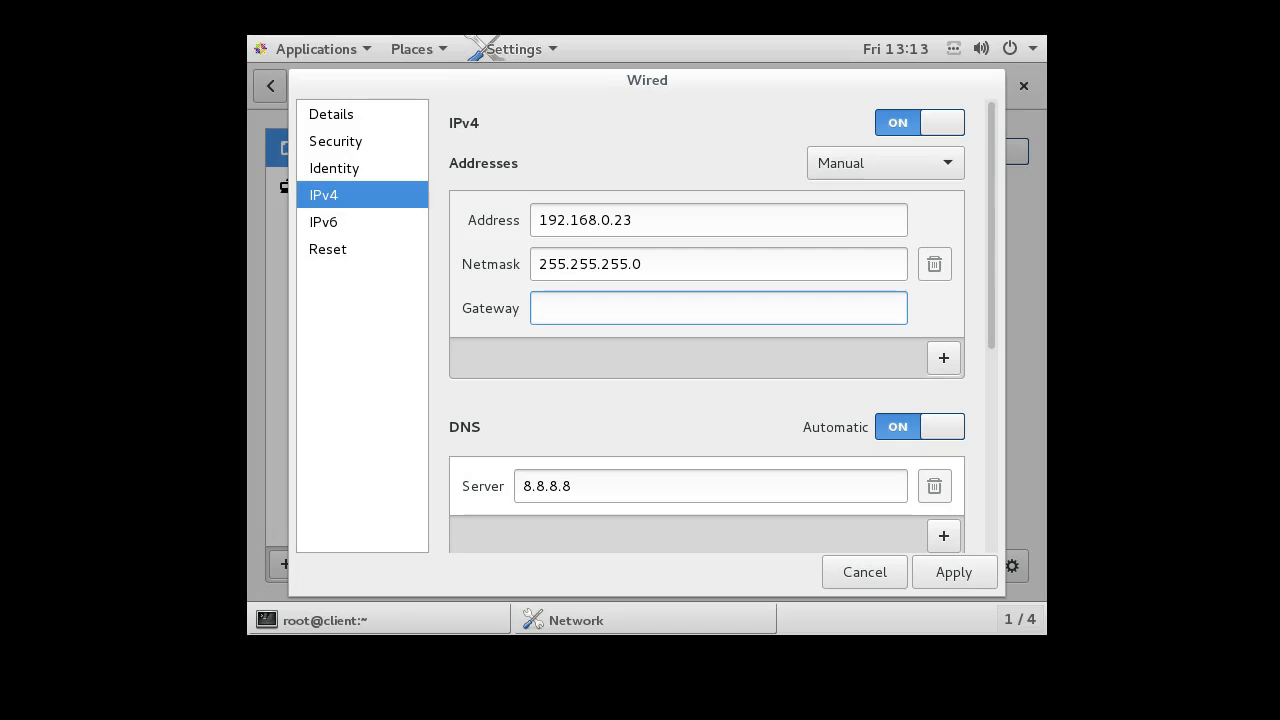
pyautogui.write('192.1')
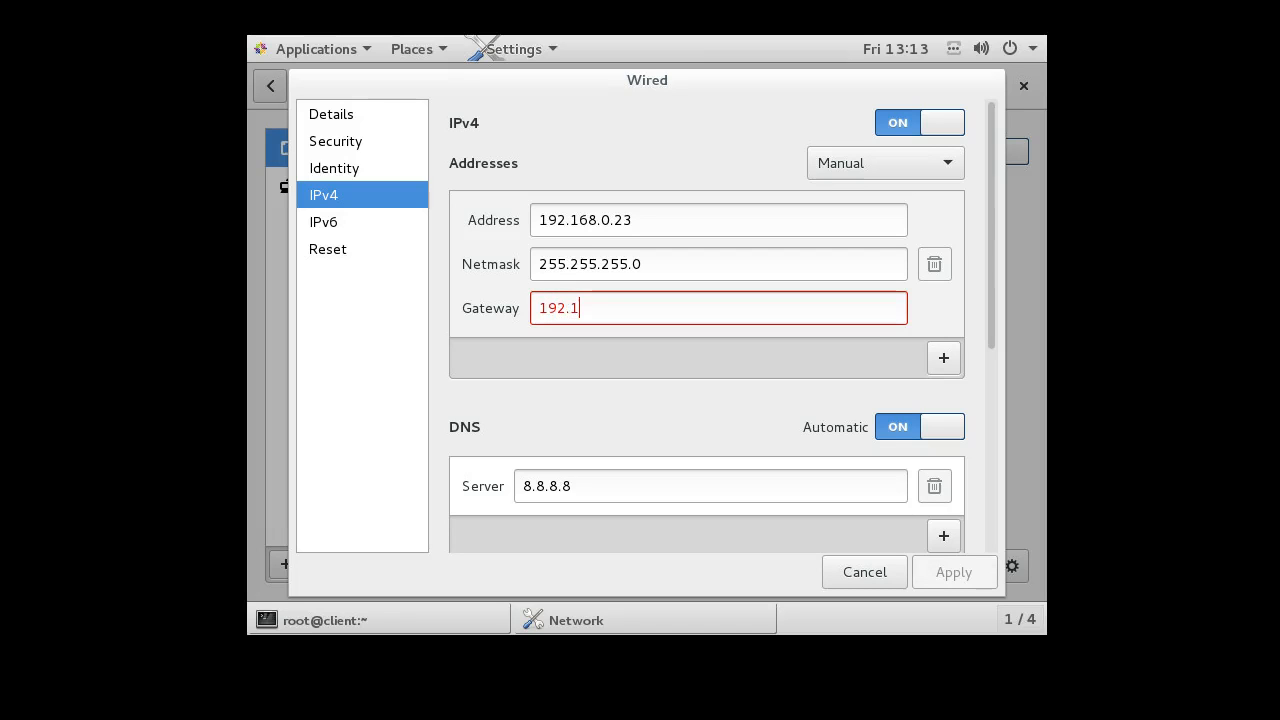
pyautogui.write('68.0.1')
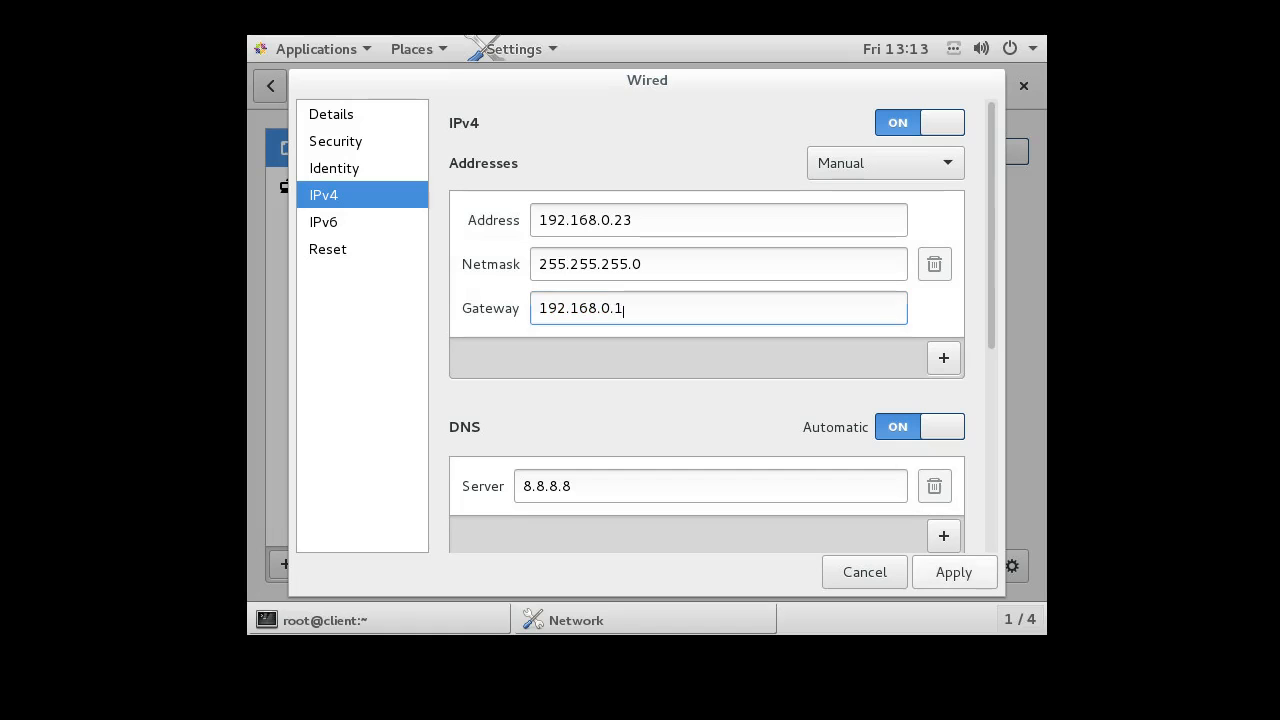
pyautogui.click(952, 572)
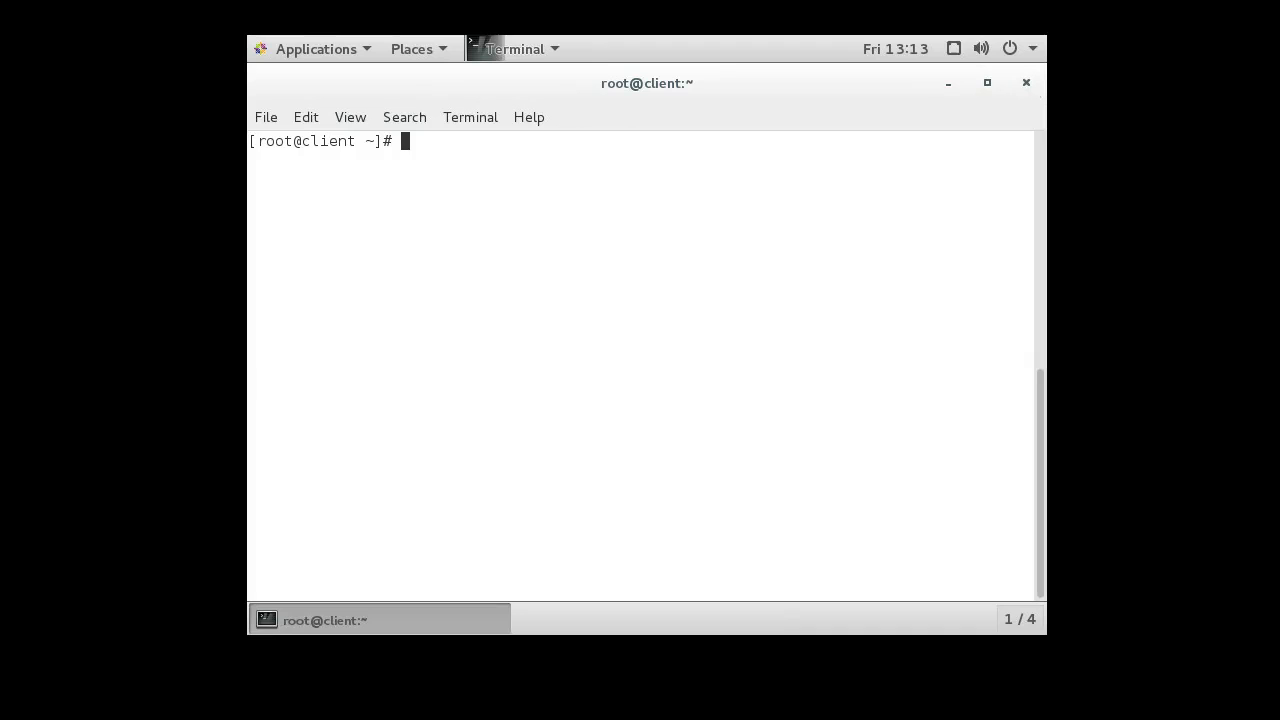
# Step: Ping google.com from the client, which fails to resolve the name
pyautogui.write('ping')
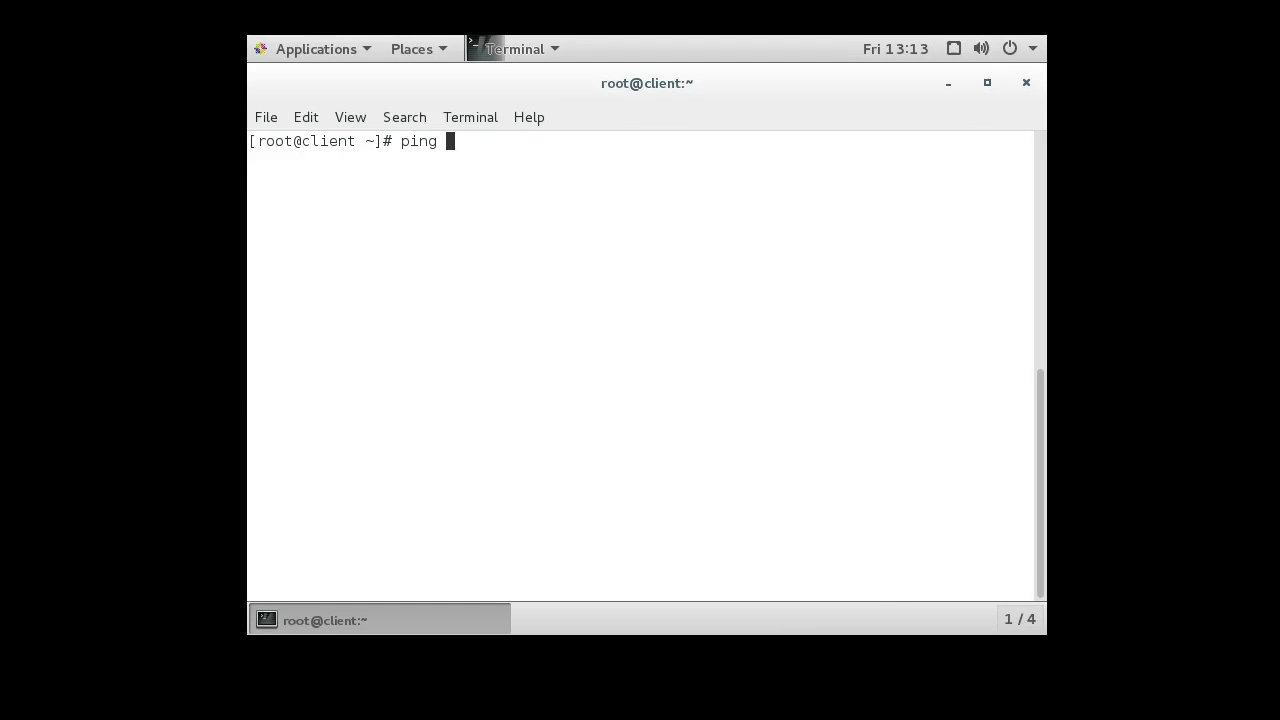
pyautogui.write('google.com')
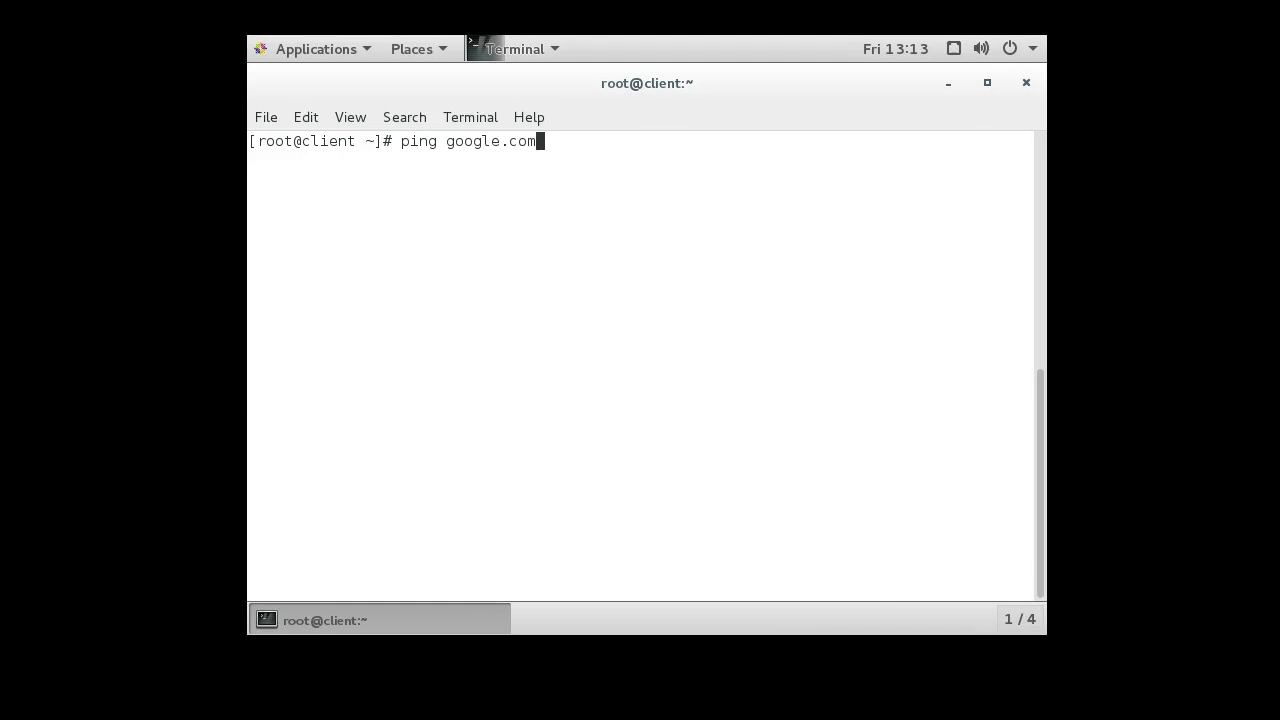
pyautogui.press('Return')
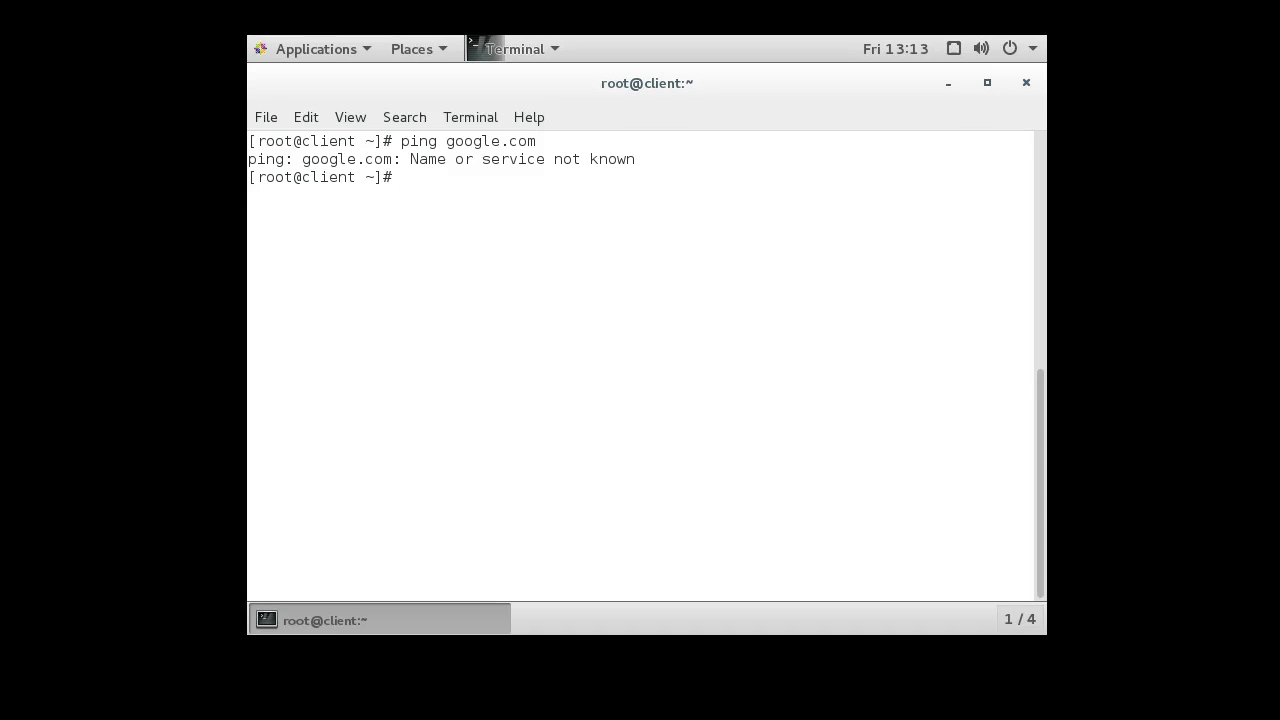
# Step: Run traceroute 8.8.8.8 from the client to check the route
pyautogui.write('t')
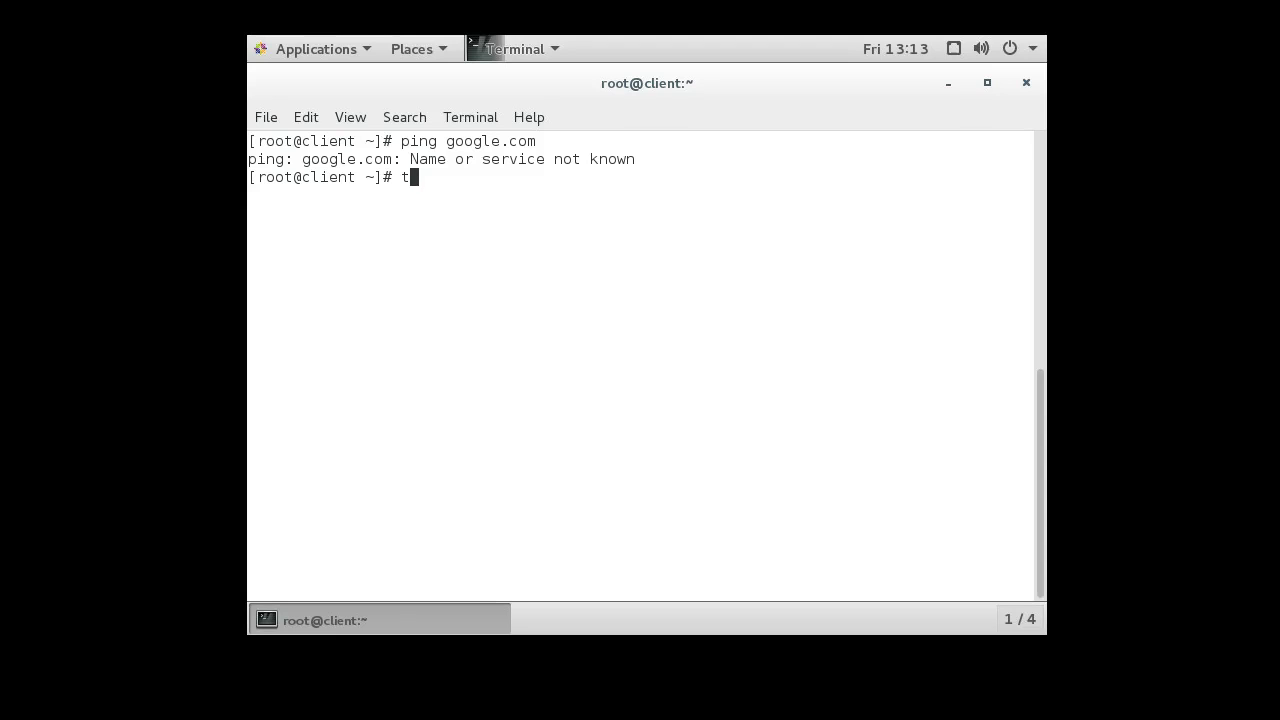
pyautogui.write('race')
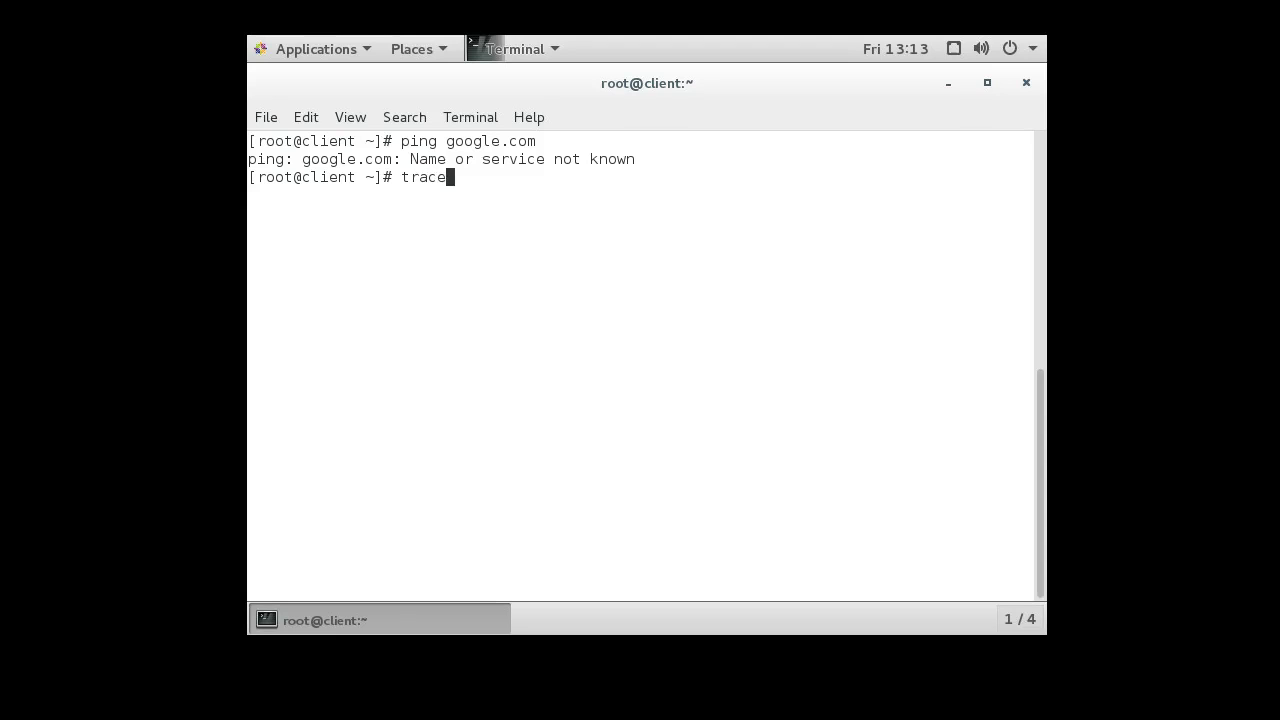
pyautogui.write('route')
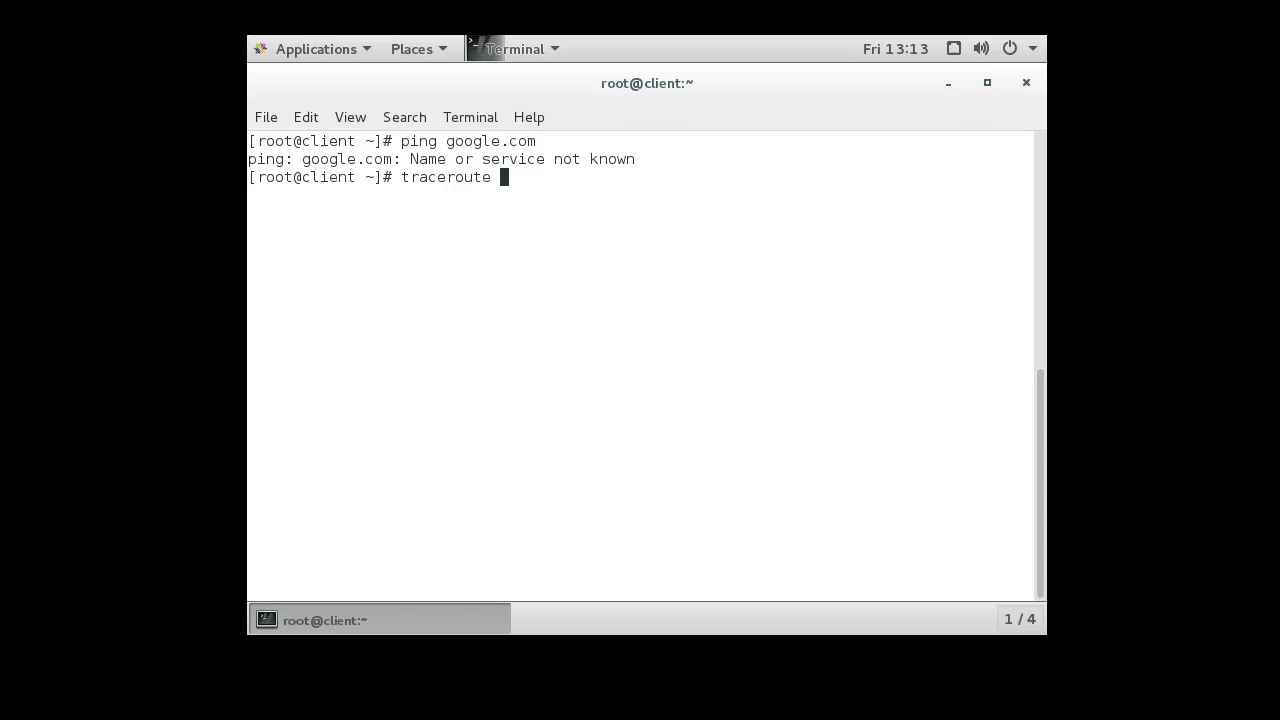
pyautogui.write('8.8.8.8')
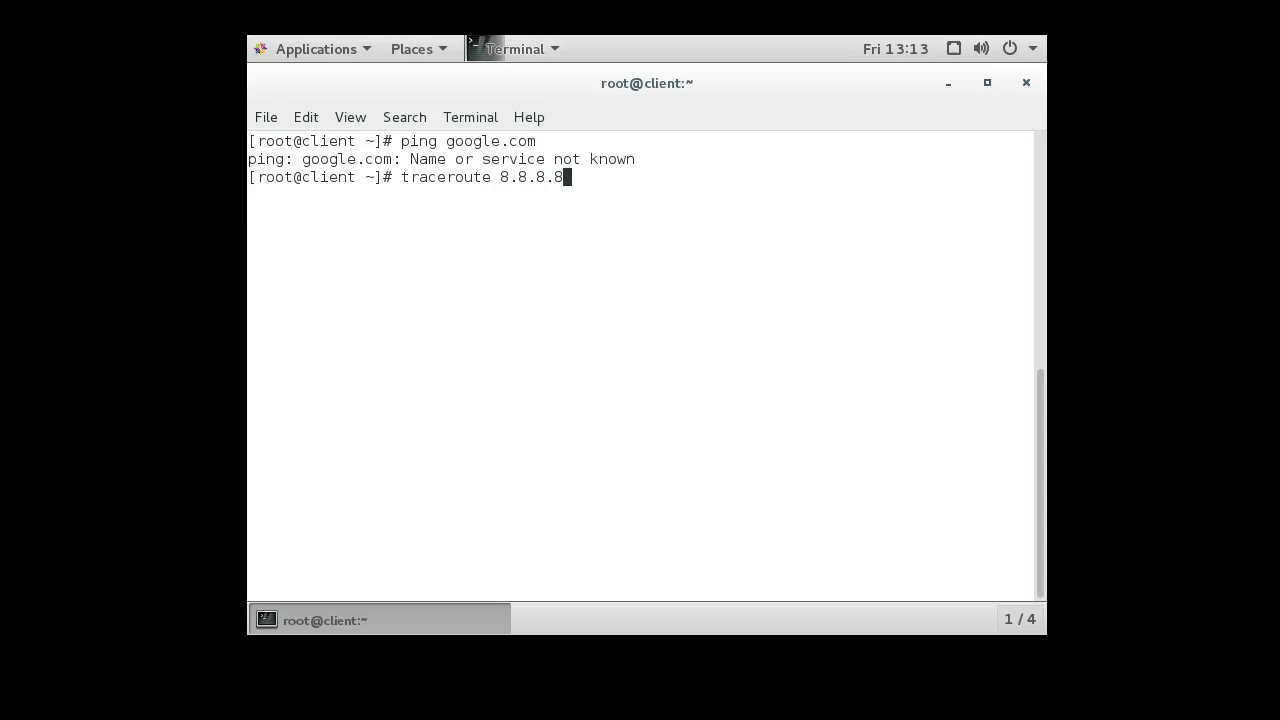
pyautogui.press('Return')
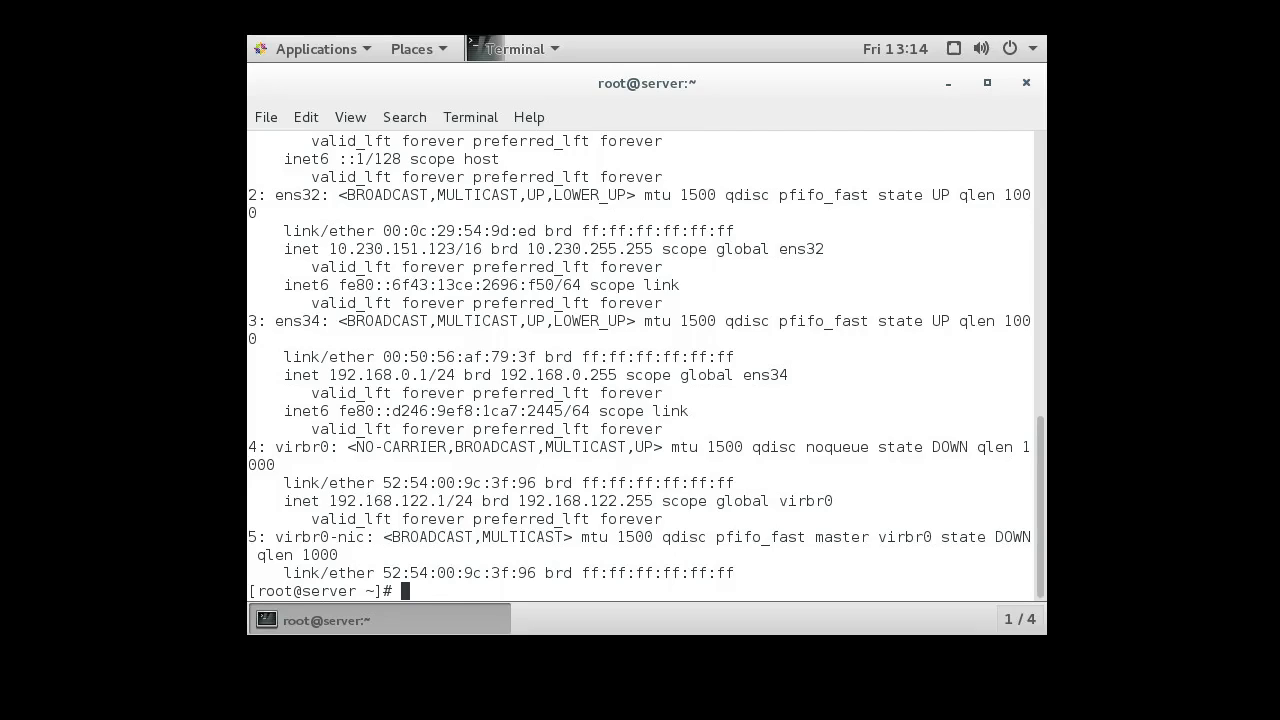
# Step: Navigate the server shell through /proc/sys and net into /proc/sys/net/ipv4, listing contents
pyautogui.write('cd /p')
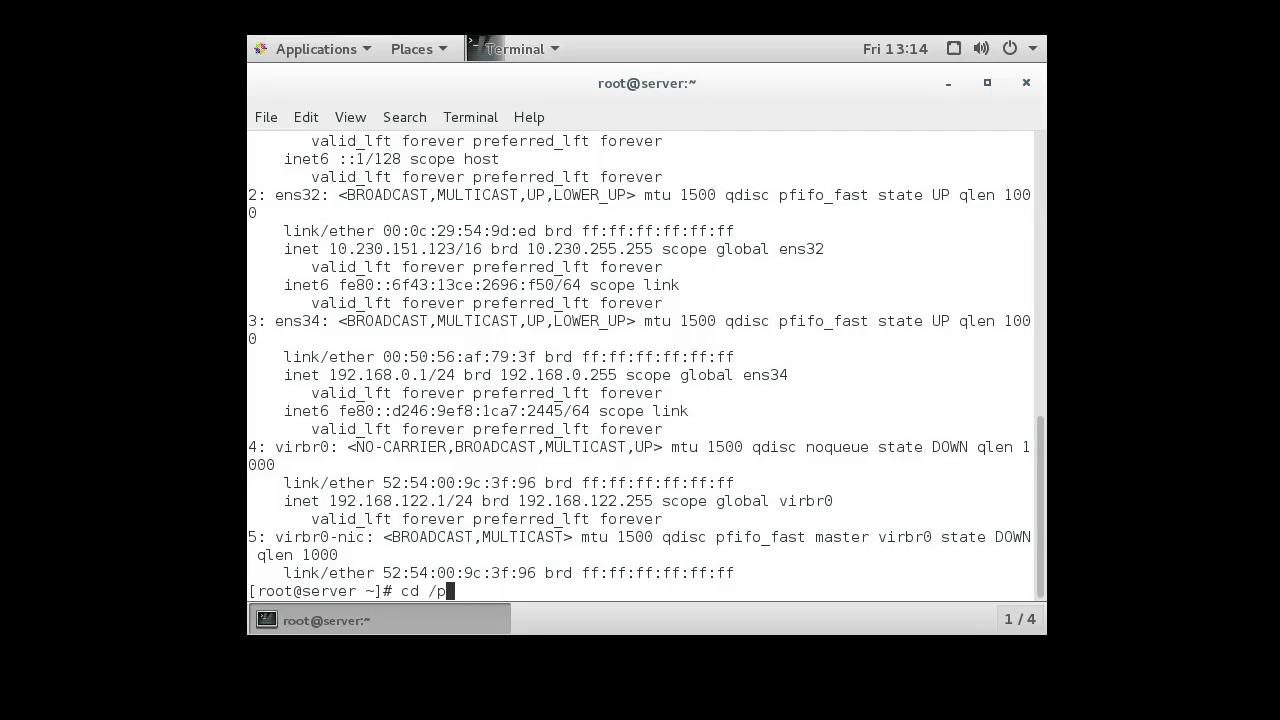
pyautogui.write('roc/')
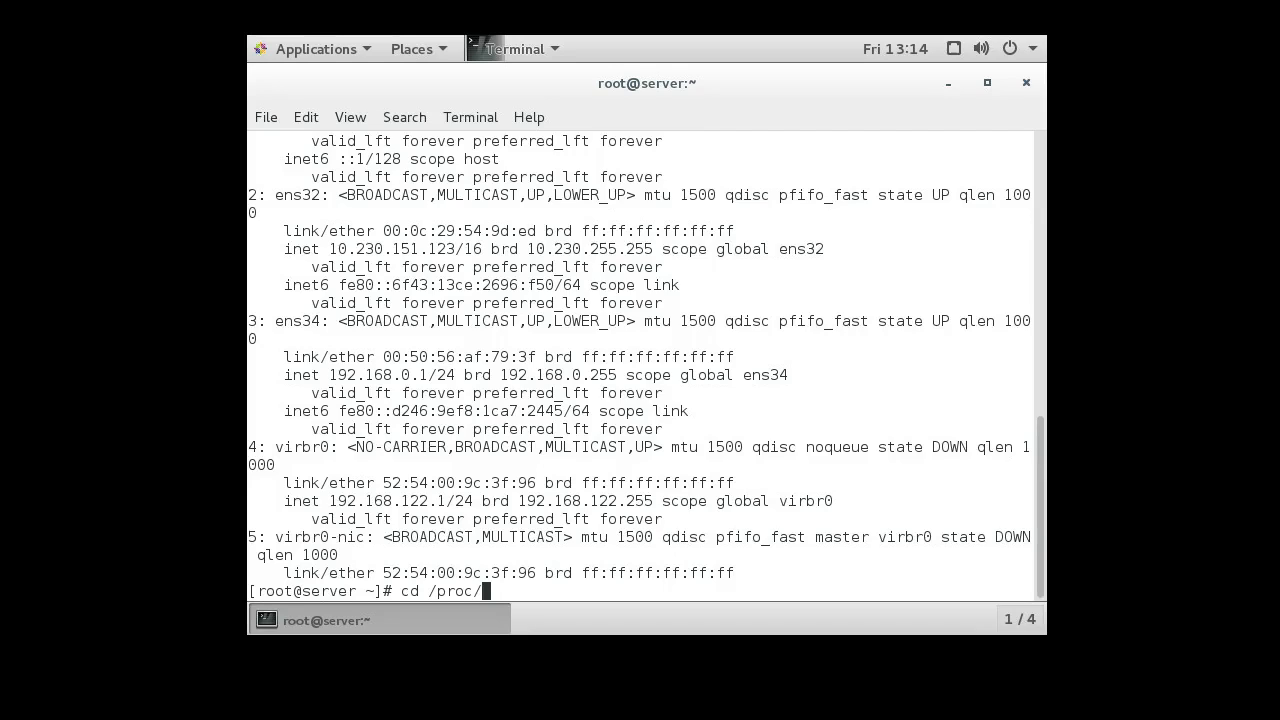
pyautogui.write('sys')
pyautogui.write('ls -')
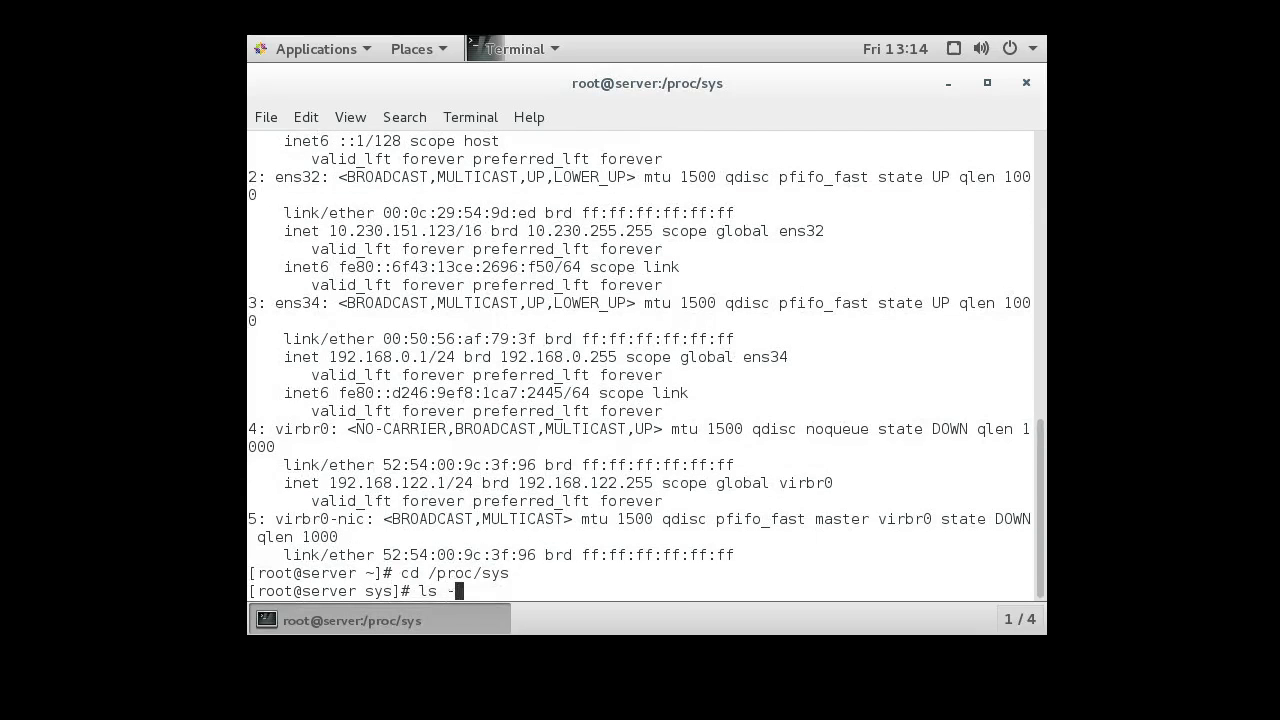
pyautogui.press('Return')
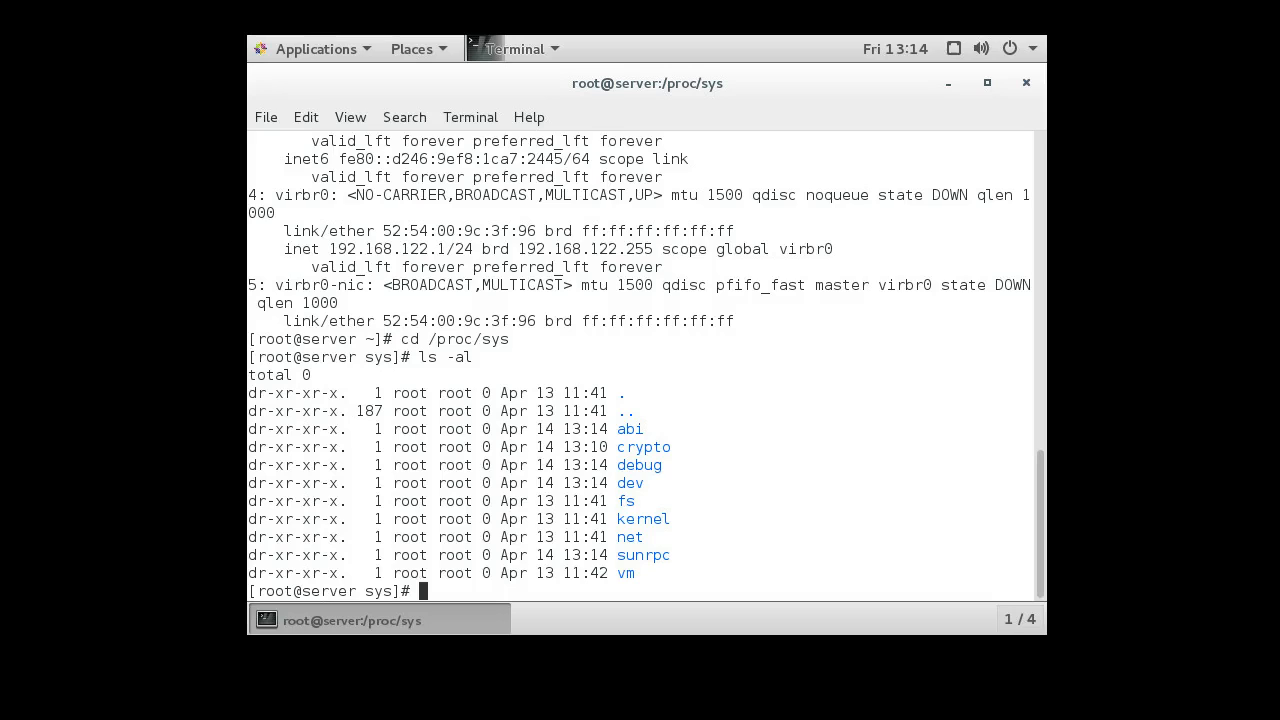
pyautogui.write('cd net/')
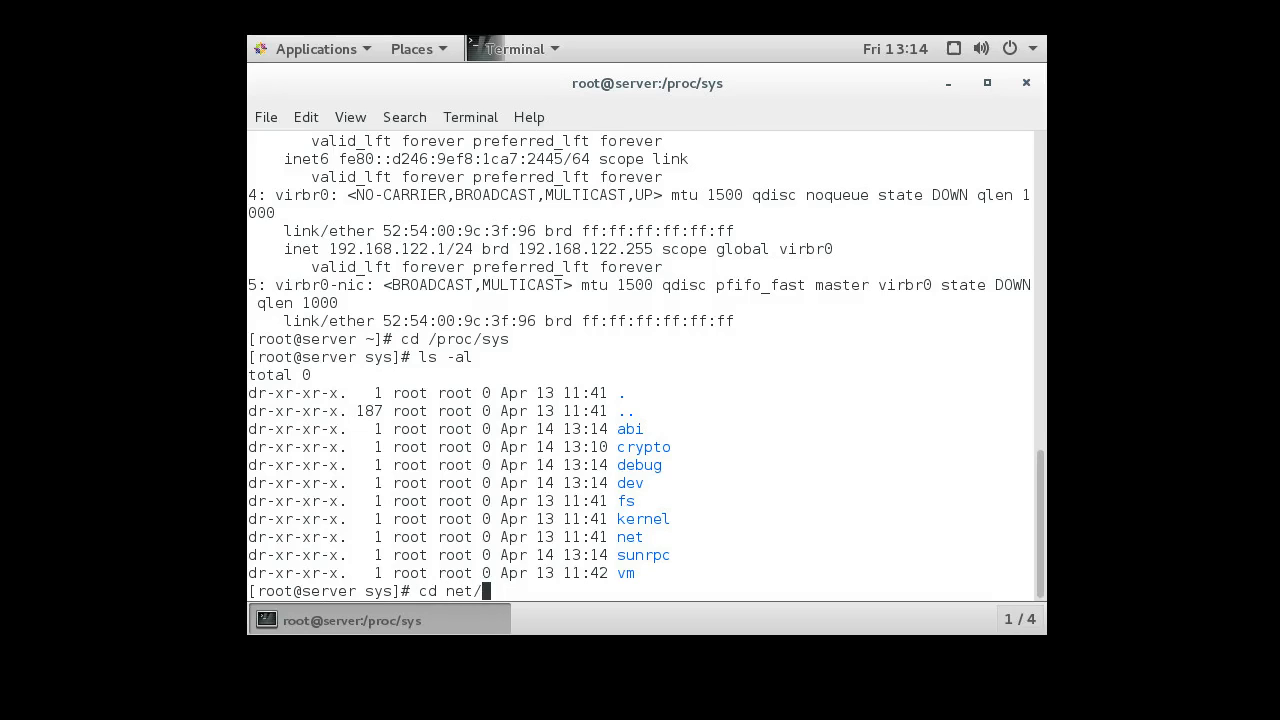
pyautogui.press('Return')
pyautogui.write('ls -al')
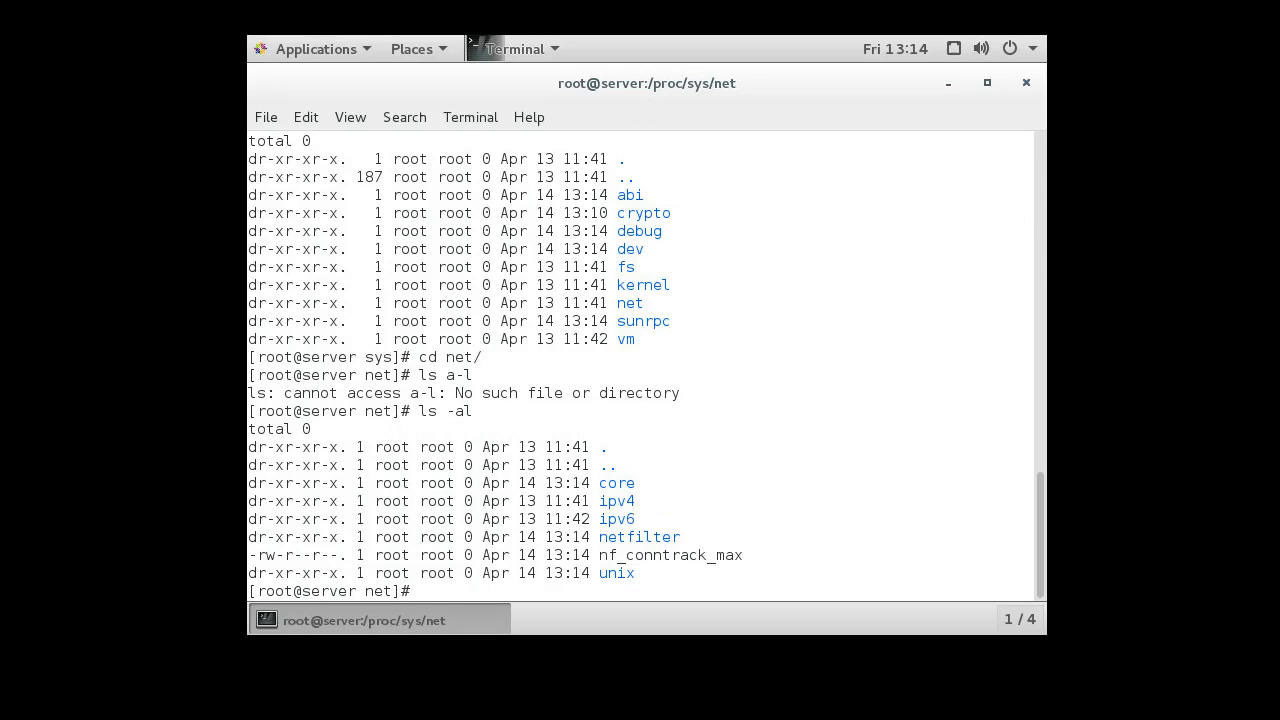
pyautogui.write('cd ip')
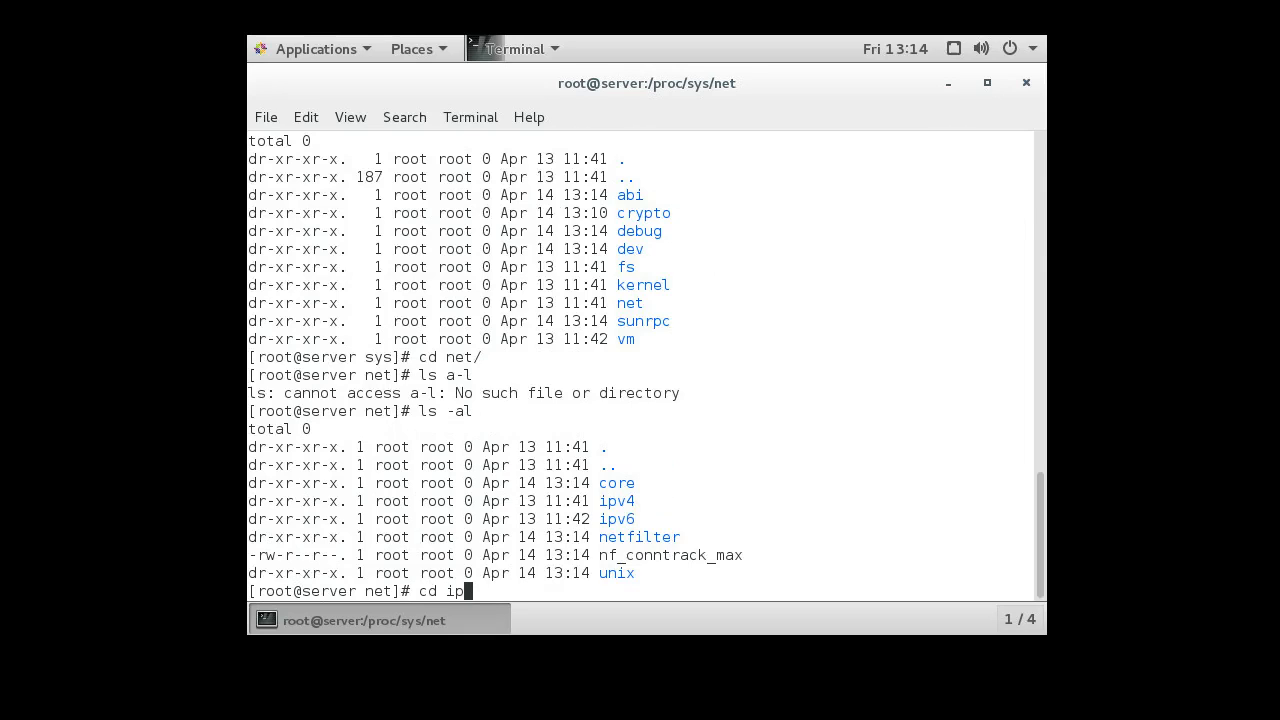
pyautogui.press('Return')
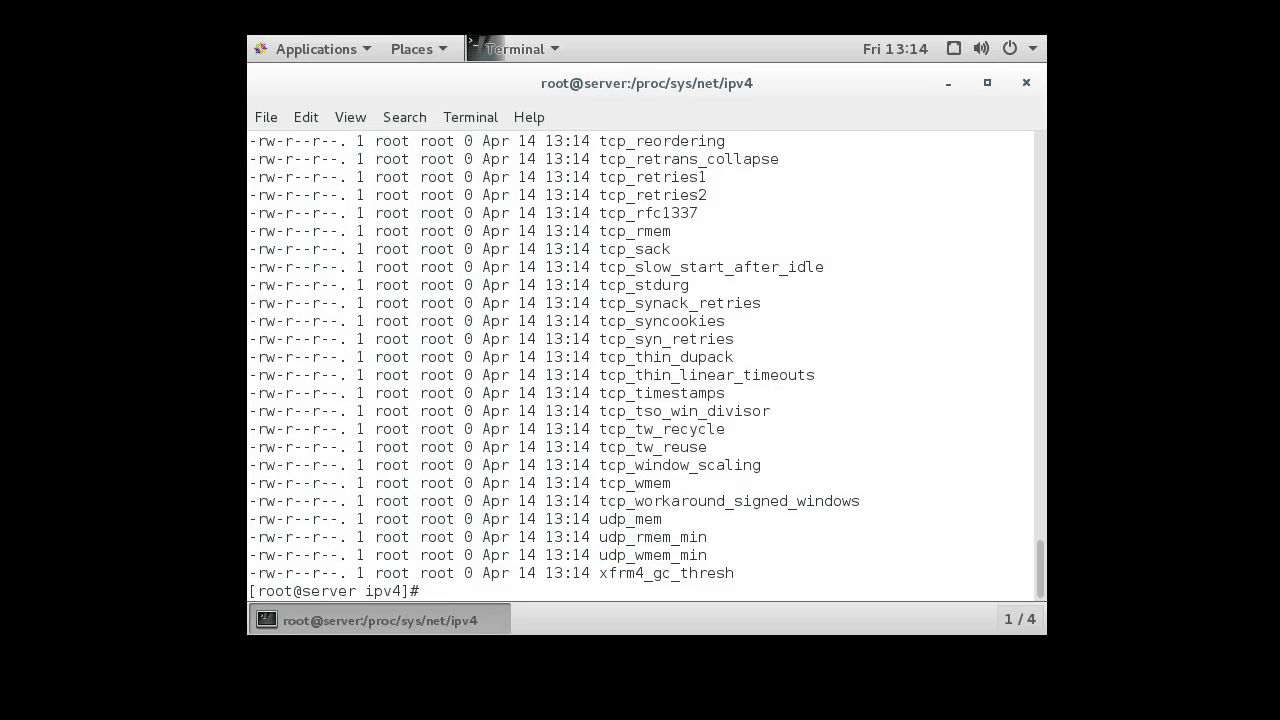
# Step: Read the current value of ip_forward with cat
pyautogui.write('cat')
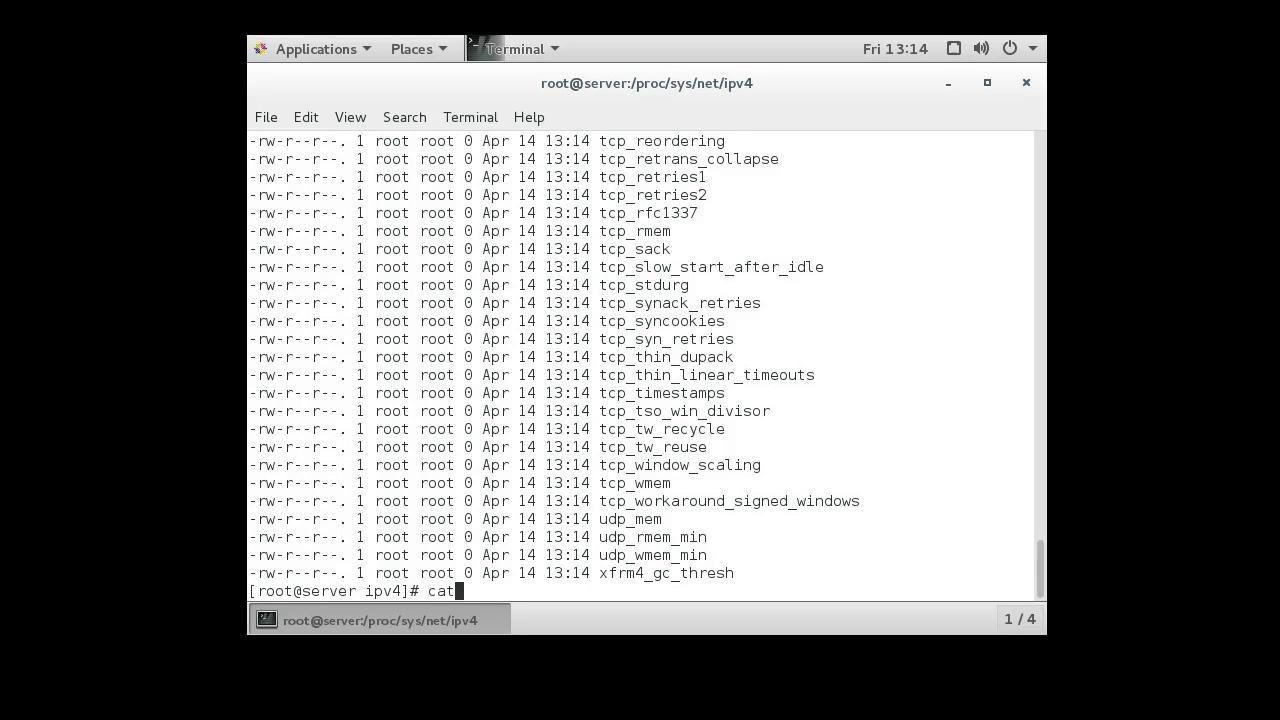
pyautogui.write('ip_fo')
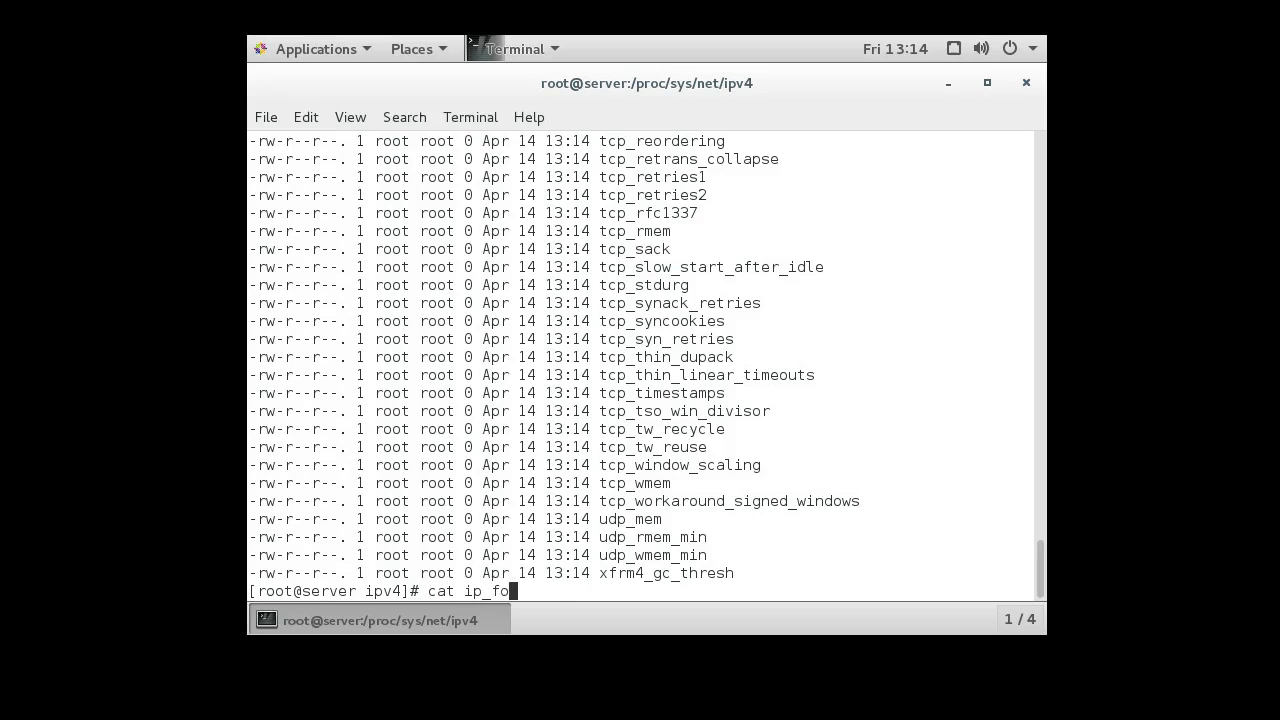
pyautogui.press('Return')
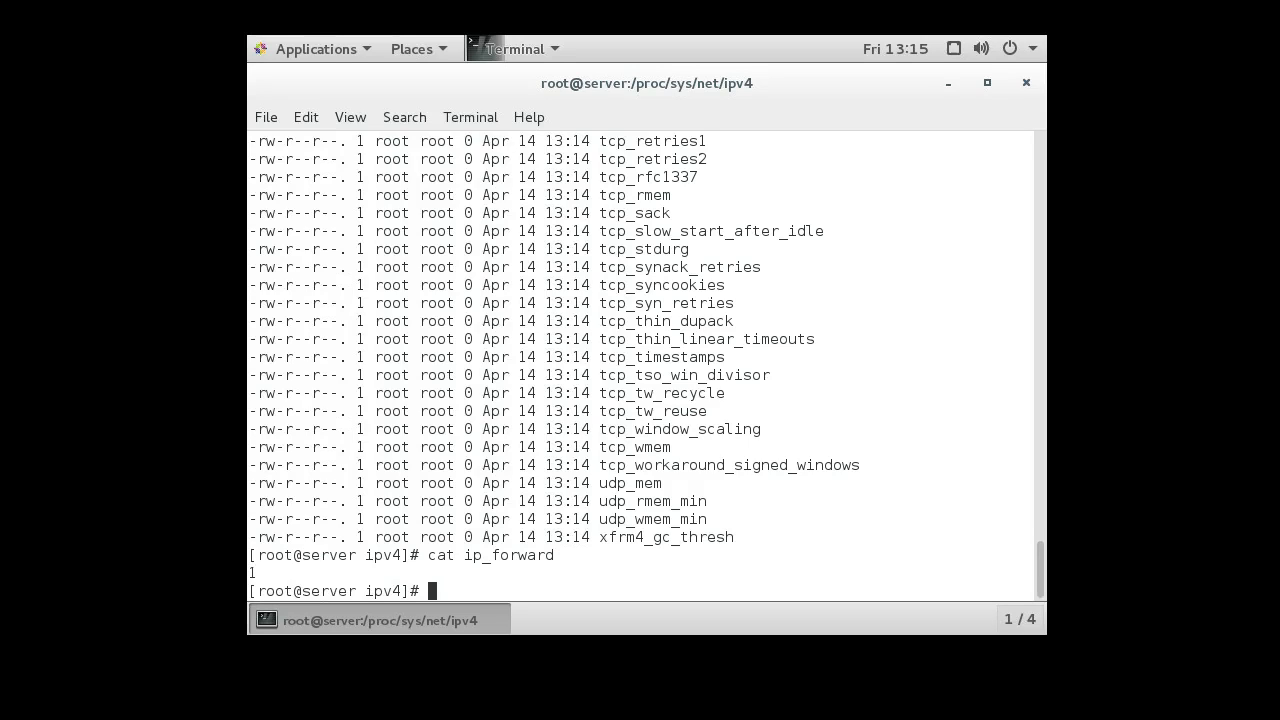
# Step: Write 1 to ip_forward with echo to enable IPv4 forwarding immediately
pyautogui.write('echo')
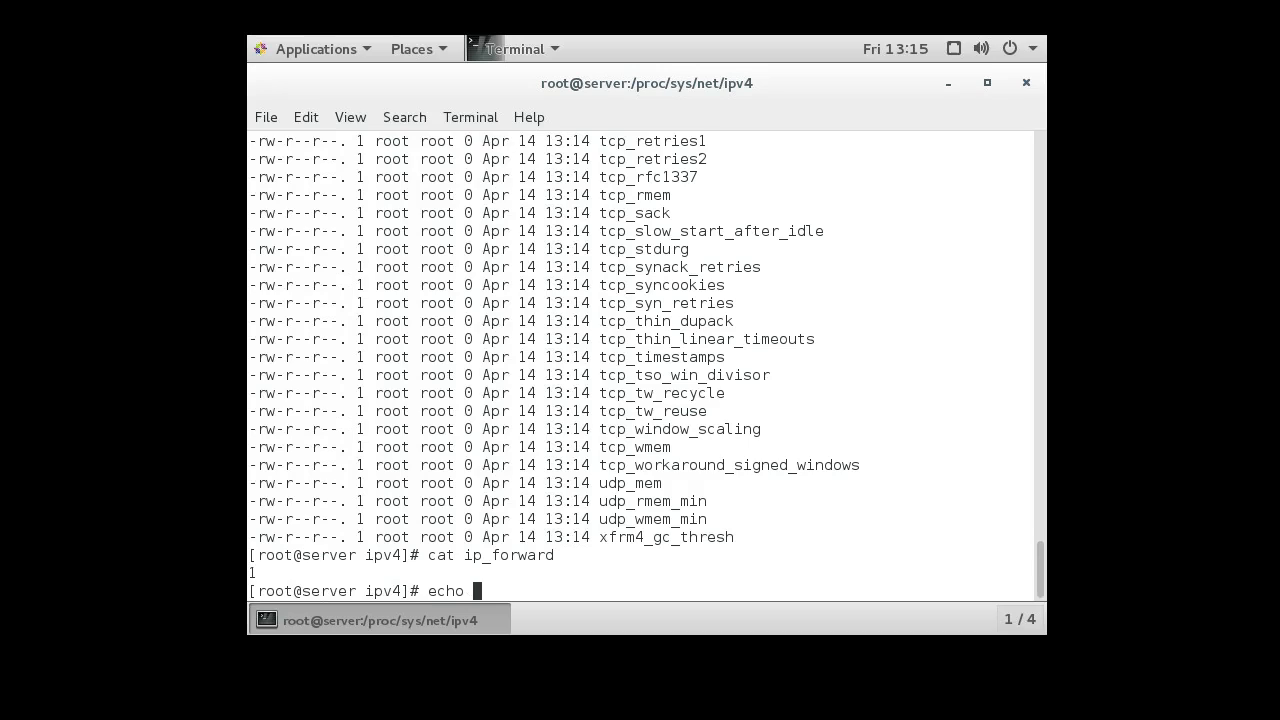
pyautogui.write('1 >')
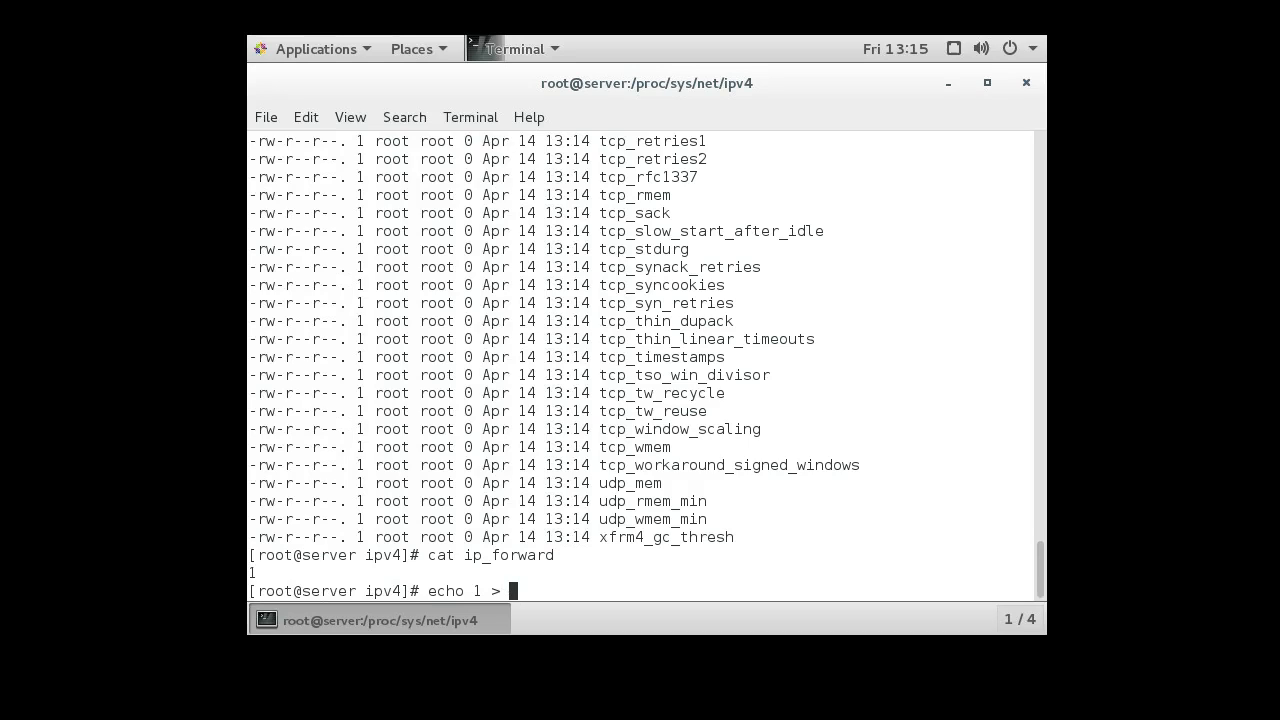
pyautogui.write('ip_')
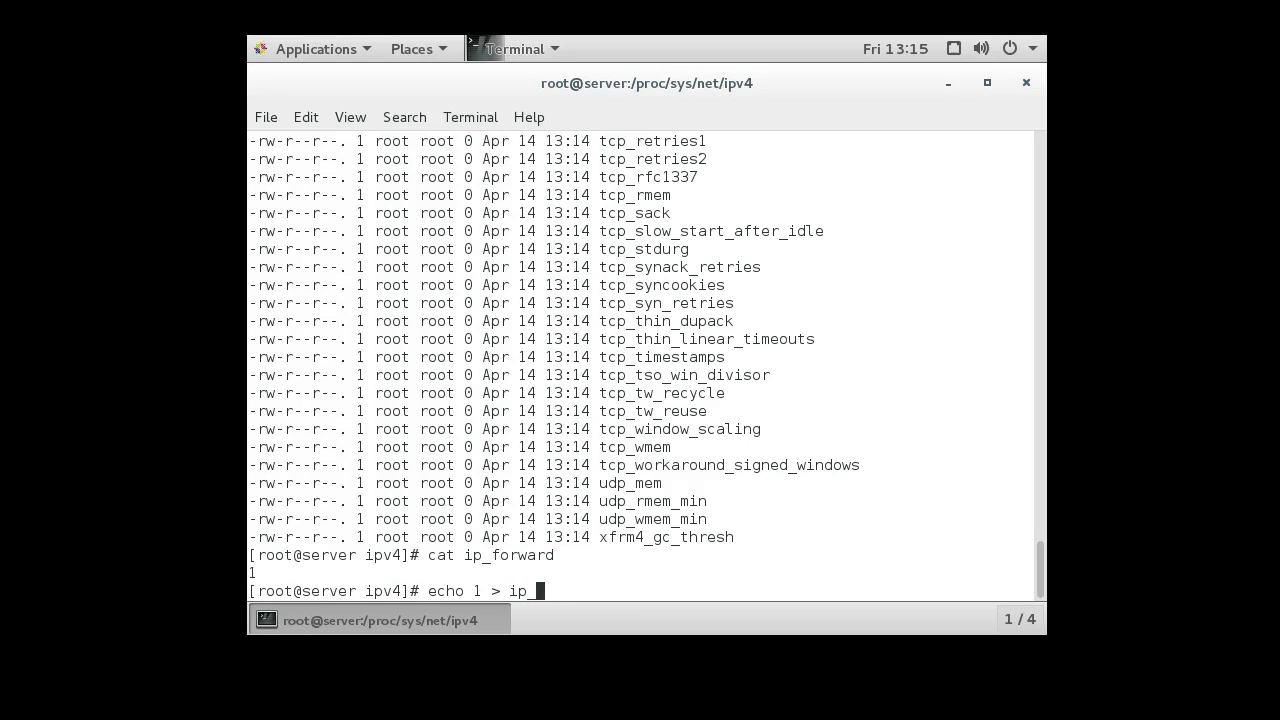
pyautogui.write('forward')
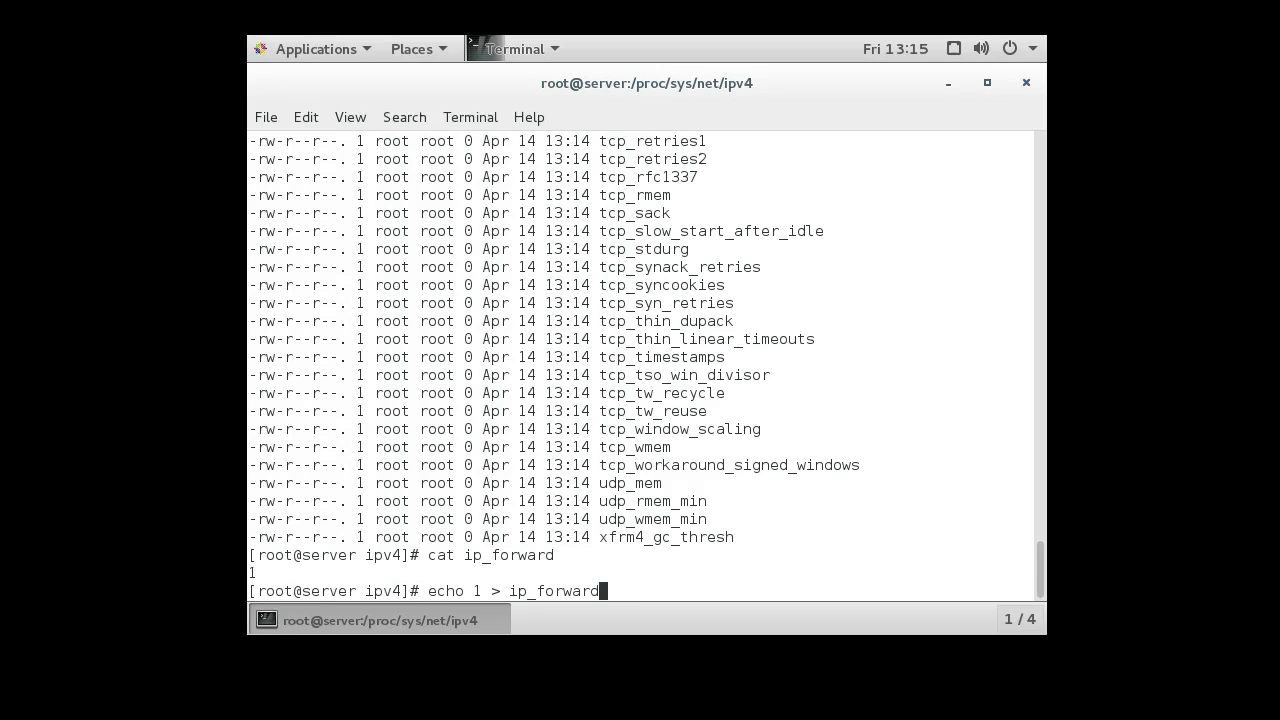
pyautogui.press('Return')
pyautogui.write('pwd')
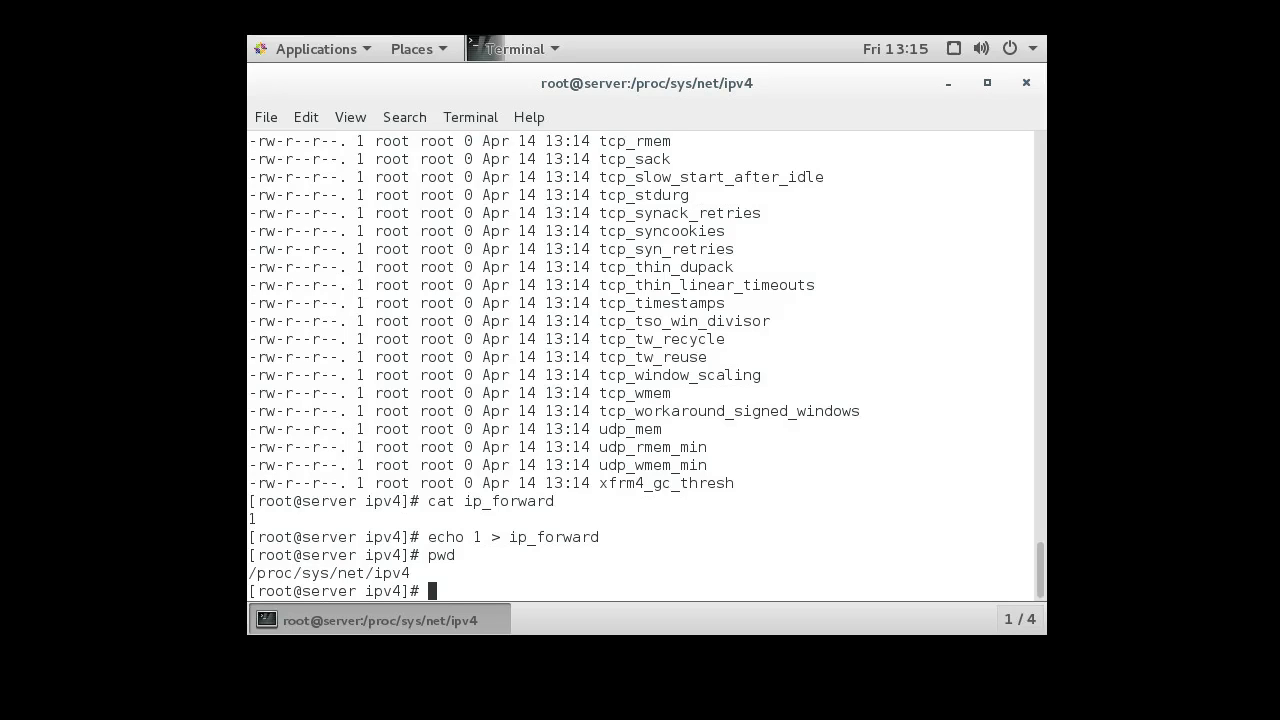
pyautogui.write('cd /etc/')
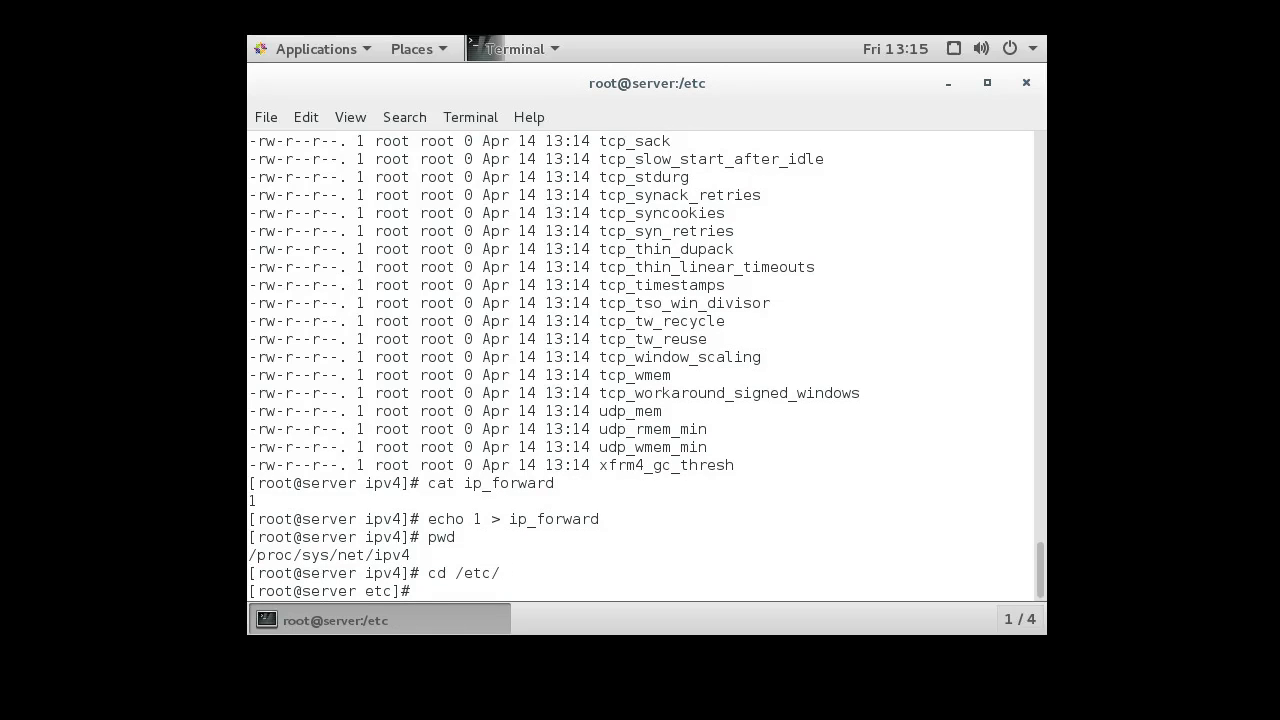
# Step: Open /etc/sysctl.conf in nano for editing
pyautogui.write('nano sys')
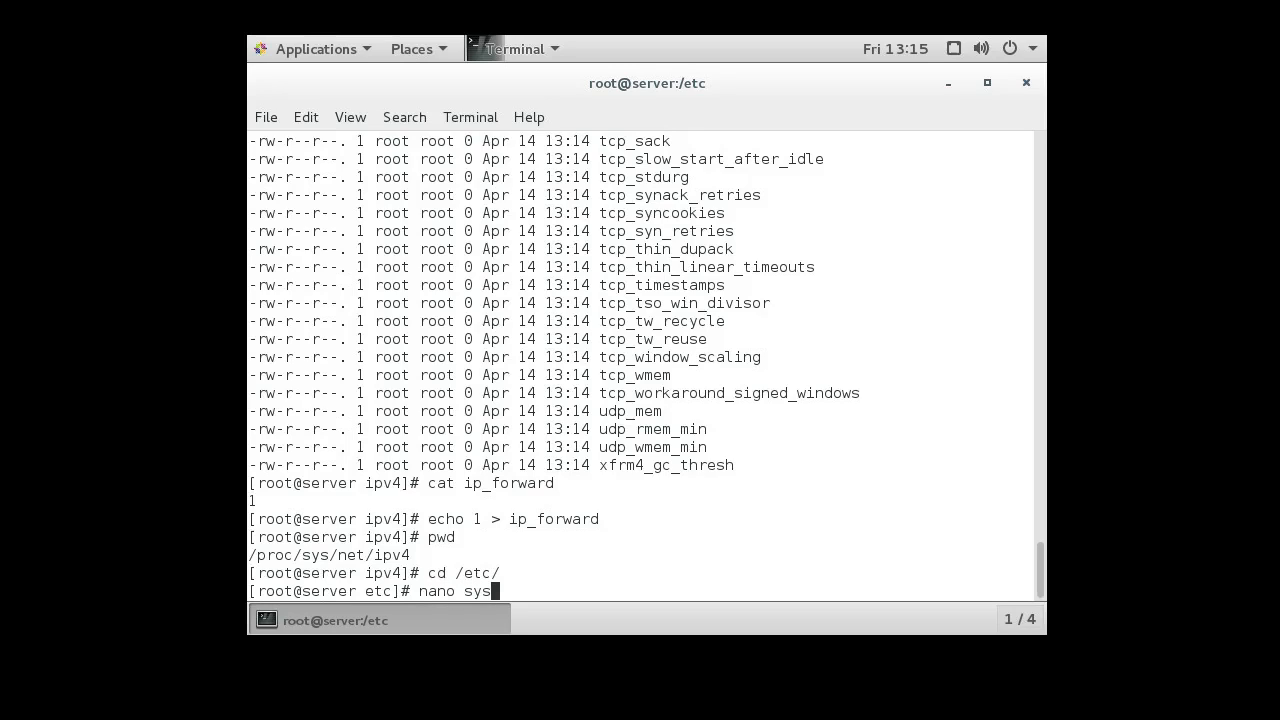
pyautogui.write('ctl.conf')
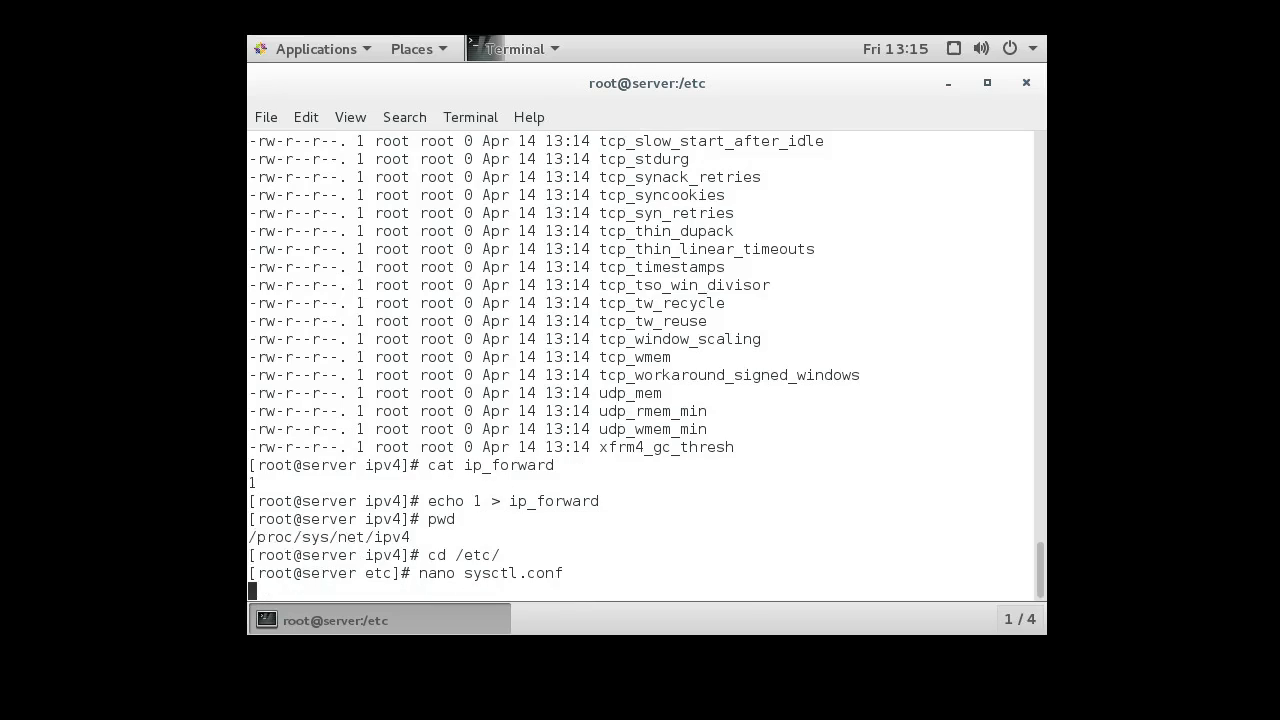
pyautogui.press('Return')
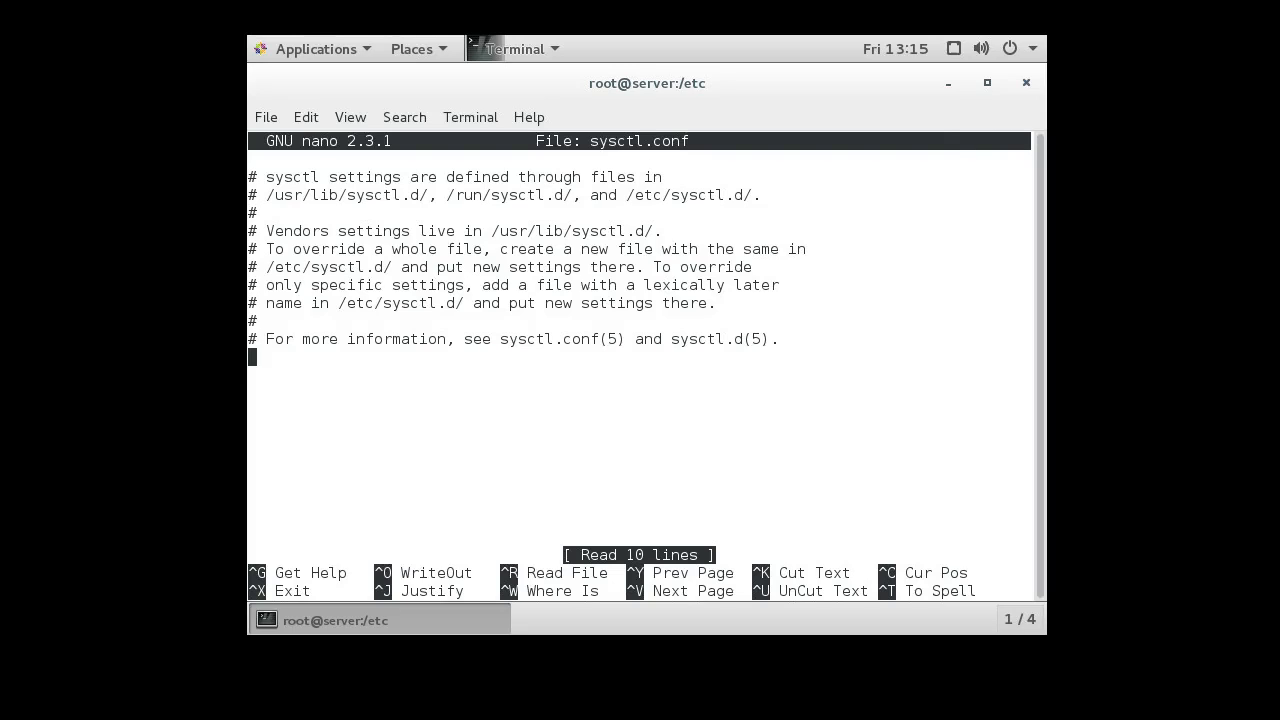
# Step: Append net.ipv4.ip_forward = 1 to sysctl.conf in nano, then save and exit the editor
pyautogui.write('net.i')
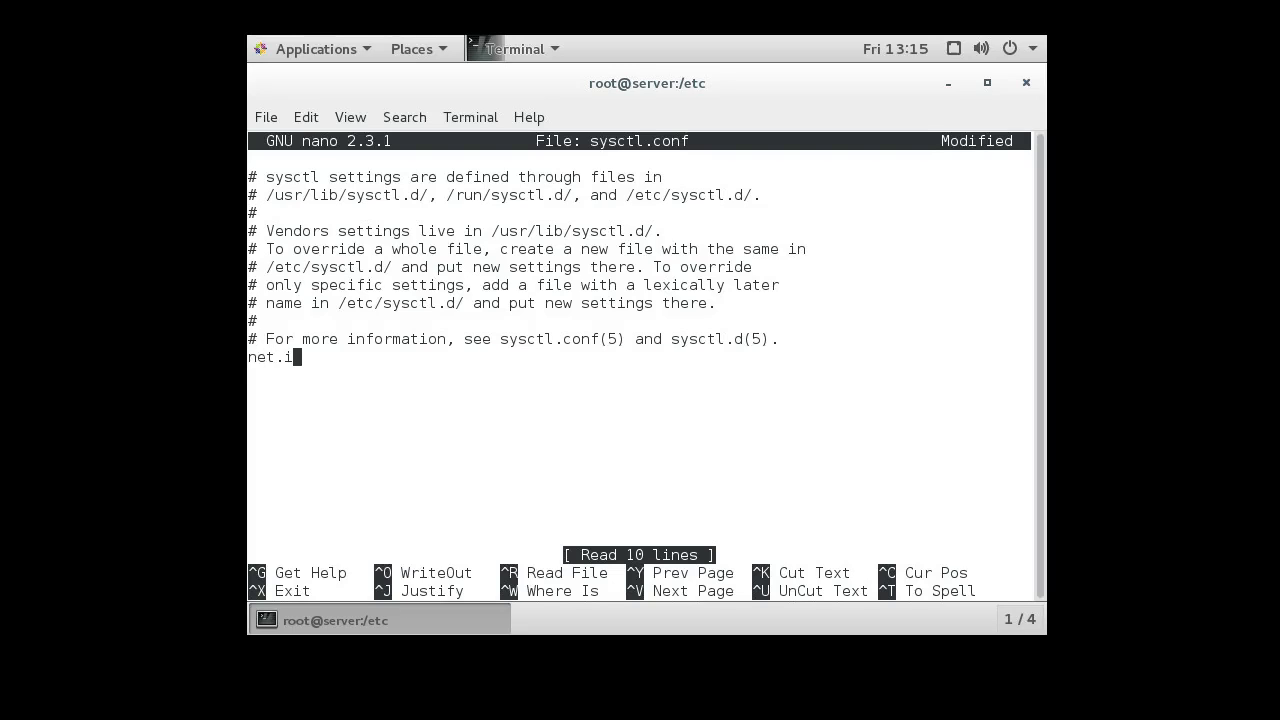
pyautogui.write('pv4.')
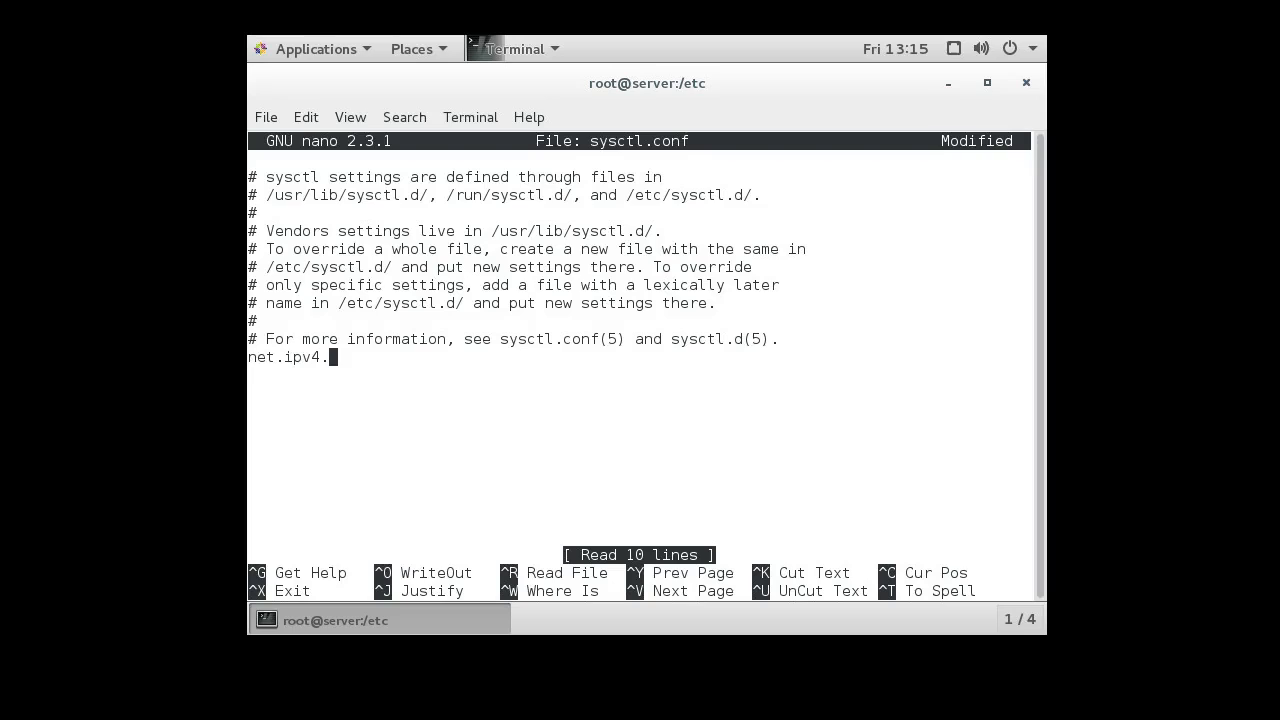
pyautogui.write('ip_for')
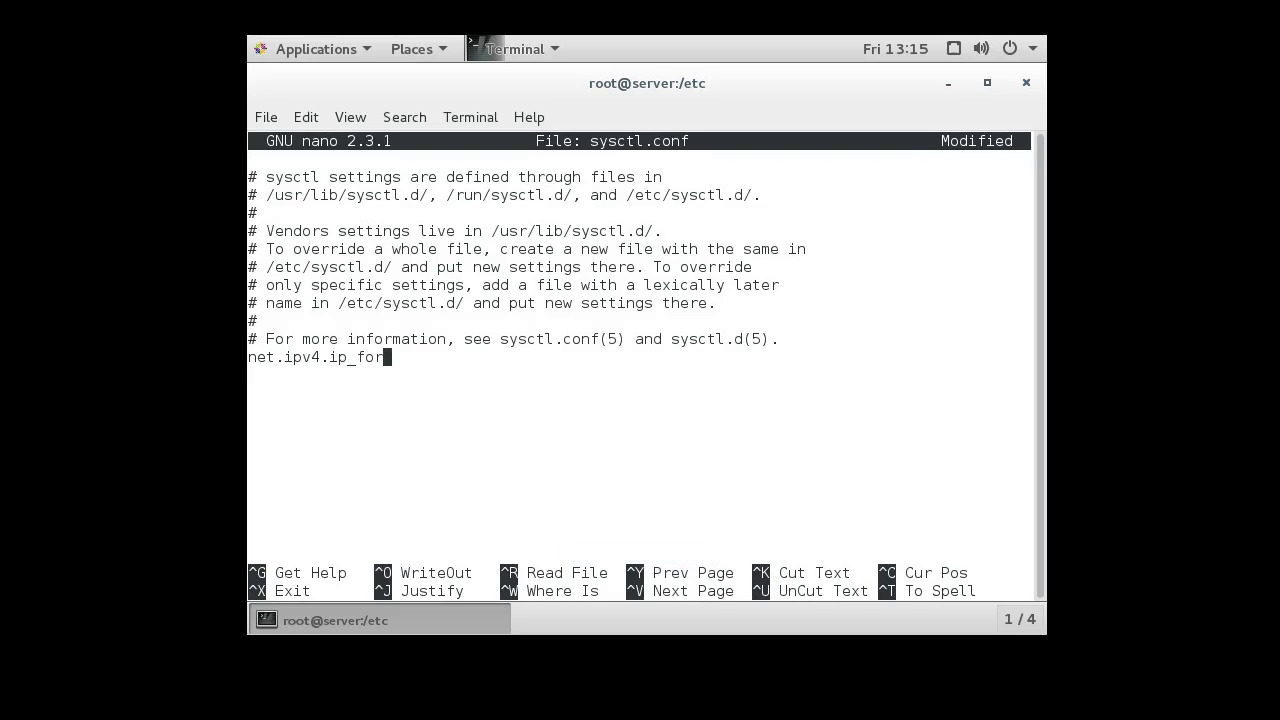
pyautogui.write('ward =')
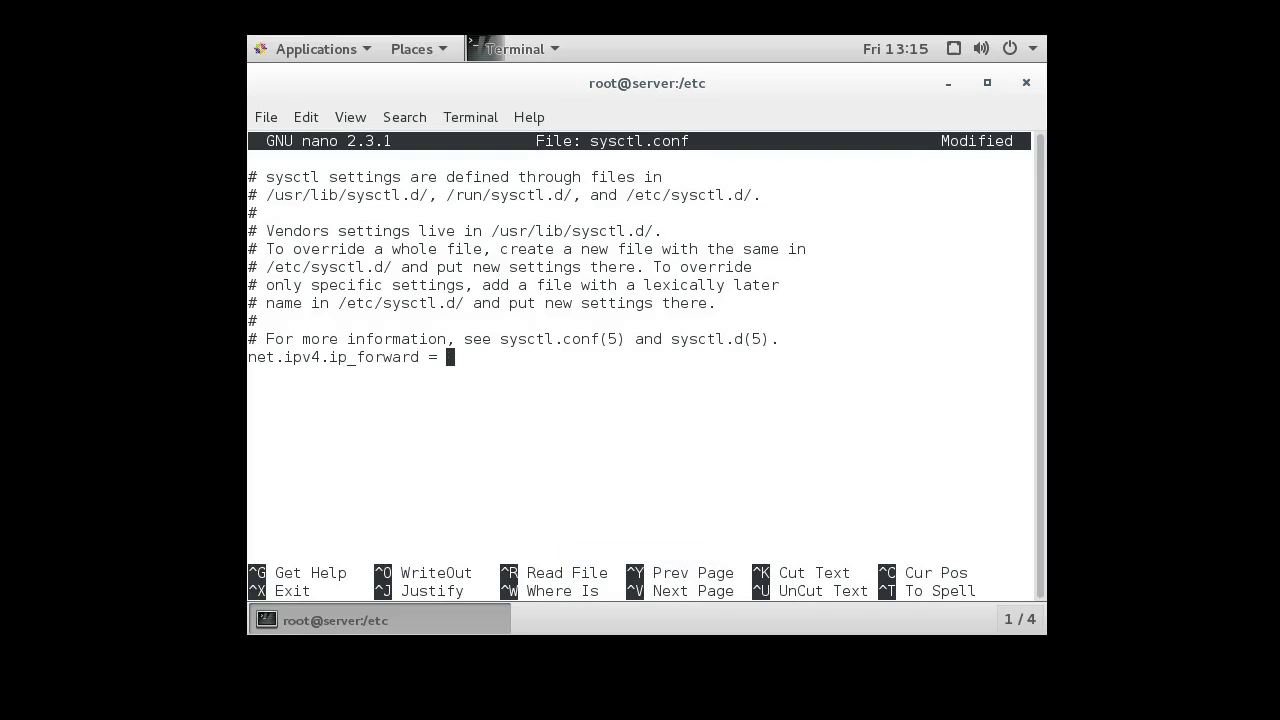
pyautogui.write('1')
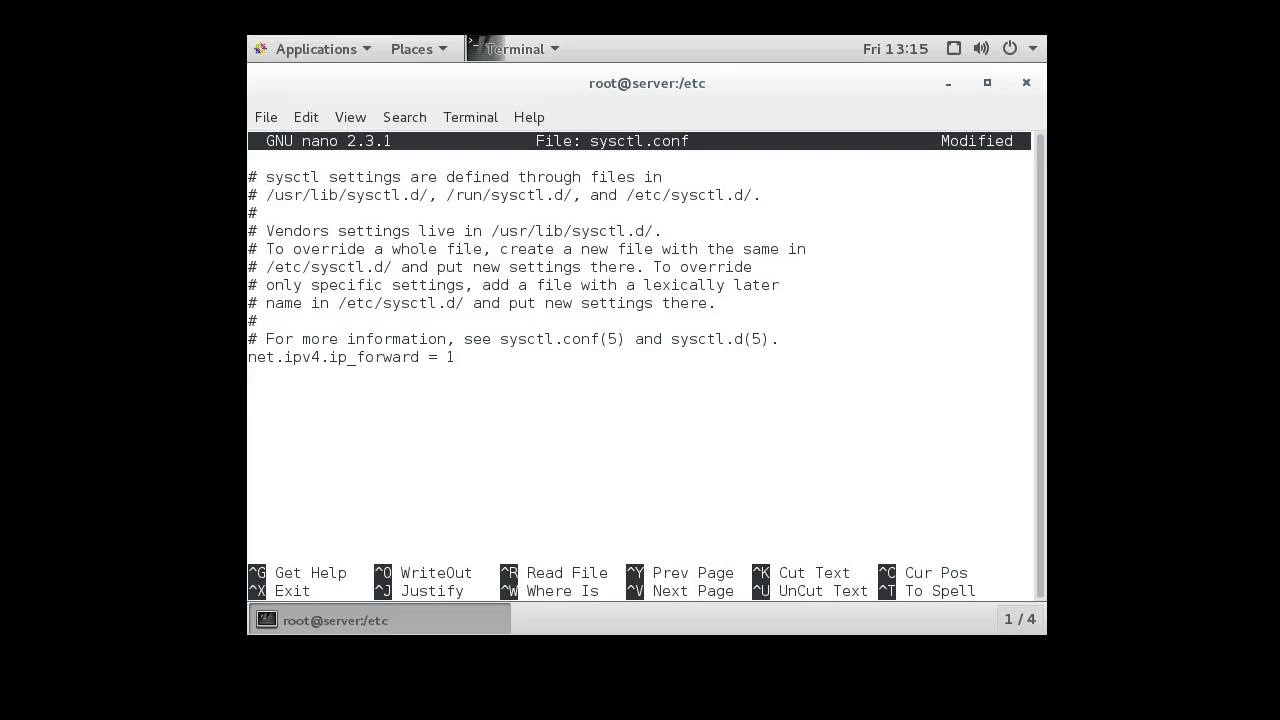
pyautogui.press('Return')
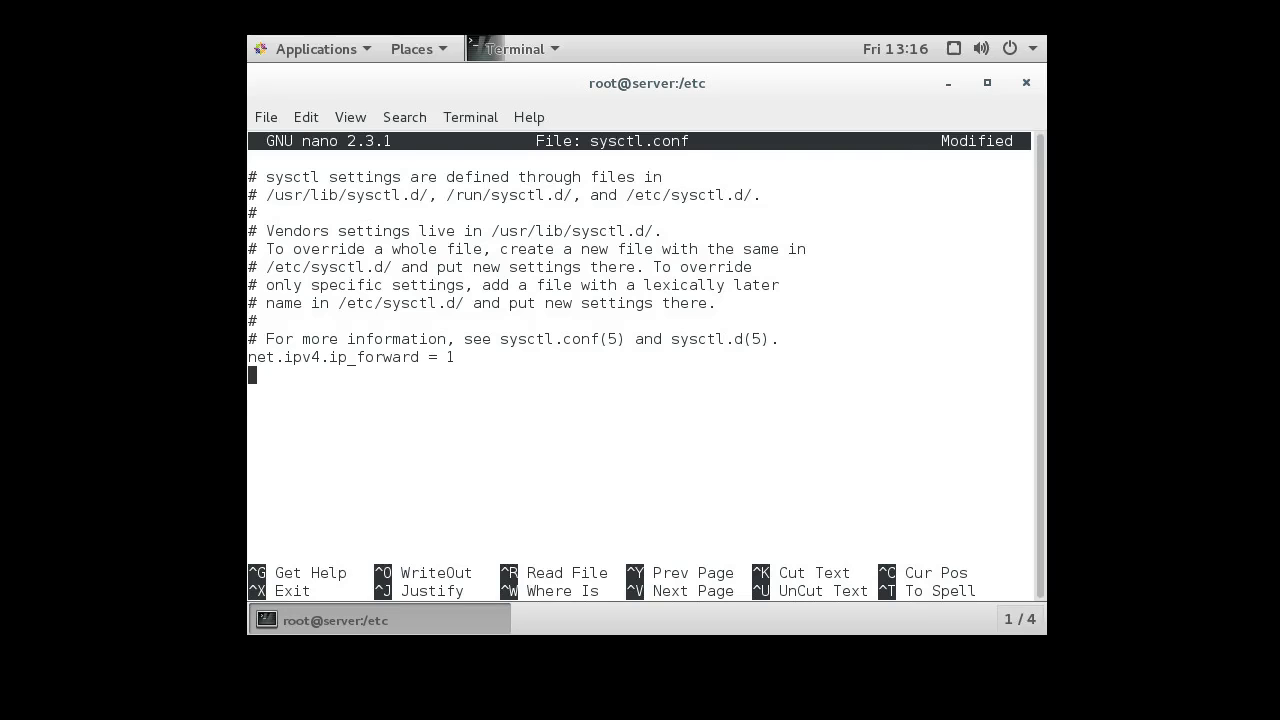
pyautogui.press('ctrl+o')
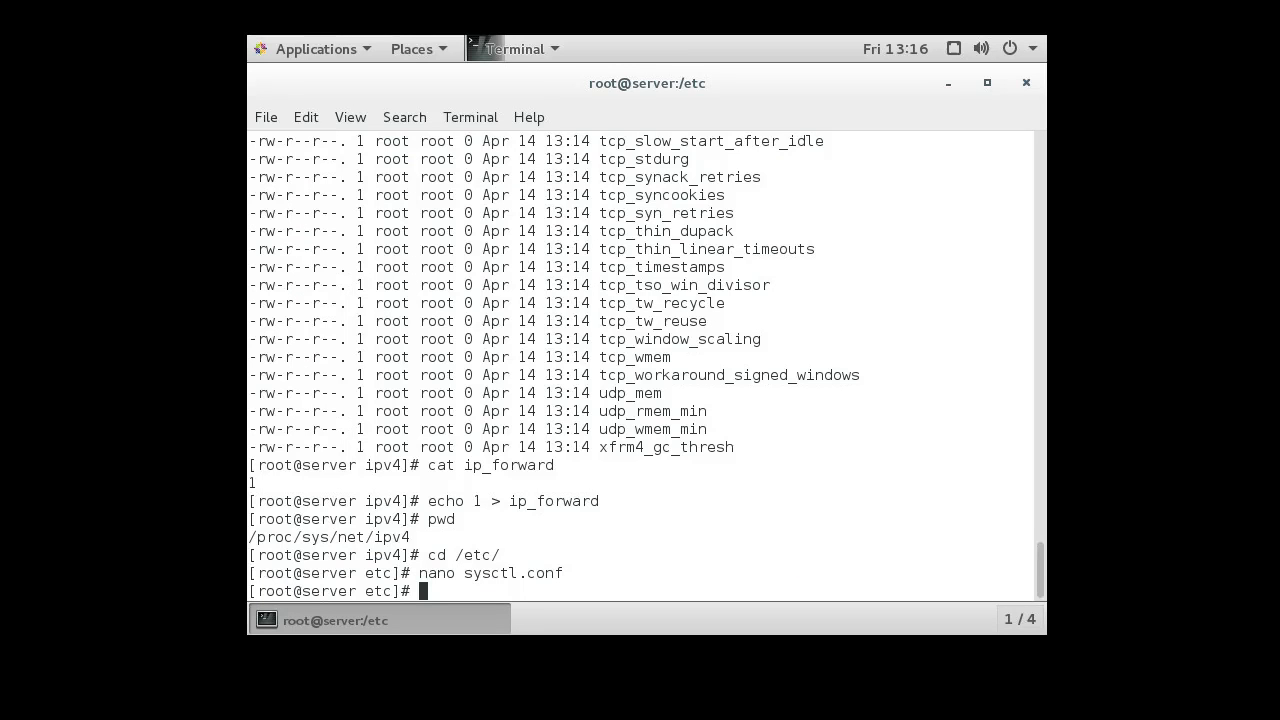
# Step: Run sysctl -p to reload settings, showing net.ipv4.ip_forward = 1 applied
pyautogui.write('sysctl -p')
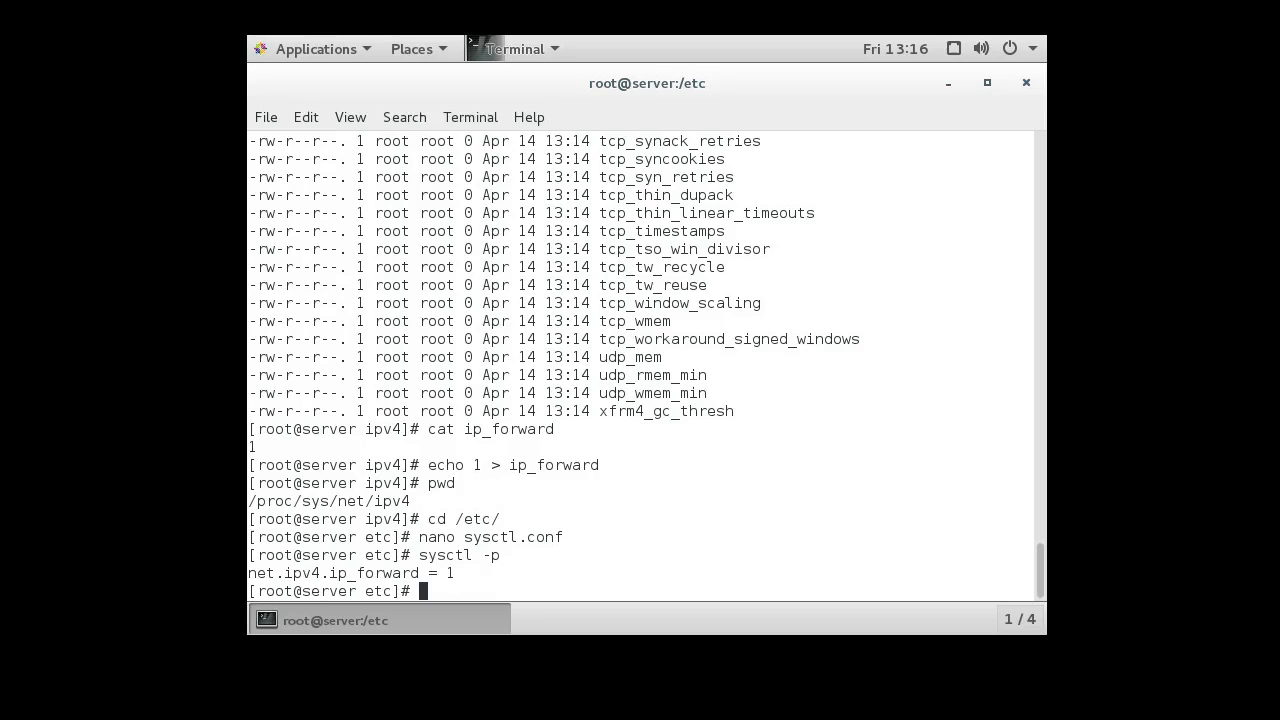
# Step: Compose firewall-cmd --direct --add-rule ipv4 nat POSTROUTING 0 for the masquerade rule
pyautogui.write('fire')
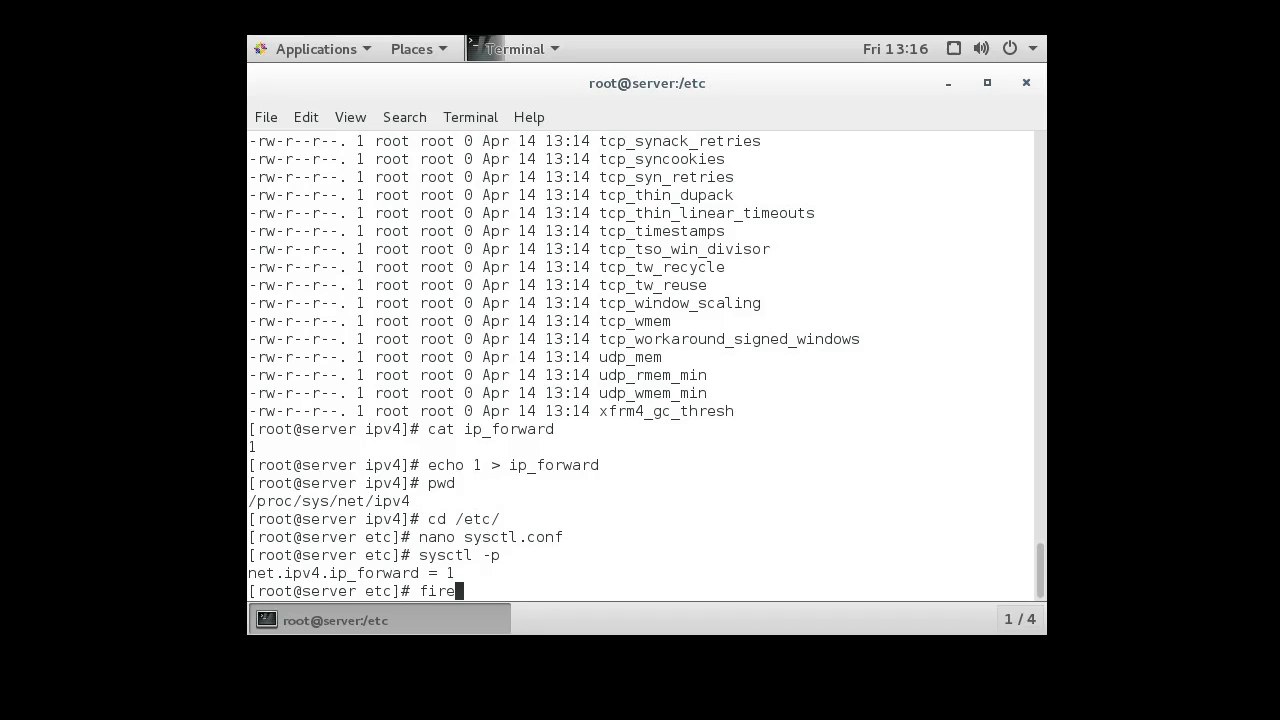
pyautogui.write('wall')
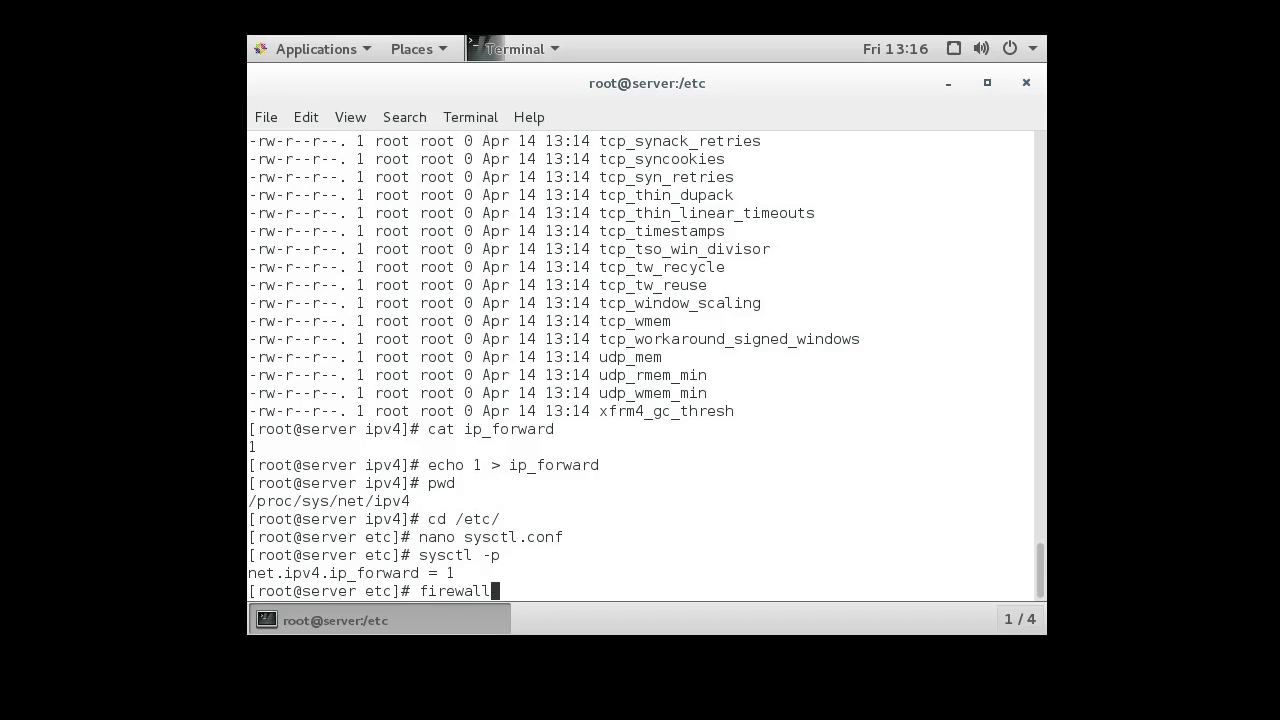
pyautogui.write('-cmd')
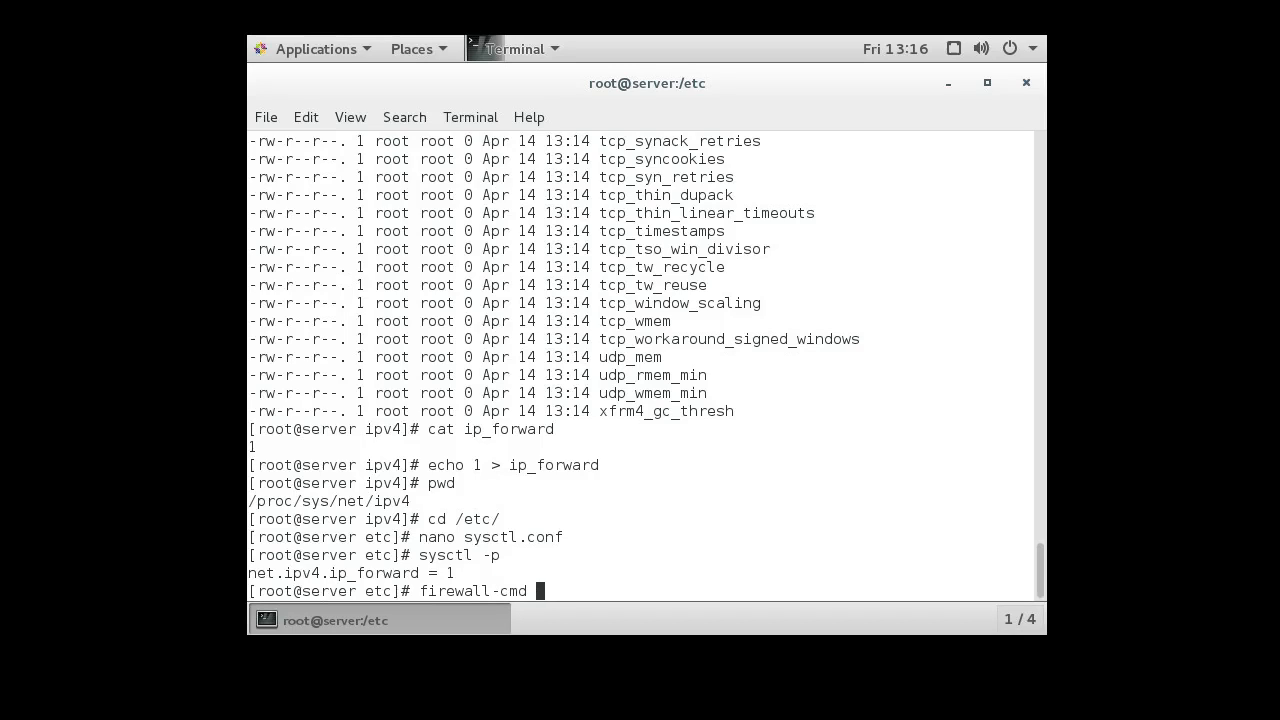
pyautogui.write('--')
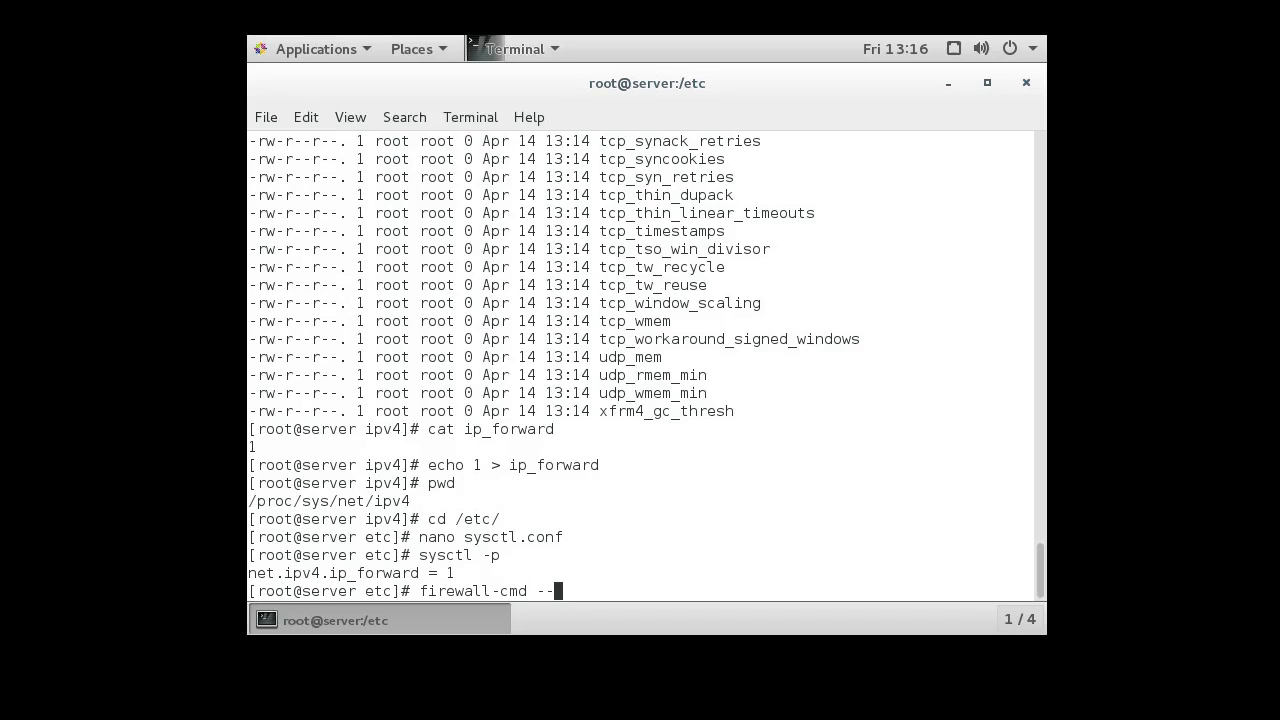
pyautogui.write('direct')
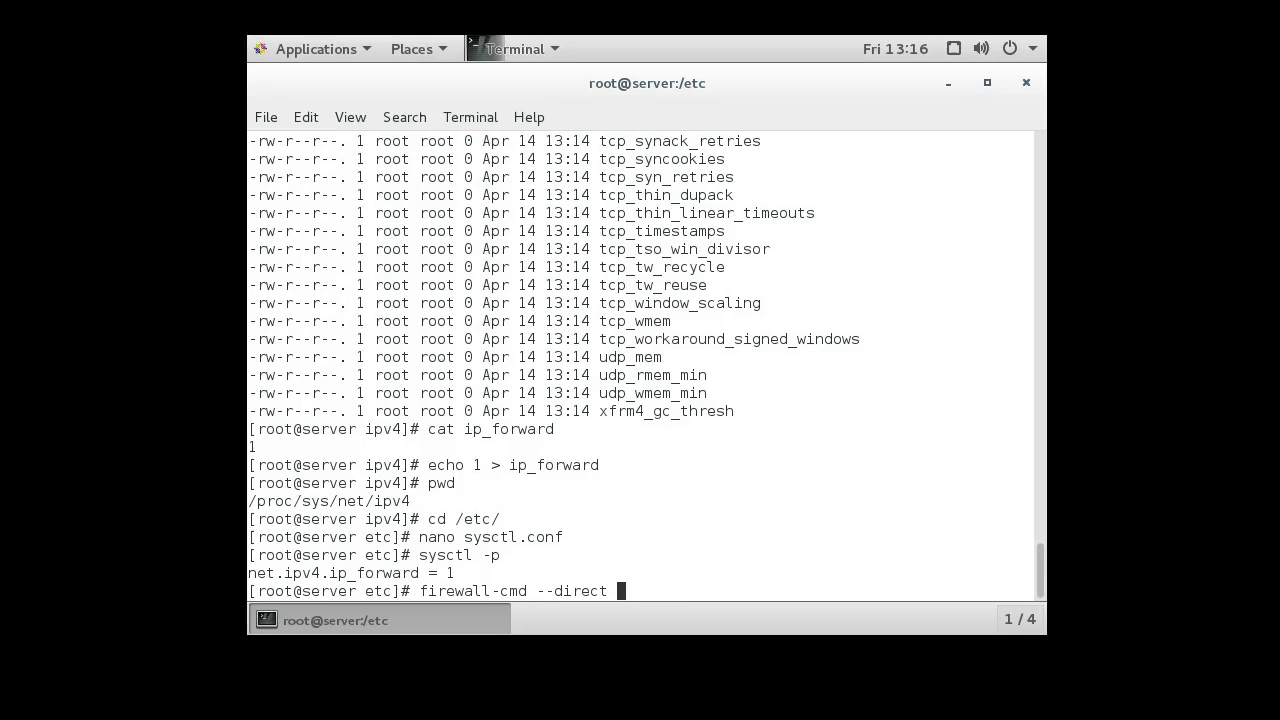
pyautogui.write('--add-')
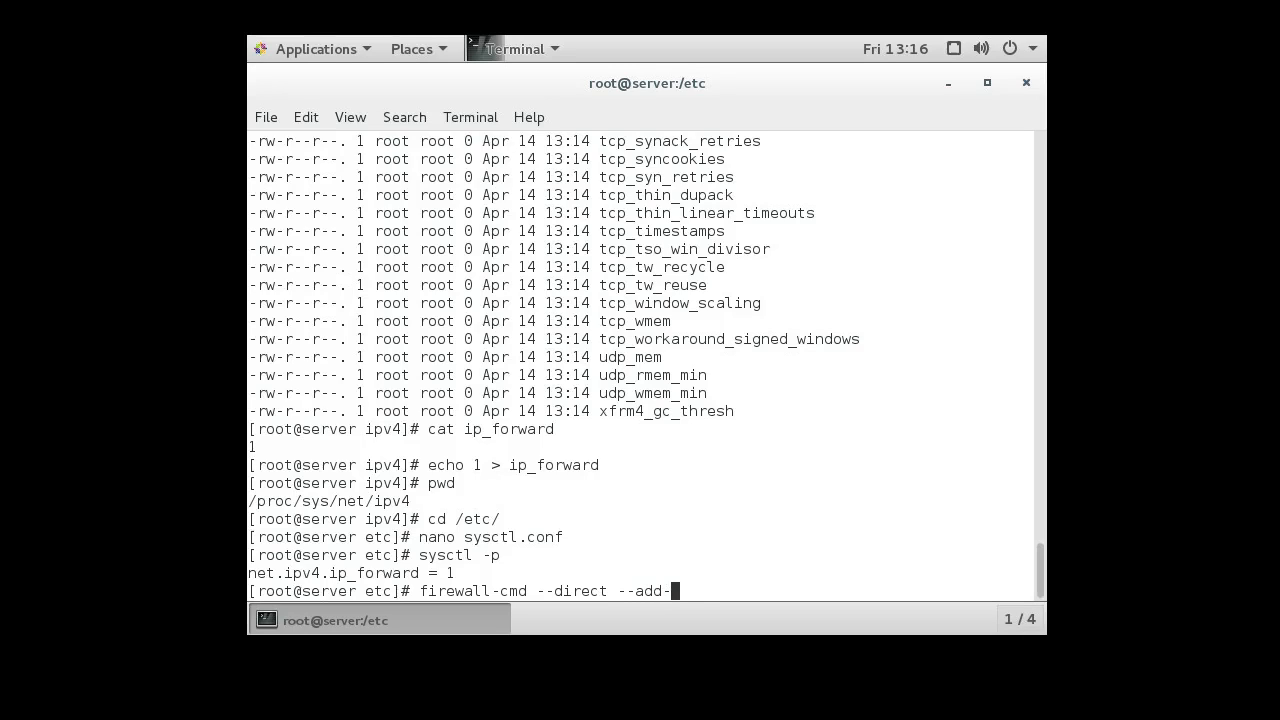
pyautogui.write('rule')
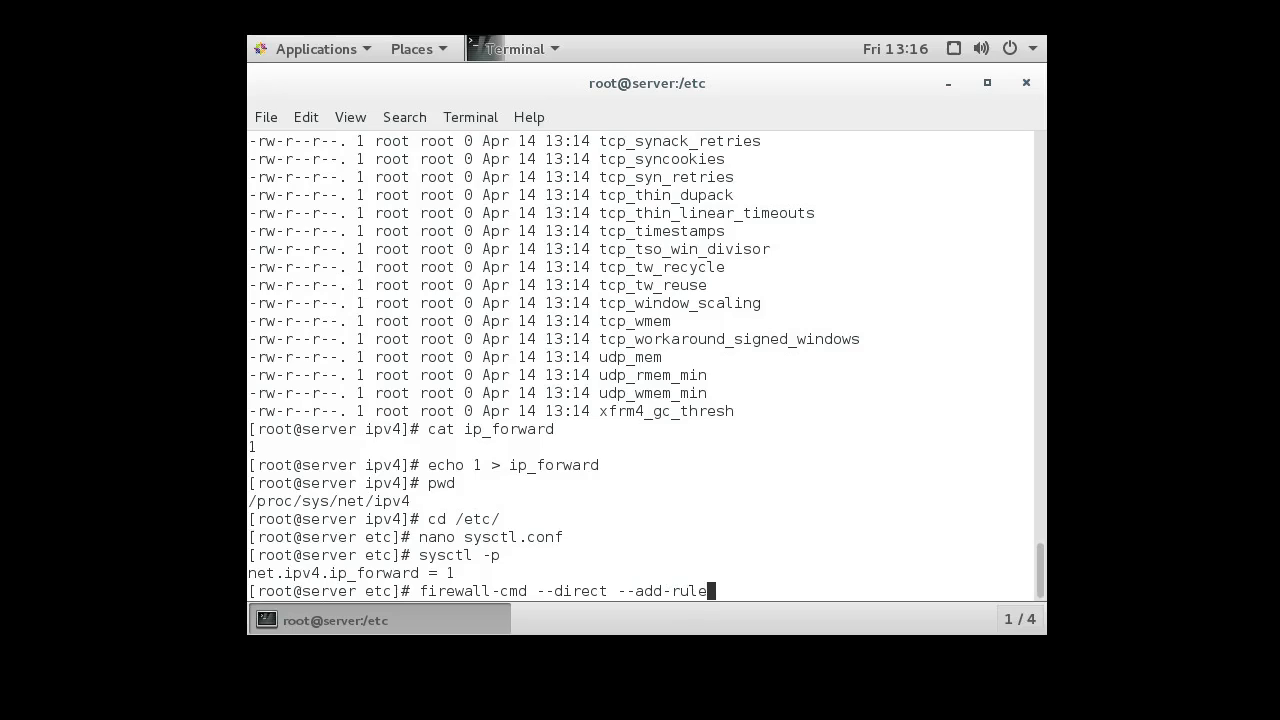
pyautogui.write('ipv4')
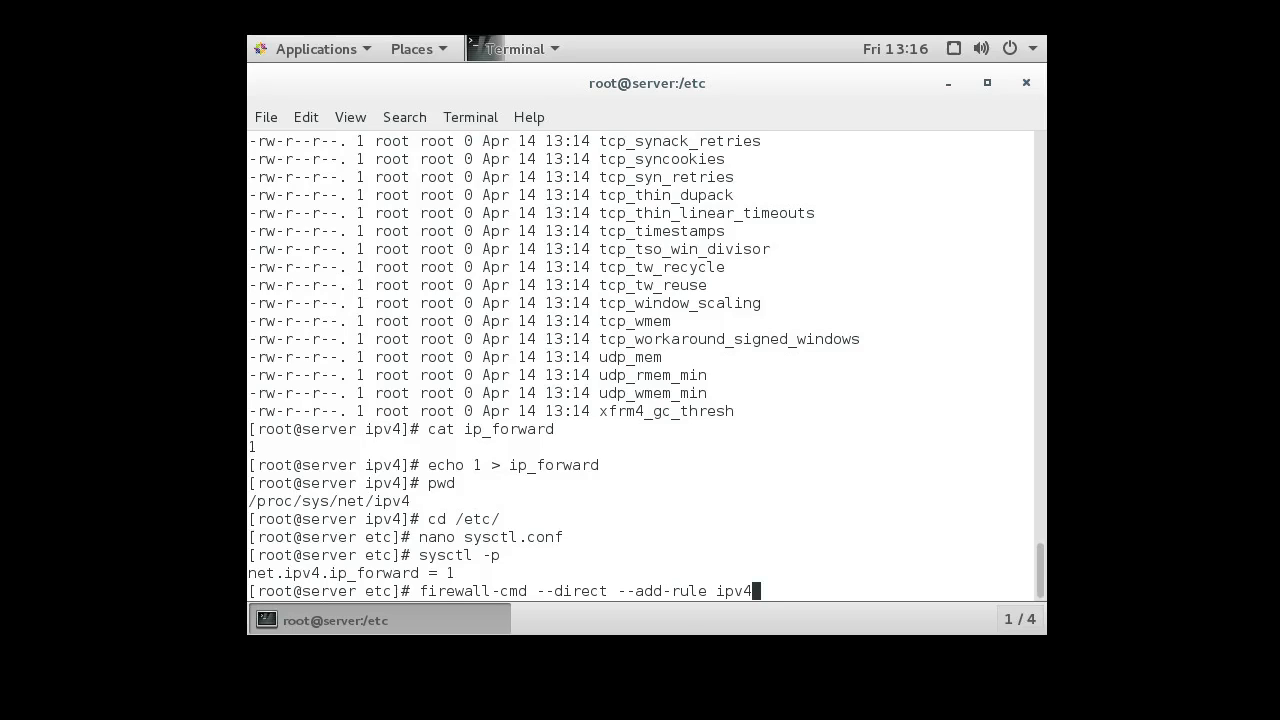
pyautogui.write('nat')
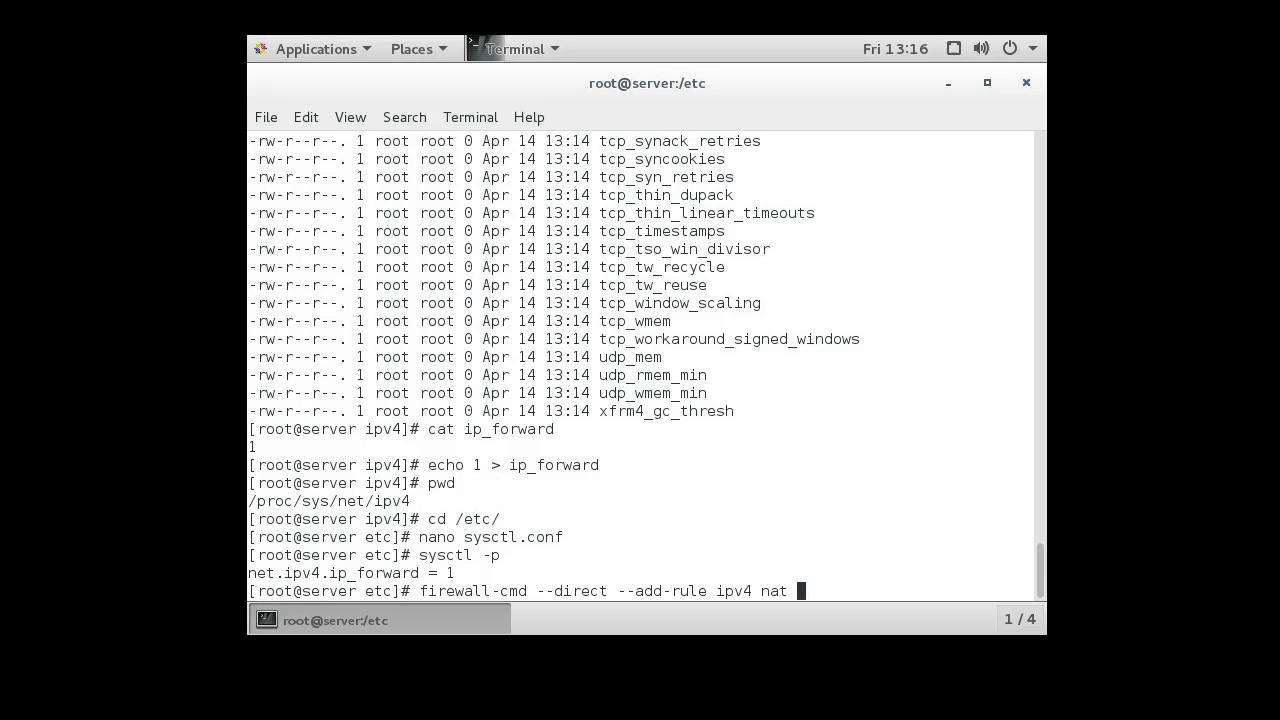
pyautogui.write('POSTROU')
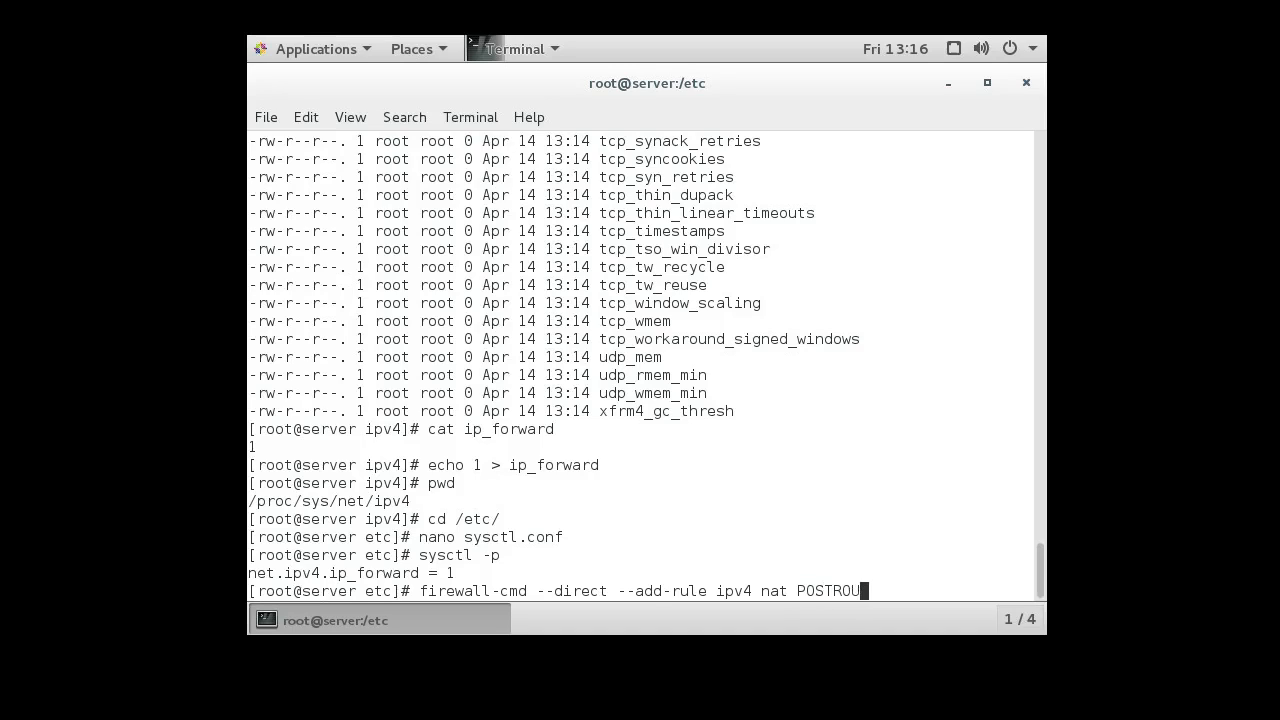
pyautogui.write('TING')
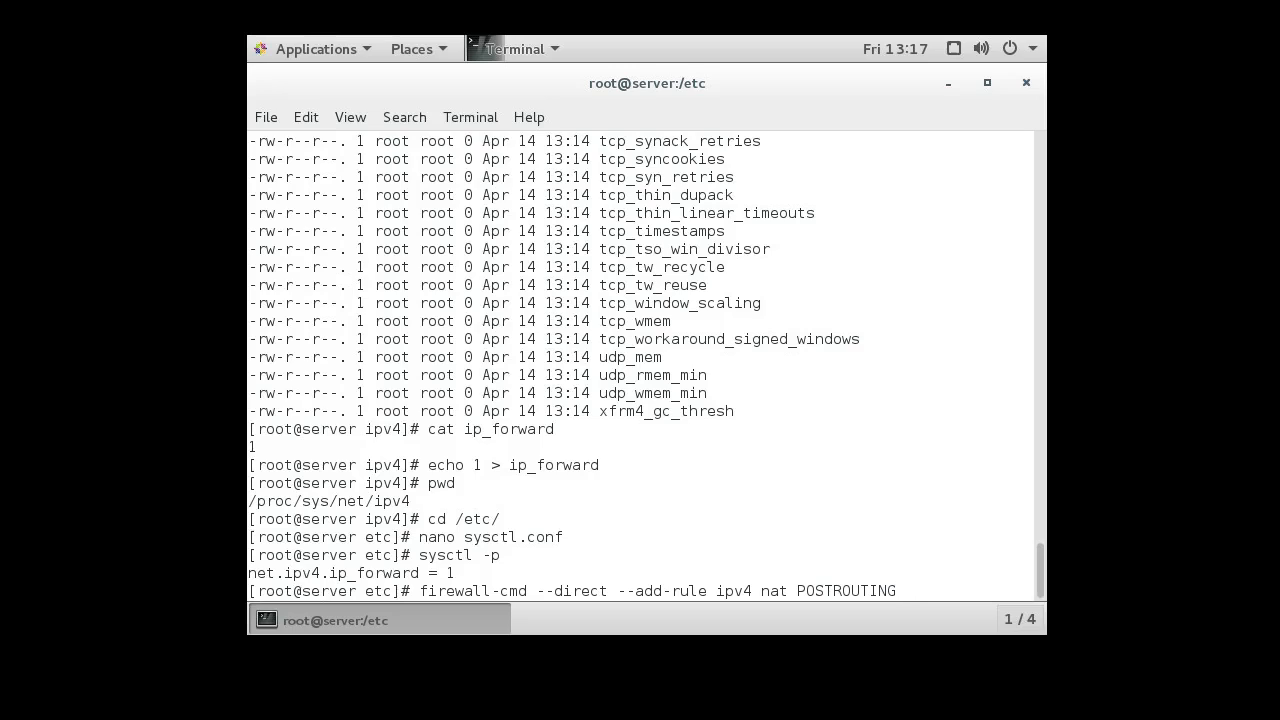
pyautogui.write('0')
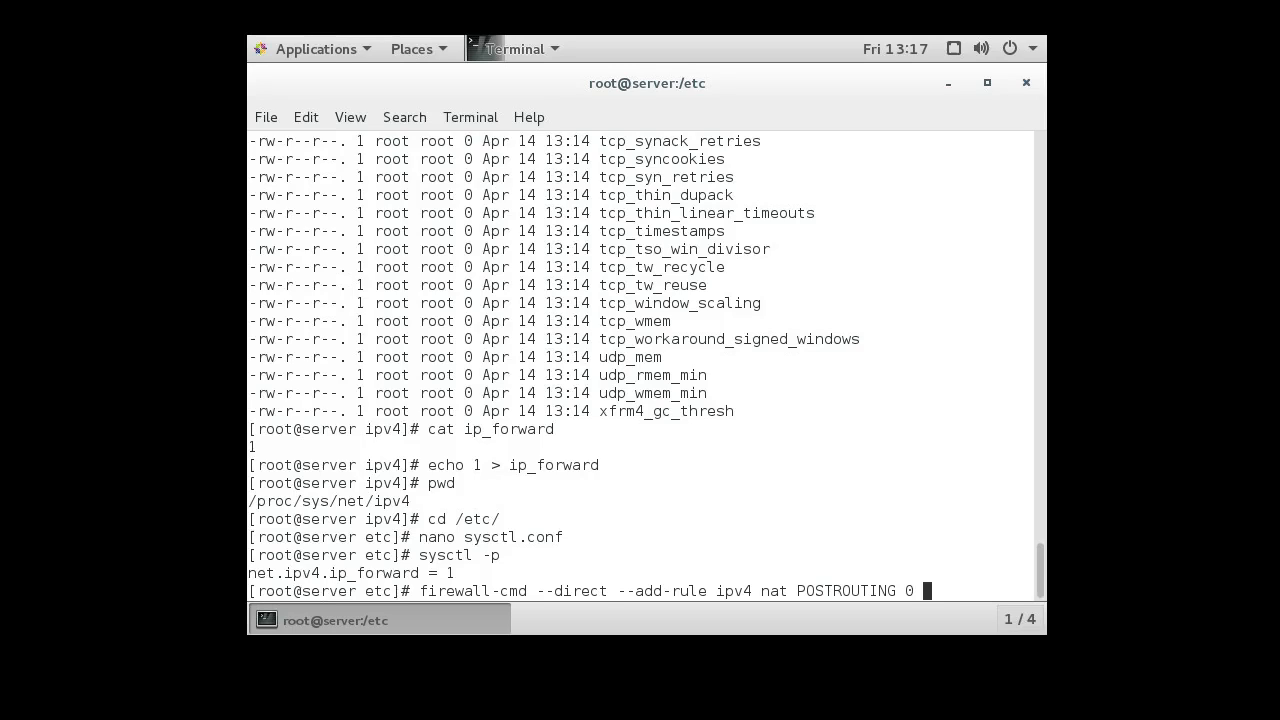
# Step: Finish with -o ens32 -j MASQUERADE and run it, getting success for the NAT rule
pyautogui.write('-o')
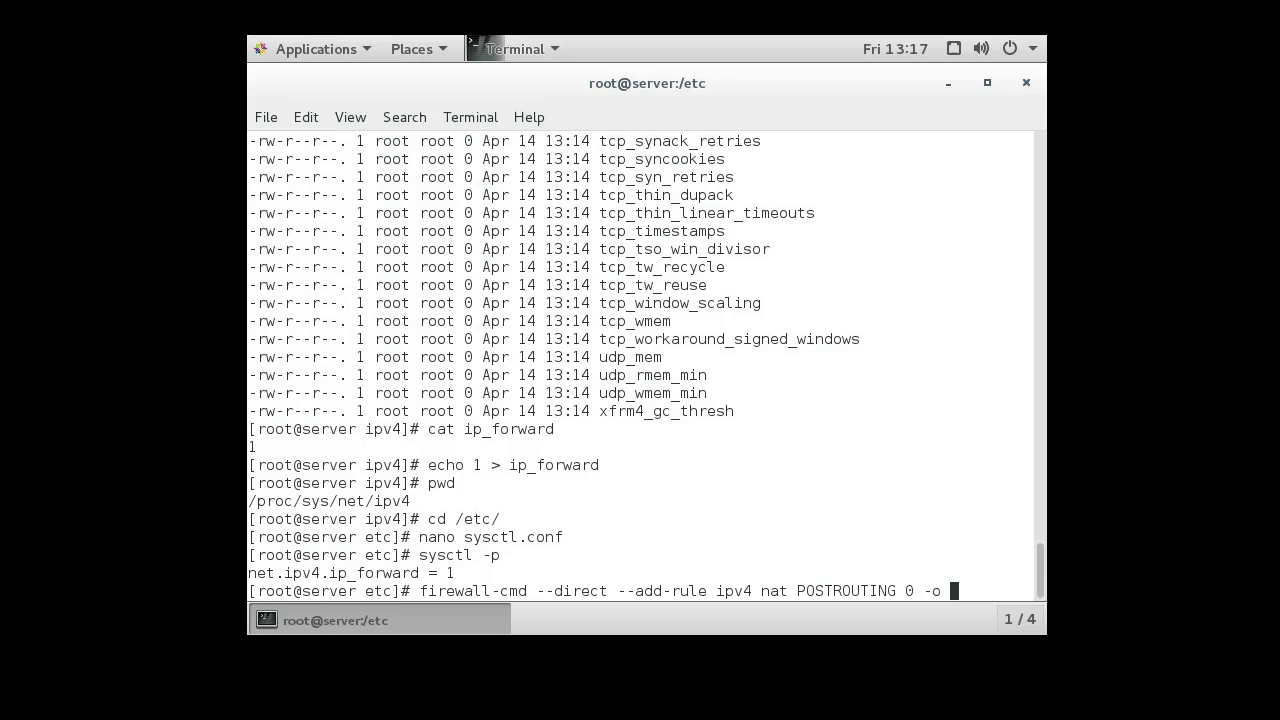
pyautogui.write('e')
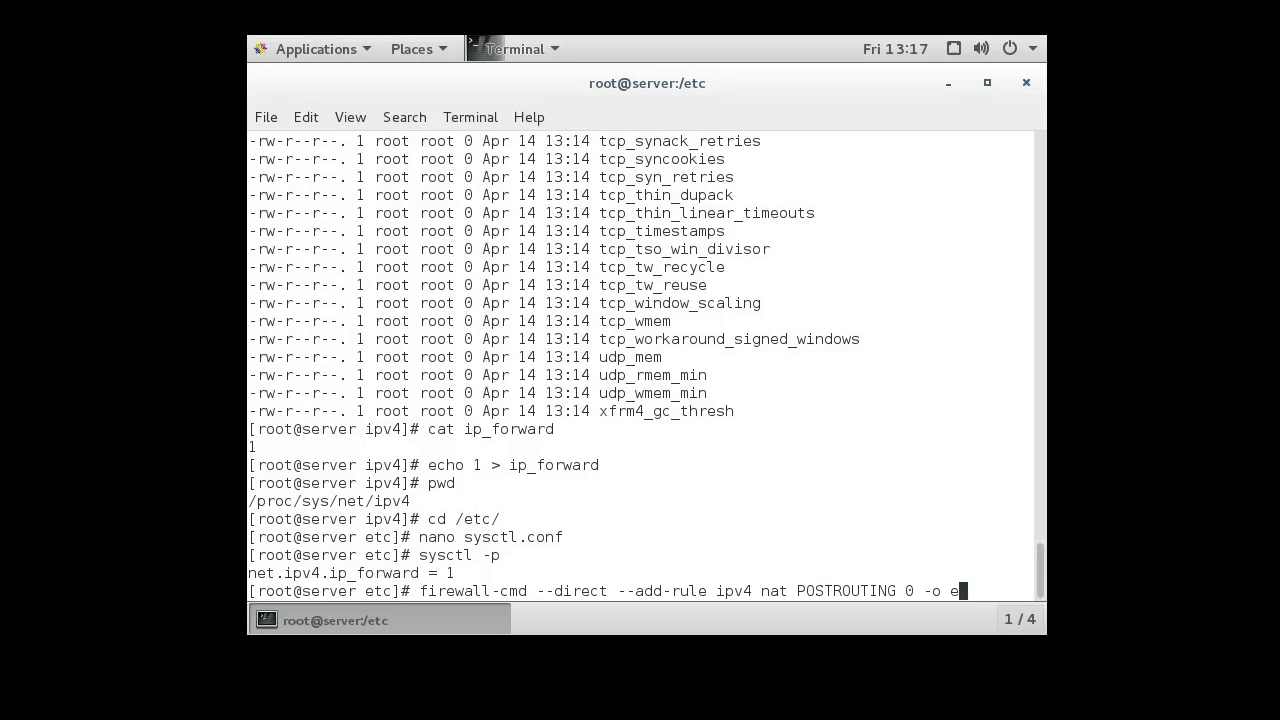
pyautogui.write('ns32')
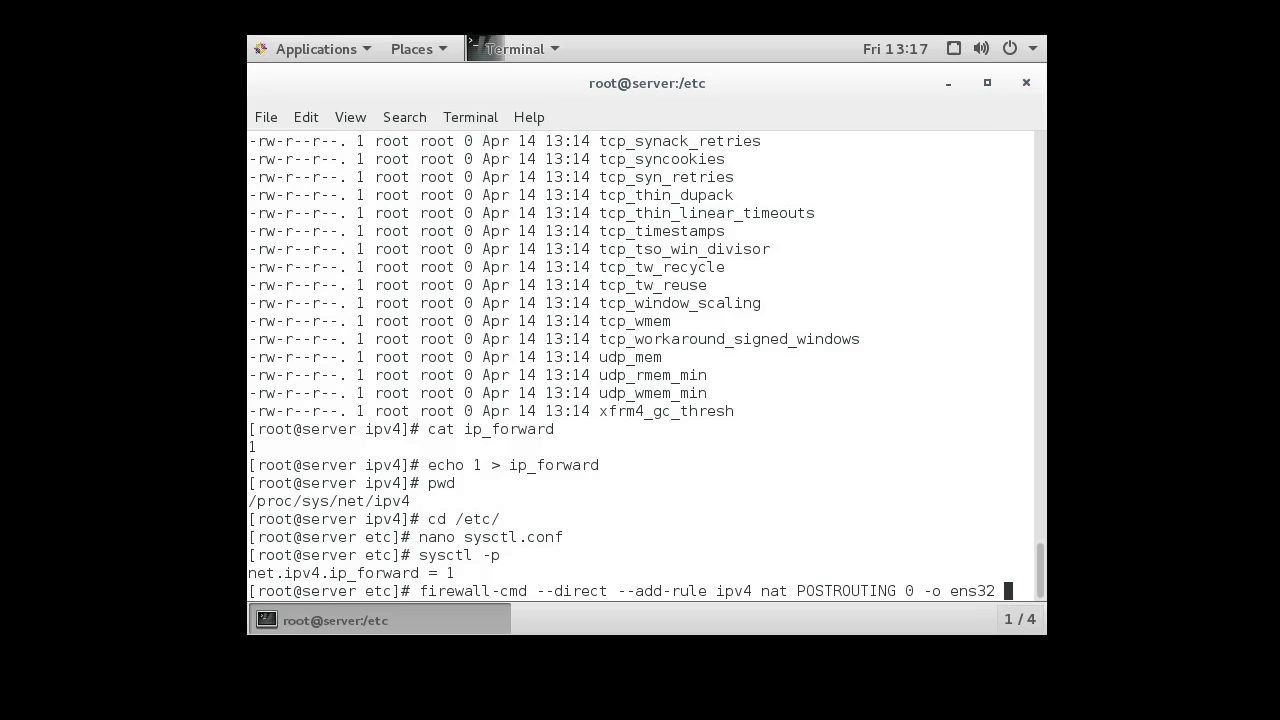
pyautogui.write('-j')
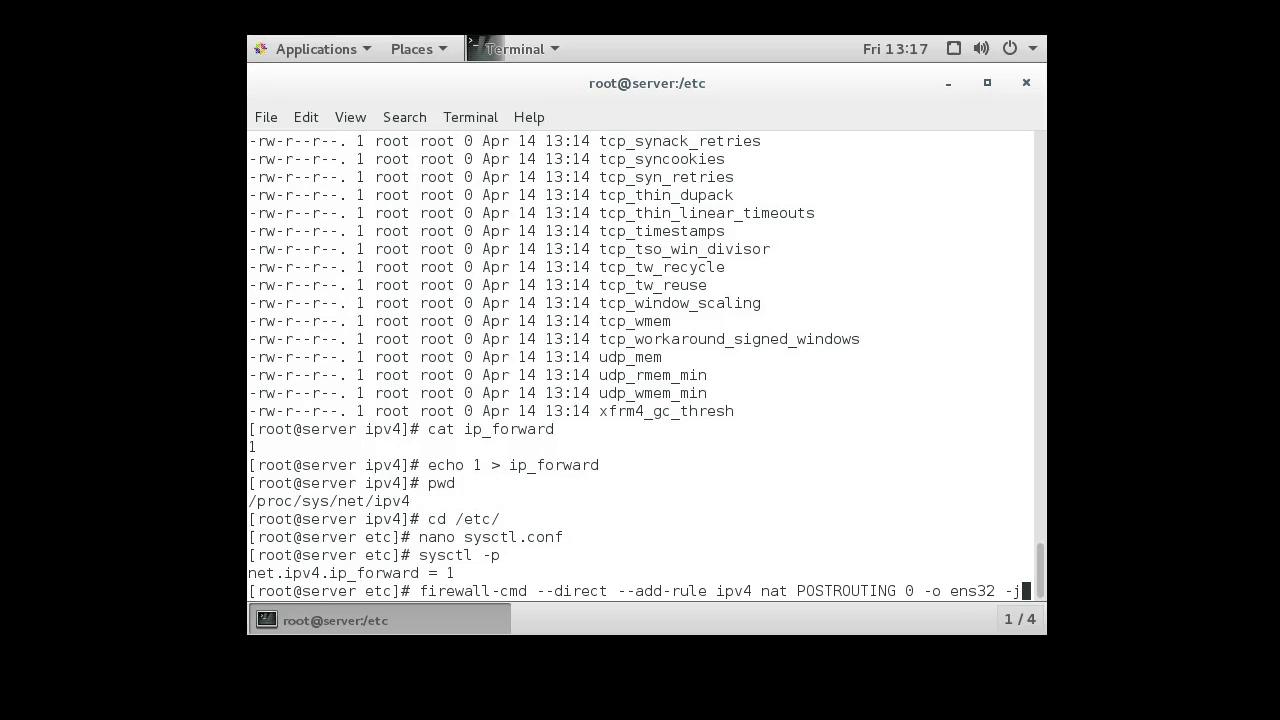
pyautogui.scroll(-3)
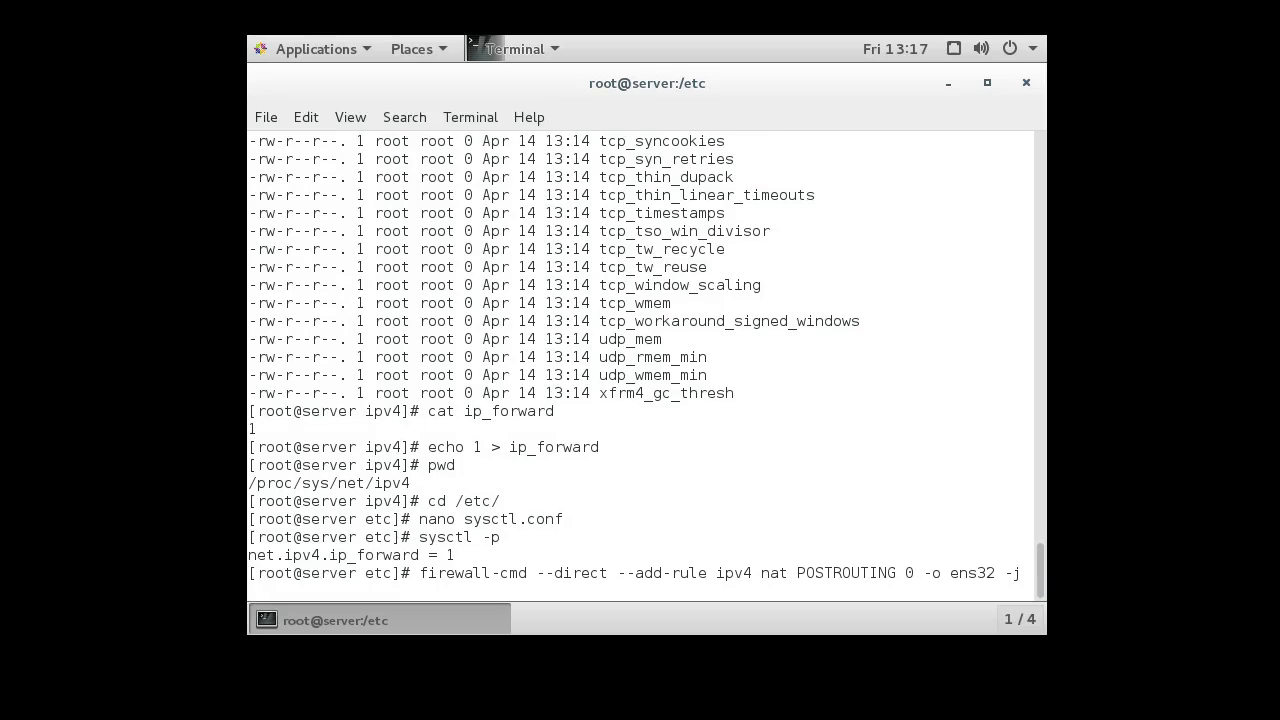
pyautogui.write('MA')
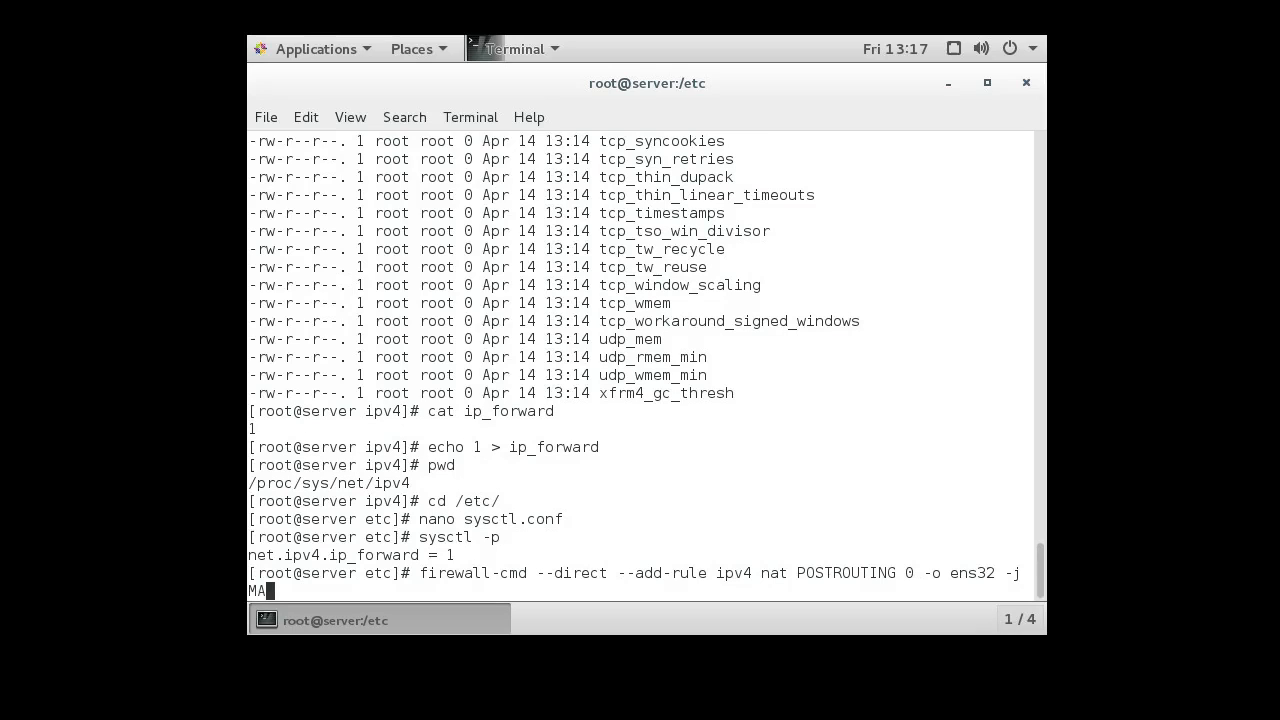
pyautogui.write('S')
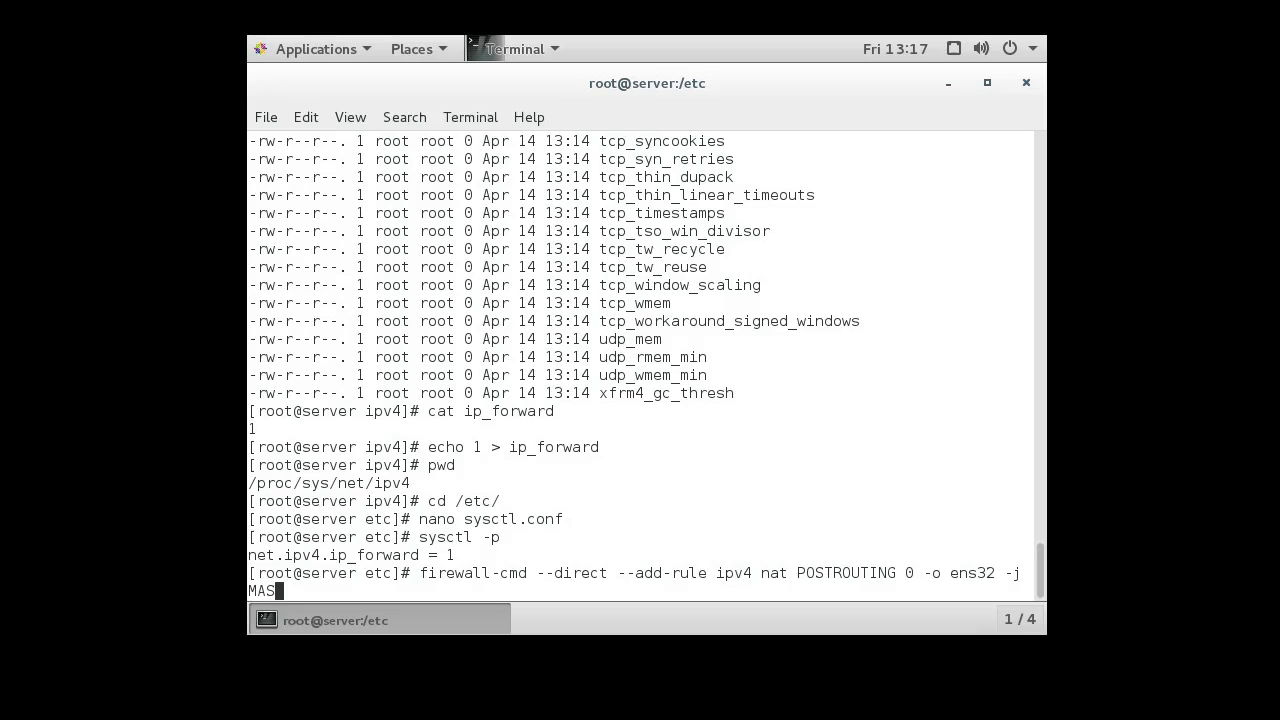
pyautogui.write('QUE')
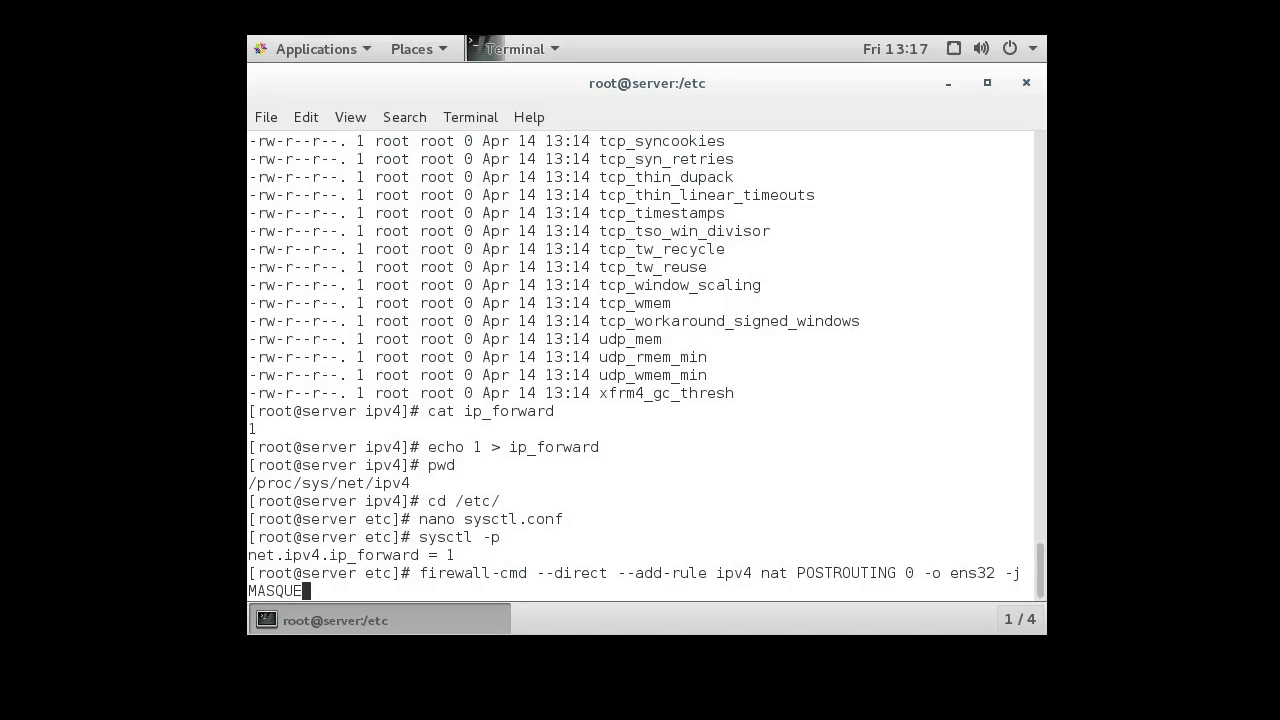
pyautogui.write('RA')
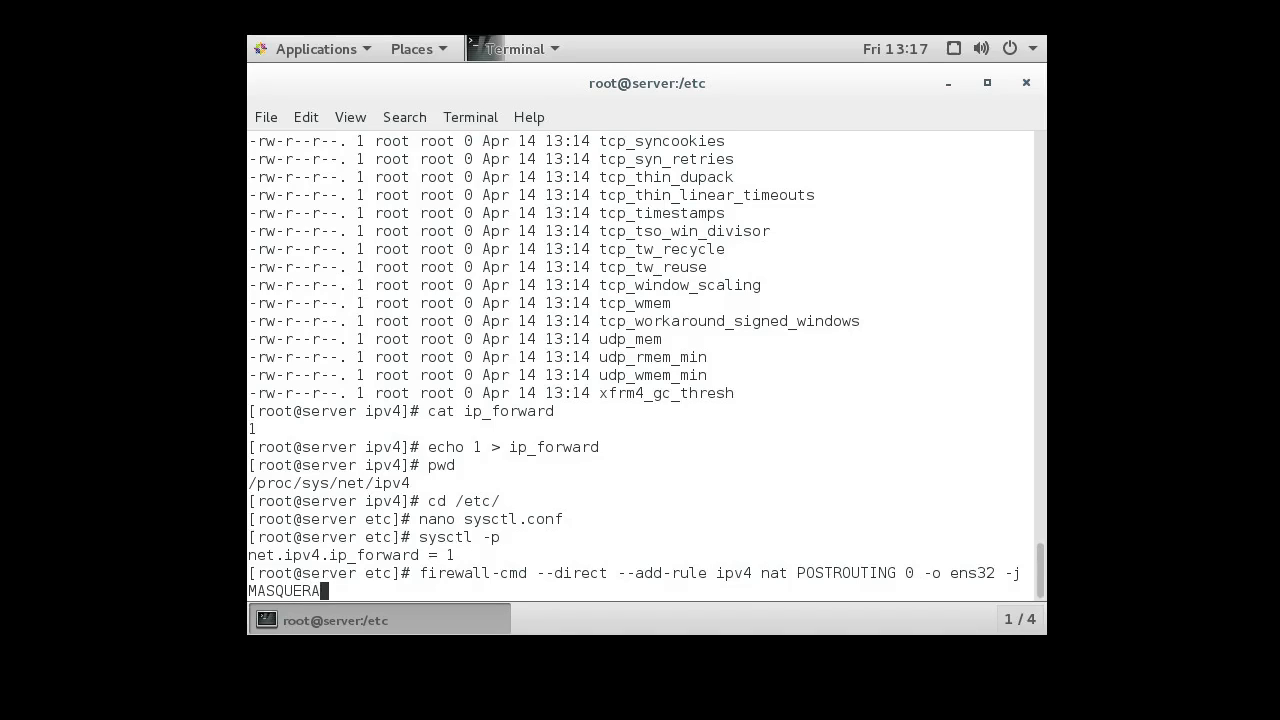
pyautogui.write('DE')
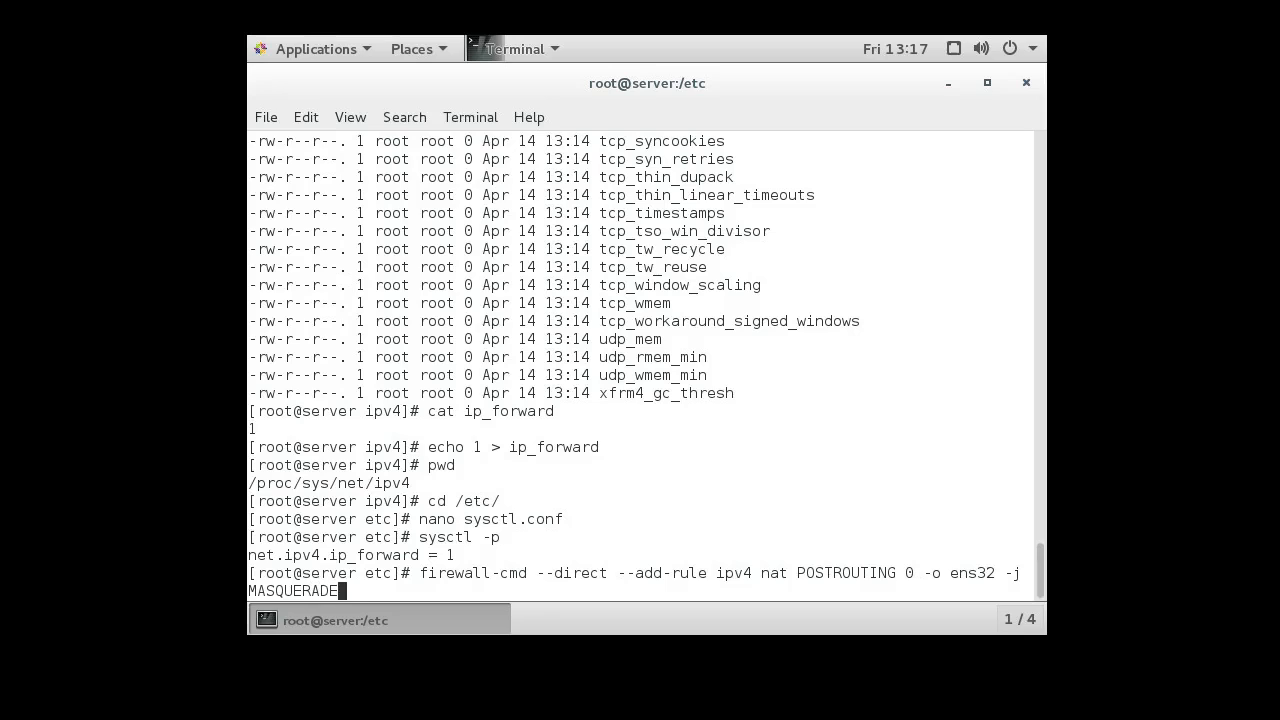
pyautogui.press('Return')
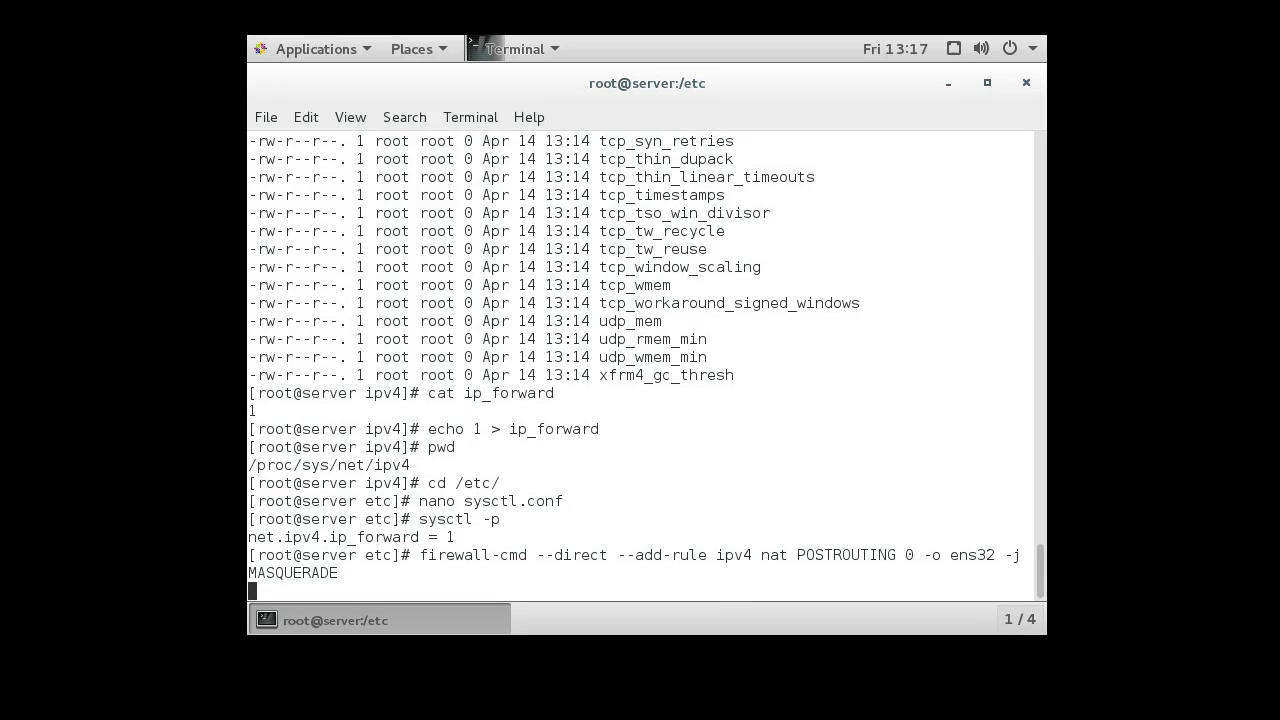
pyautogui.press('Return')
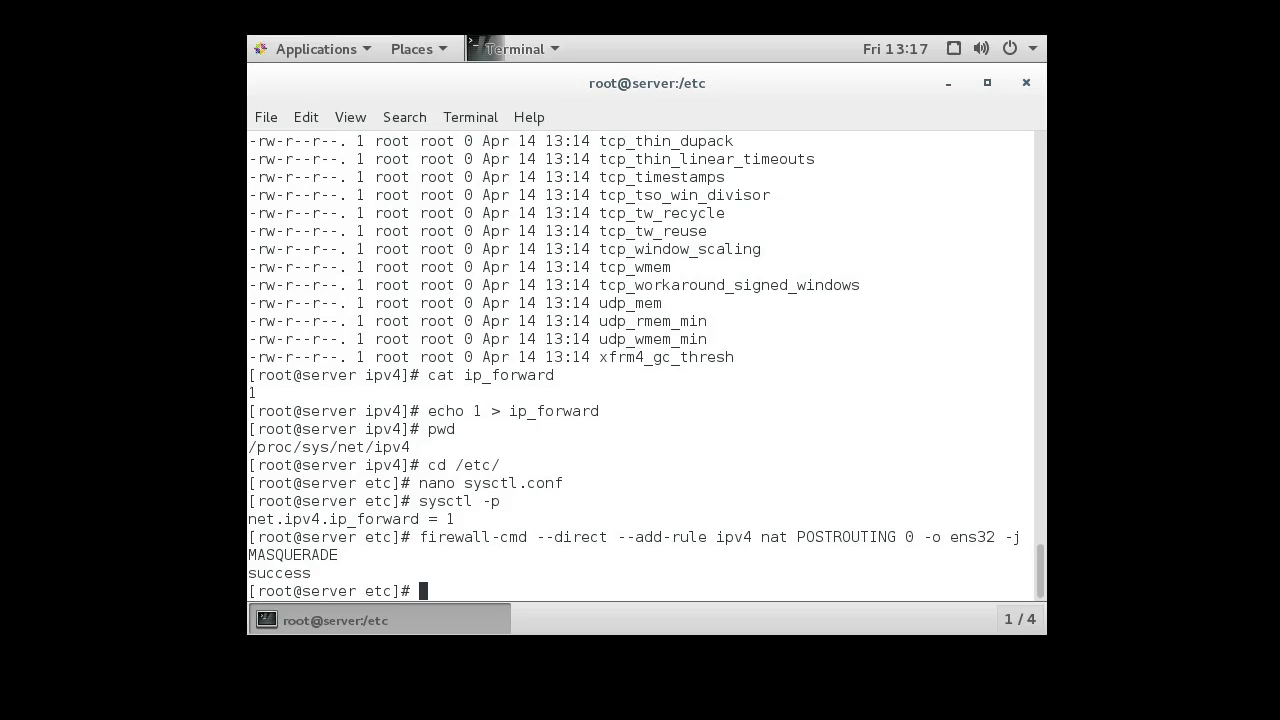
# Step: Rerun the ens32 masquerade rule with --permanent appended at the end; it reports COMMAND_FAILED
pyautogui.write('fire')
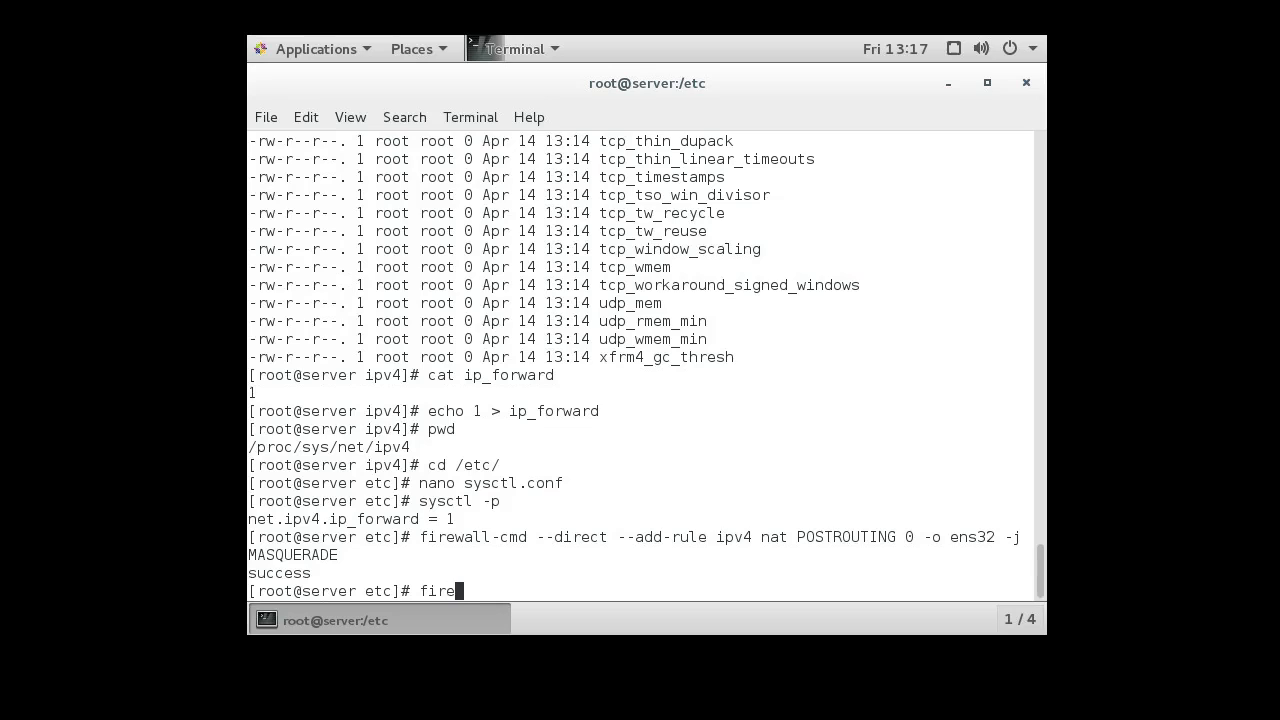
pyautogui.press('Return')
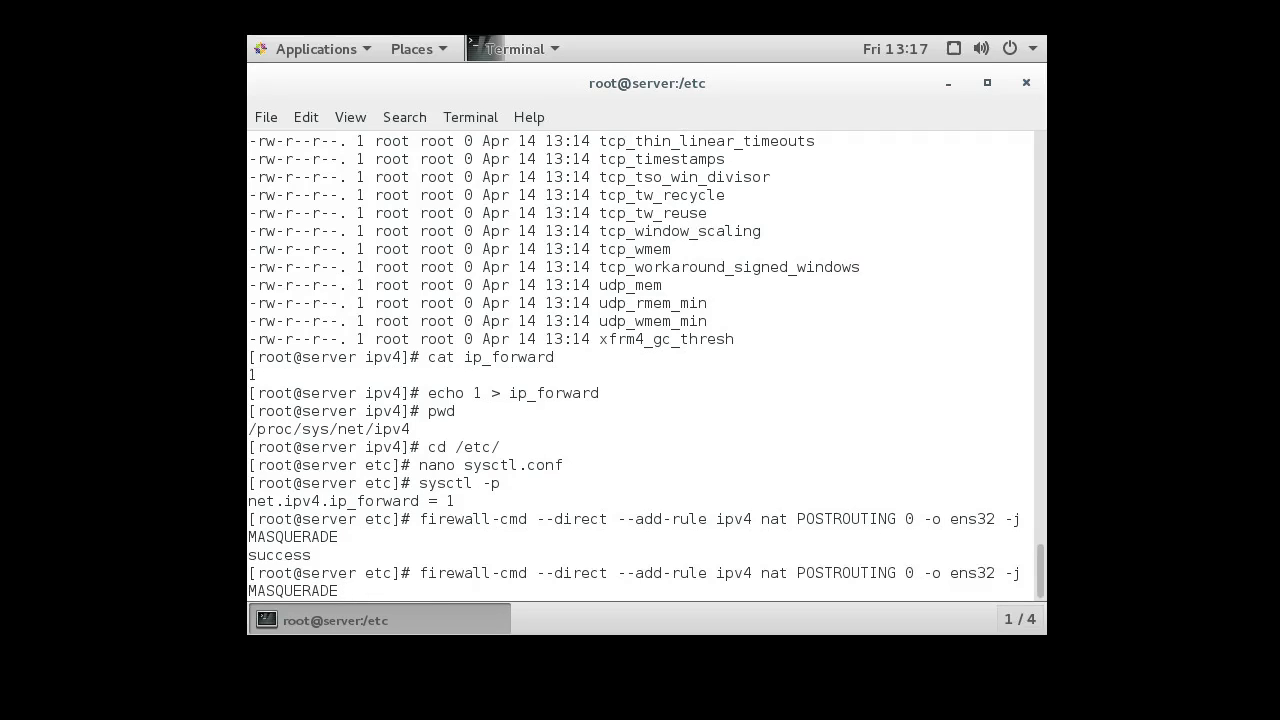
pyautogui.write('--pe')
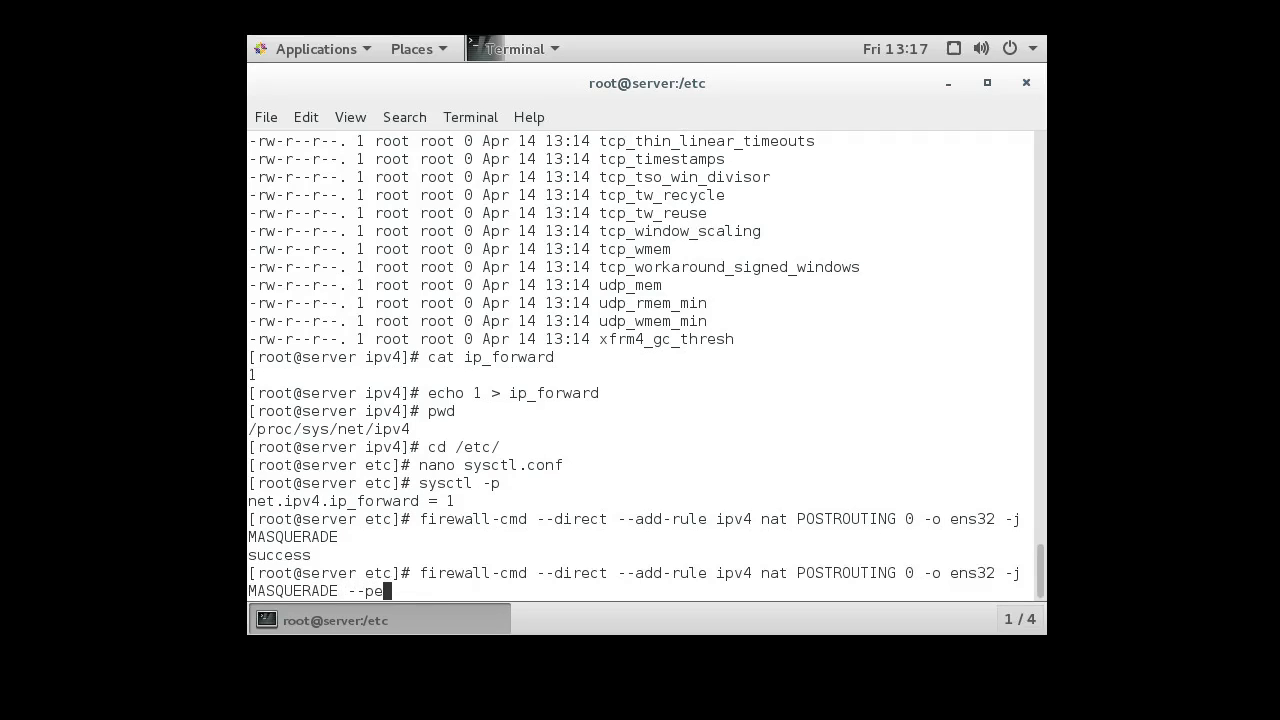
pyautogui.write('rmanent')
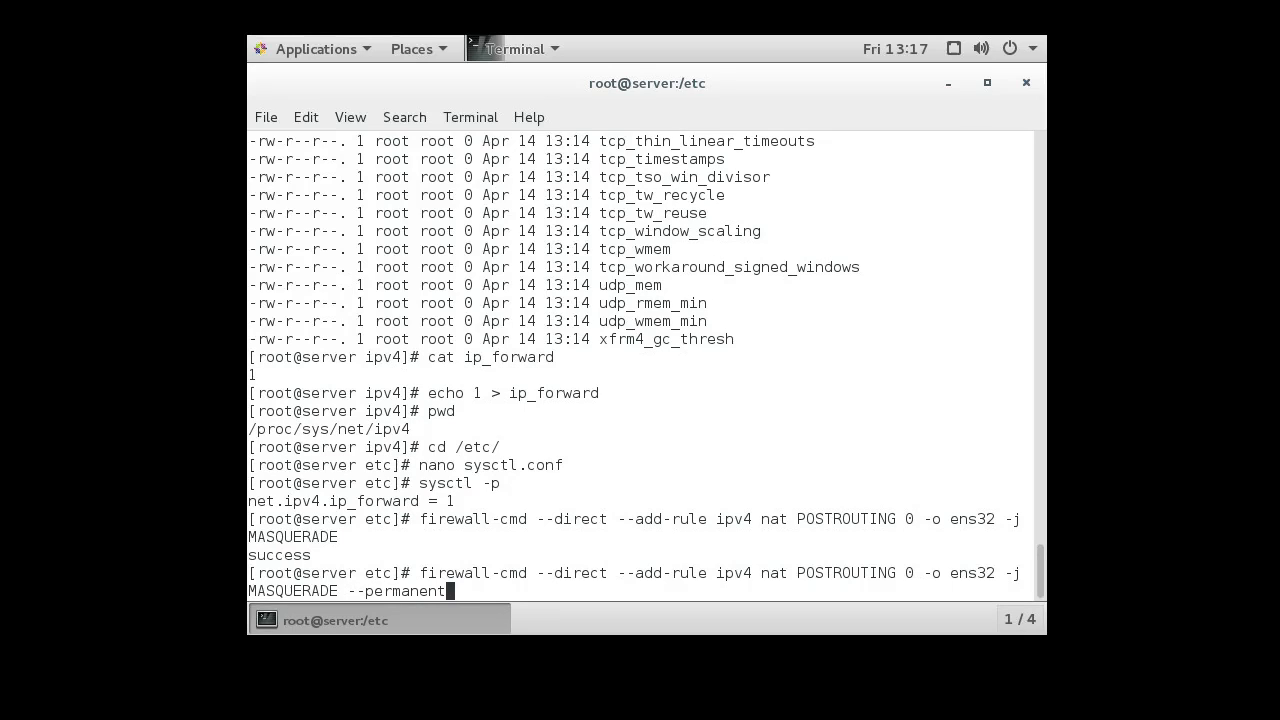
pyautogui.press('Return')
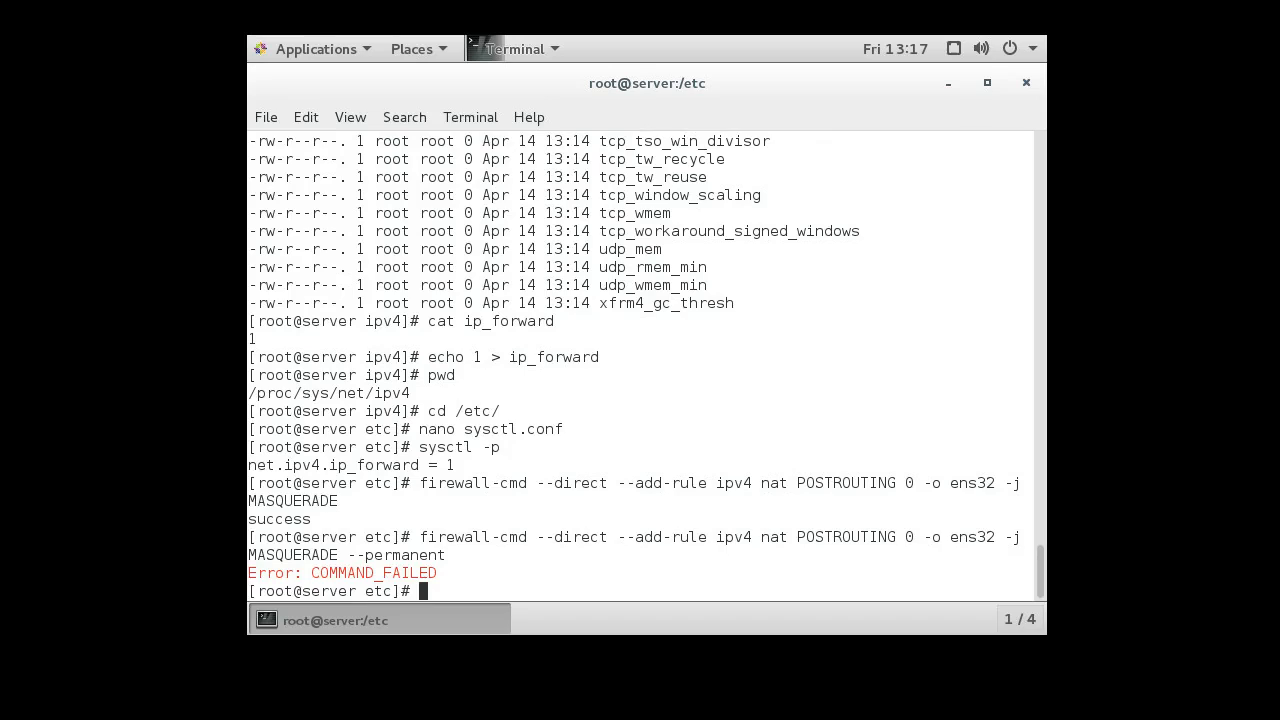
# Step: Recall the command with --permanent right after firewall-cmd and run it, reporting success
pyautogui.write('firewall-cmd --direct --add-rule ipv4 nat POSTROUTING 0 -o ens32 -j MASQUERADE --permanent')
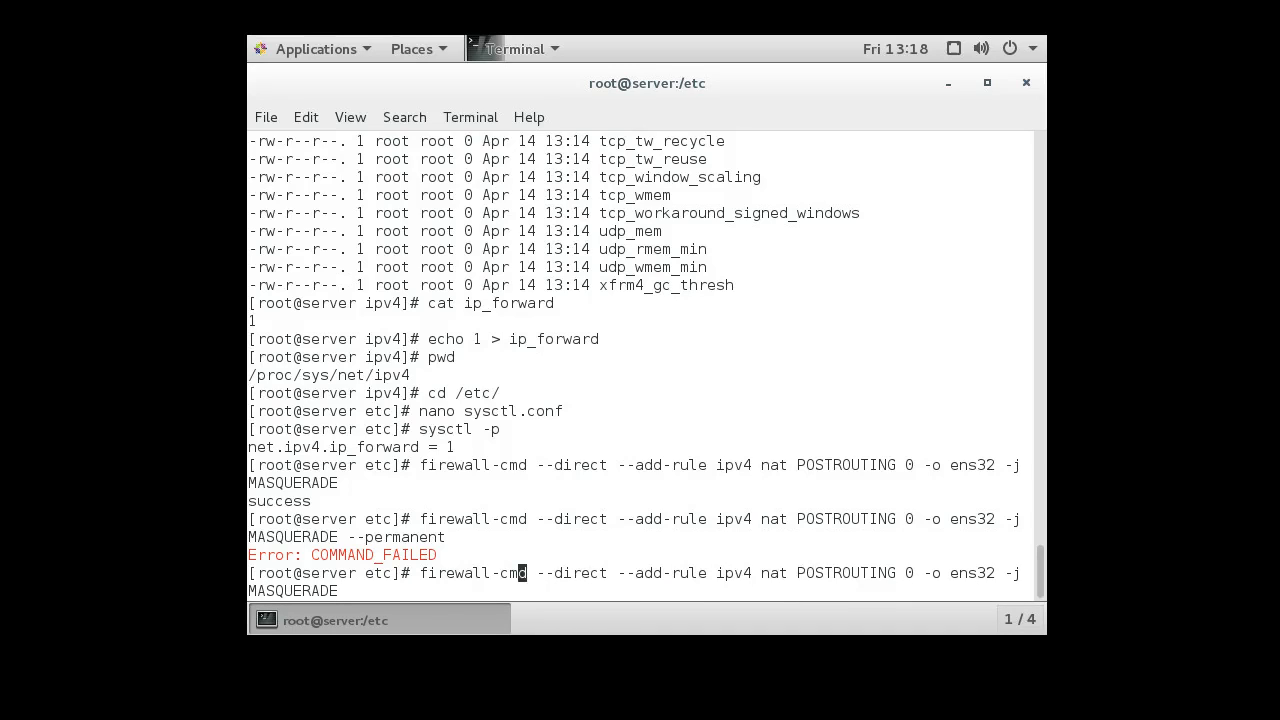
pyautogui.write('--permanent')
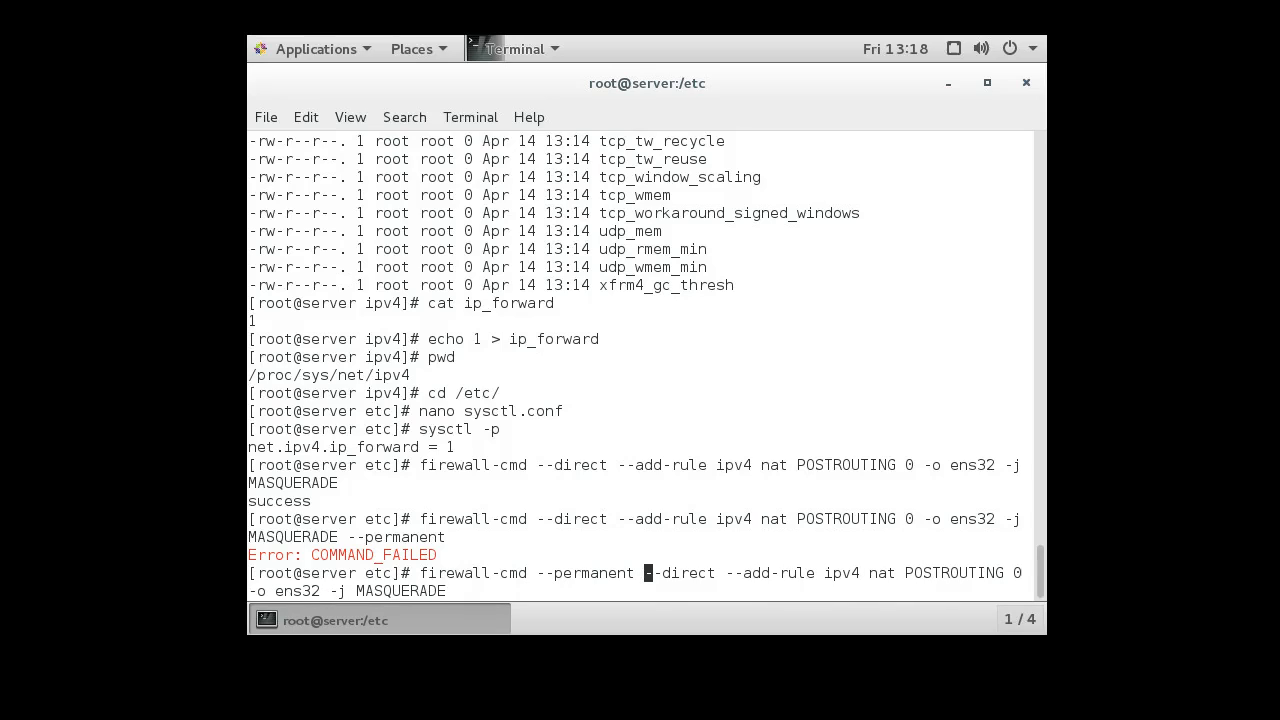
pyautogui.press('Return')
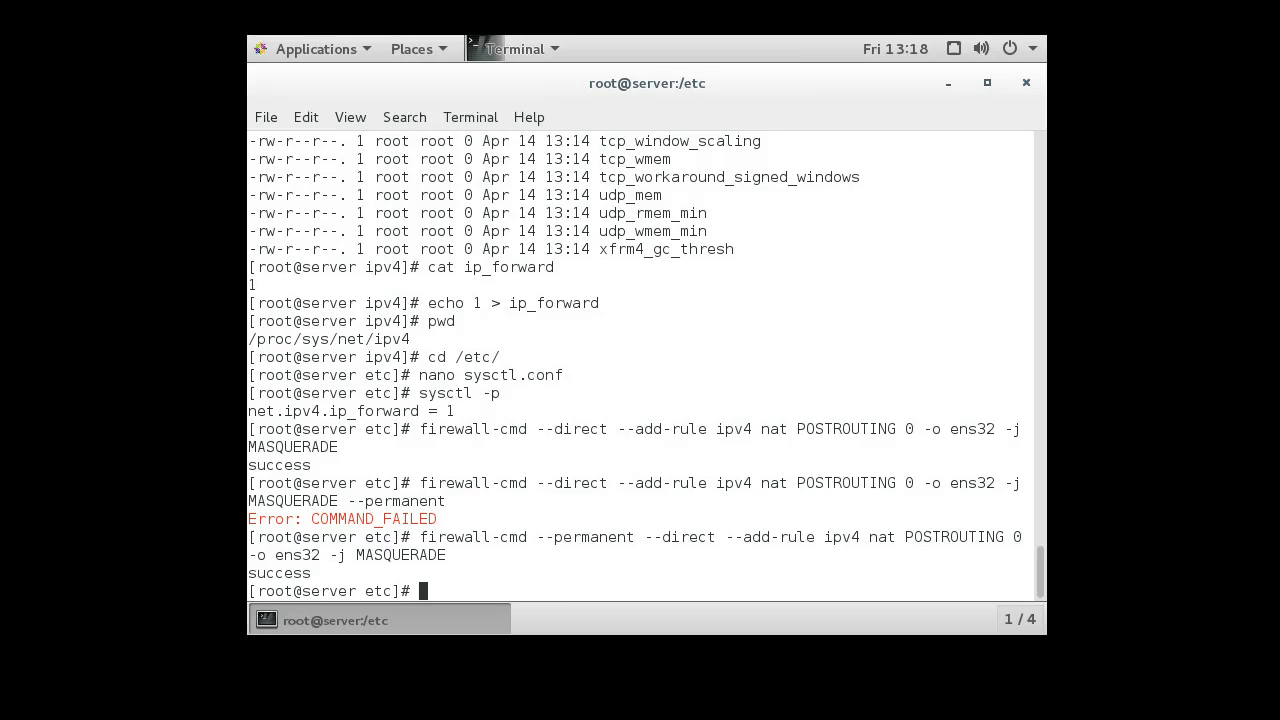
# Step: Compose firewall-cmd --direct --add-rule ipv4 filter FORWARD 0 for the forward accept rule
pyautogui.write('firewall')
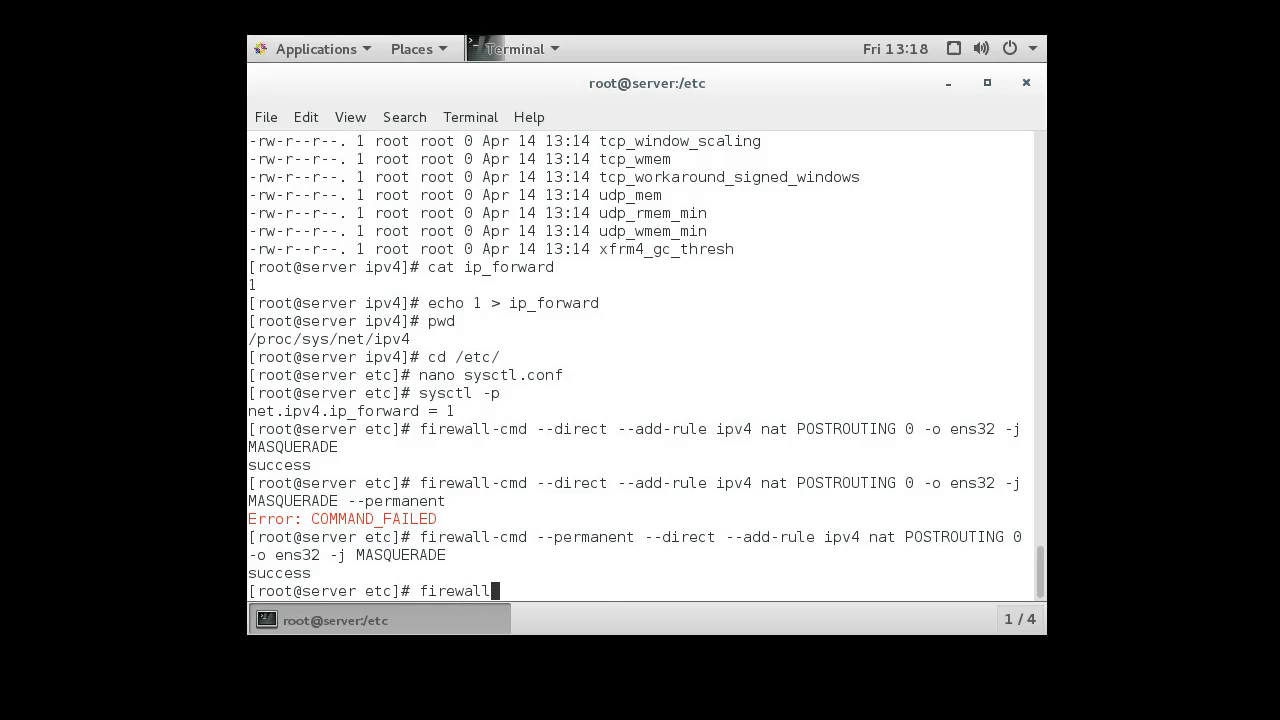
pyautogui.write('-cmd')
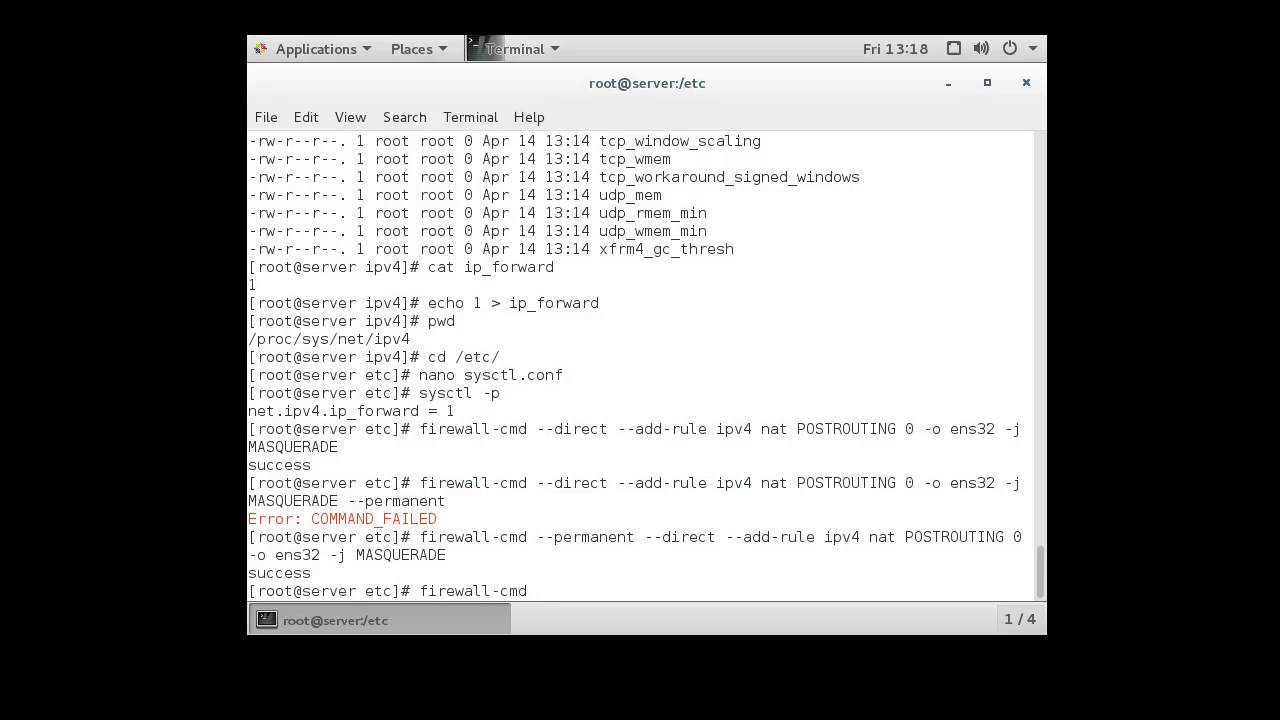
pyautogui.write('--direct')
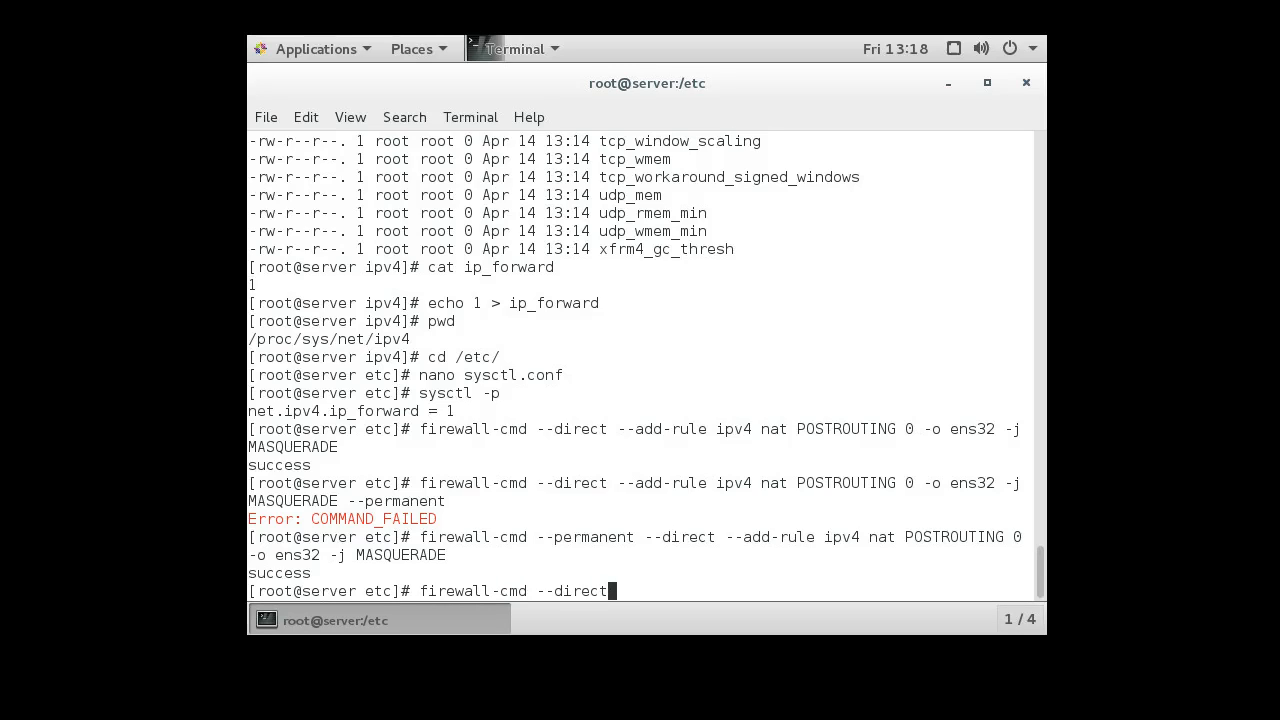
pyautogui.write('--a')
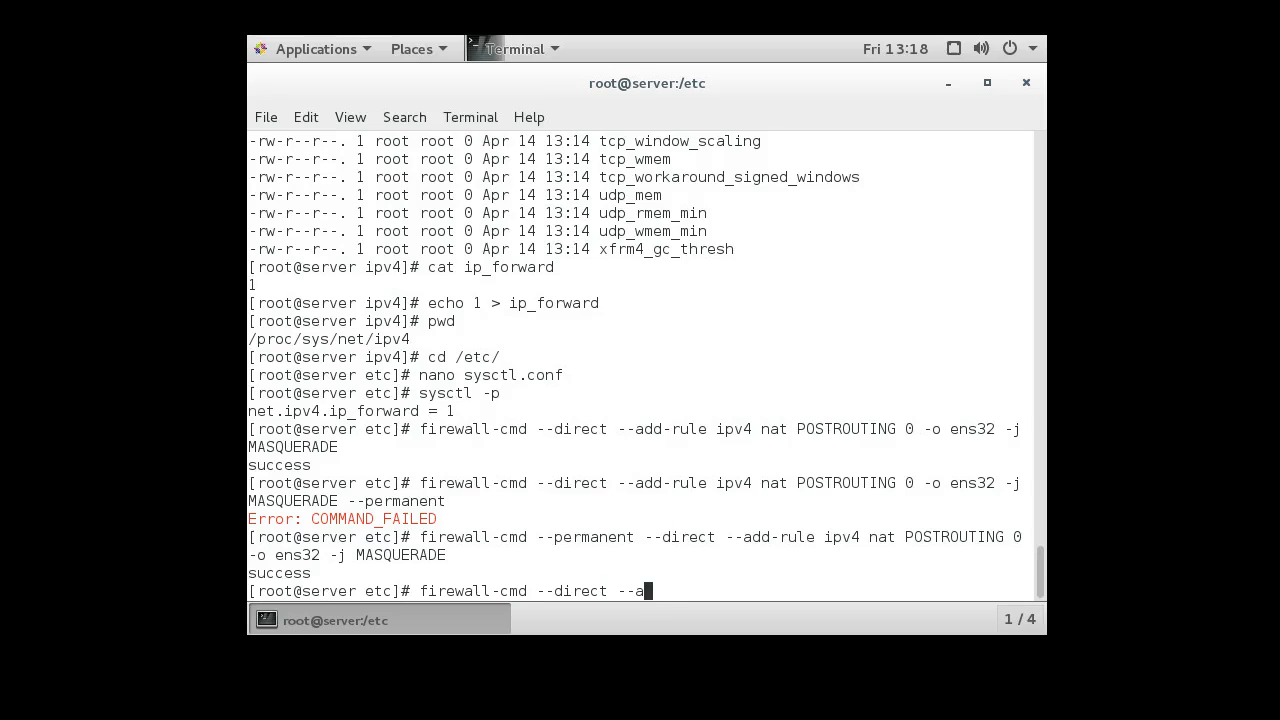
pyautogui.write('dd-rule')
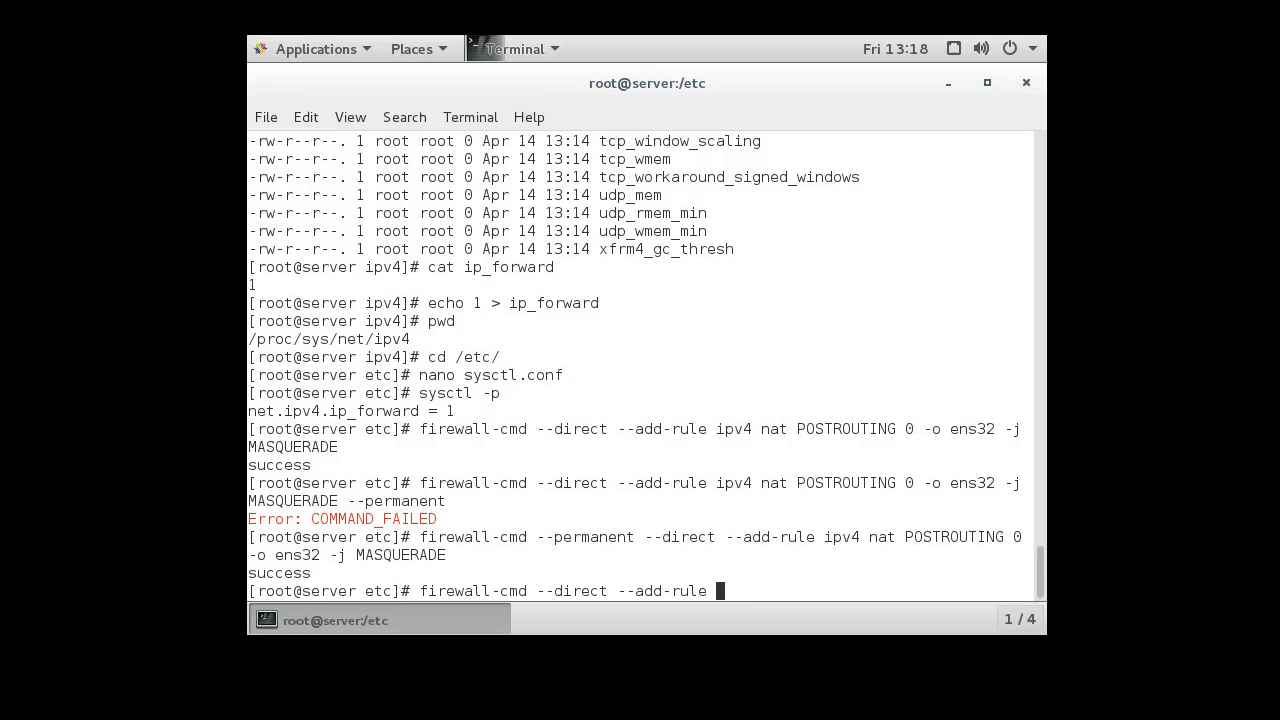
pyautogui.write('ipv')
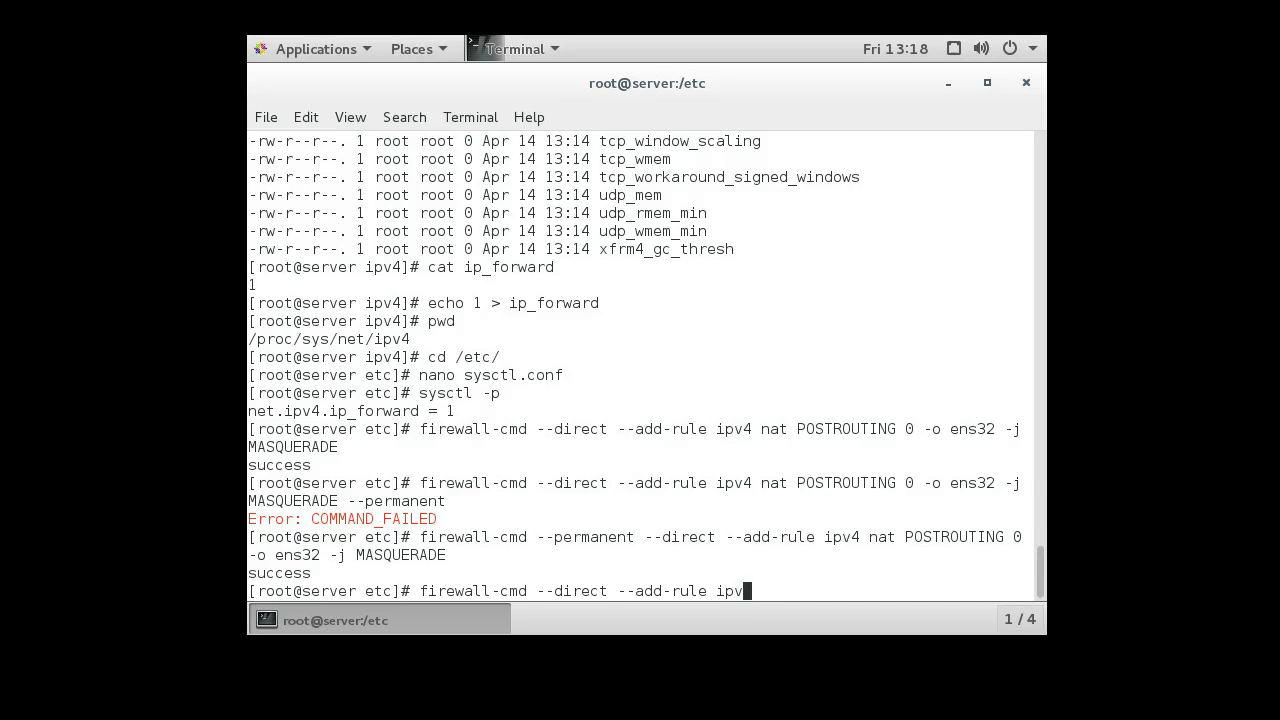
pyautogui.write('4')
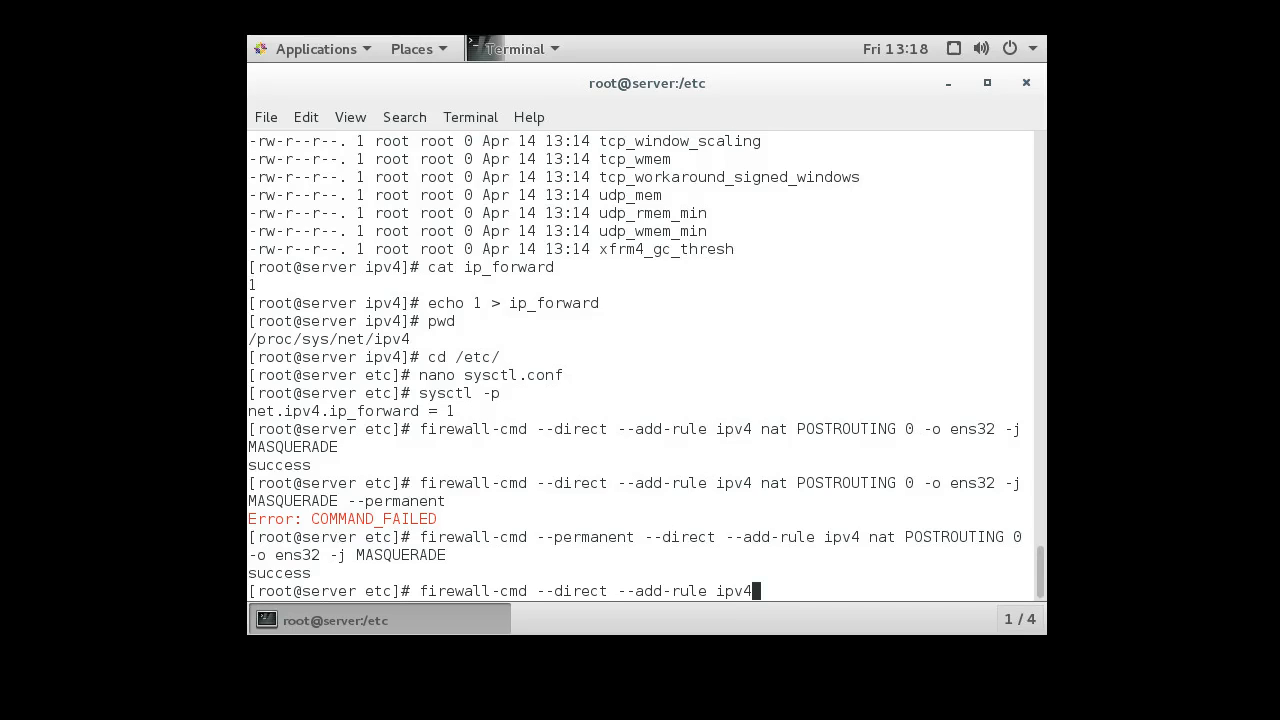
pyautogui.write('filter')
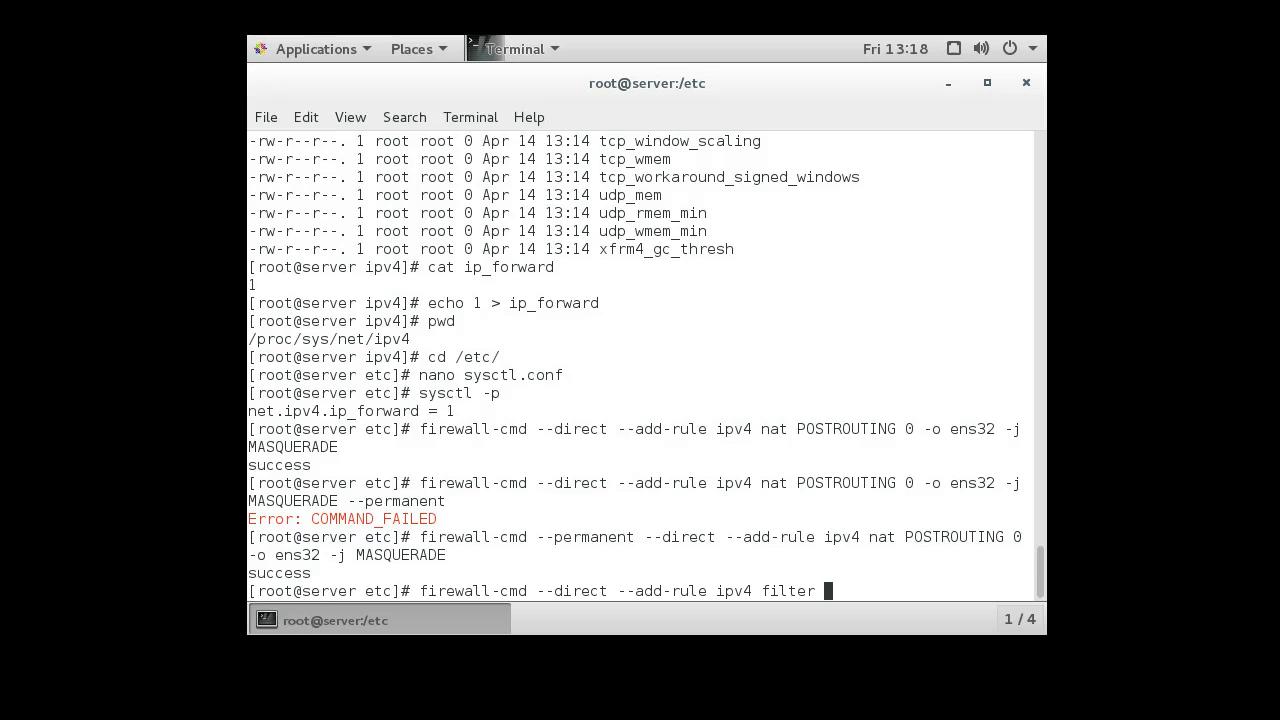
pyautogui.write('FORWARD')
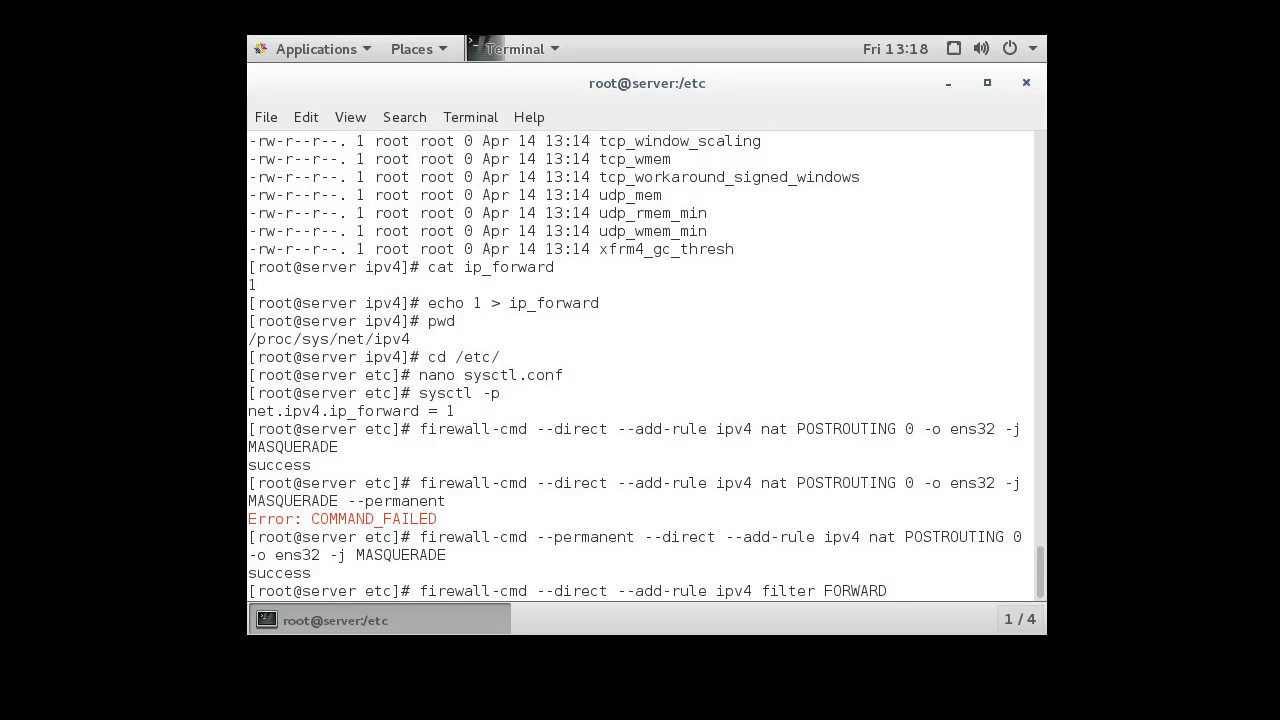
pyautogui.write('o')
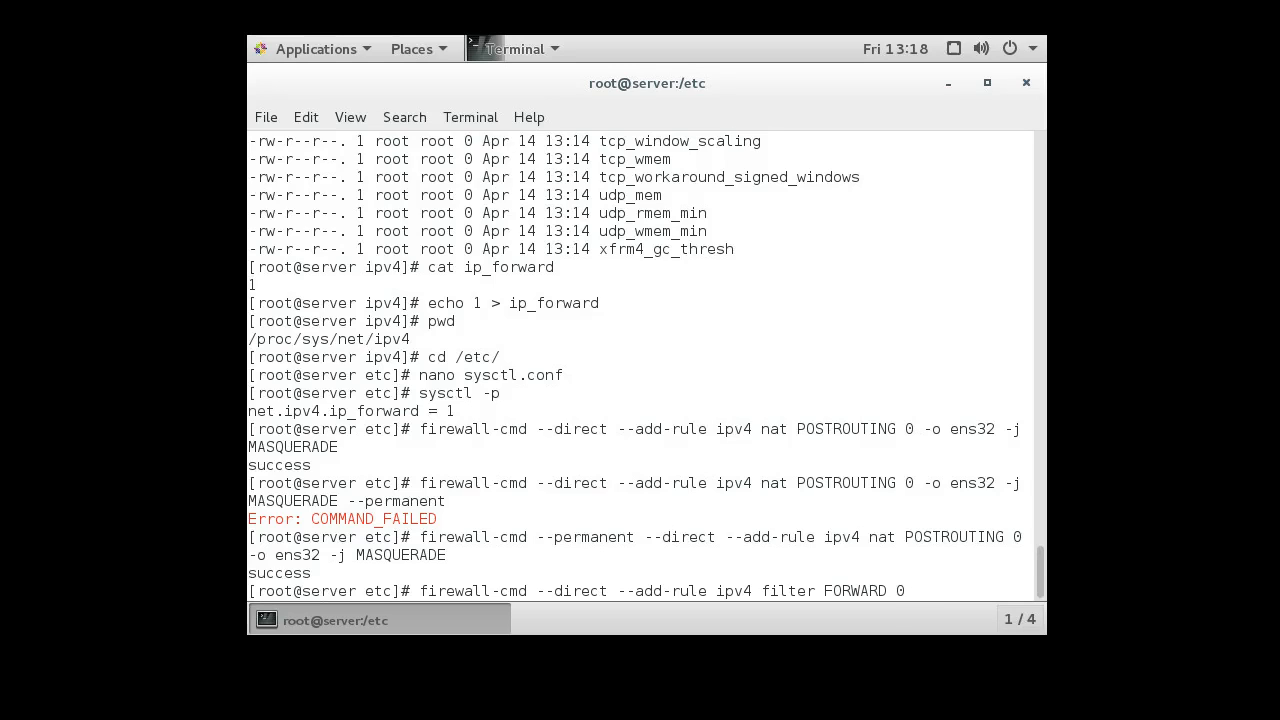
pyautogui.write('-')
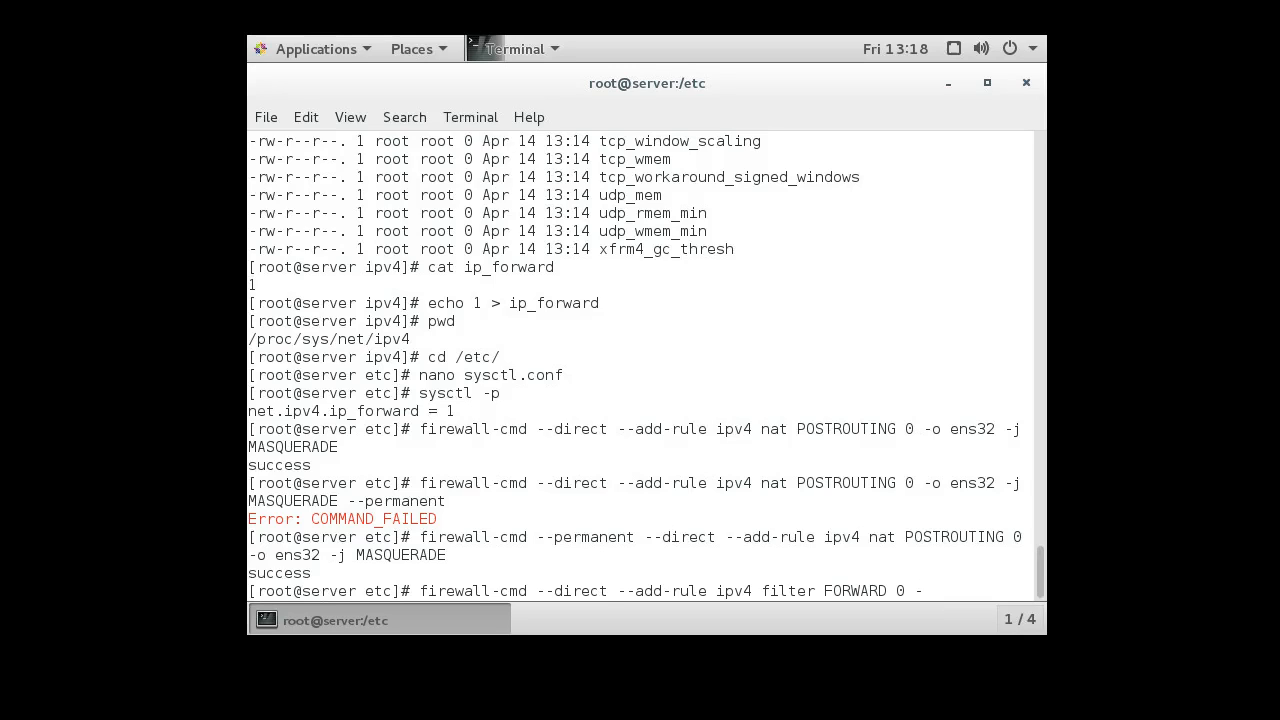
# Step: Finish with -i ens34 -o ens32 -j ACCEPT and run it at runtime, then again permanently
pyautogui.write('i')
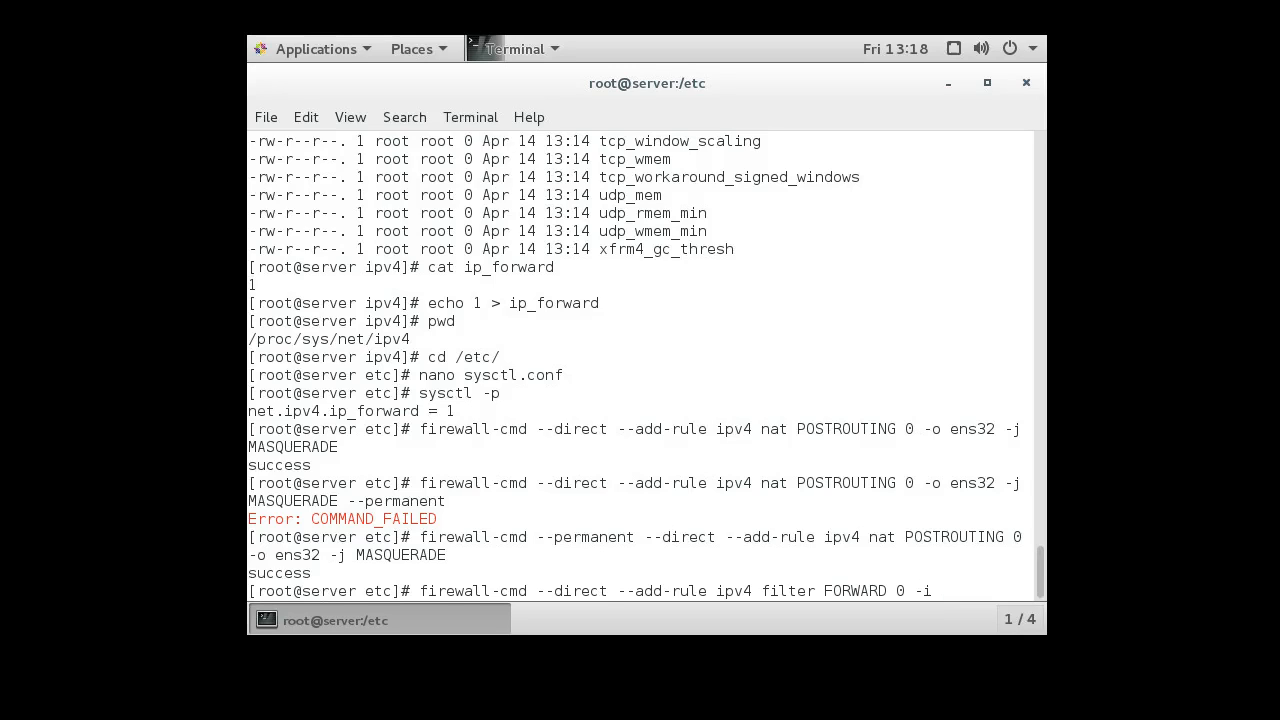
pyautogui.write('ens3')
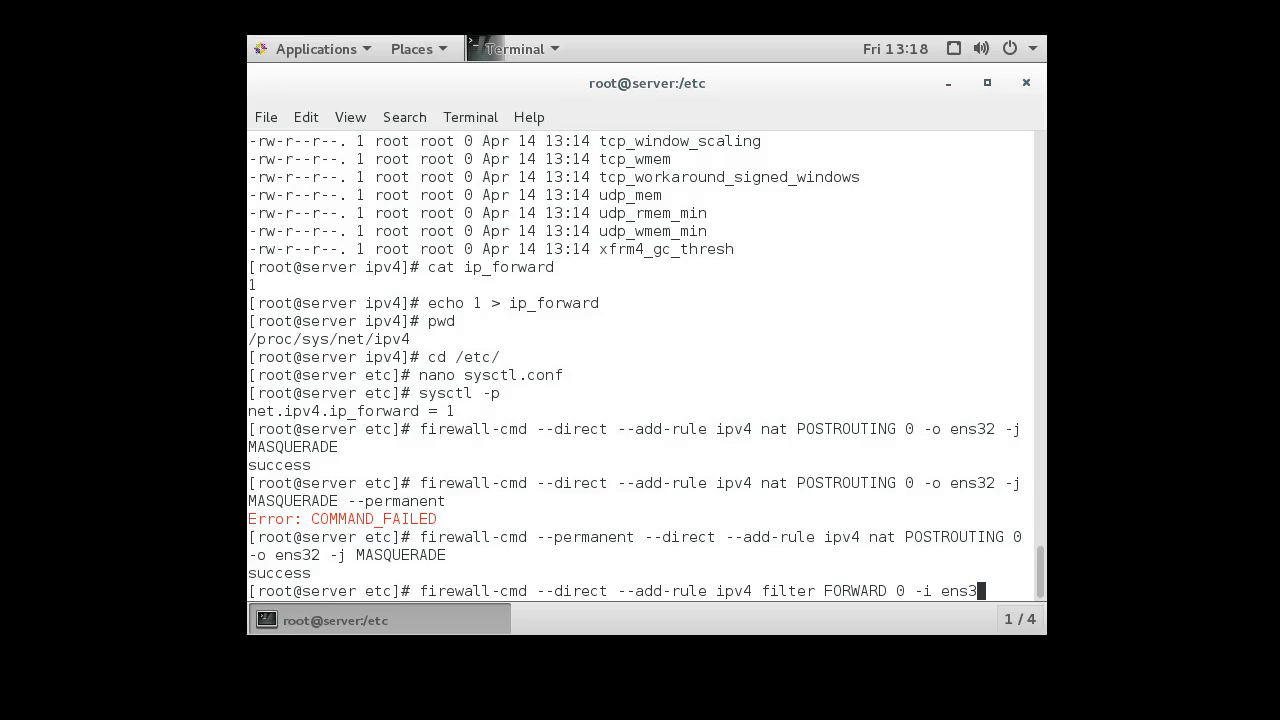
pyautogui.write('4 -o ens')
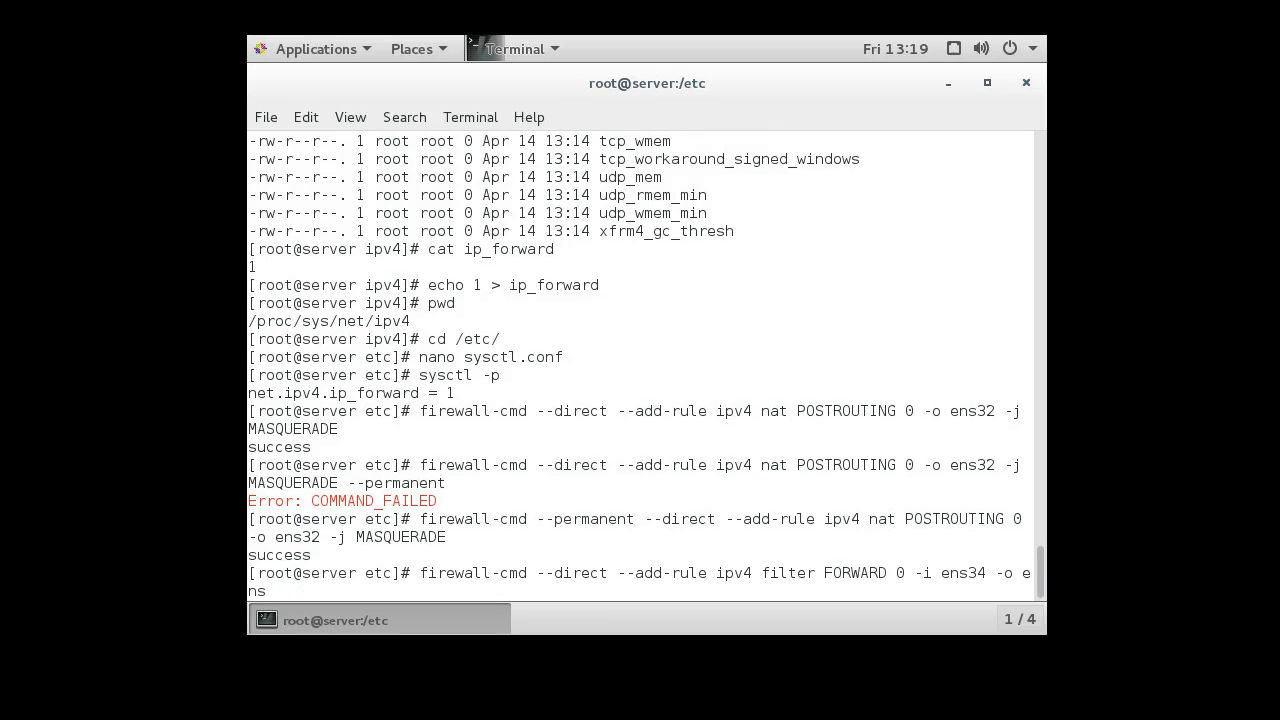
pyautogui.write('32')
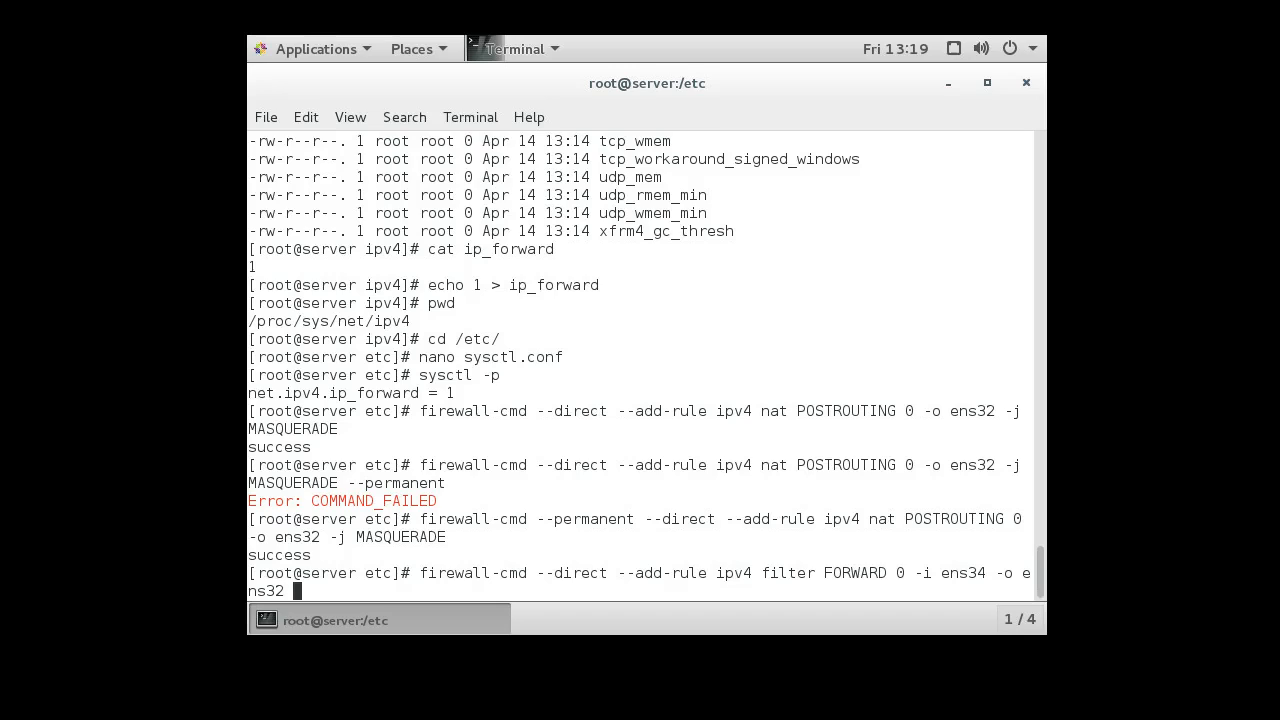
pyautogui.write('-j')
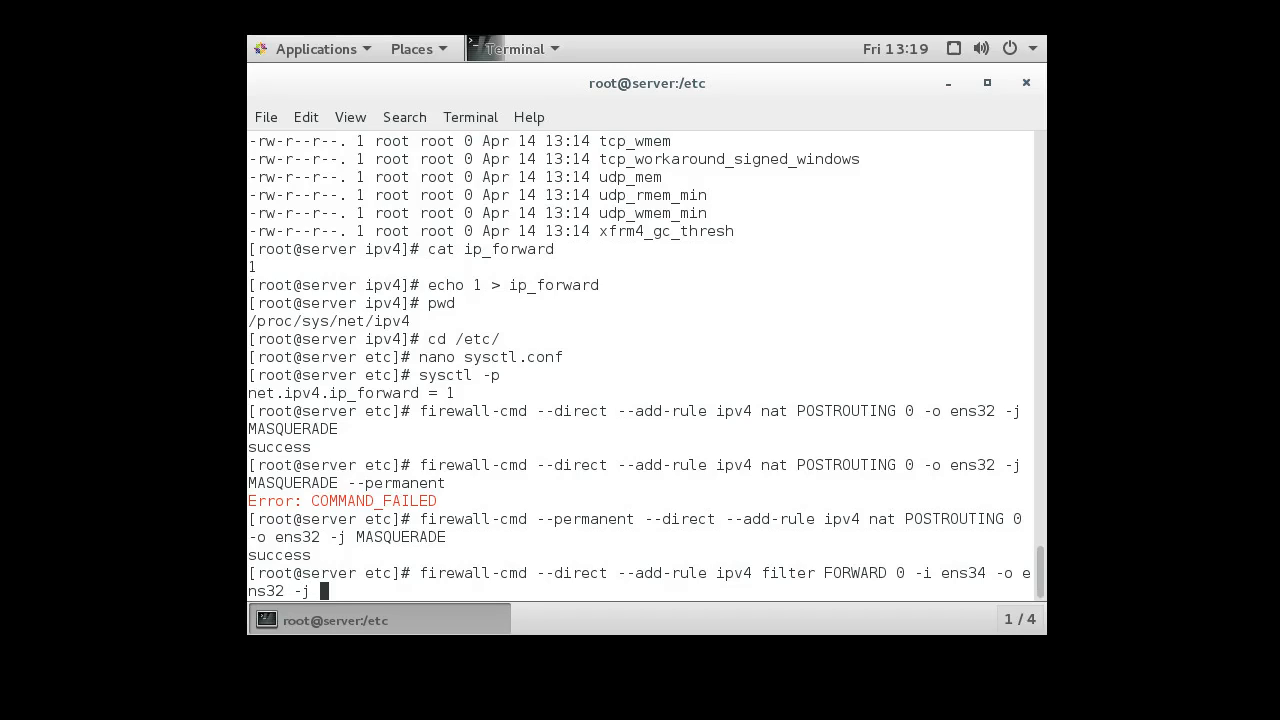
pyautogui.write('AC C')
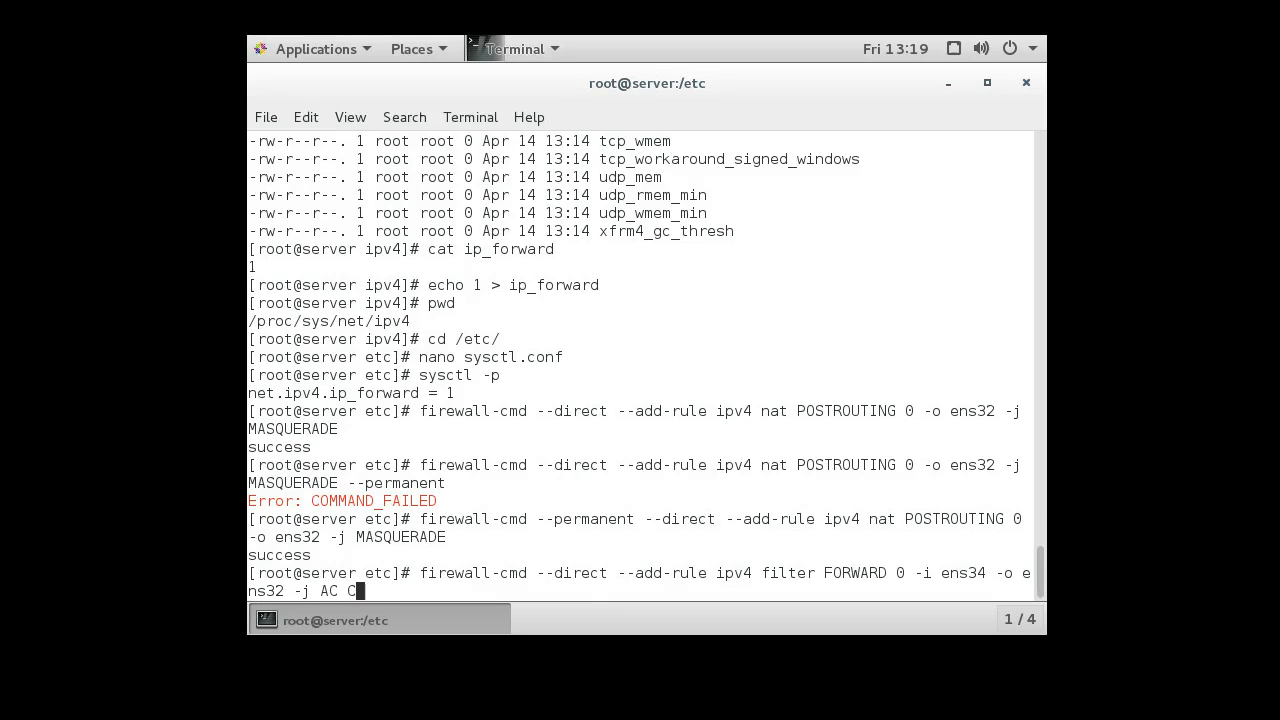
pyautogui.write('CEPT')
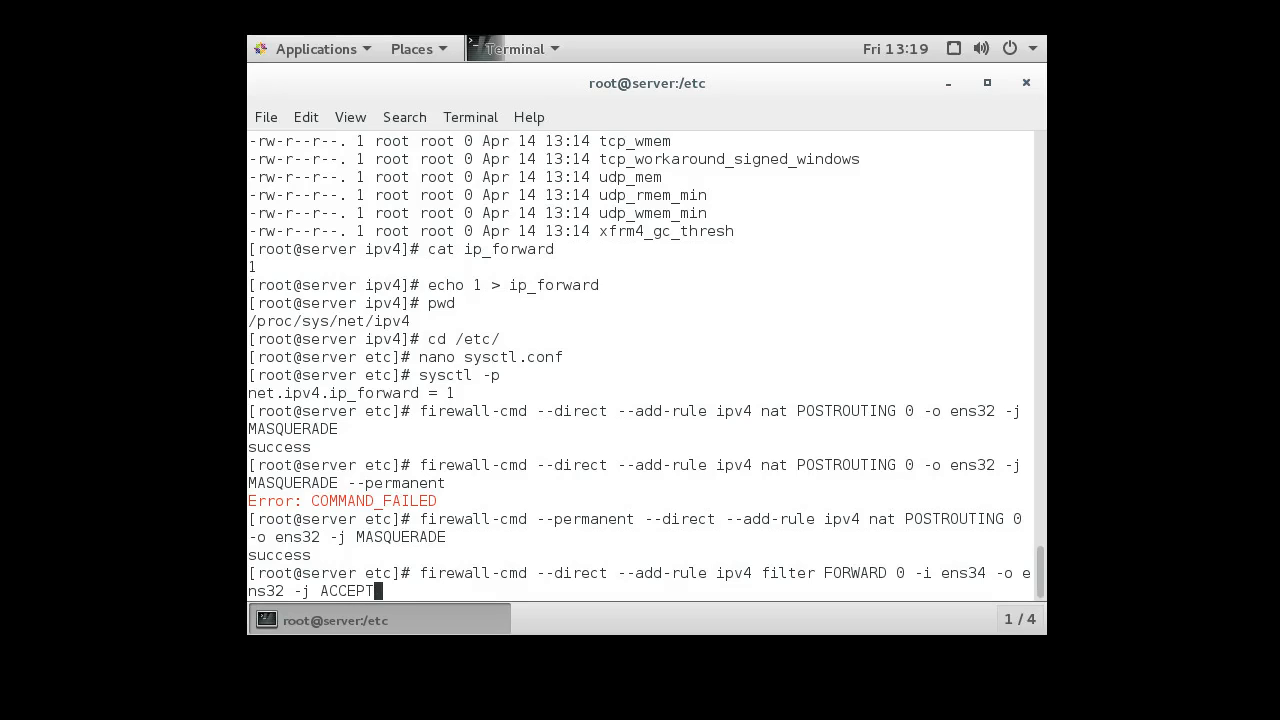
pyautogui.press('Return')
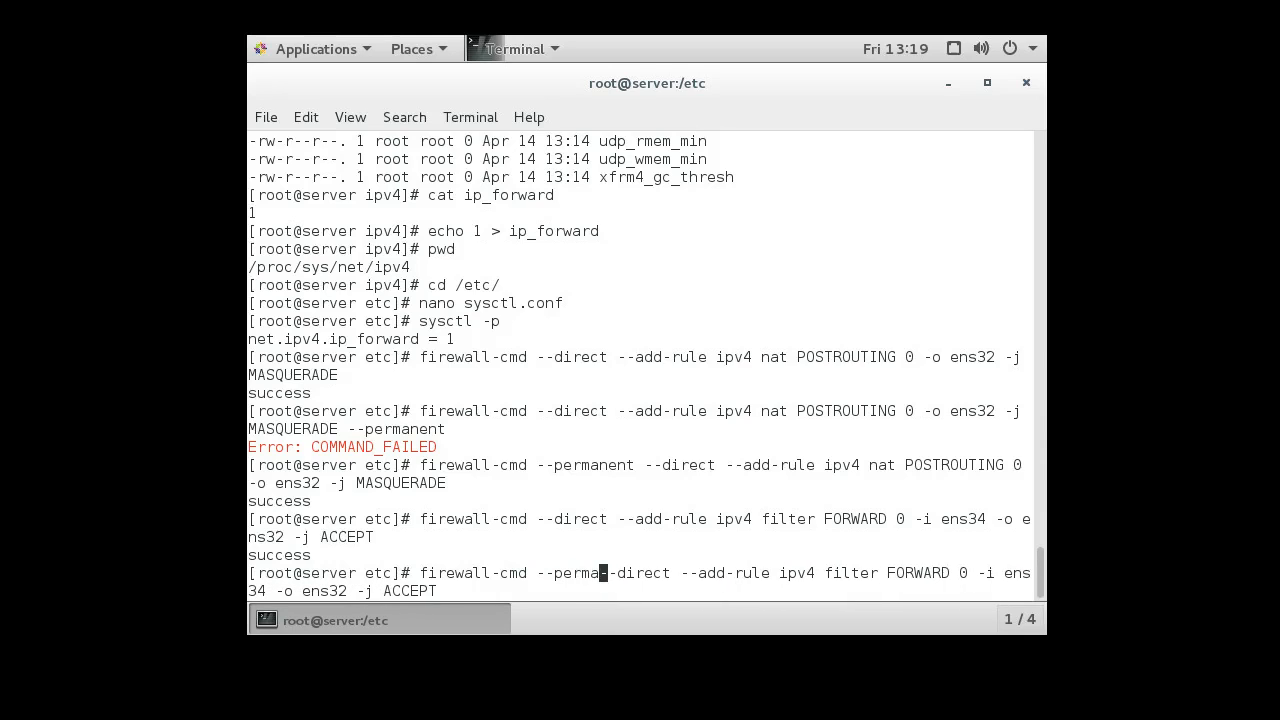
pyautogui.write('nent ')
pyautogui.press('Return')
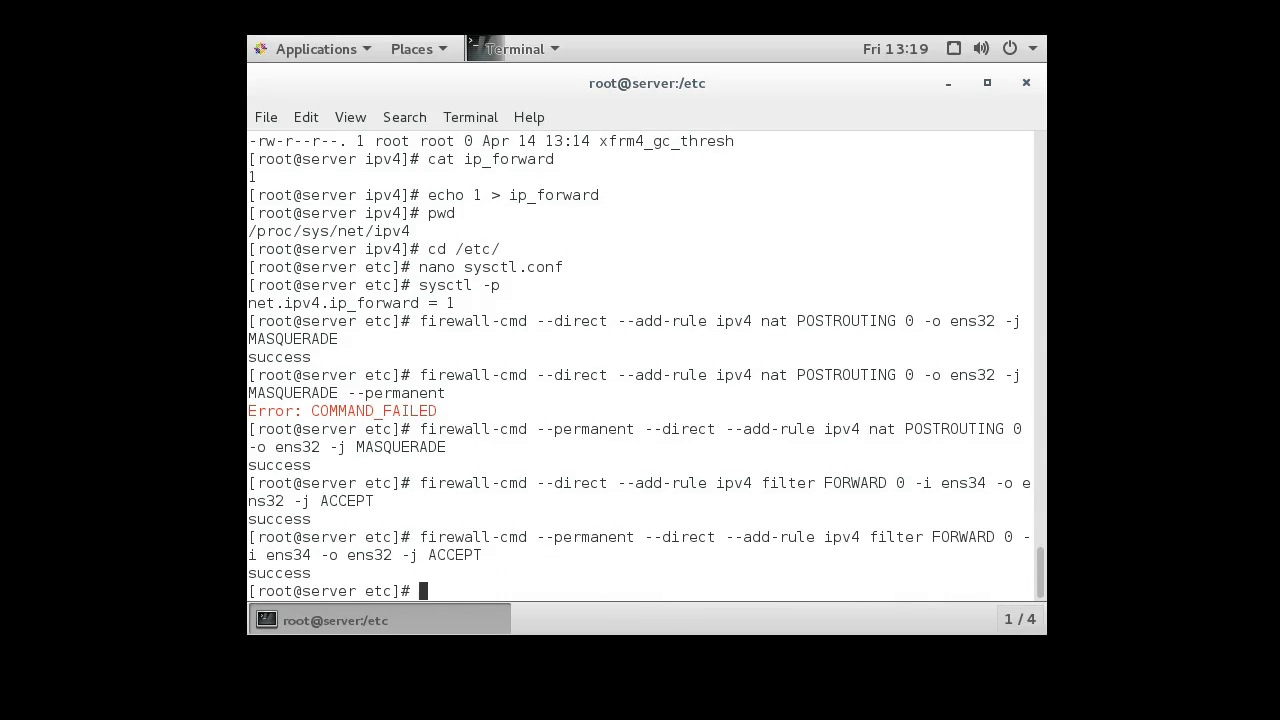
# Step: Recall the FORWARD accept rule and swap interfaces to -i ens32 -o ens34 for return traffic
pyautogui.write('firewall-cmd --direct --add-rule ipv4 filter FORWARD 0 -i ens34 -o ens32 -j ACCEPT')
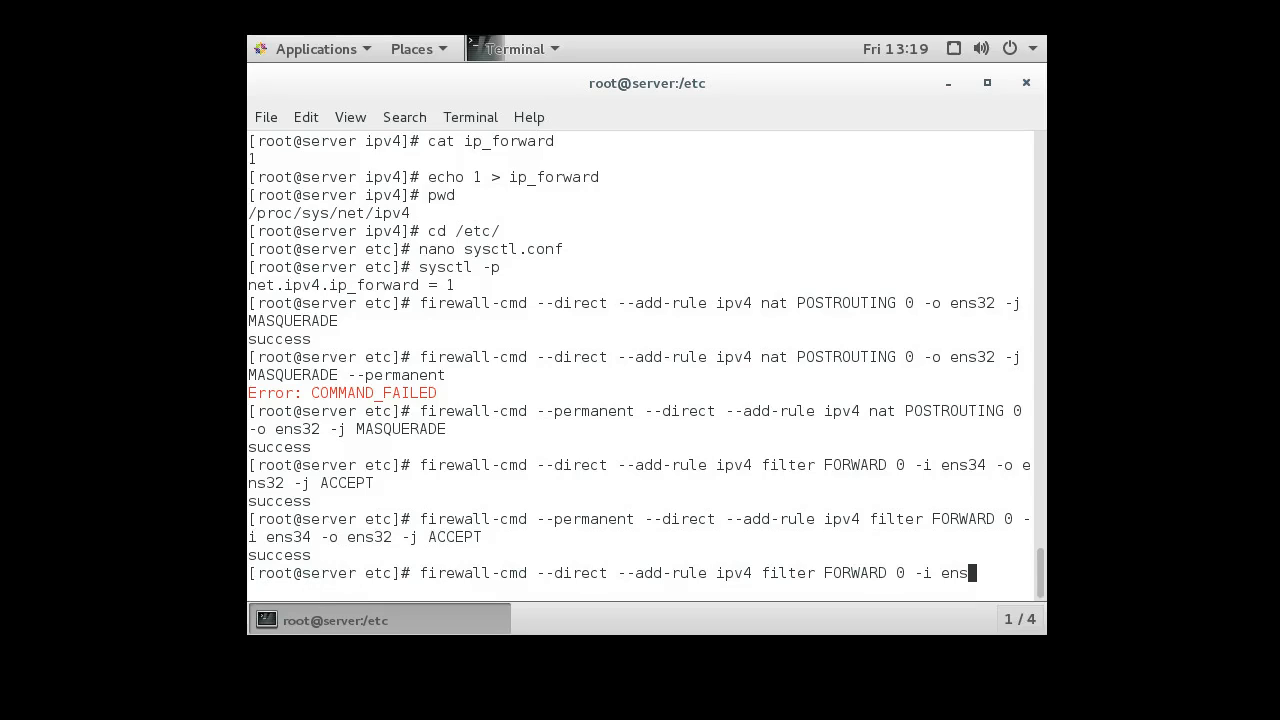
pyautogui.write('34')
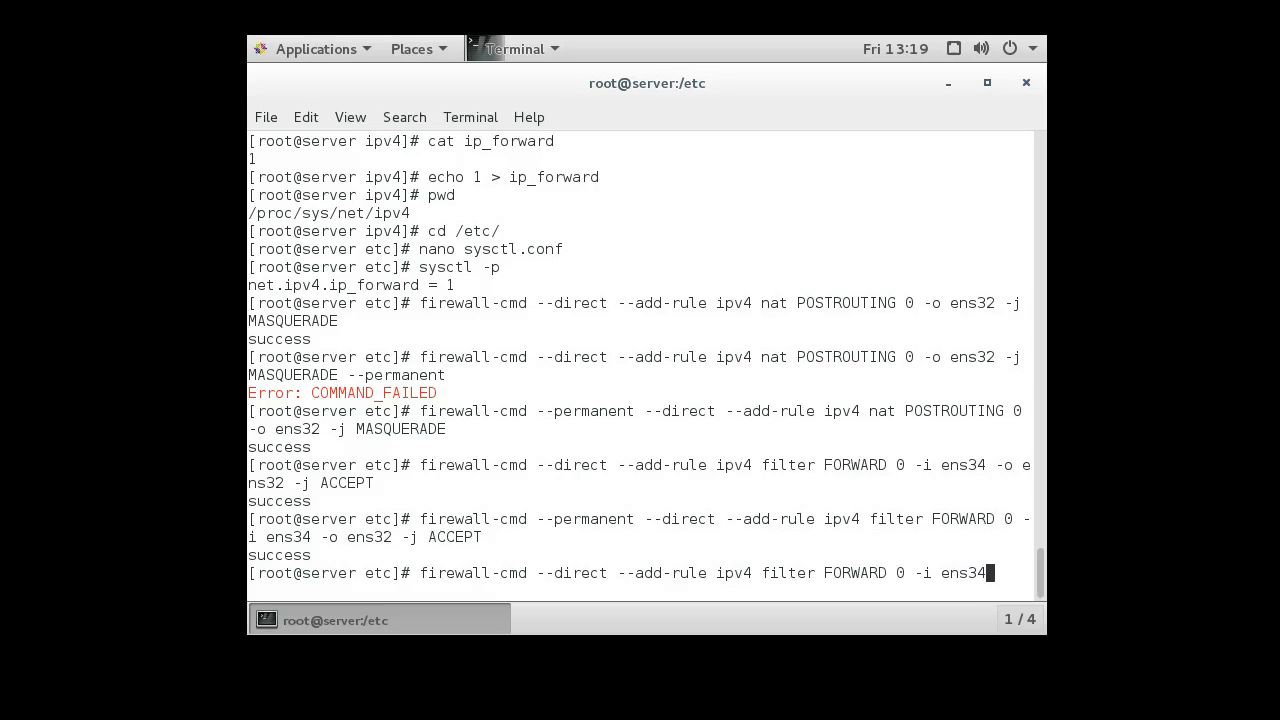
pyautogui.press('BackSpace')
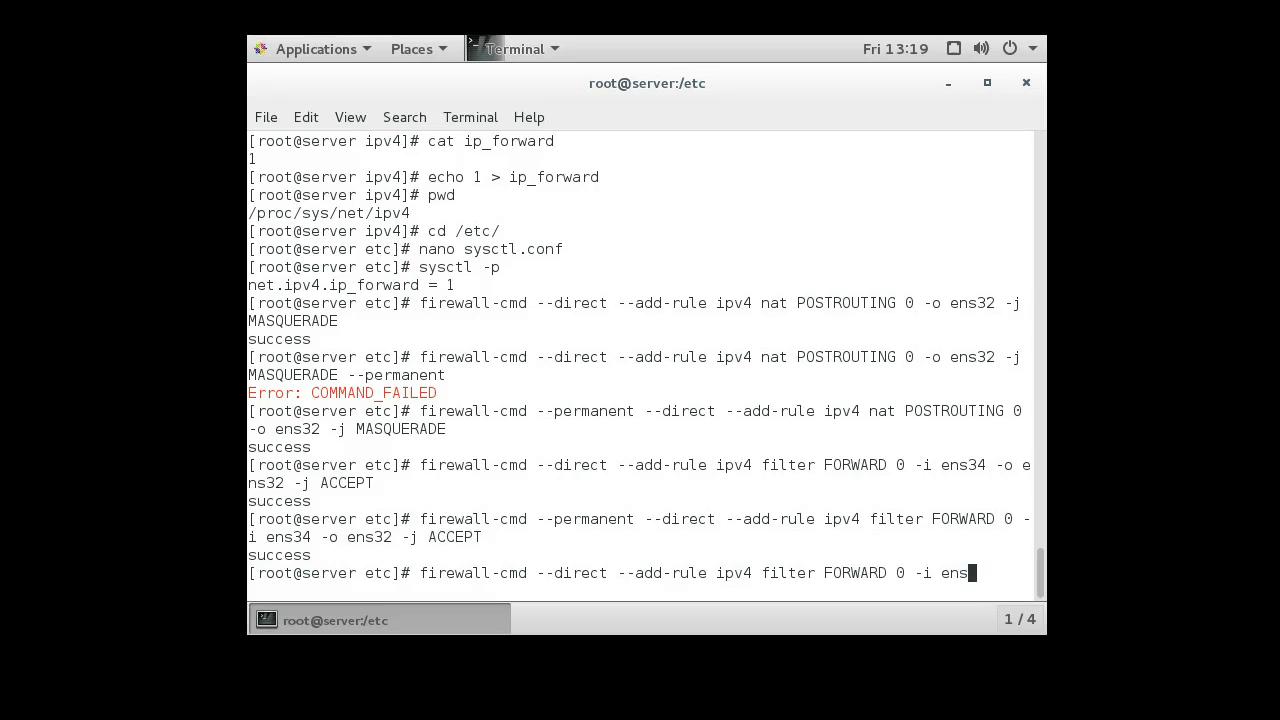
pyautogui.write('32 -o en')
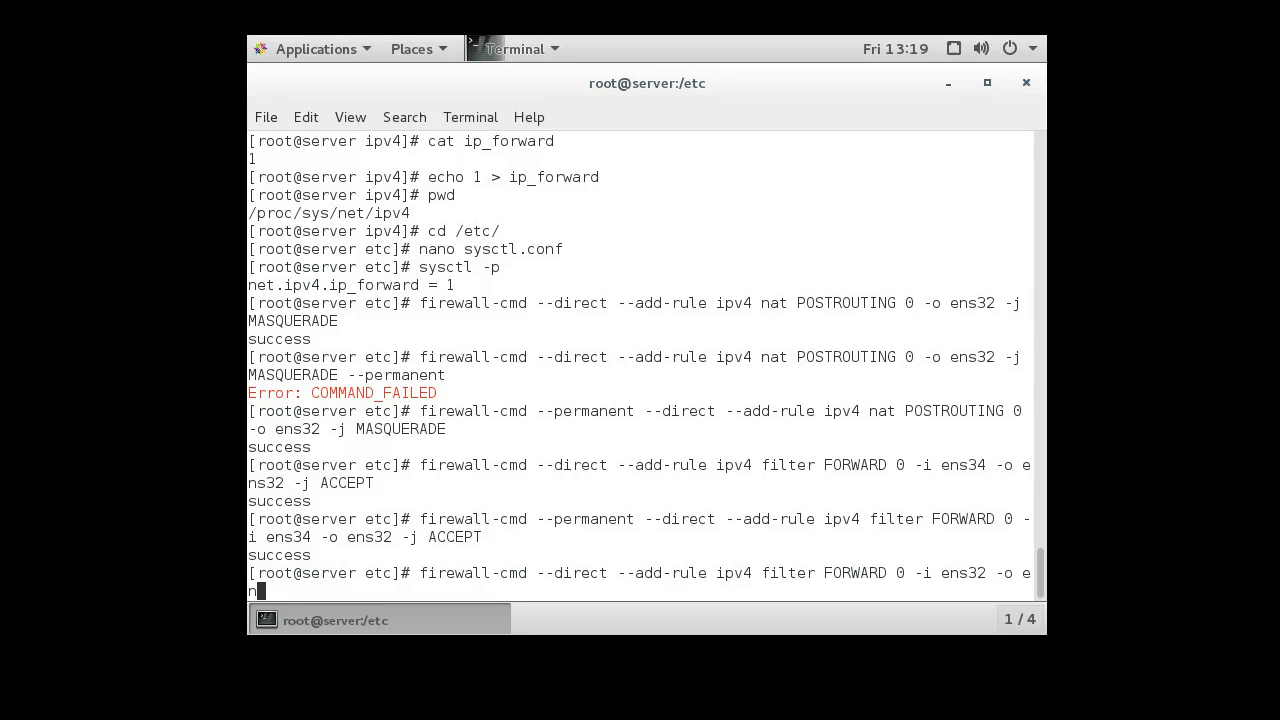
pyautogui.write('s34')
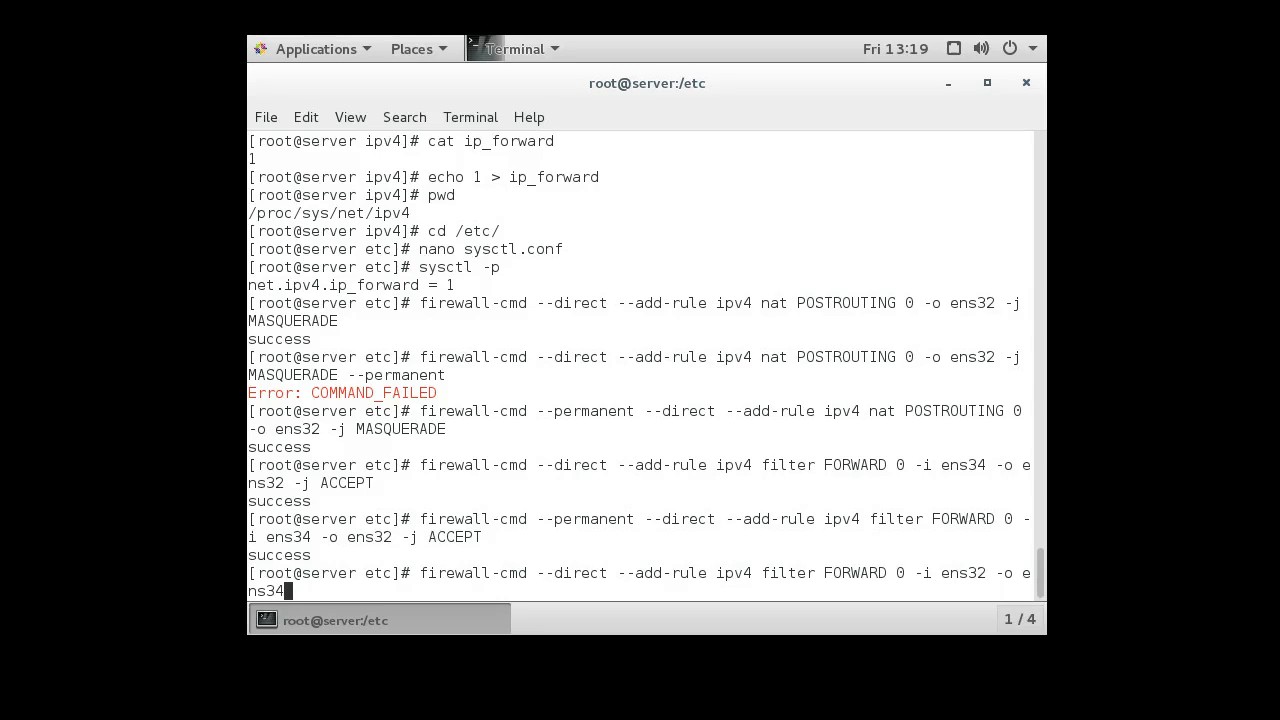
# Step: Add -m state --state RELATED,ESTABLISHED -j ACCEPT and apply the rule, runtime and permanent
pyautogui.write('-m s')
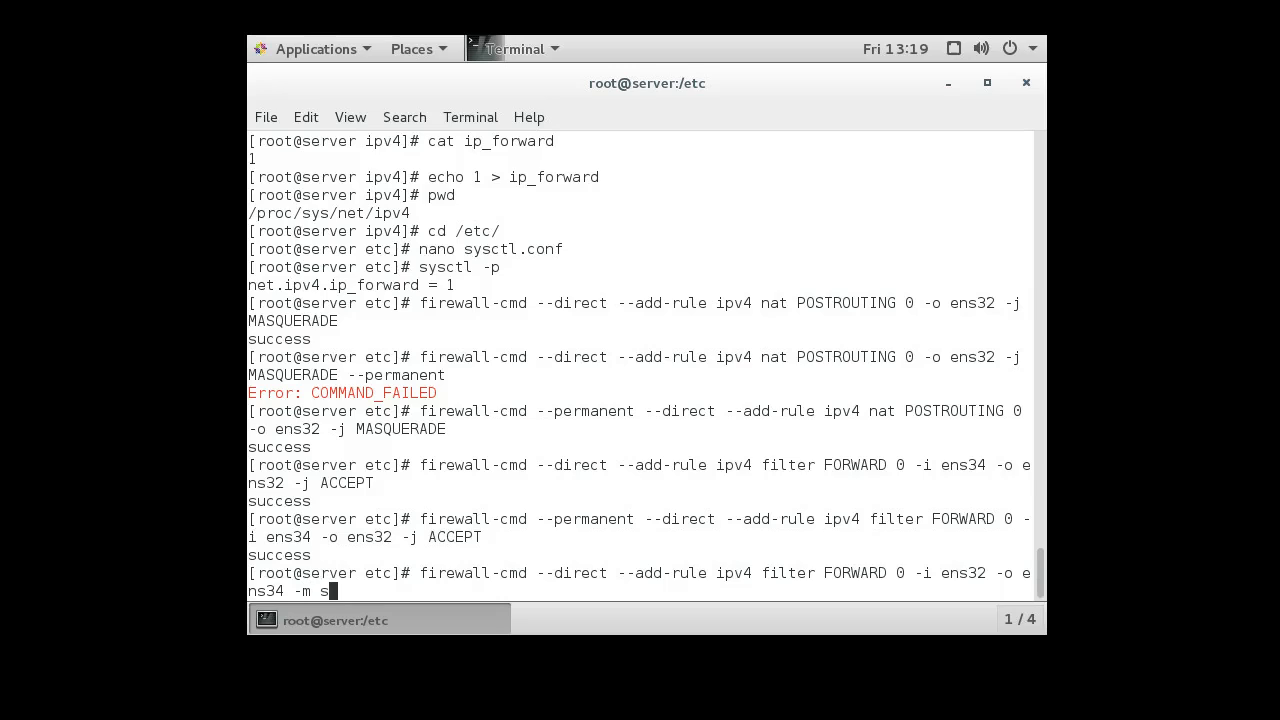
pyautogui.write('ta')
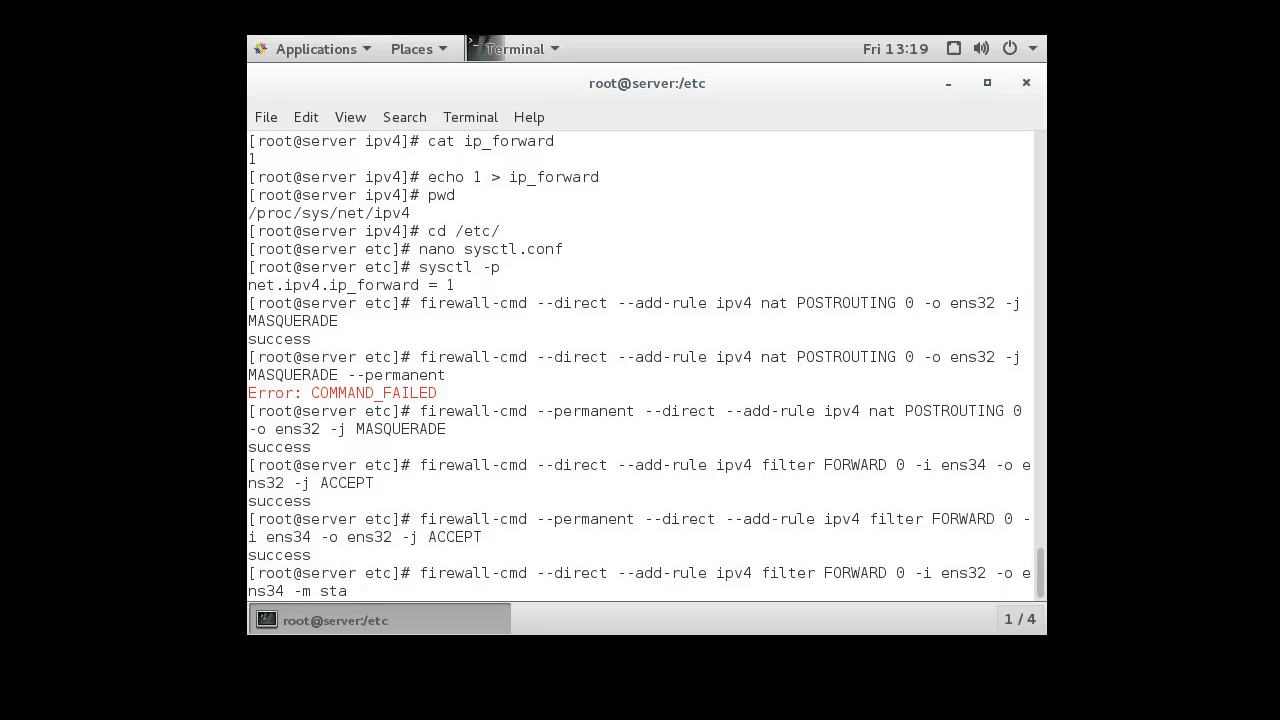
pyautogui.write('te --')
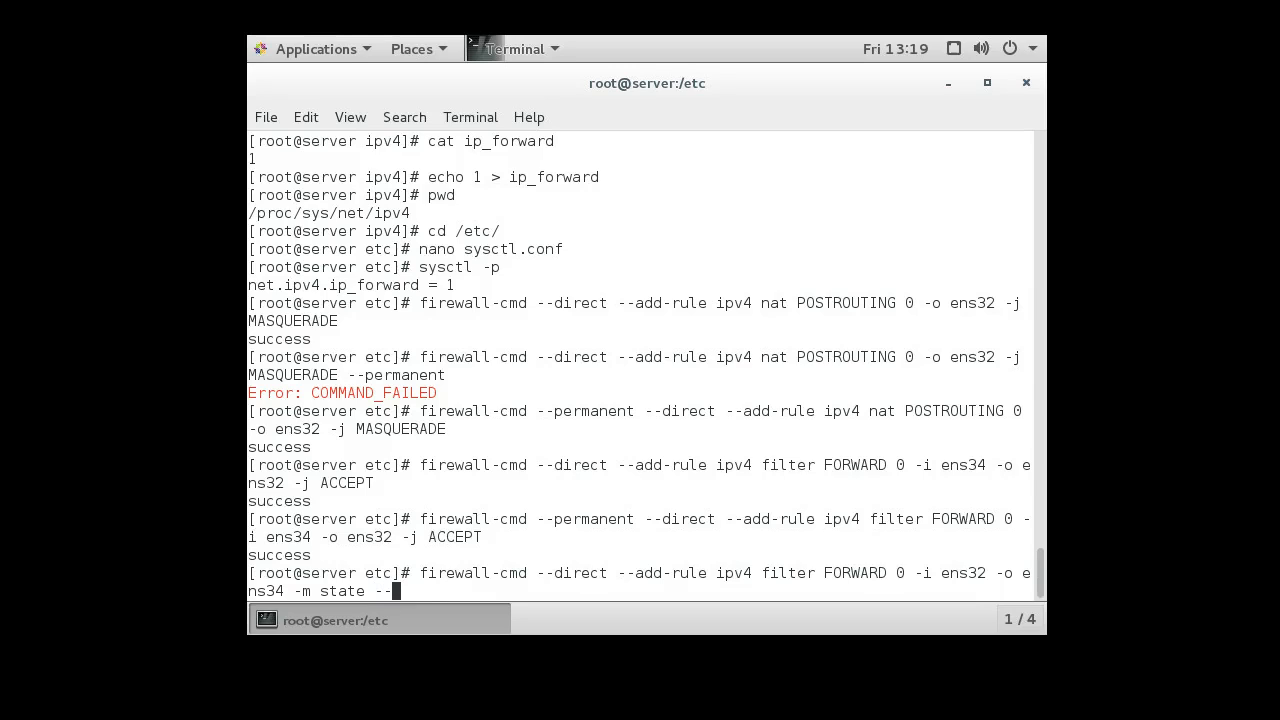
pyautogui.write('state')
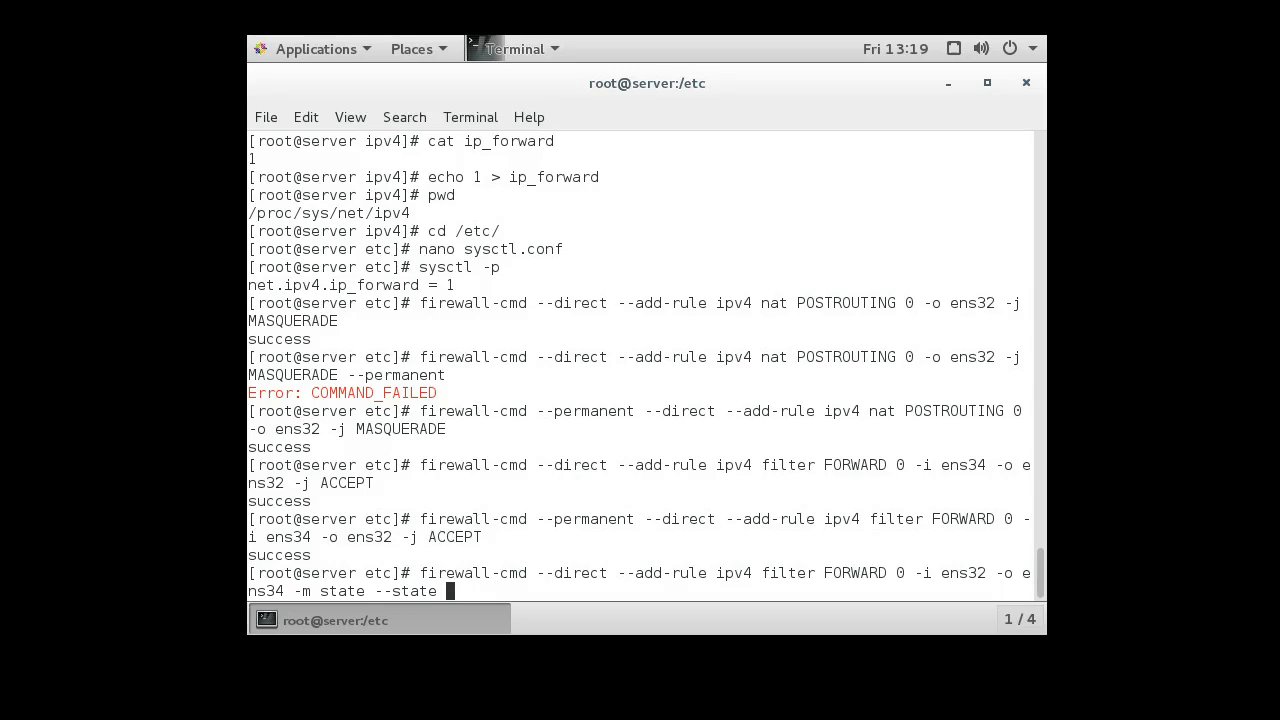
pyautogui.write('RELATED')
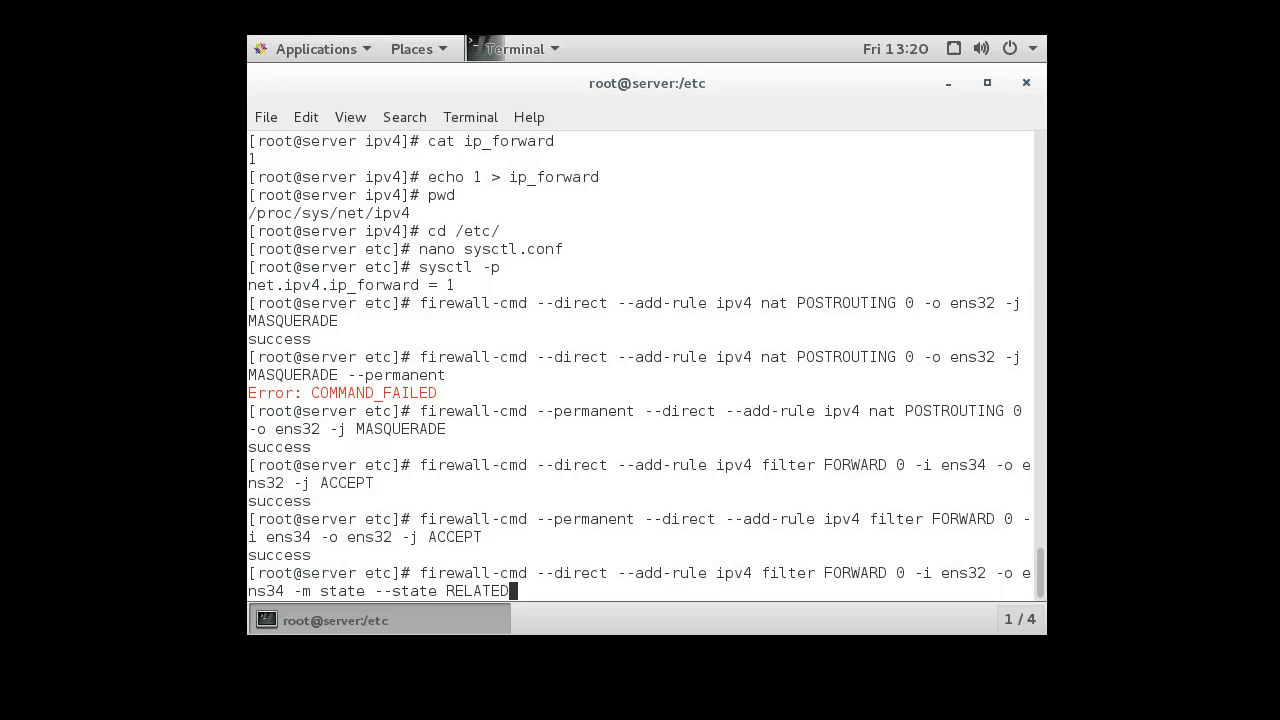
pyautogui.write(',')
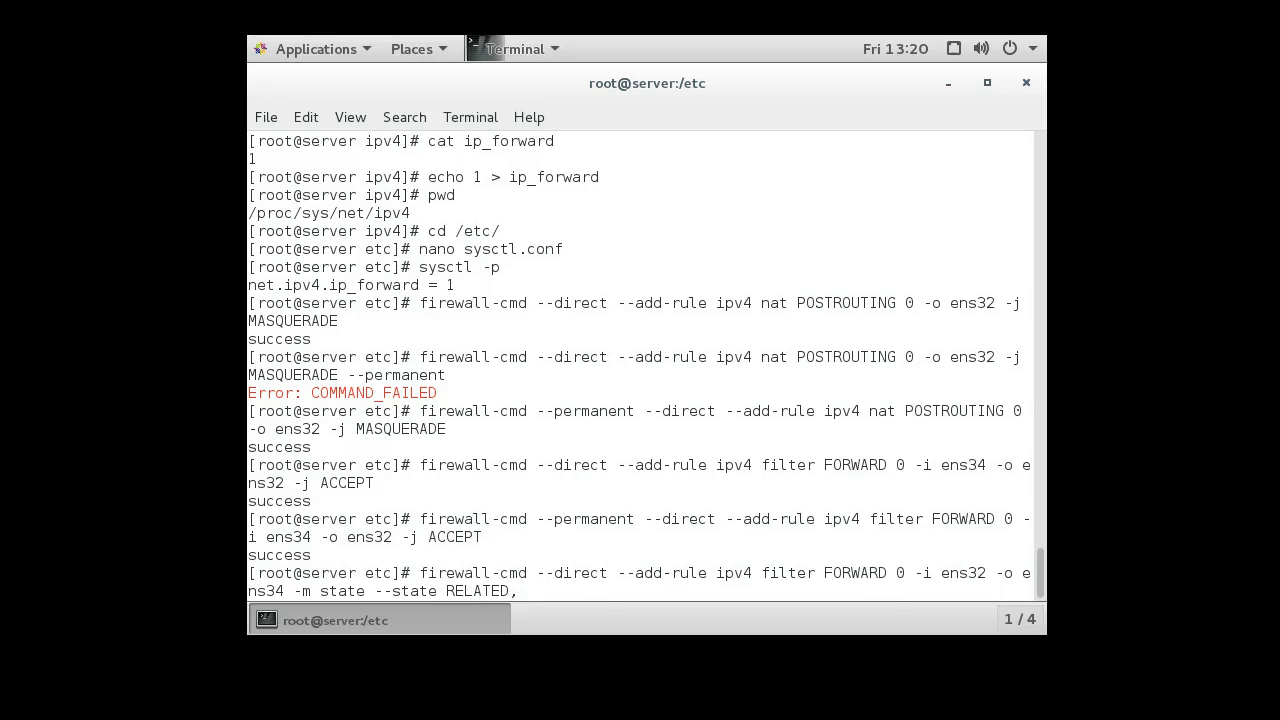
pyautogui.write('ESTABLIS')
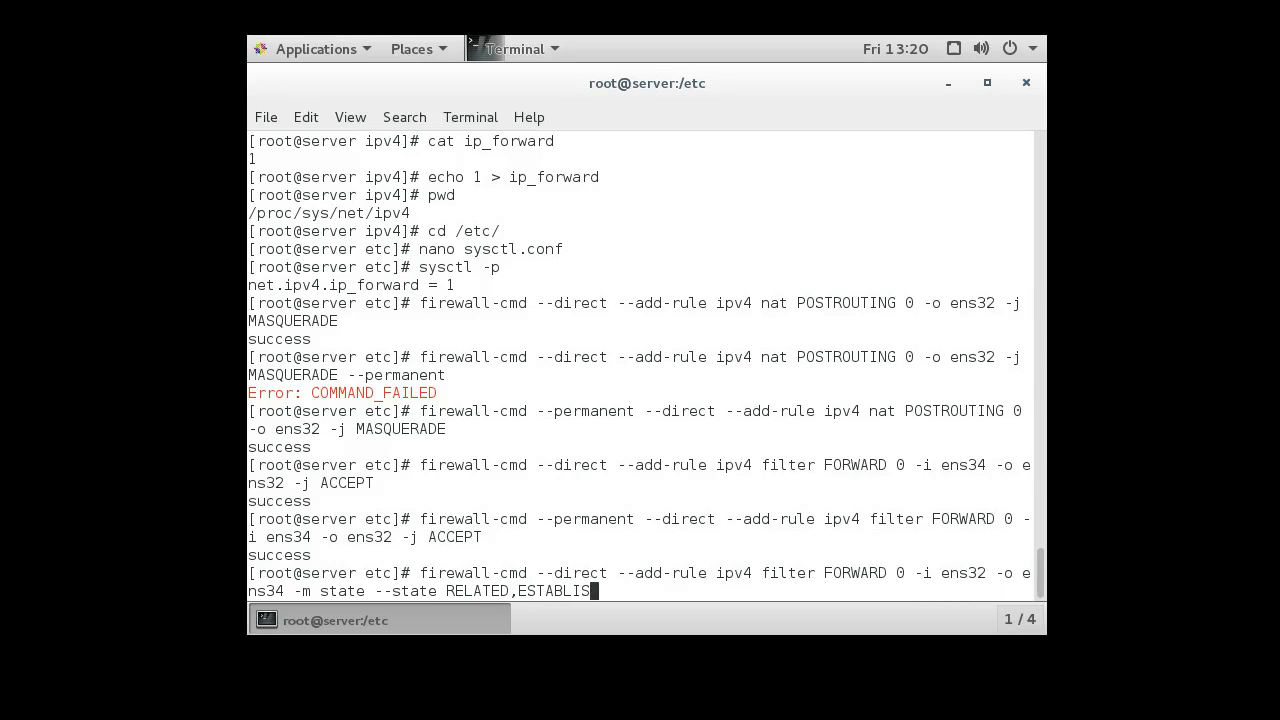
pyautogui.write('HED')
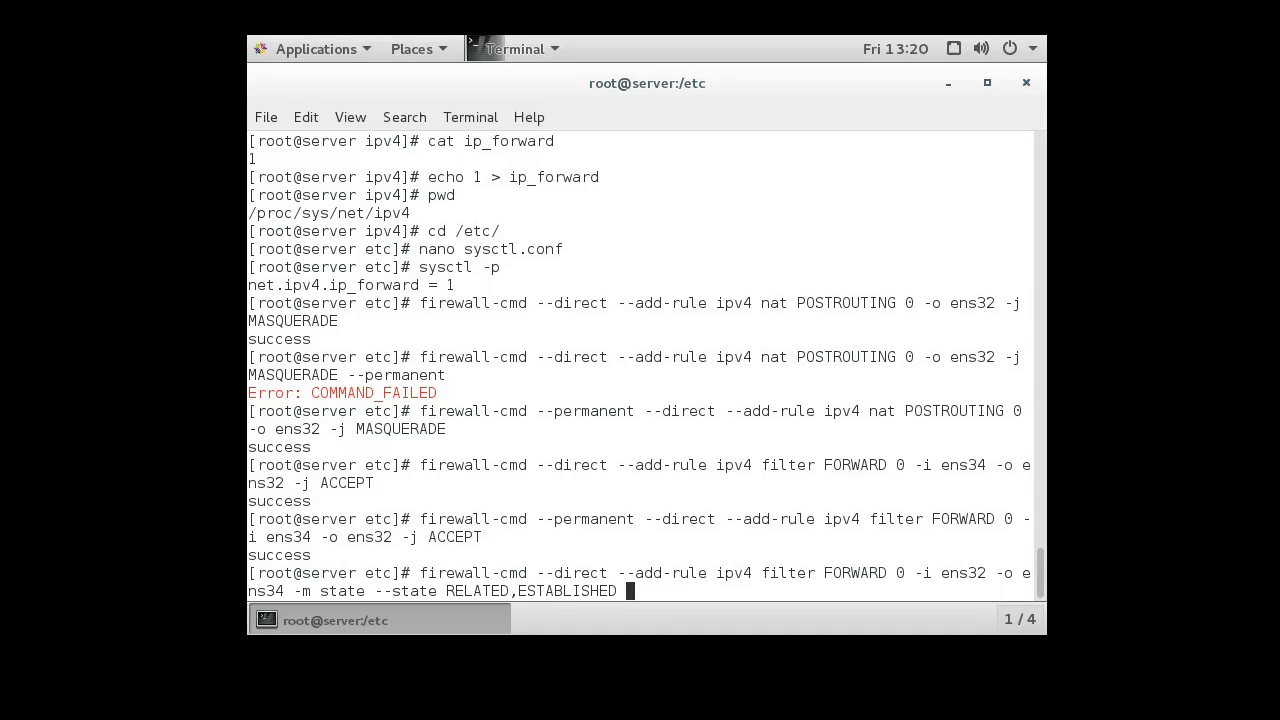
pyautogui.write('-j A')
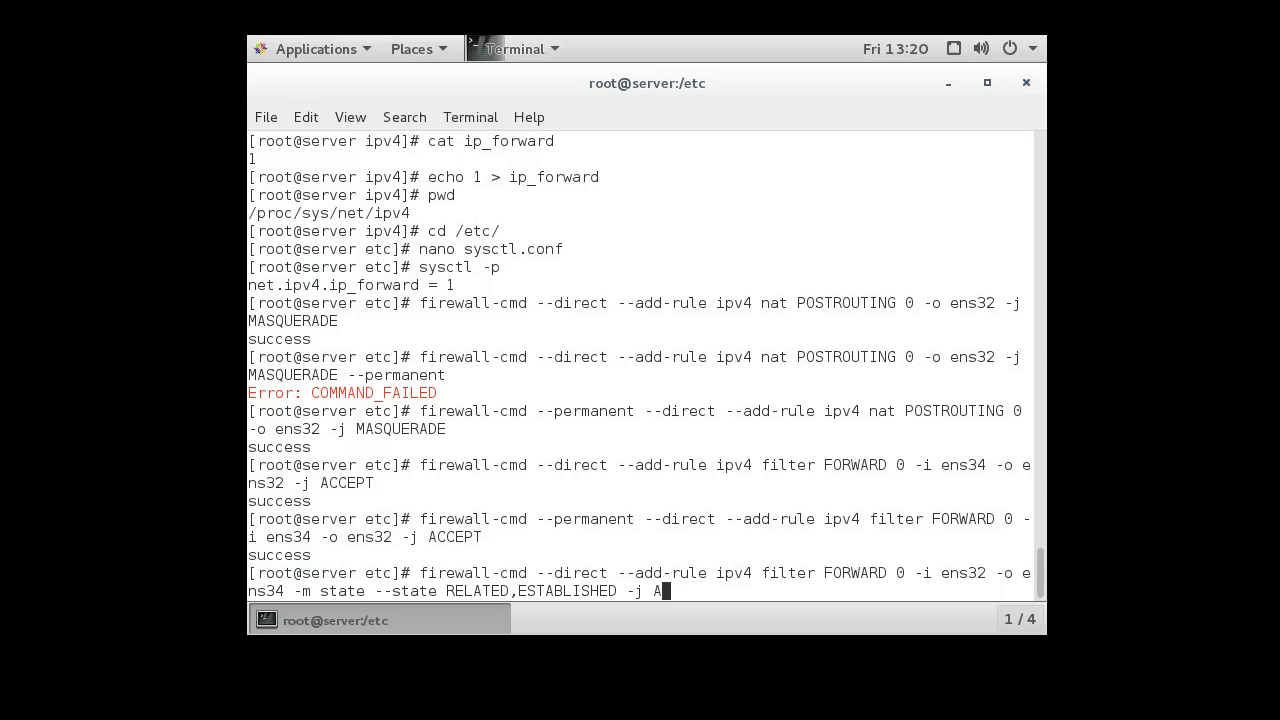
pyautogui.write('CCEPT')
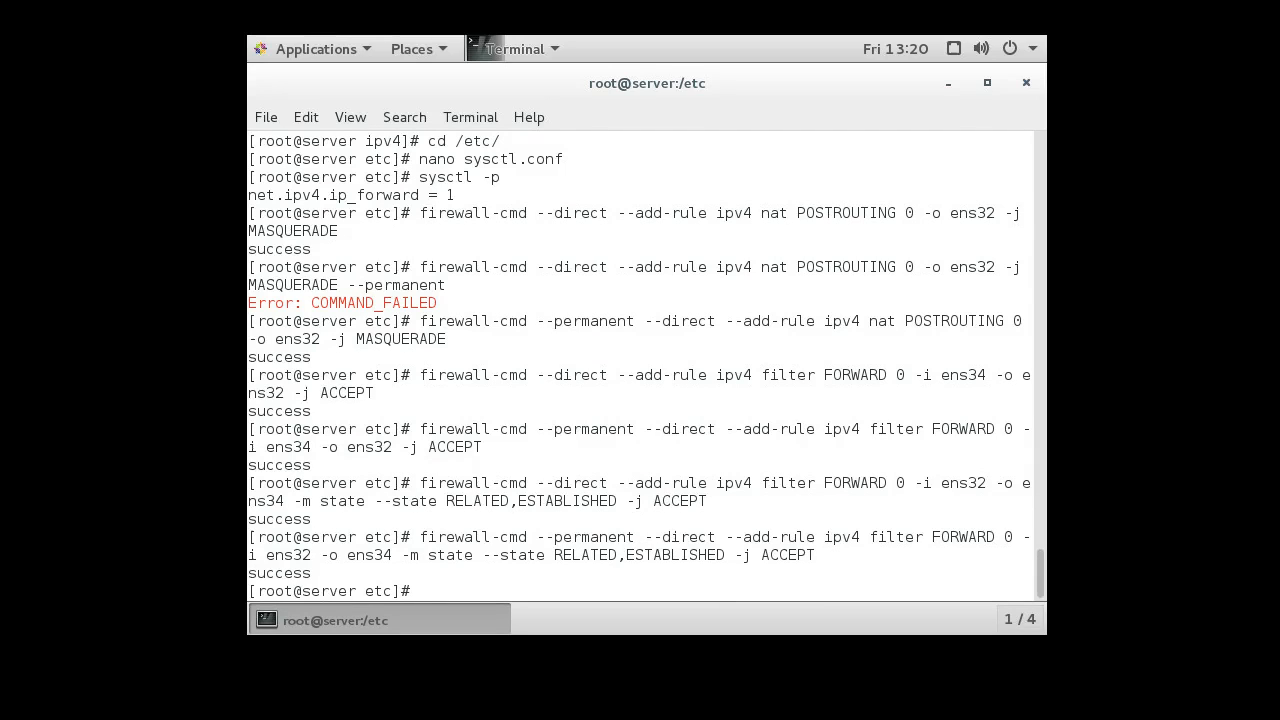
pyautogui.write('ping www.g')
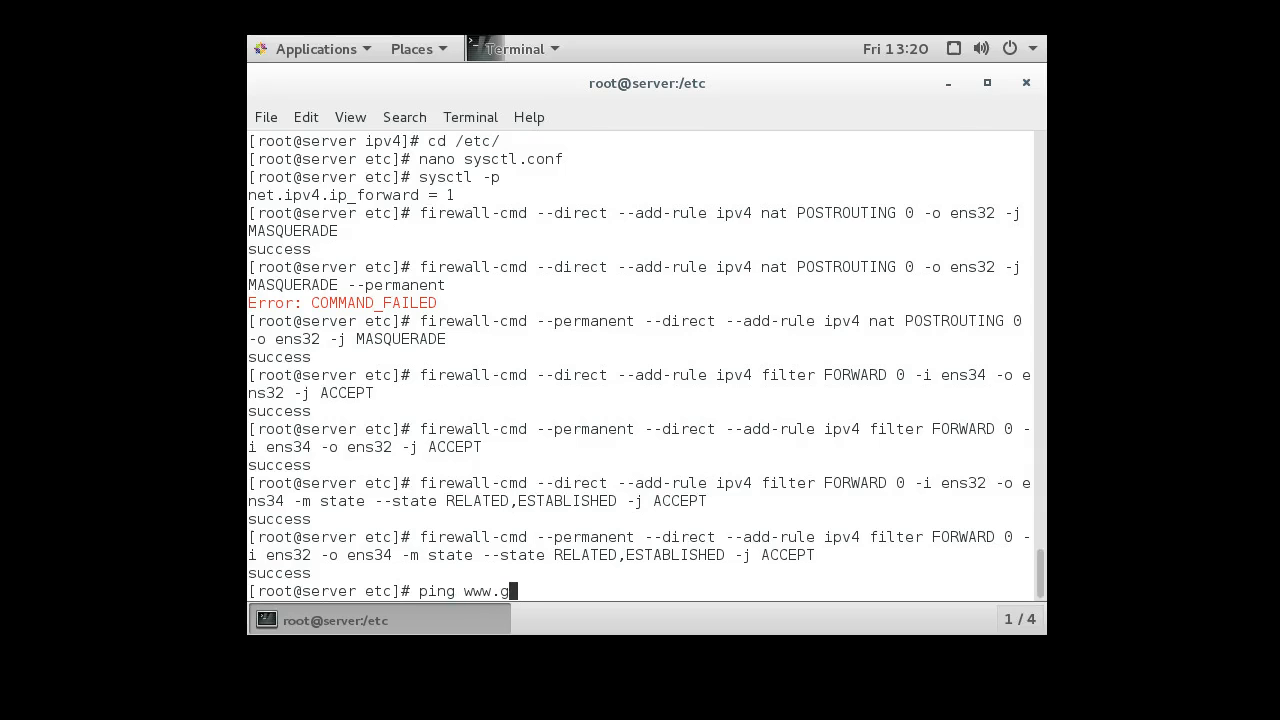
pyautogui.press('Return')
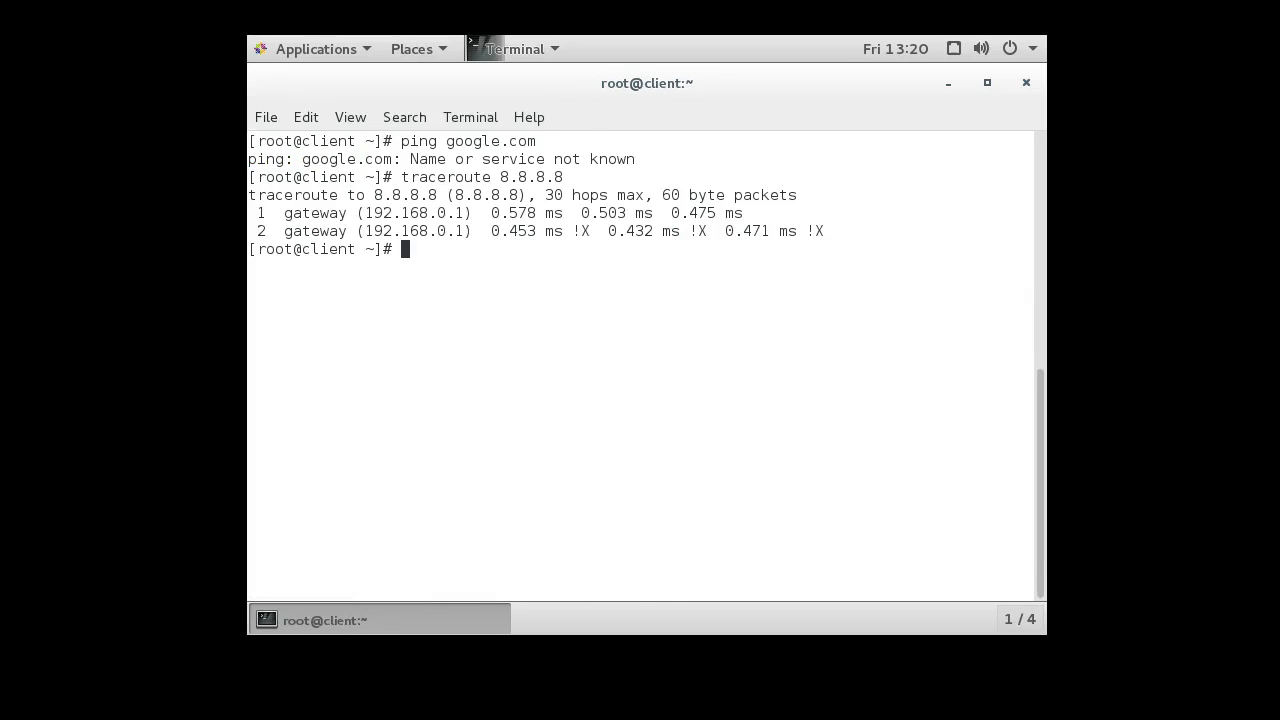
# Step: Ping google.com from the client successfully, verify routing past the gateway, then clear the terminal
pyautogui.write('ping google.com')
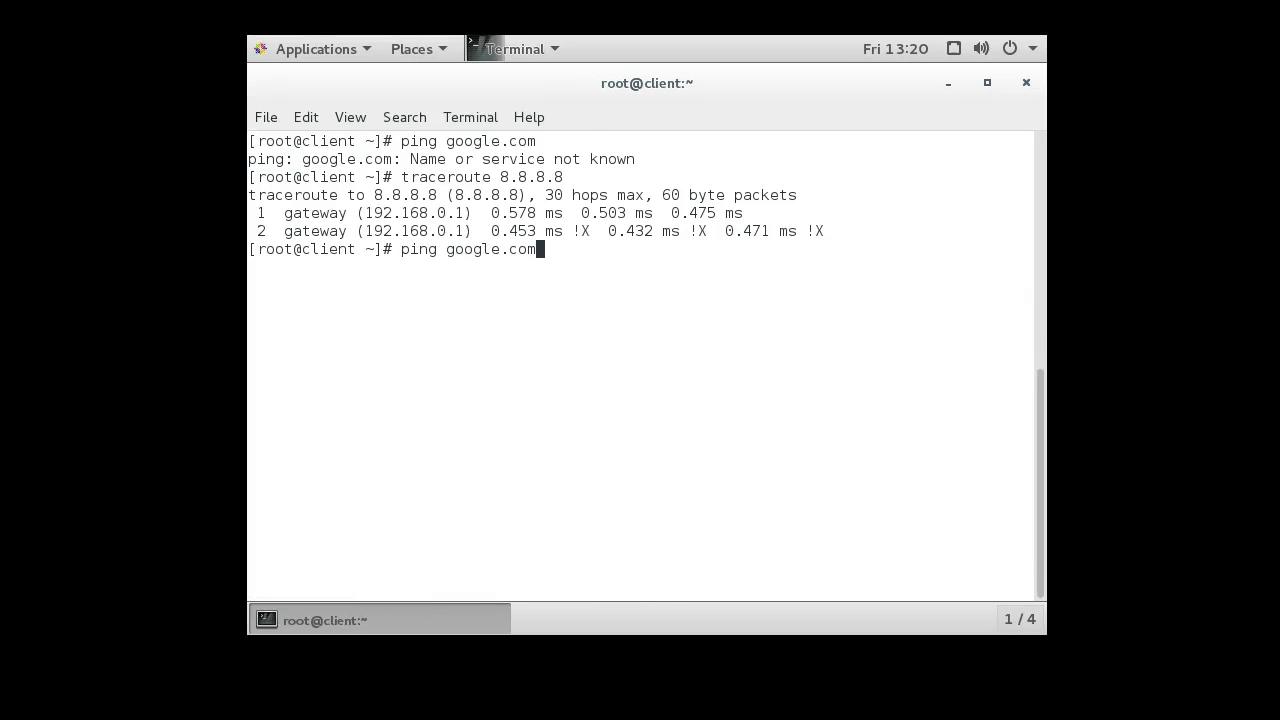
pyautogui.press('Return')
pyautogui.write('traceroute 8.8.8.8')
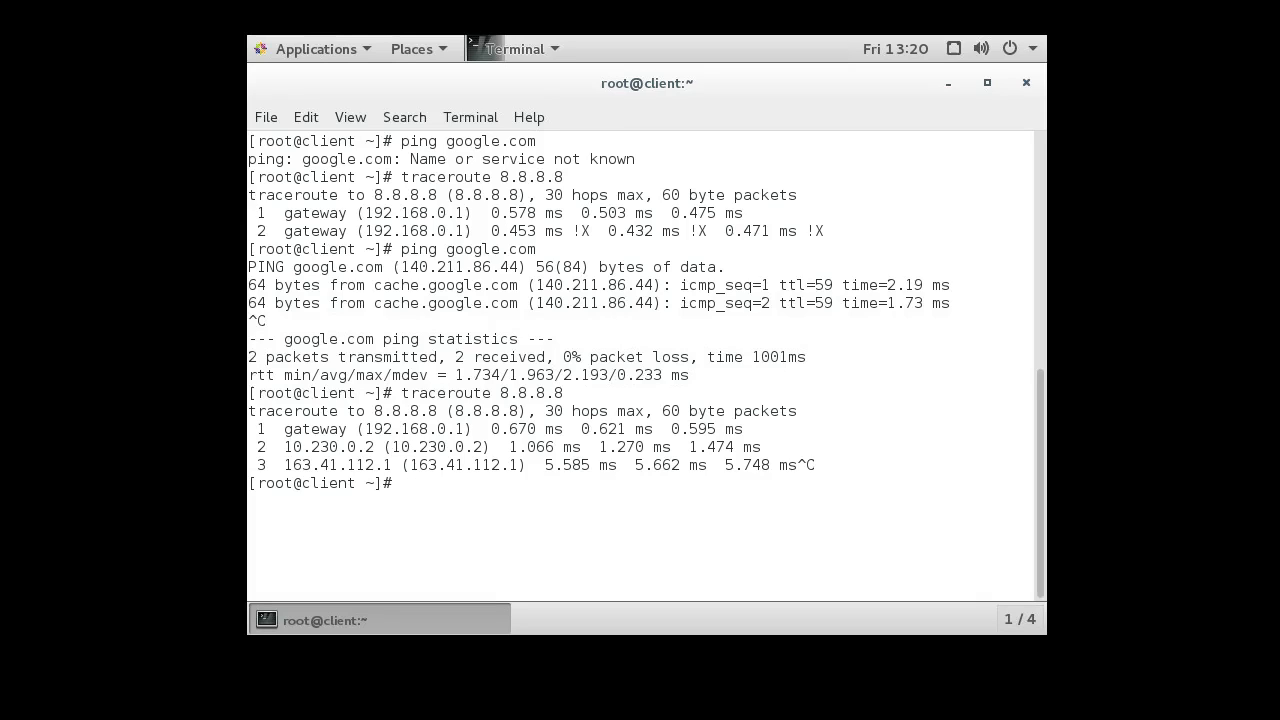
pyautogui.write('clear')
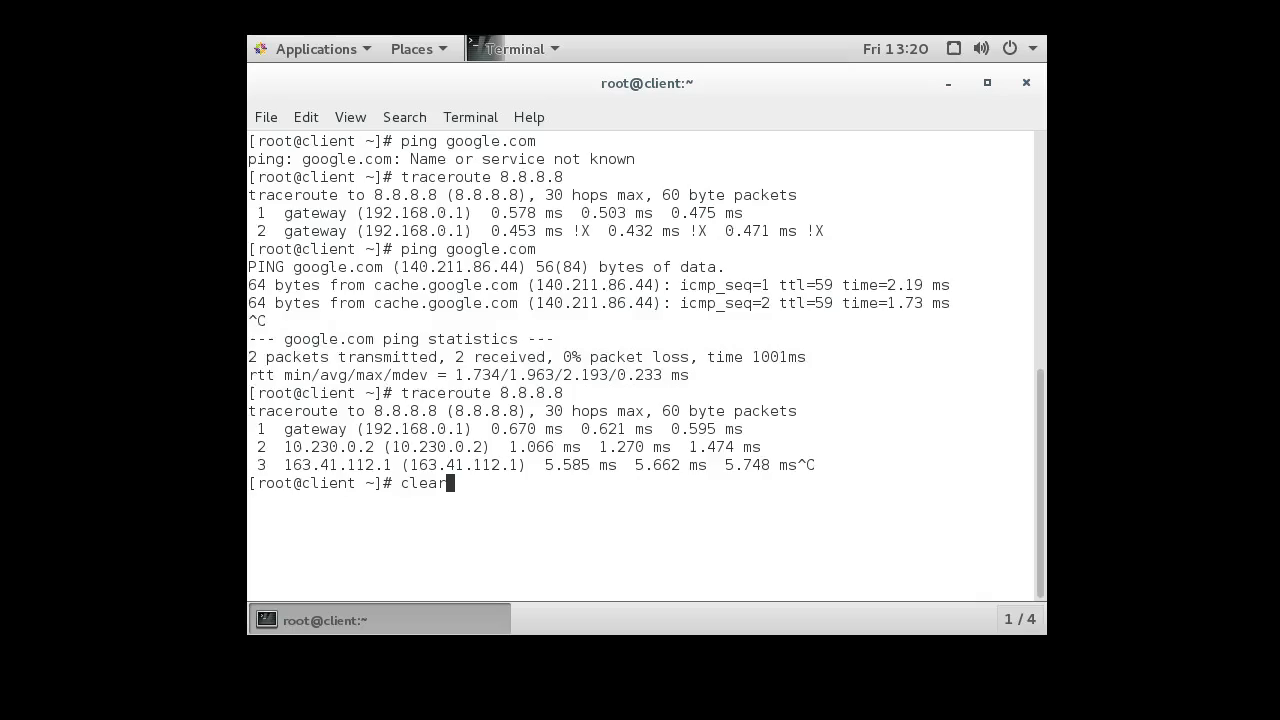
pyautogui.press('Return')
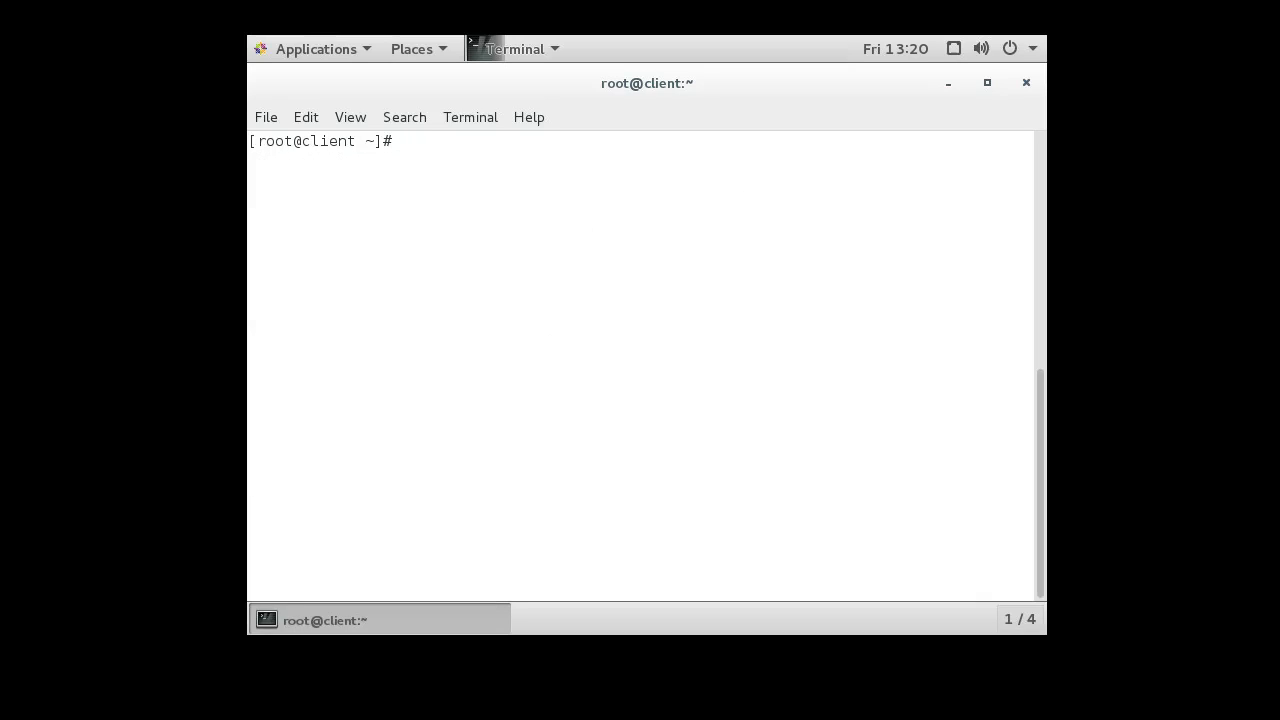